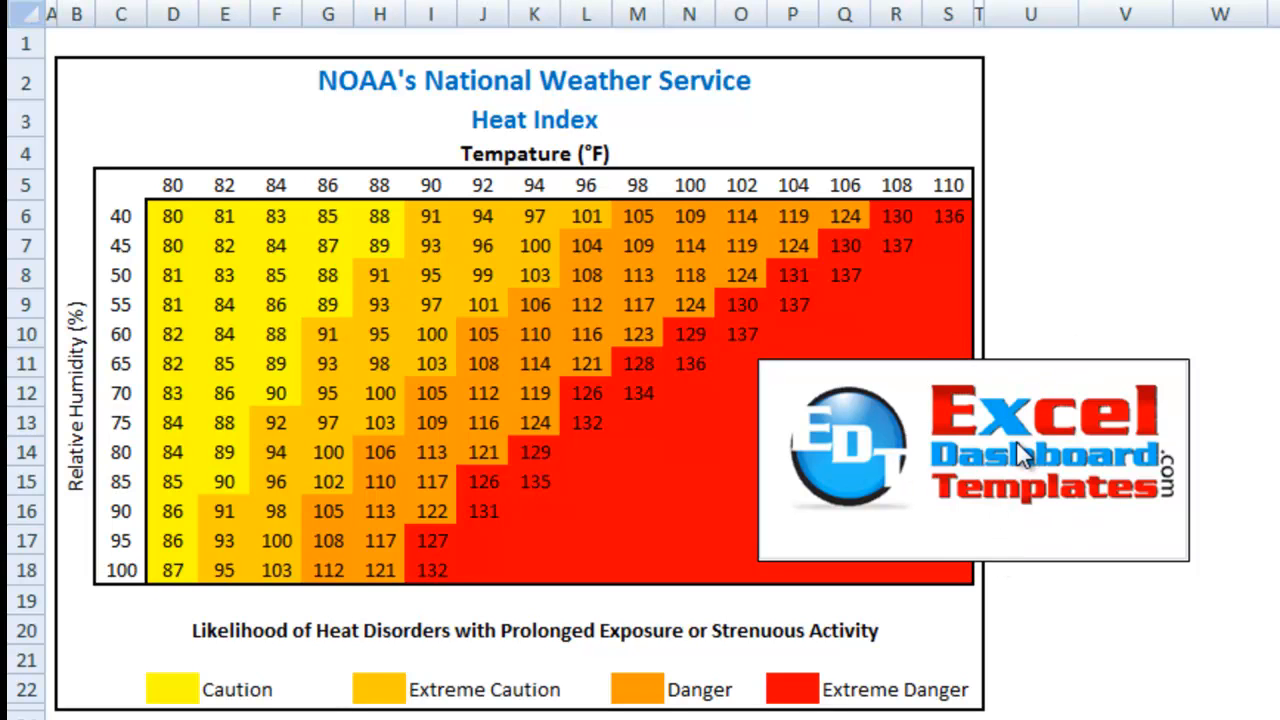
mouse_move(1010, 520)
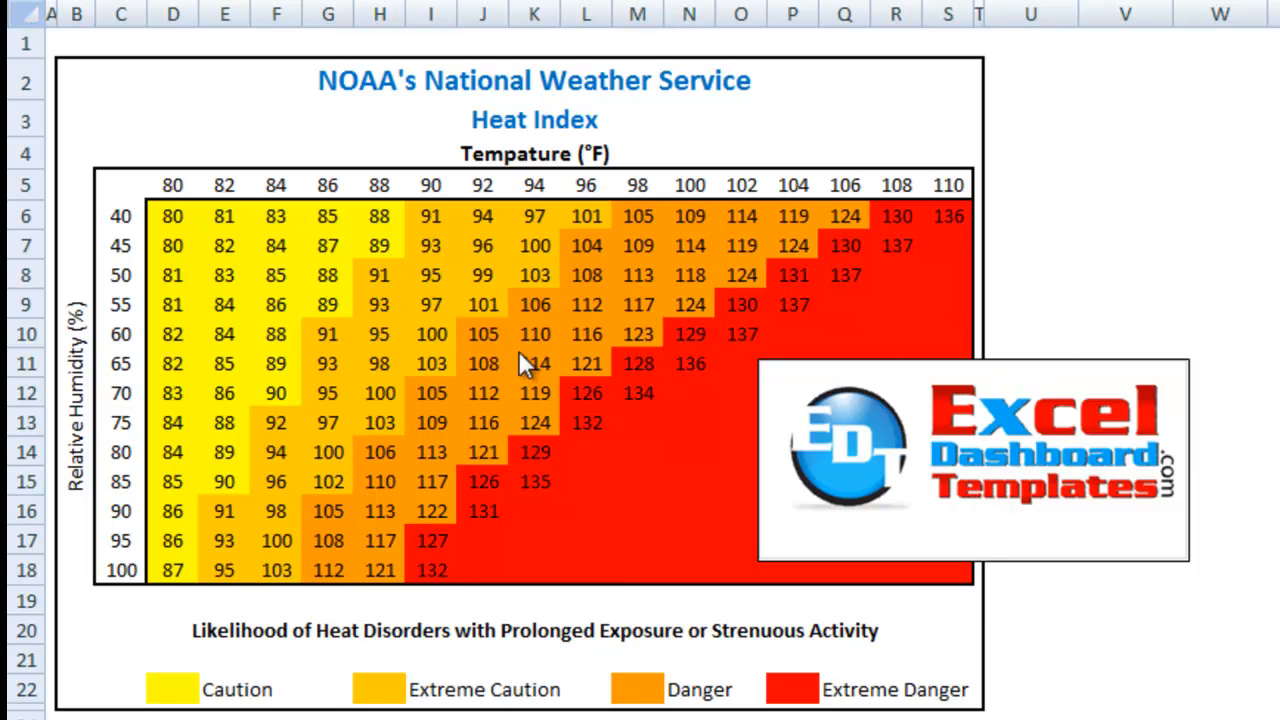
mouse_move(200, 170)
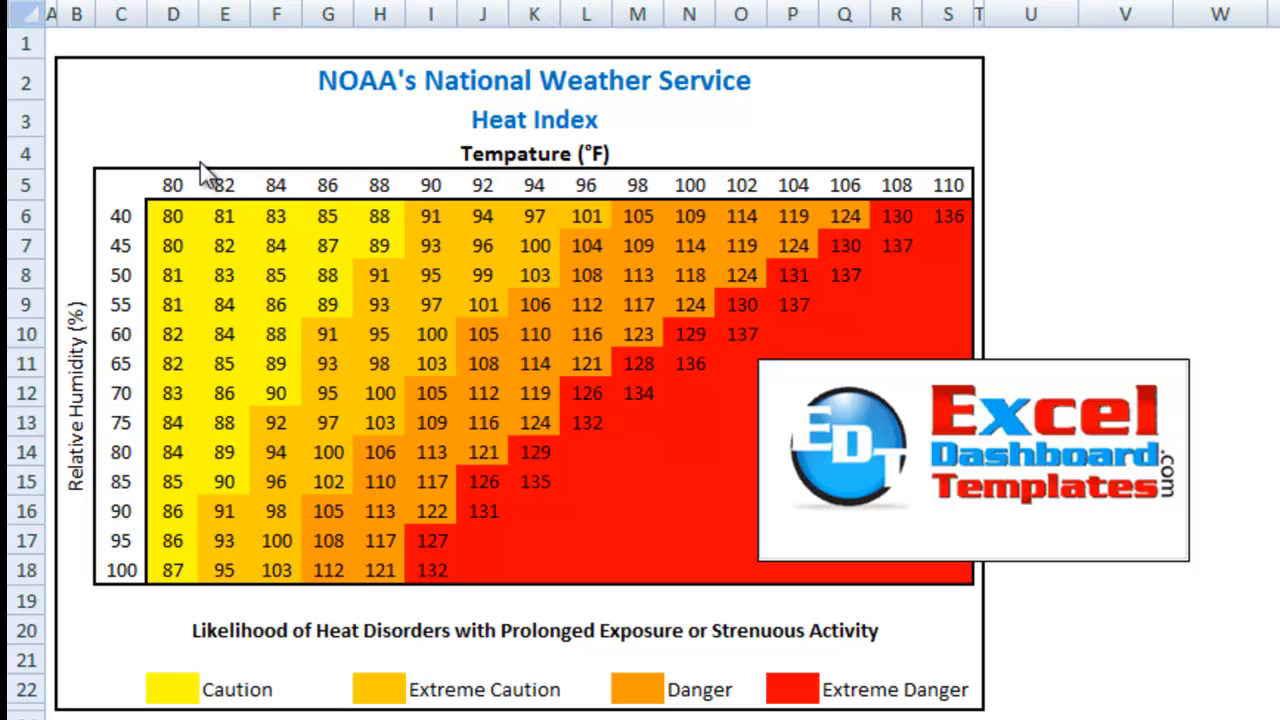
mouse_move(196, 130)
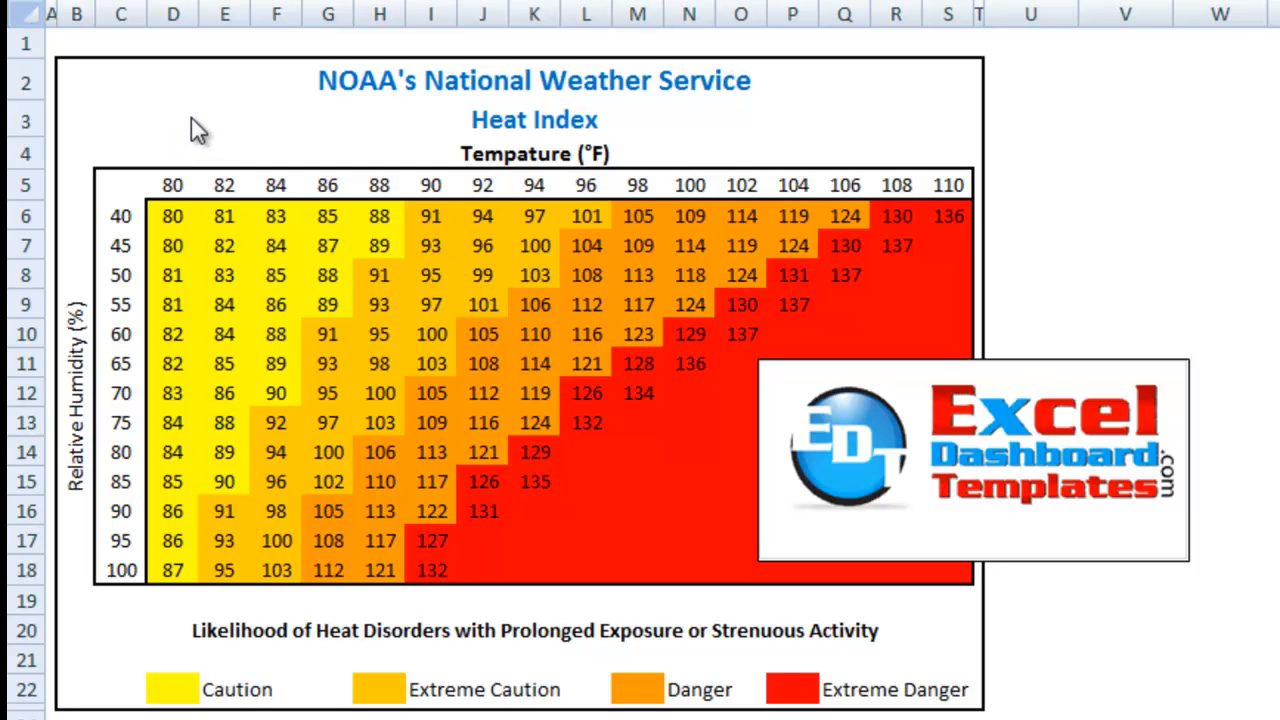
mouse_move(190, 118)
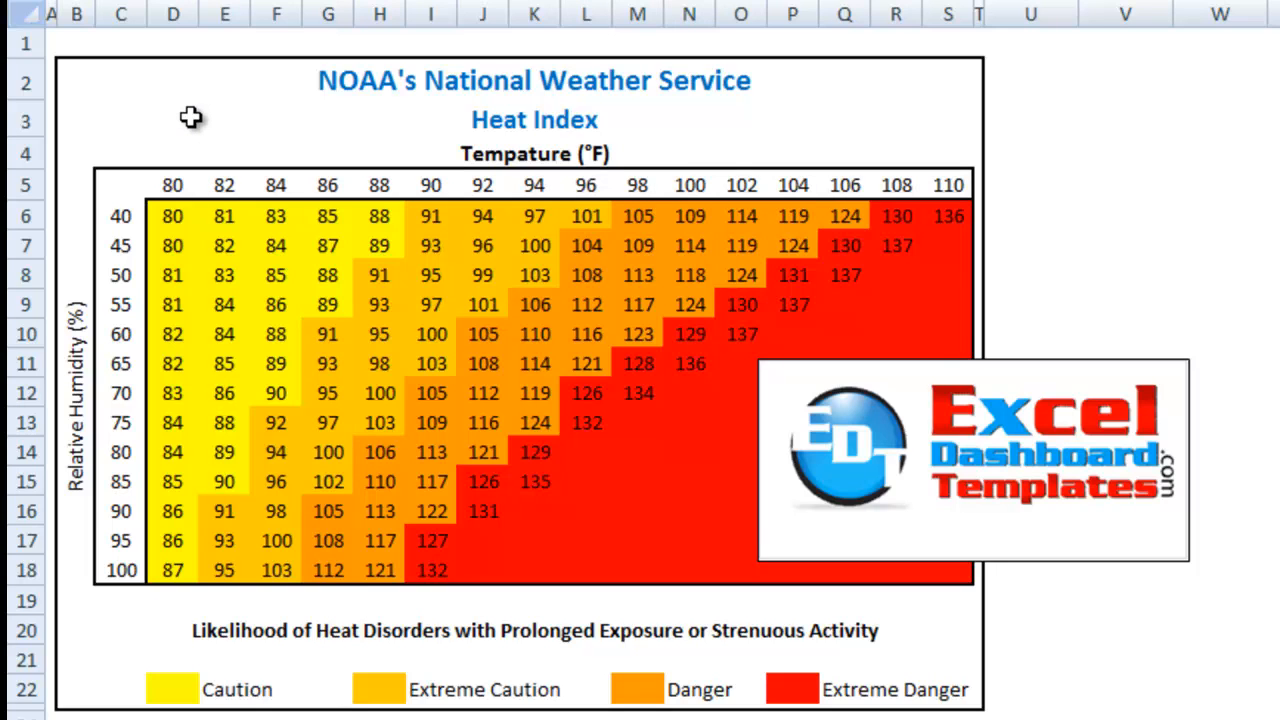
mouse_move(170, 108)
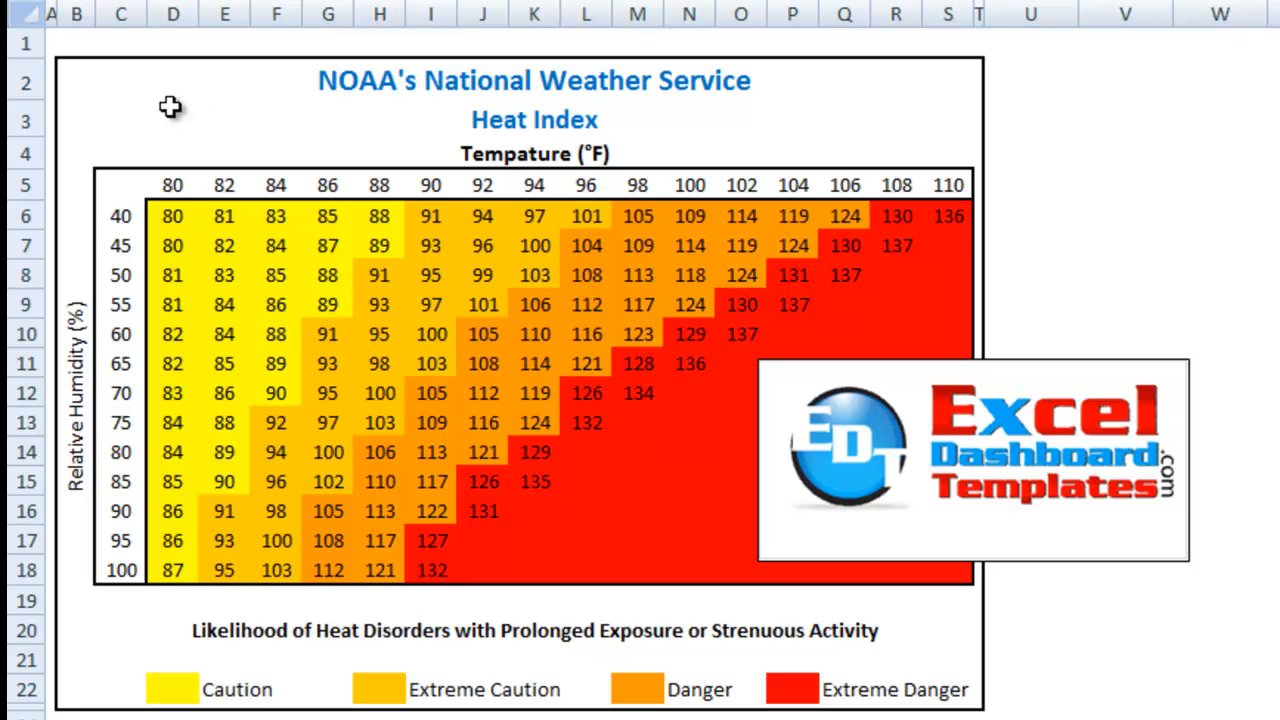
mouse_move(184, 224)
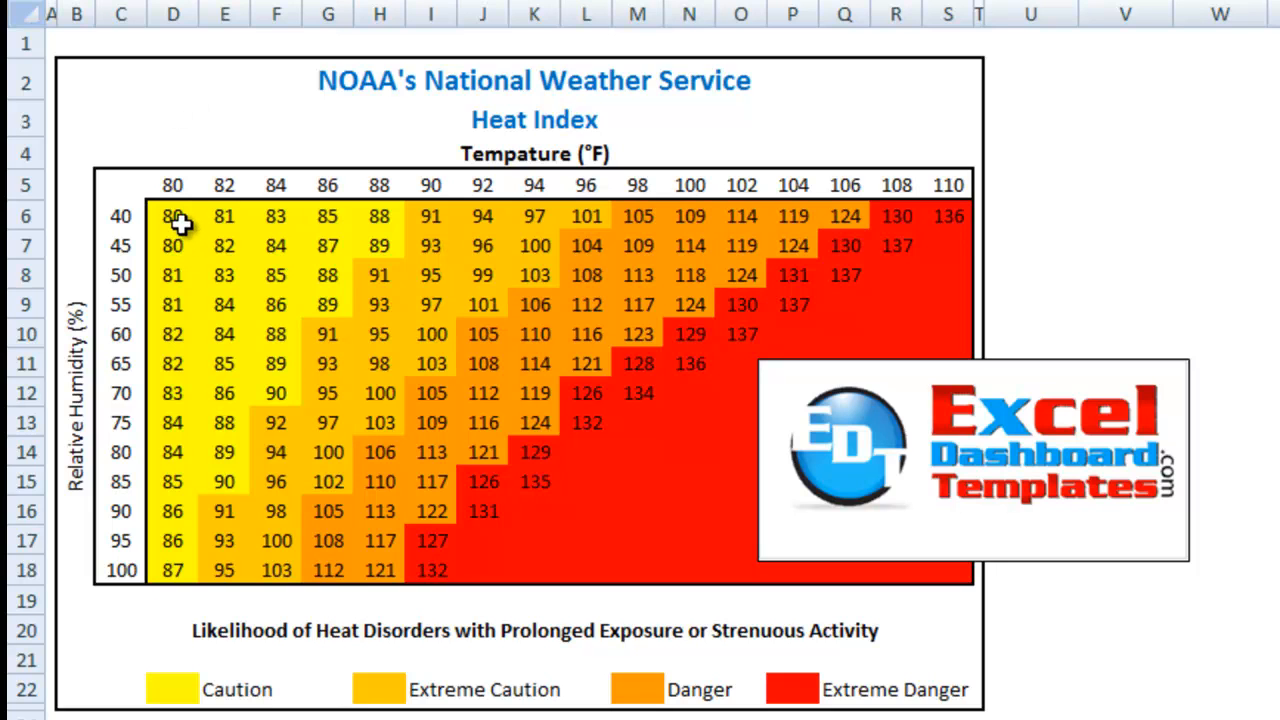
mouse_move(564, 490)
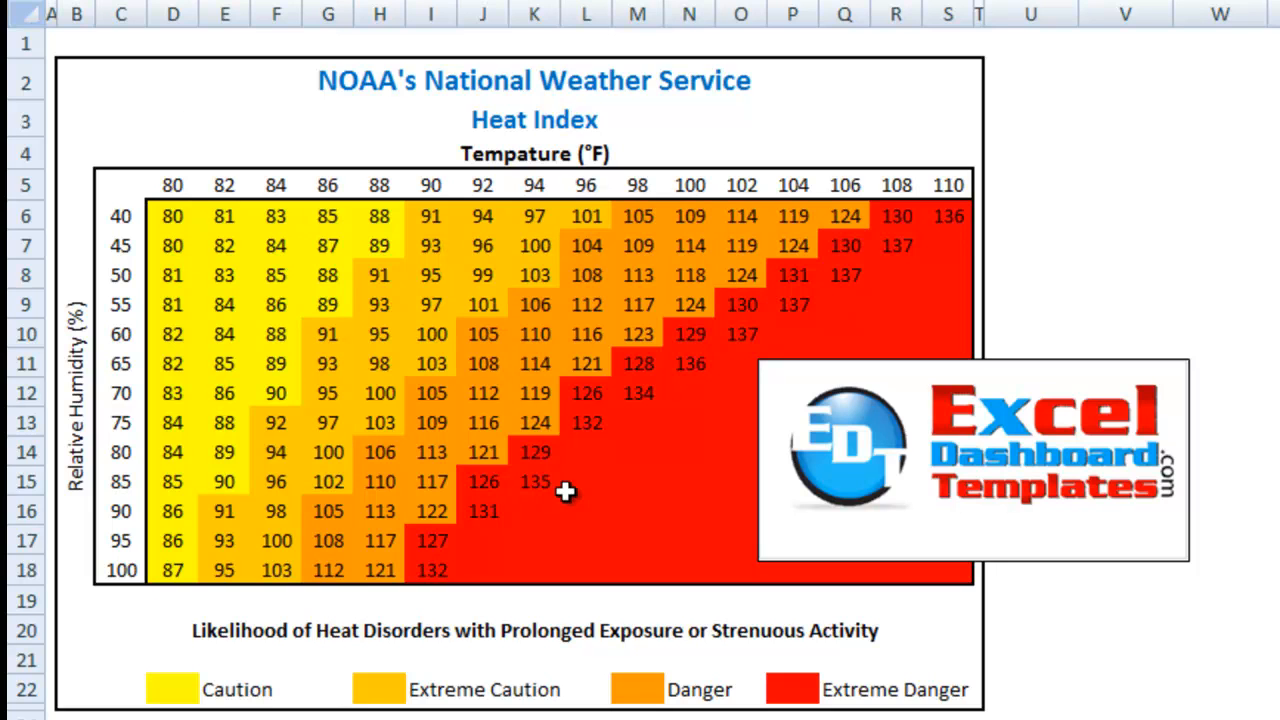
mouse_move(622, 528)
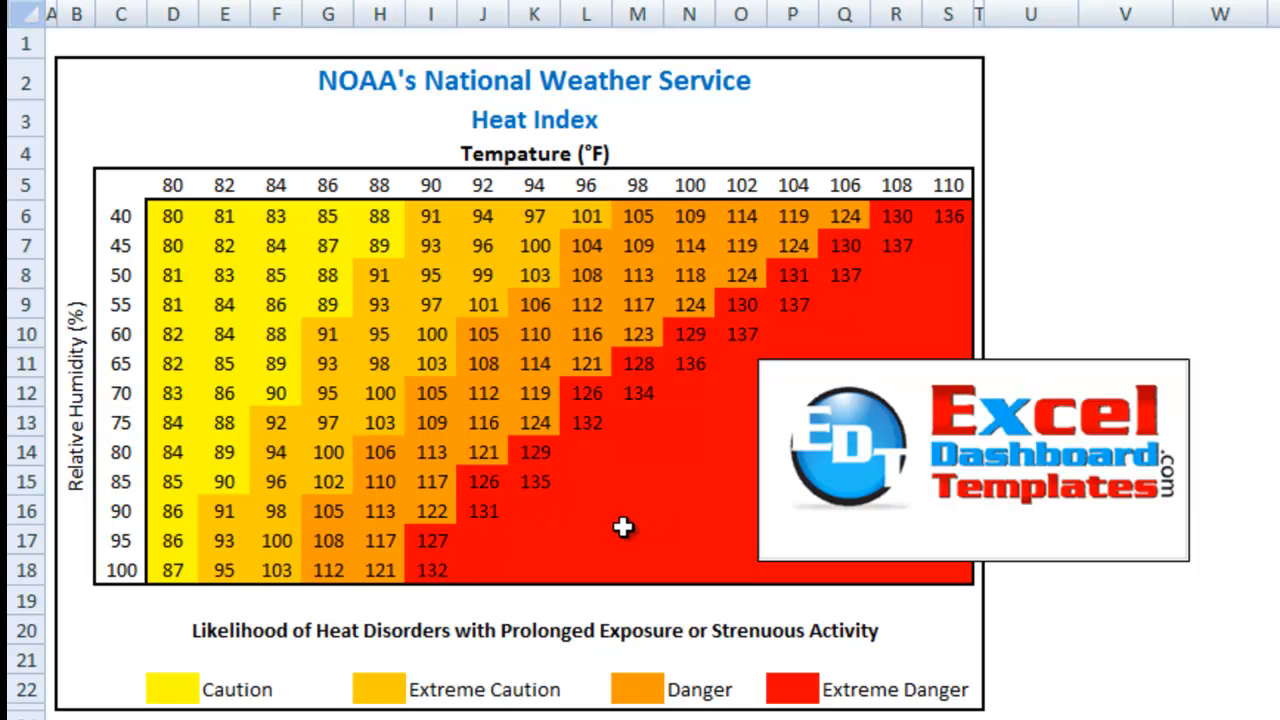
mouse_move(520, 520)
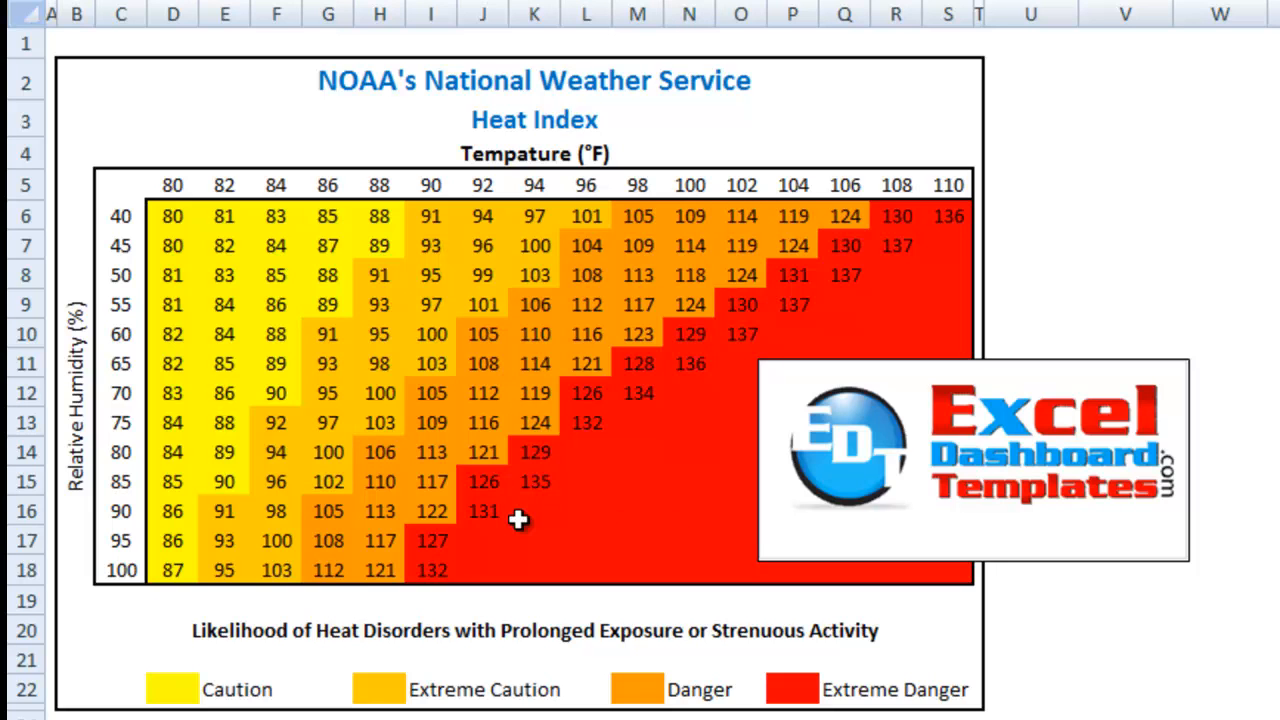
mouse_move(470, 318)
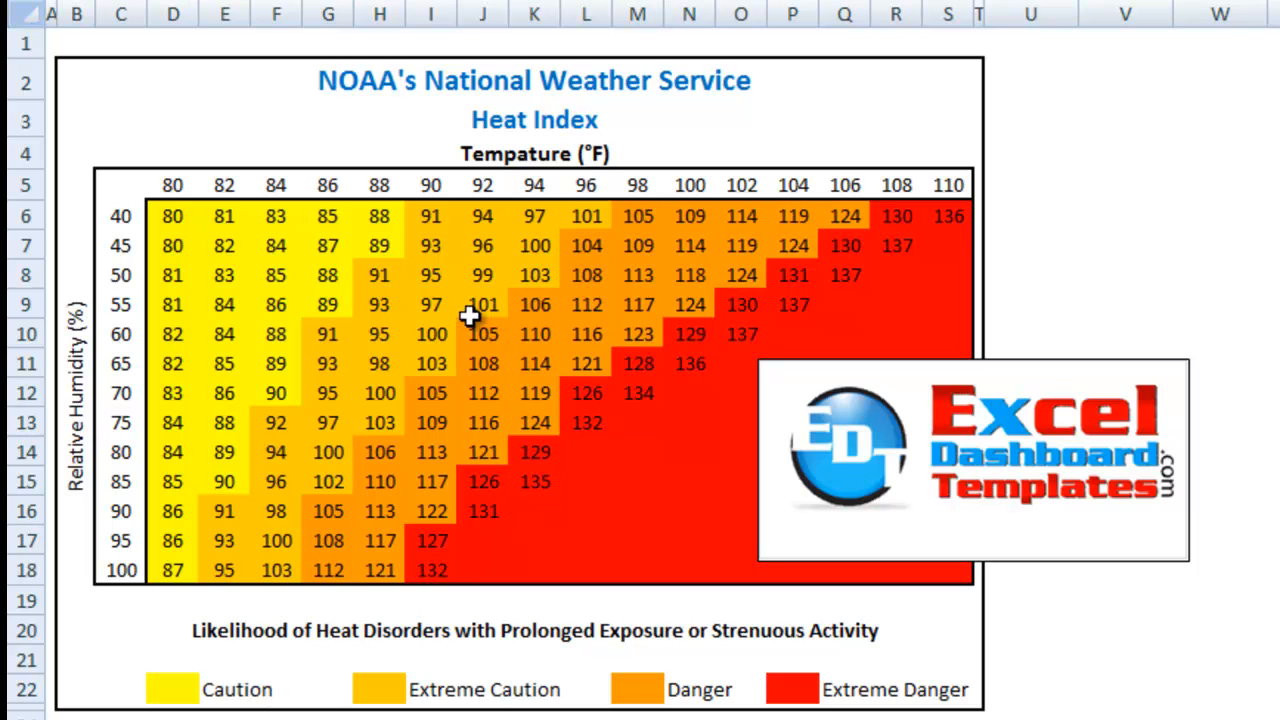
mouse_move(328, 356)
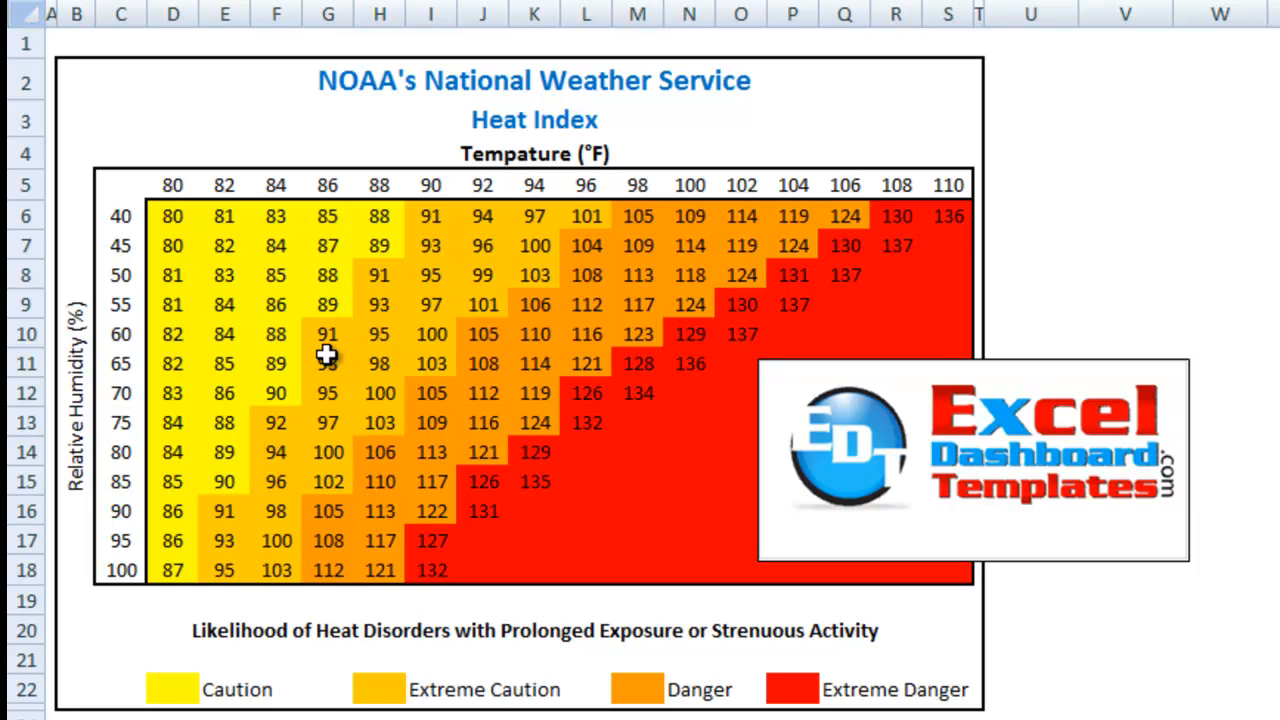
mouse_move(232, 434)
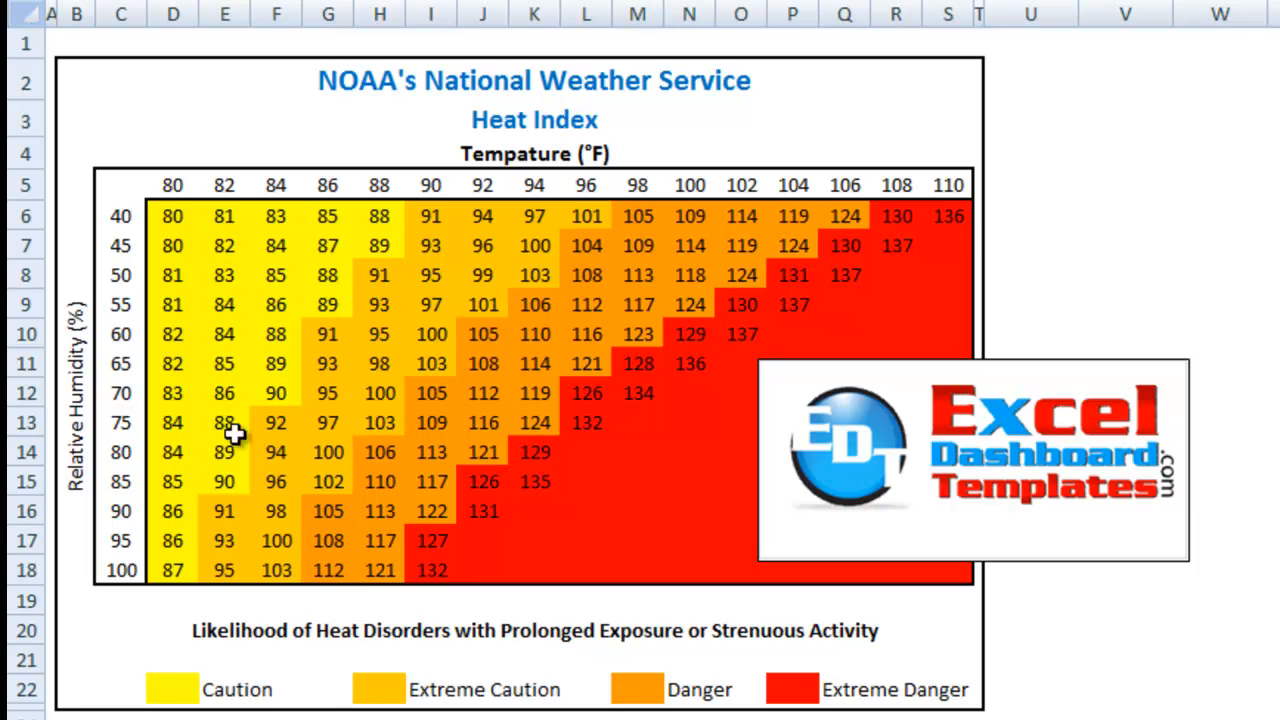
mouse_move(362, 490)
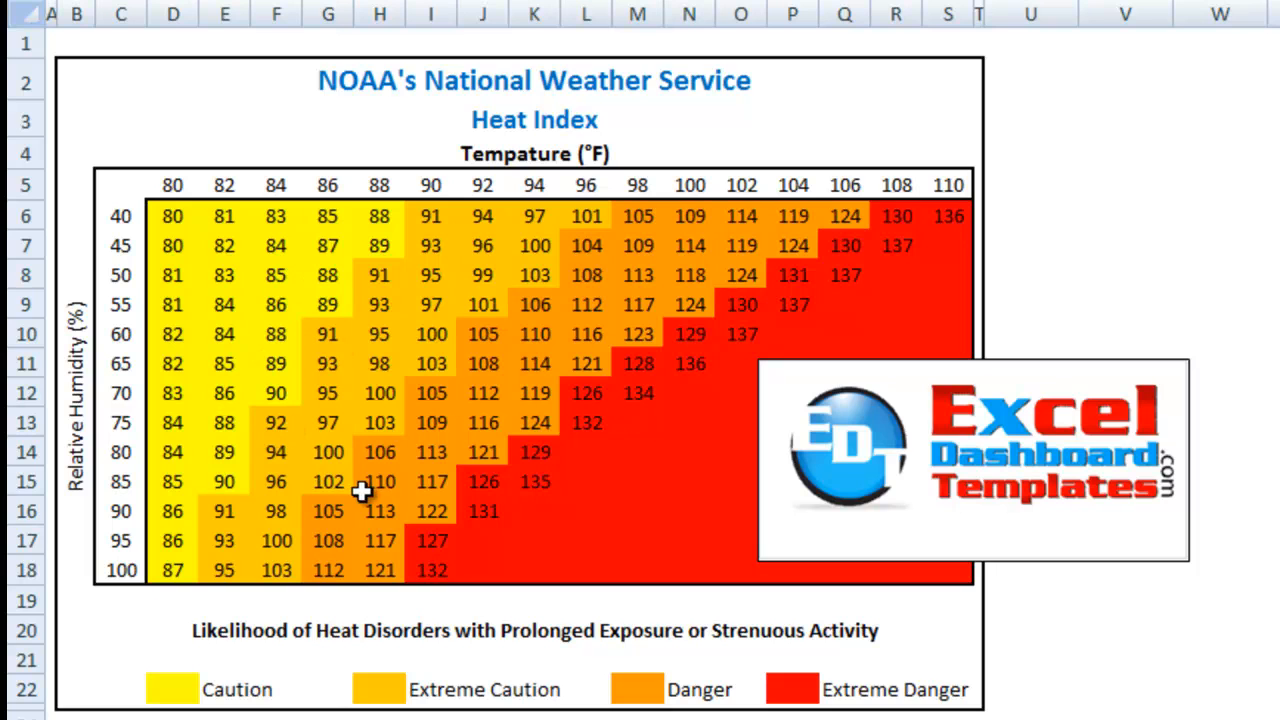
mouse_move(524, 496)
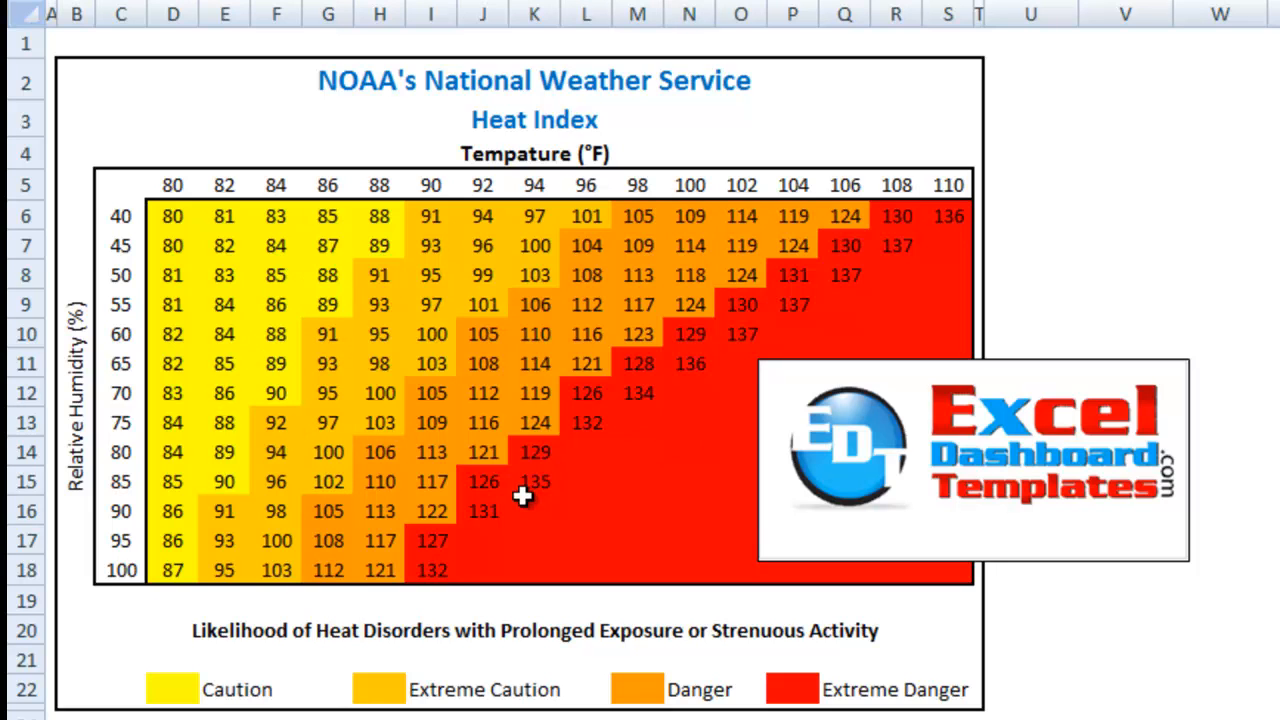
mouse_move(436, 112)
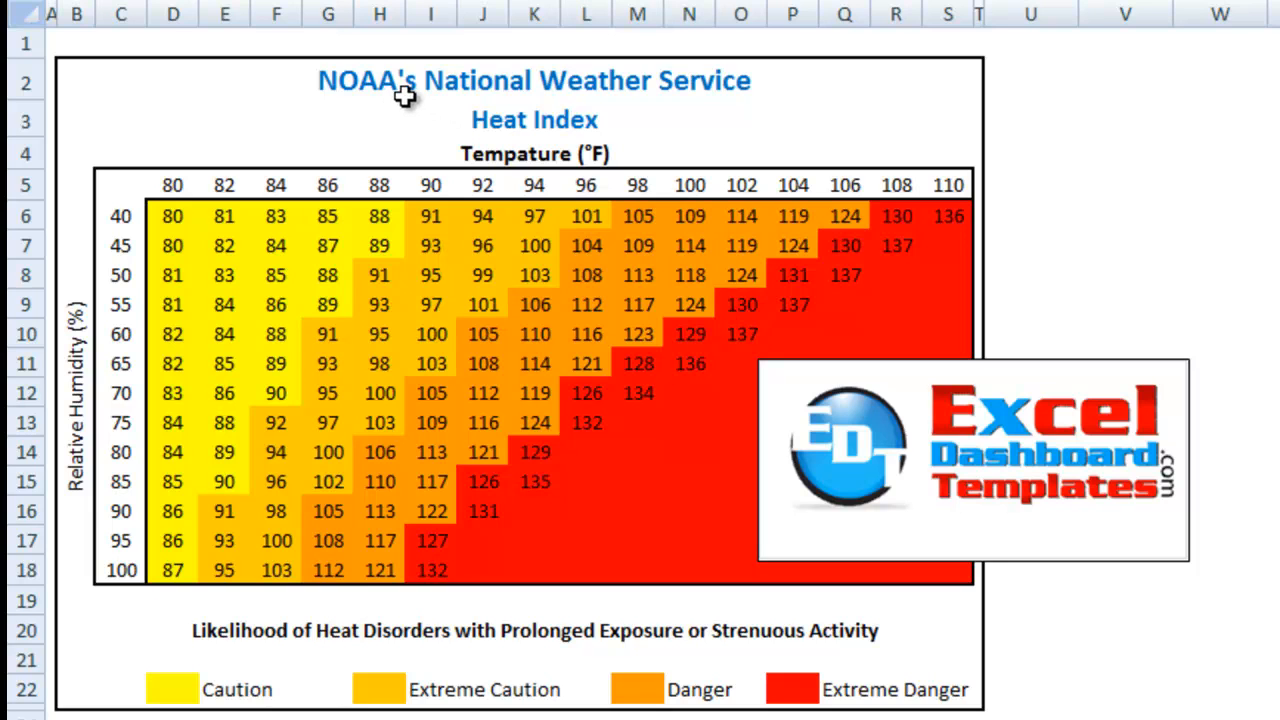
mouse_move(488, 96)
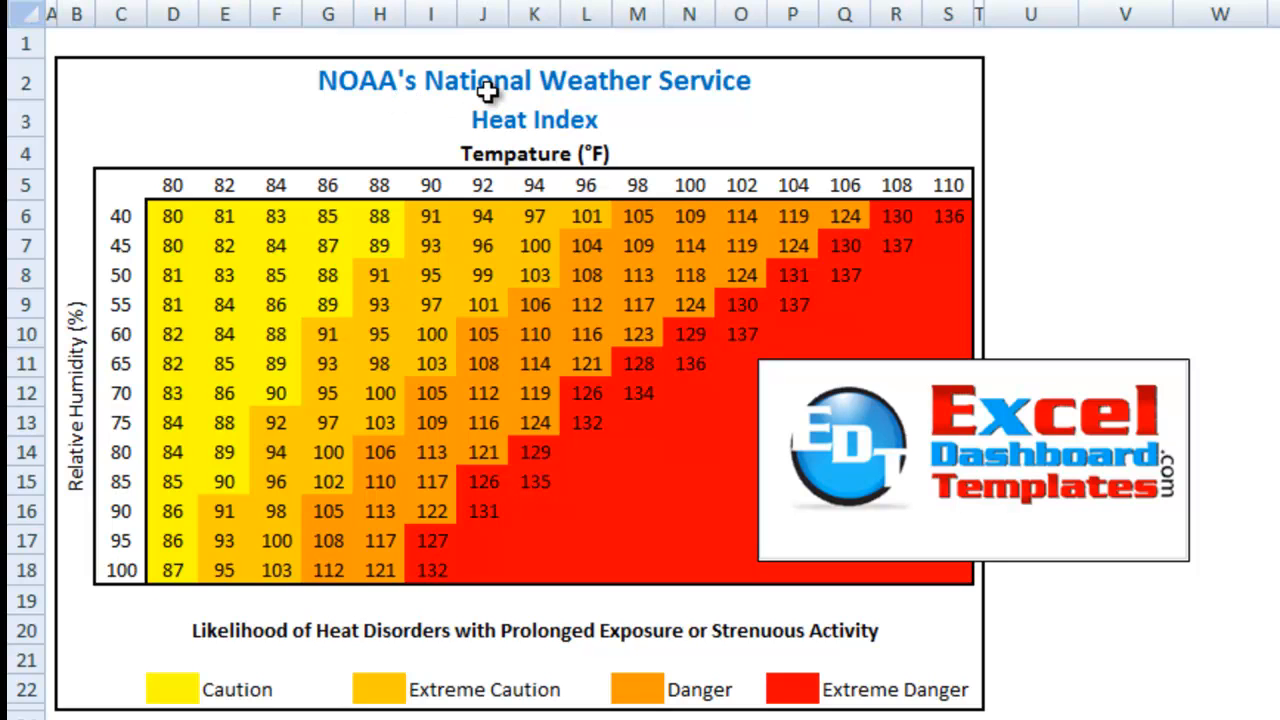
mouse_move(352, 332)
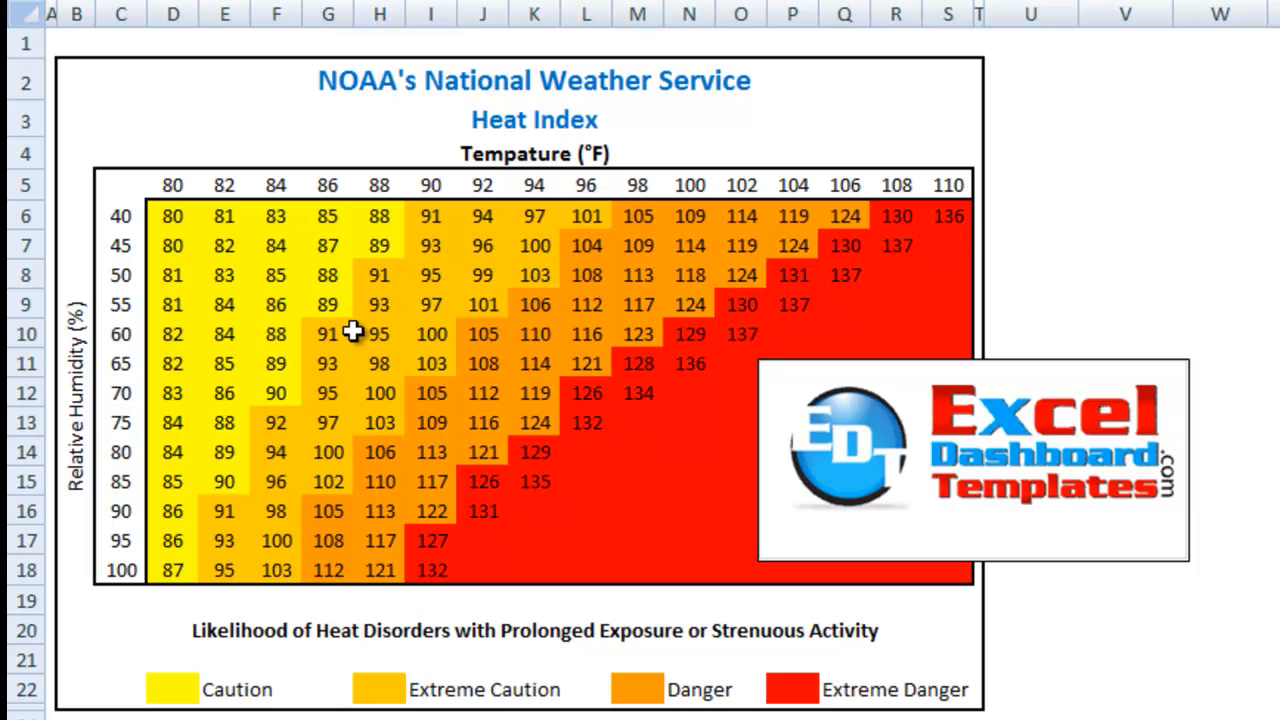
mouse_move(302, 344)
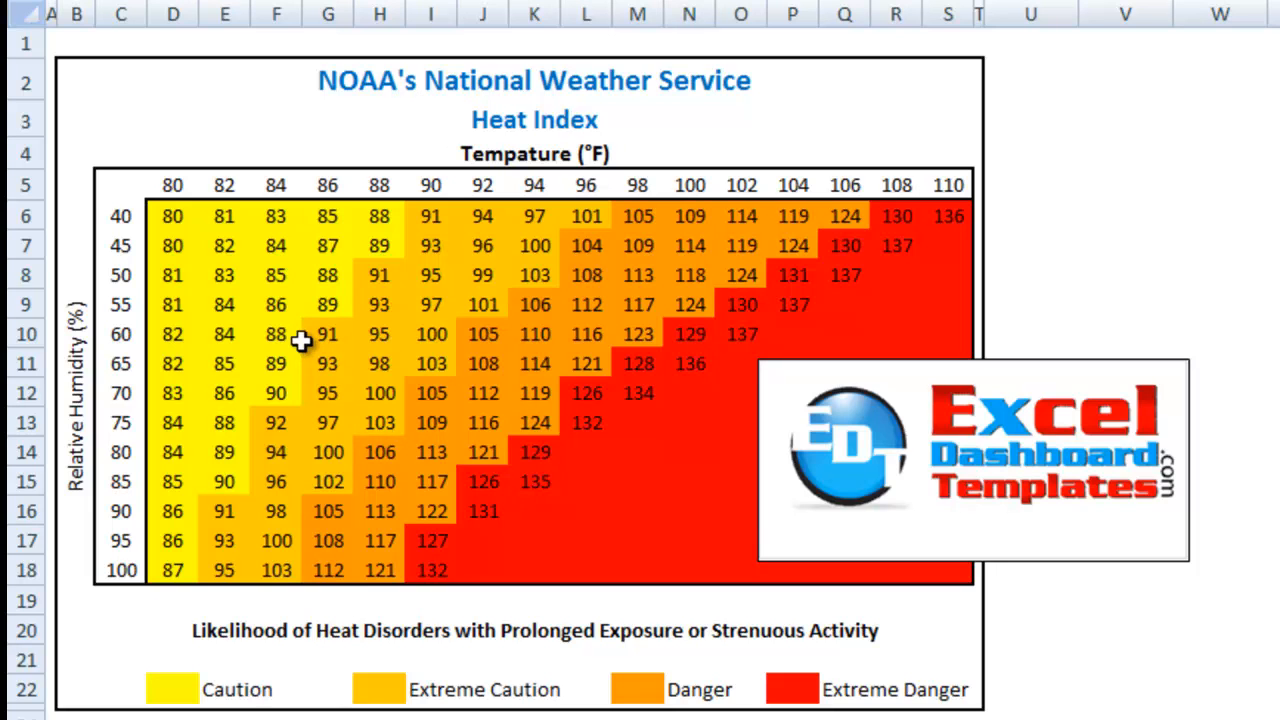
mouse_move(538, 418)
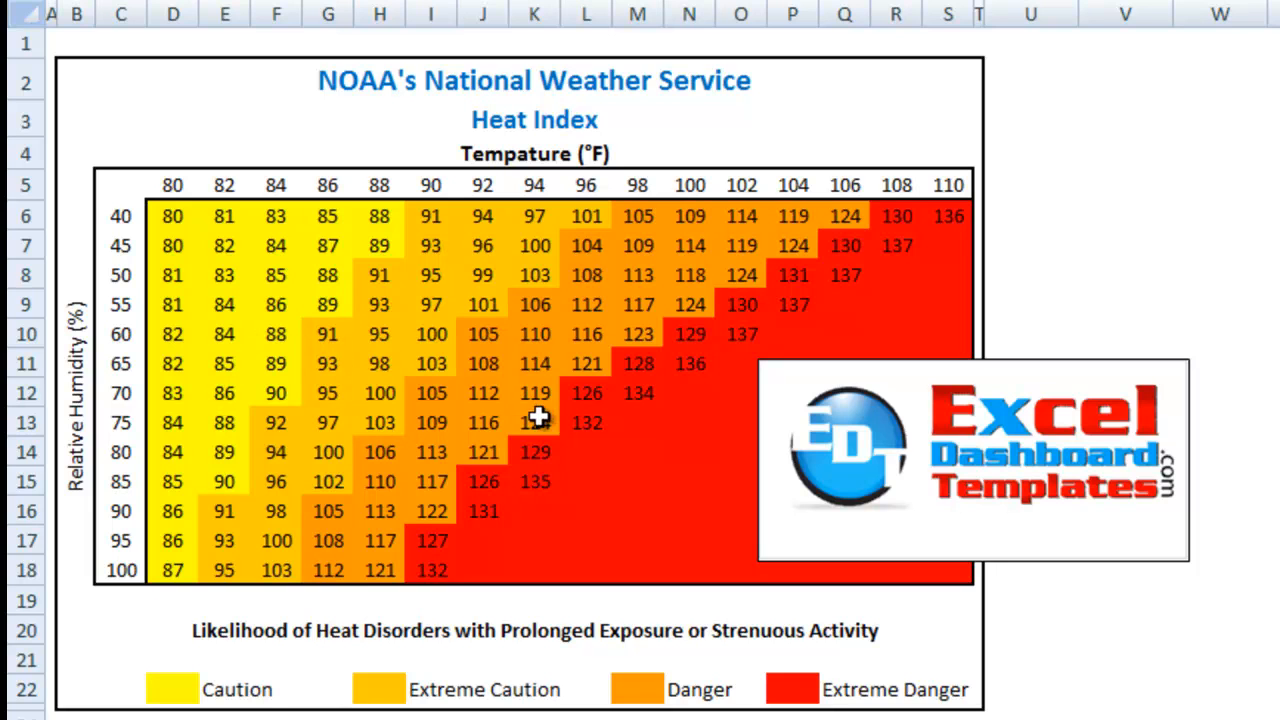
mouse_move(512, 460)
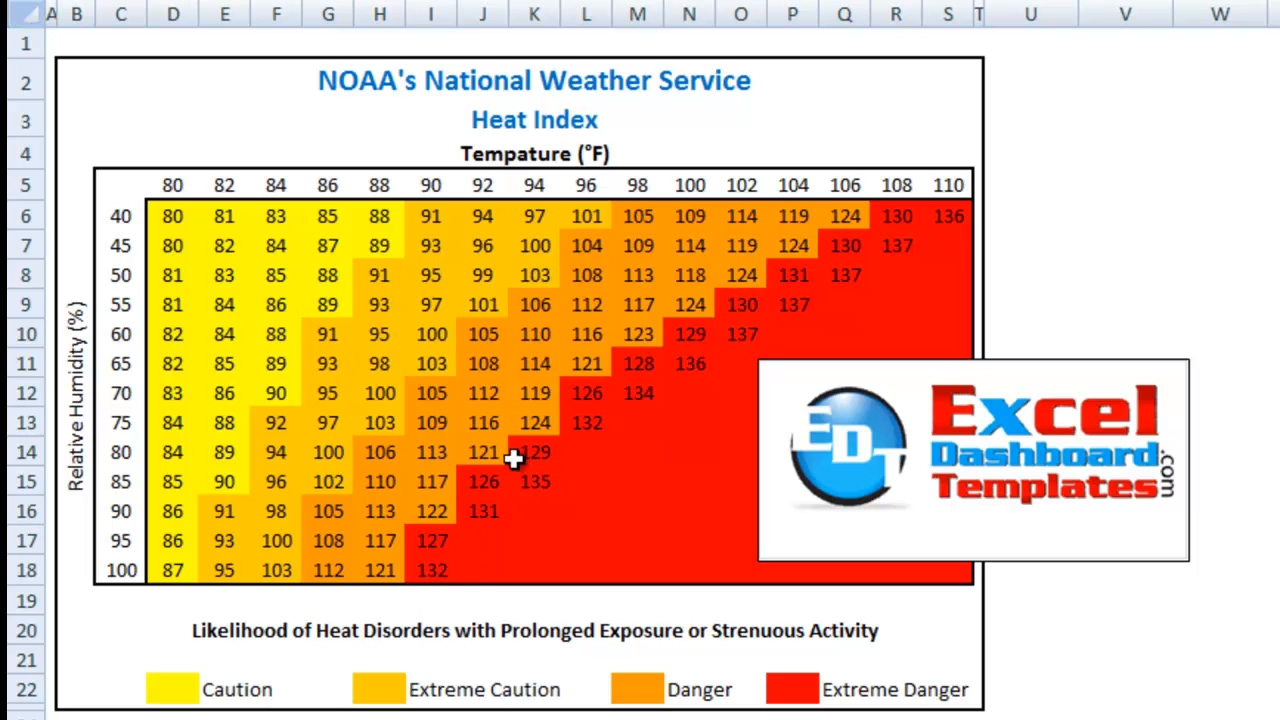
mouse_move(648, 356)
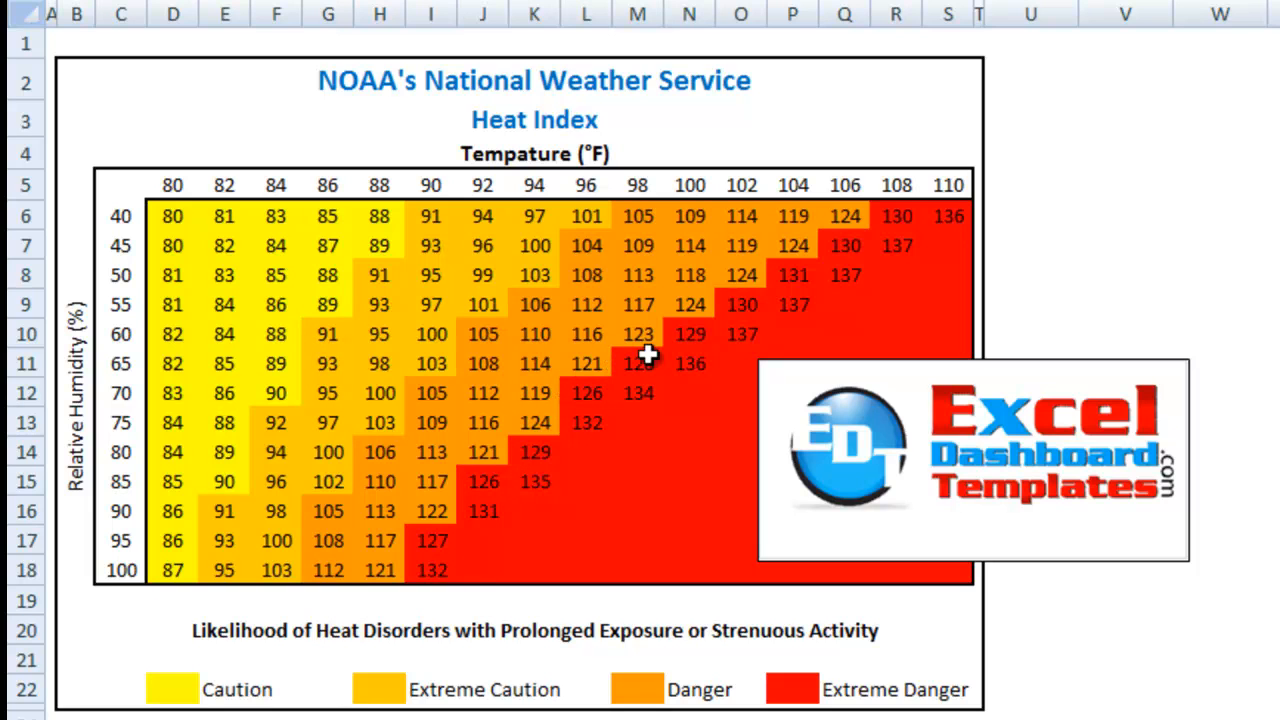
mouse_move(812, 248)
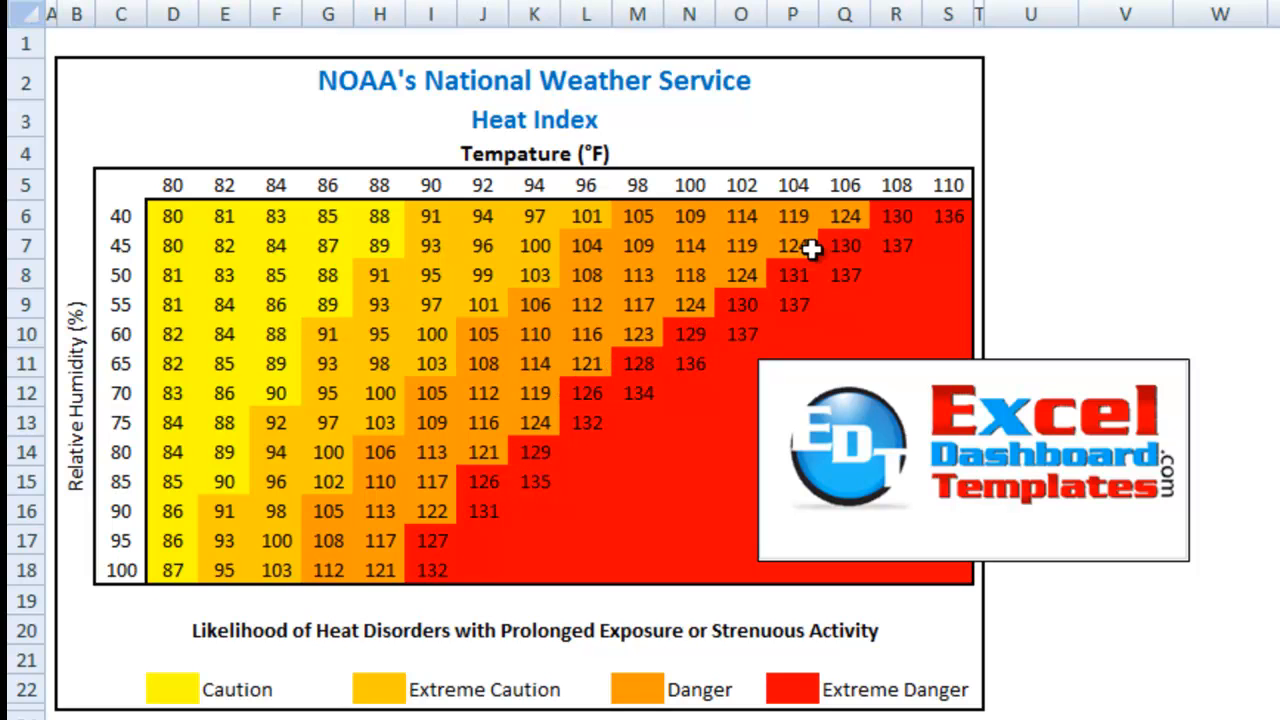
mouse_move(410, 488)
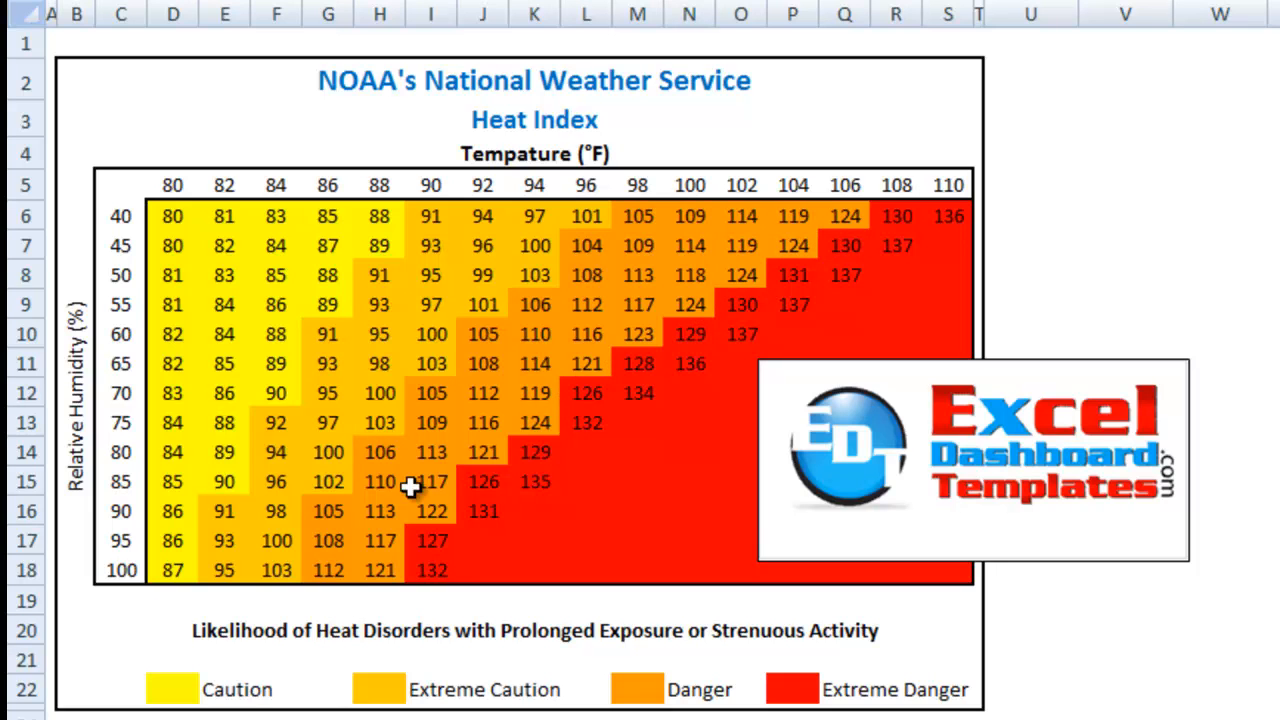
mouse_move(232, 430)
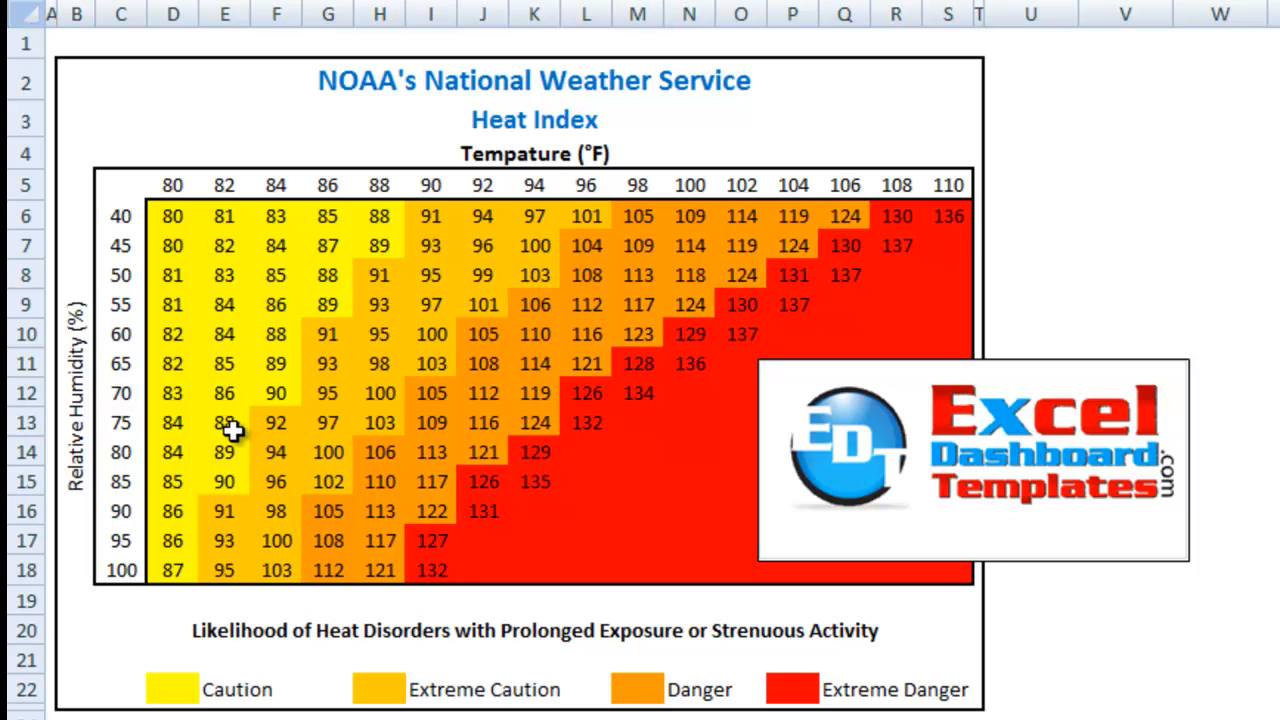
mouse_move(278, 414)
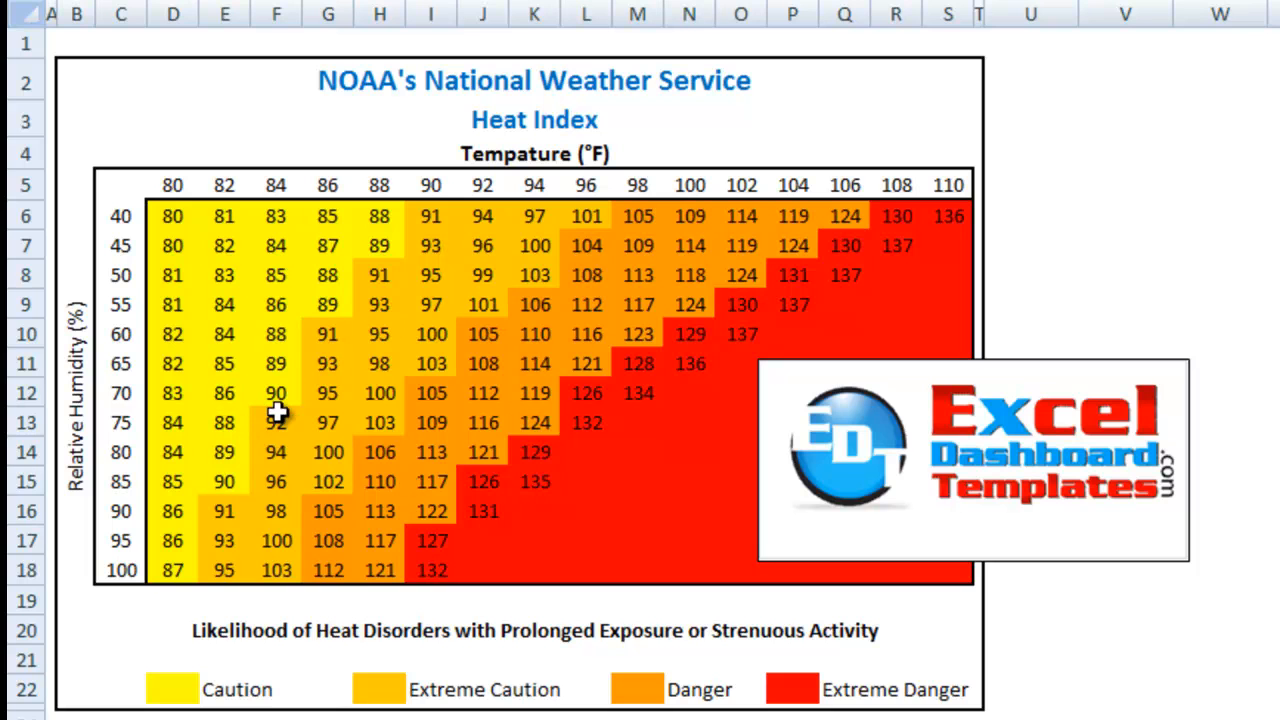
mouse_move(184, 260)
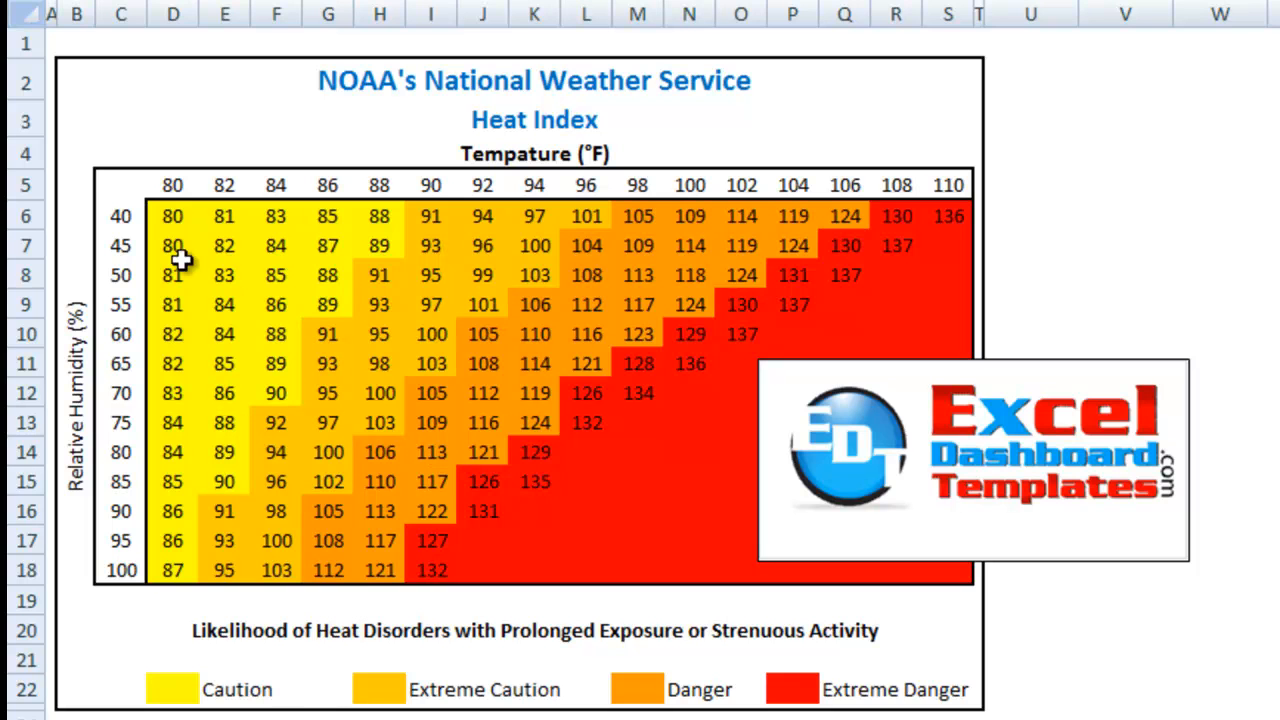
- Select the heat index values in cells G9 through I13
drag(172, 216, 586, 452)
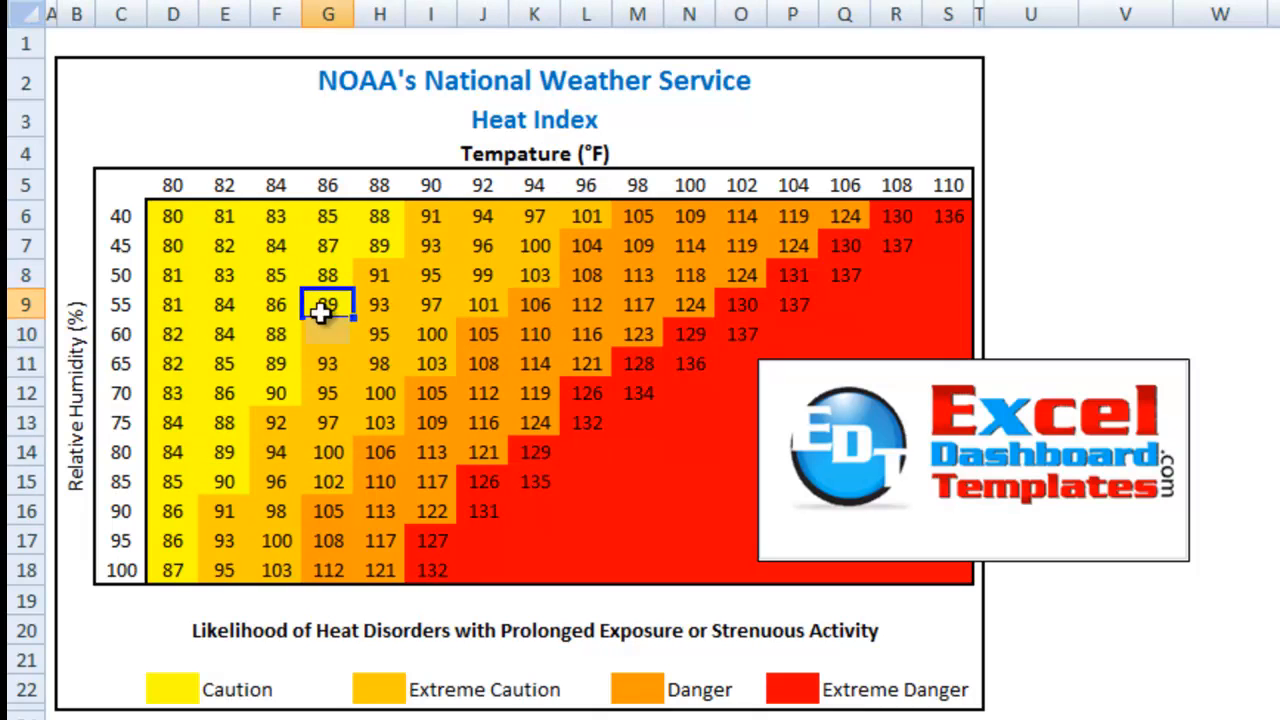
drag(328, 304, 432, 422)
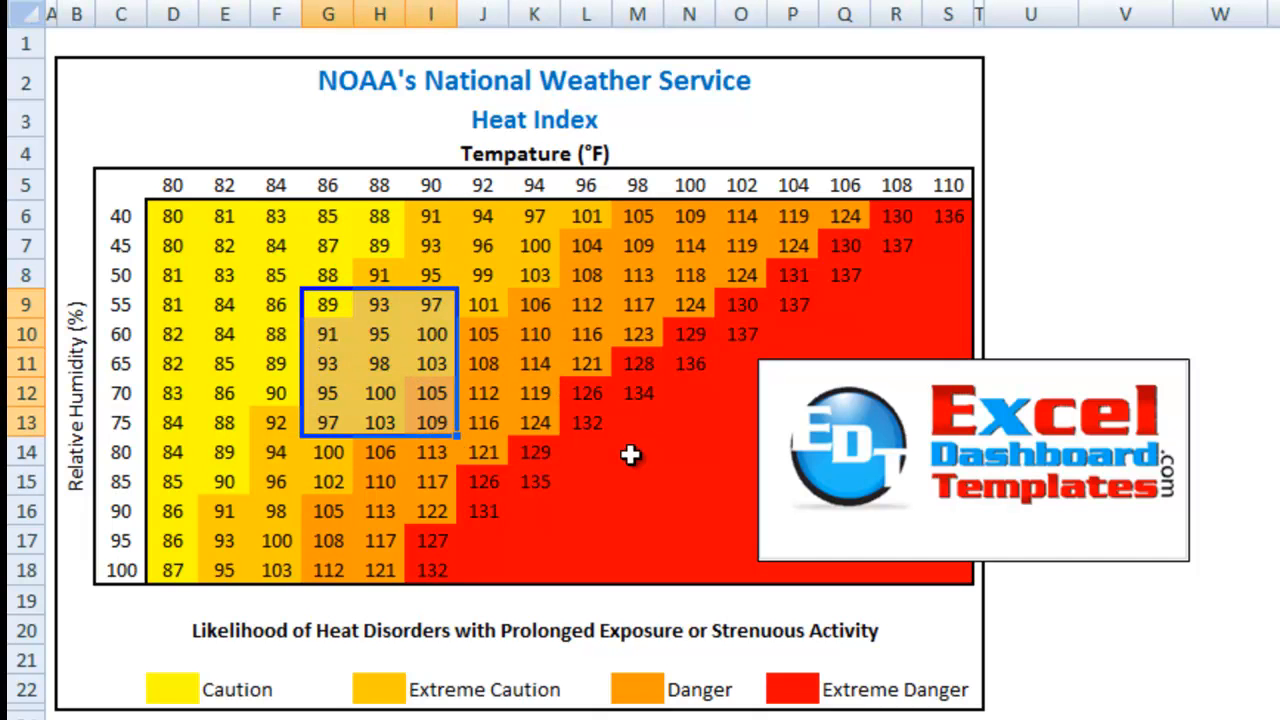
mouse_move(1064, 610)
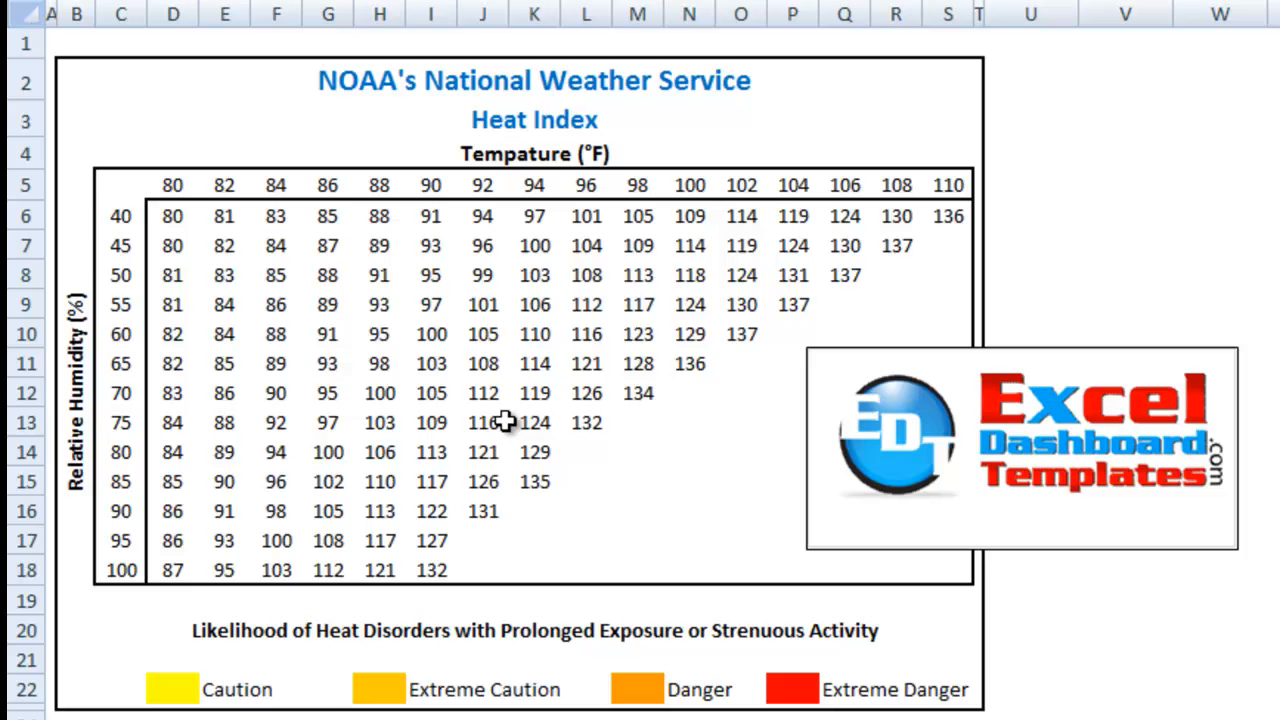
mouse_move(210, 96)
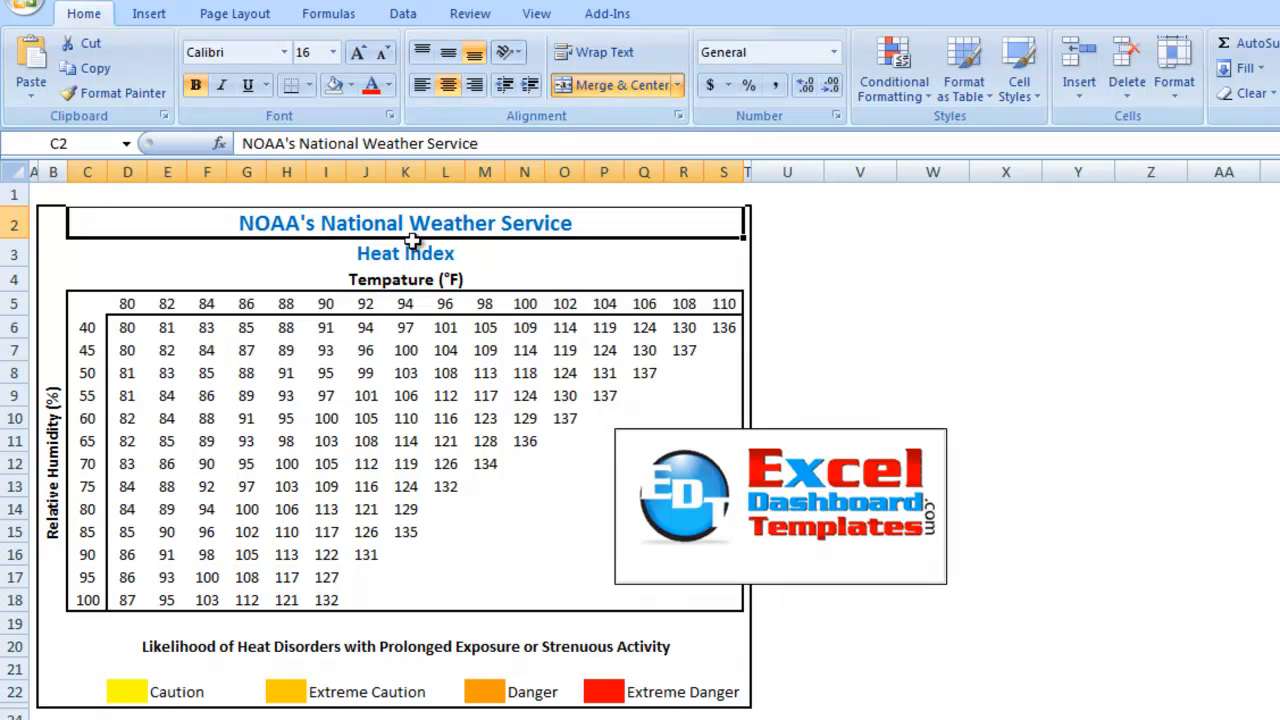
click(404, 252)
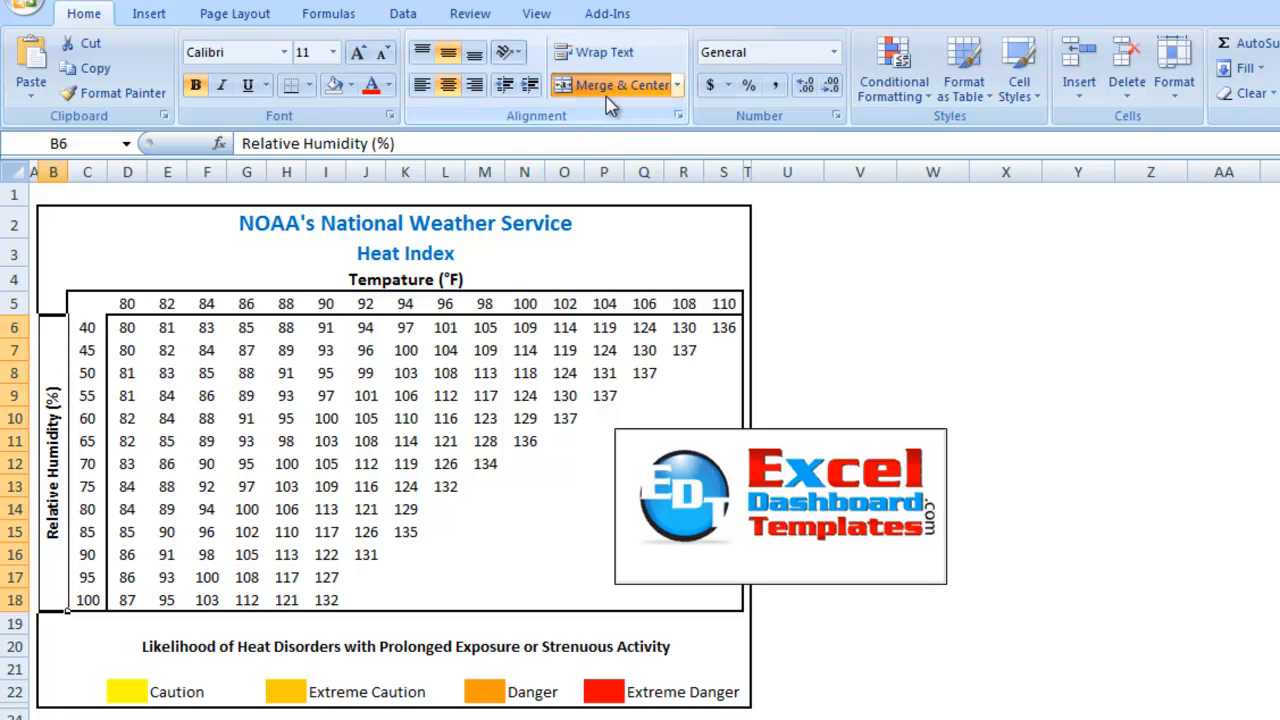
mouse_move(484, 104)
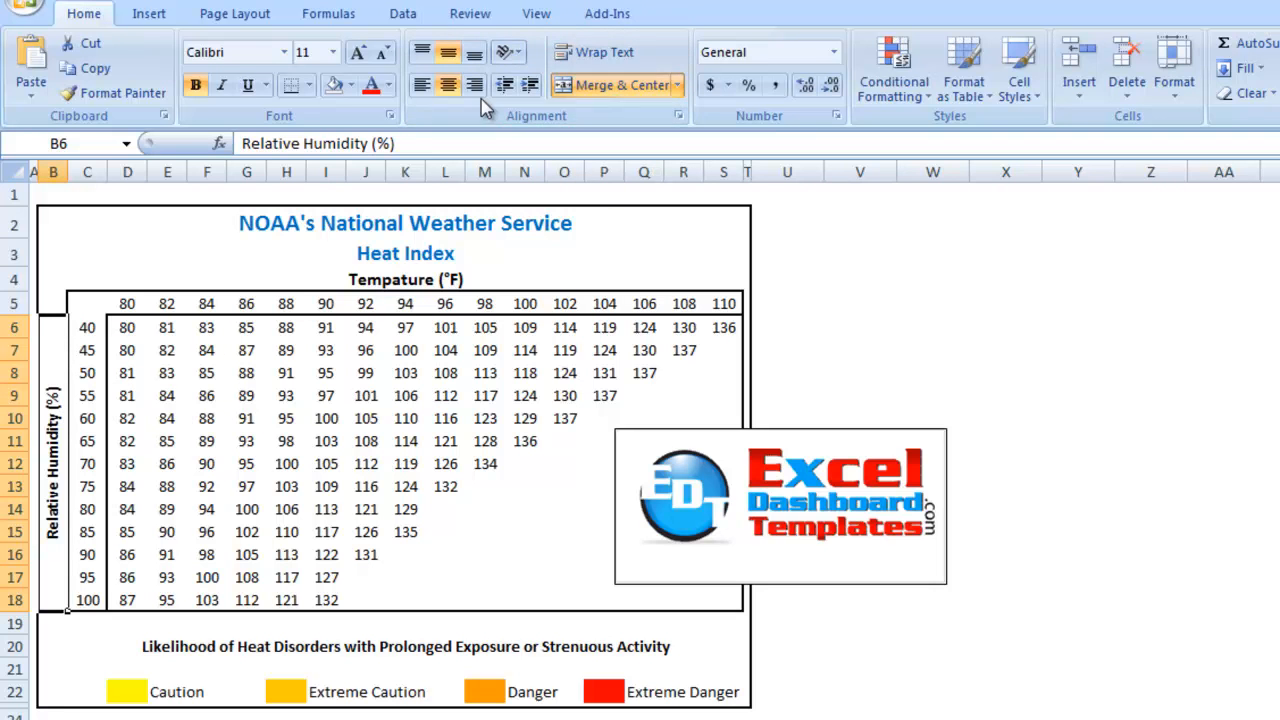
mouse_move(508, 52)
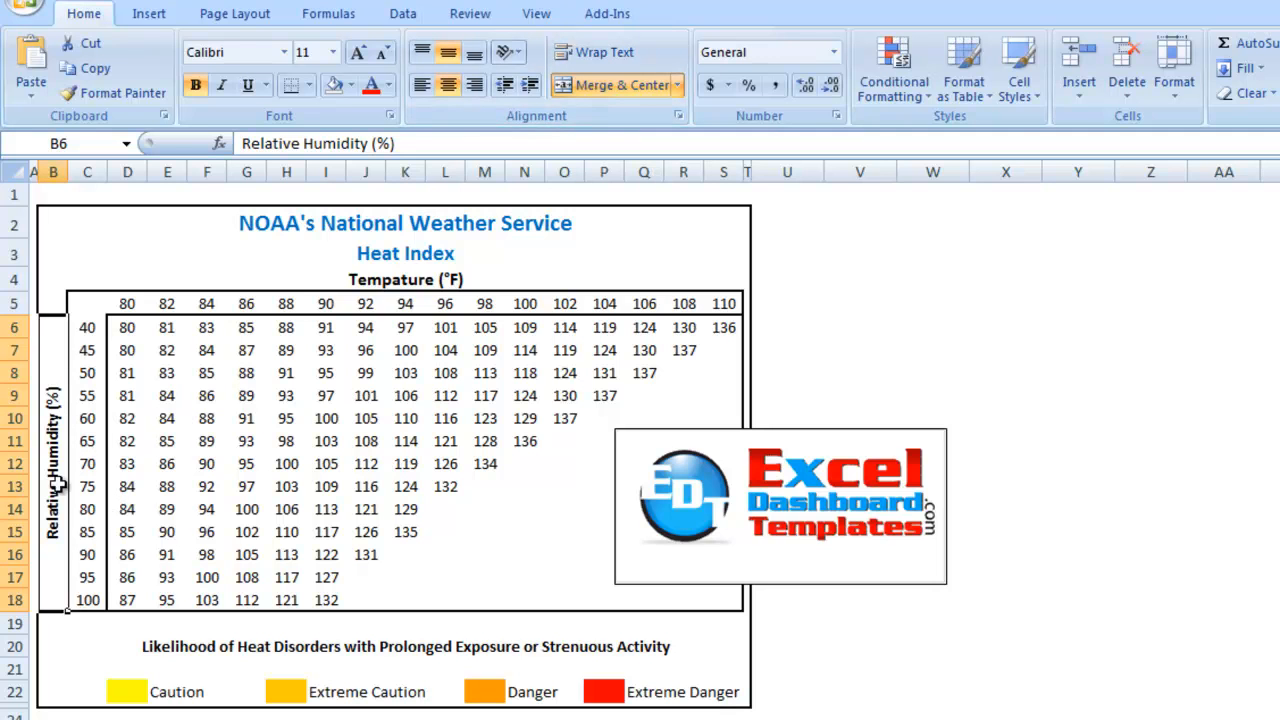
mouse_move(52, 398)
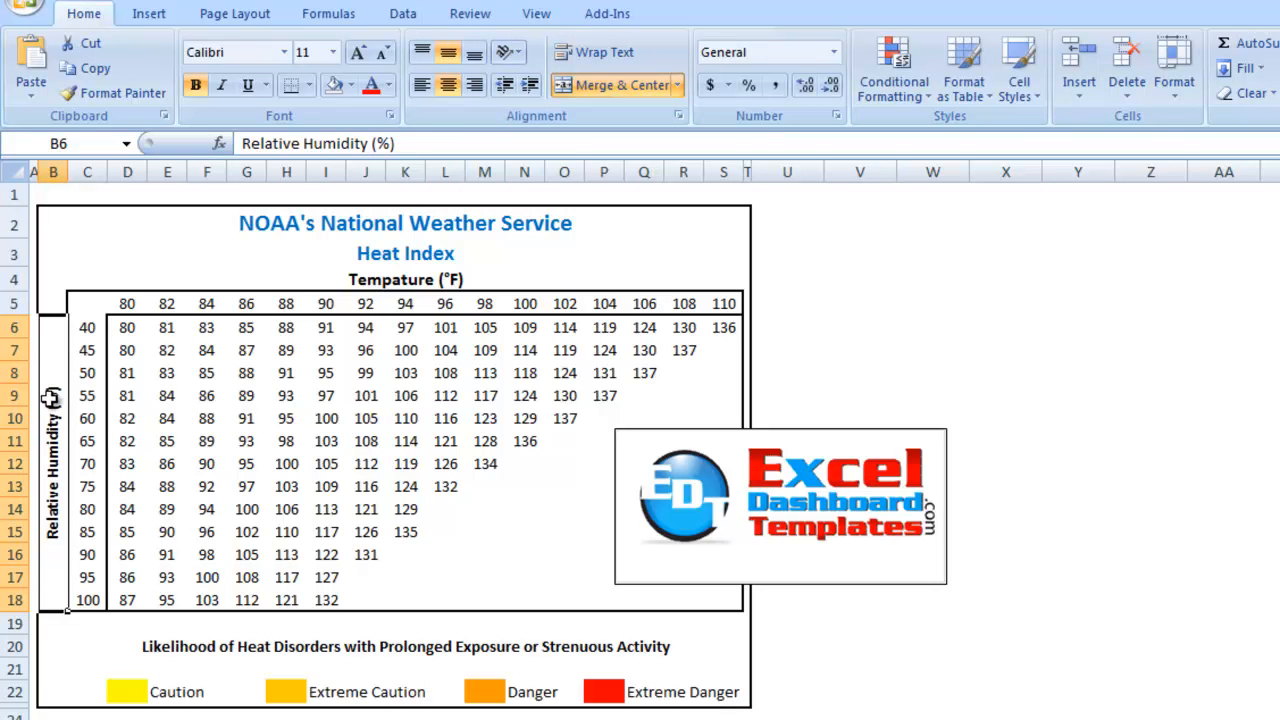
mouse_move(196, 390)
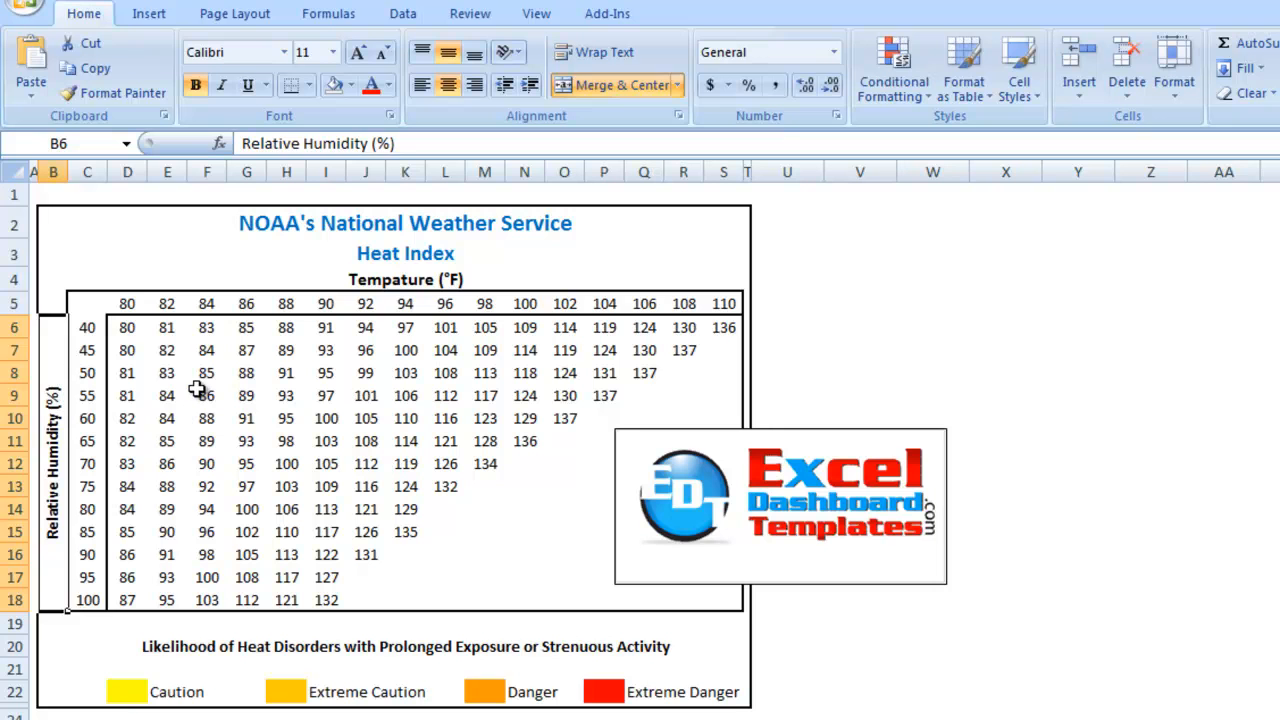
click(168, 372)
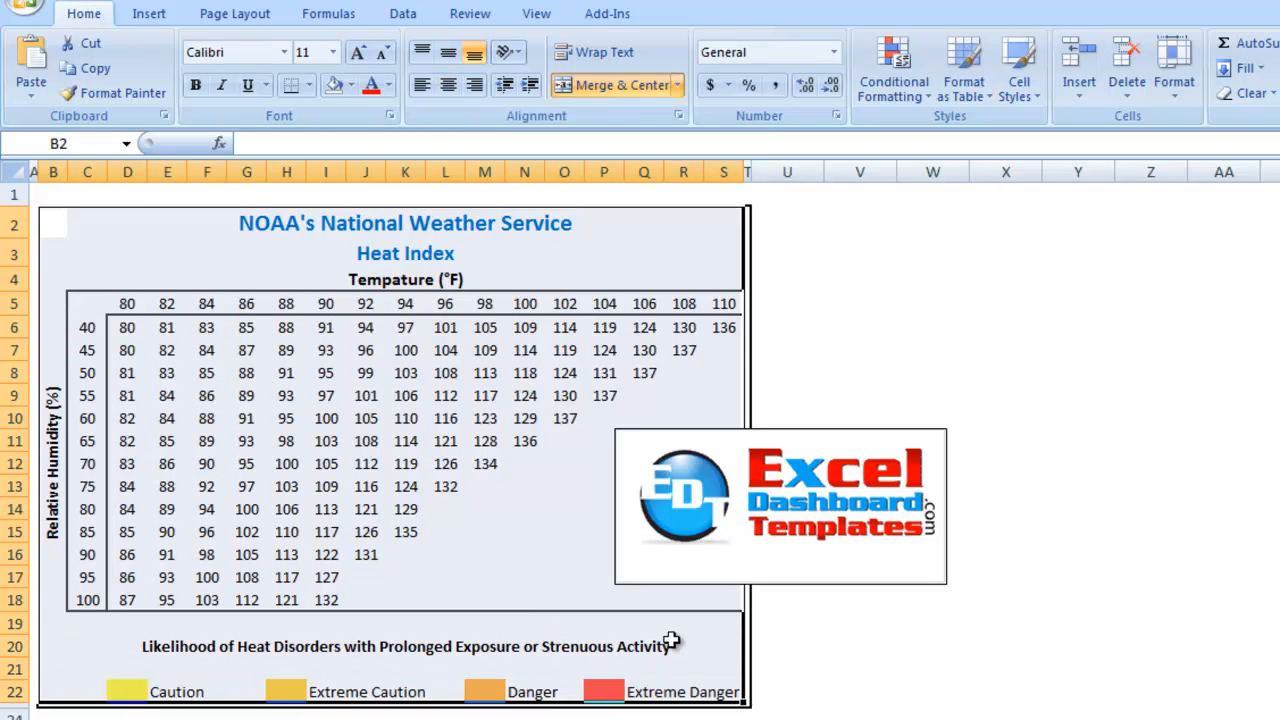
click(404, 646)
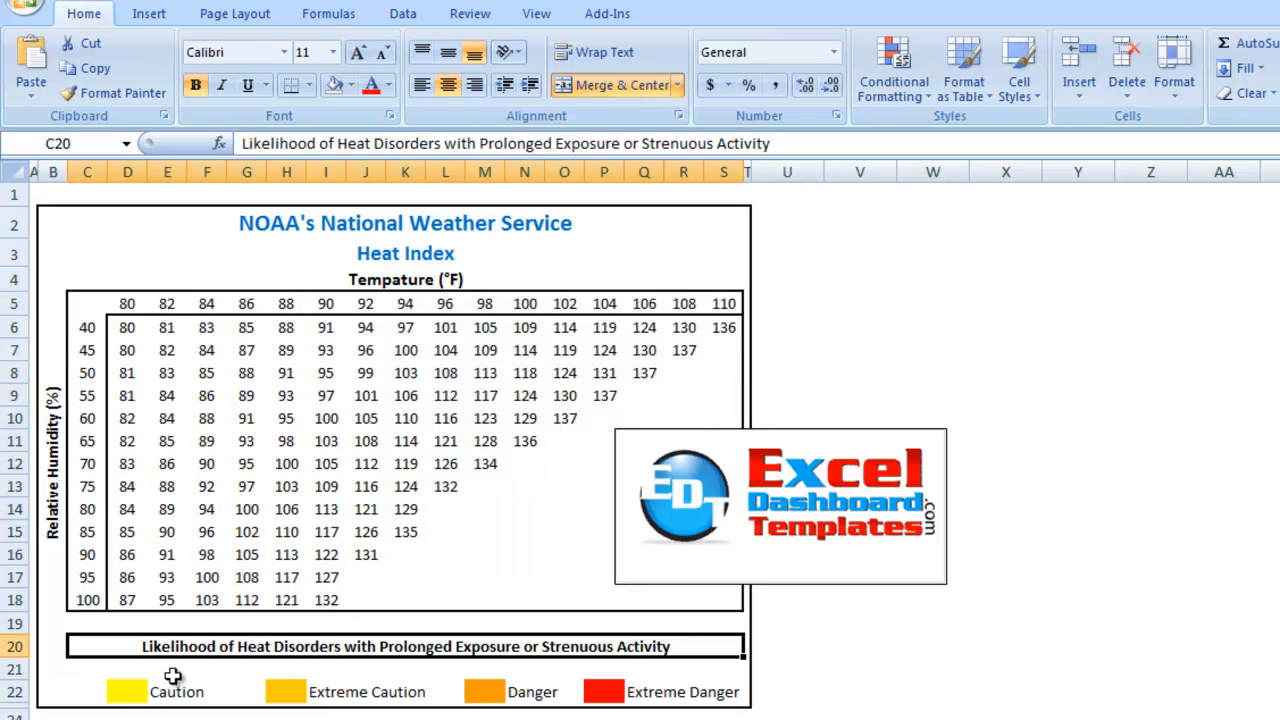
mouse_move(140, 690)
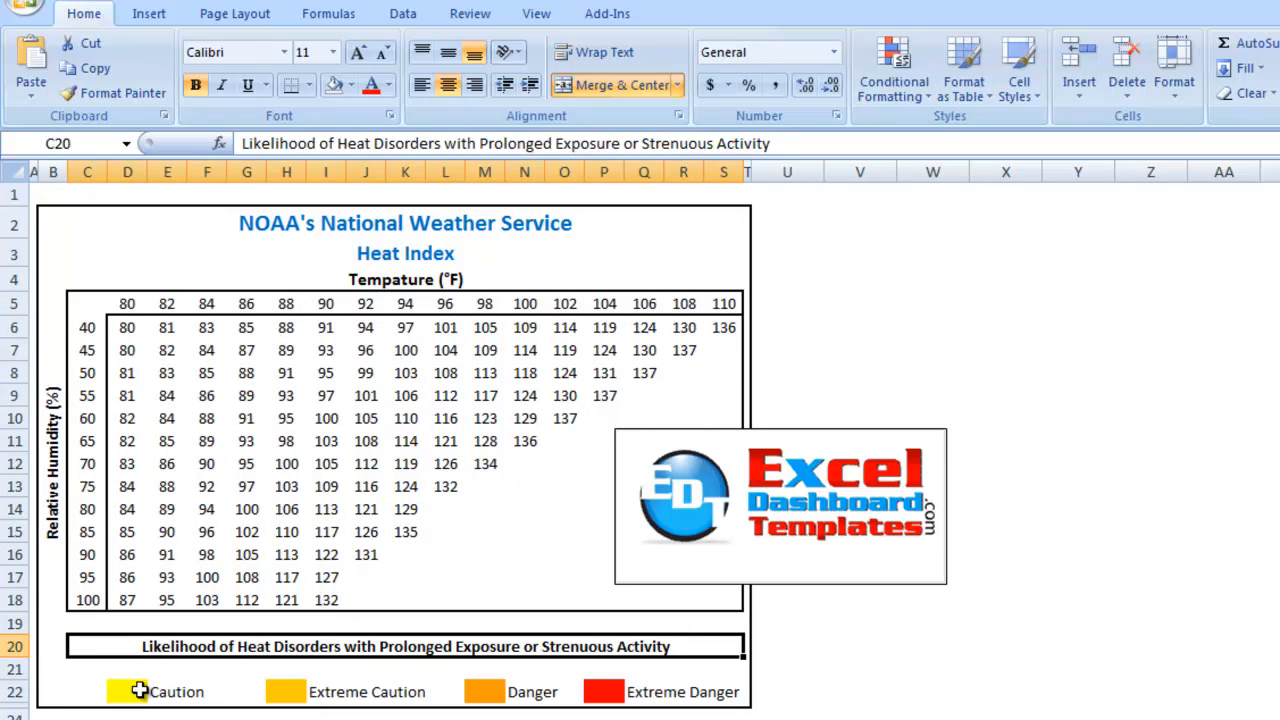
click(284, 692)
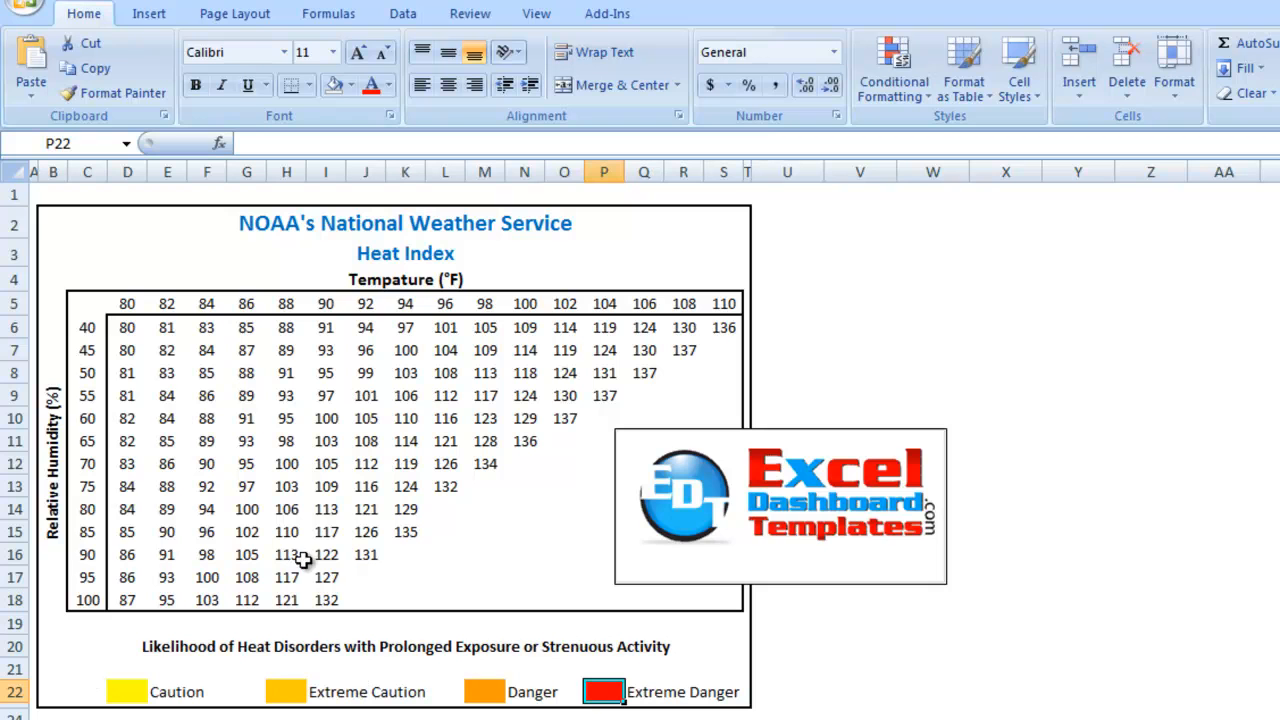
click(128, 328)
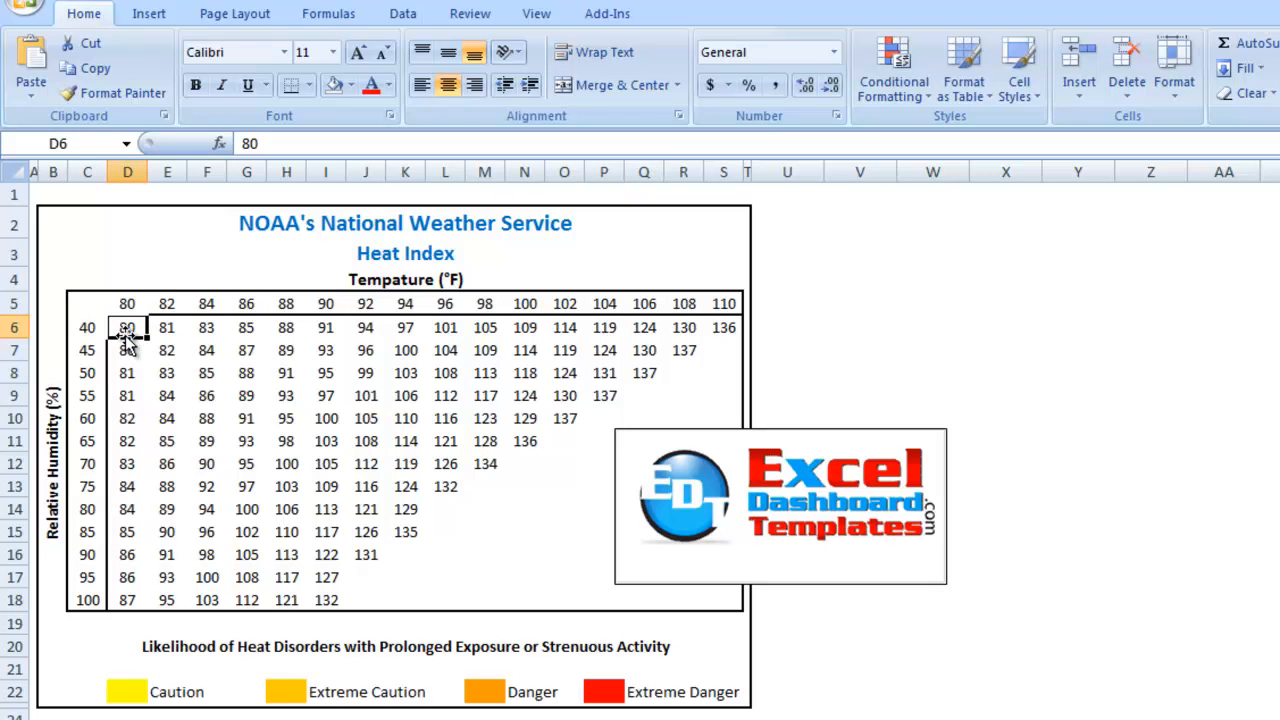
mouse_move(262, 150)
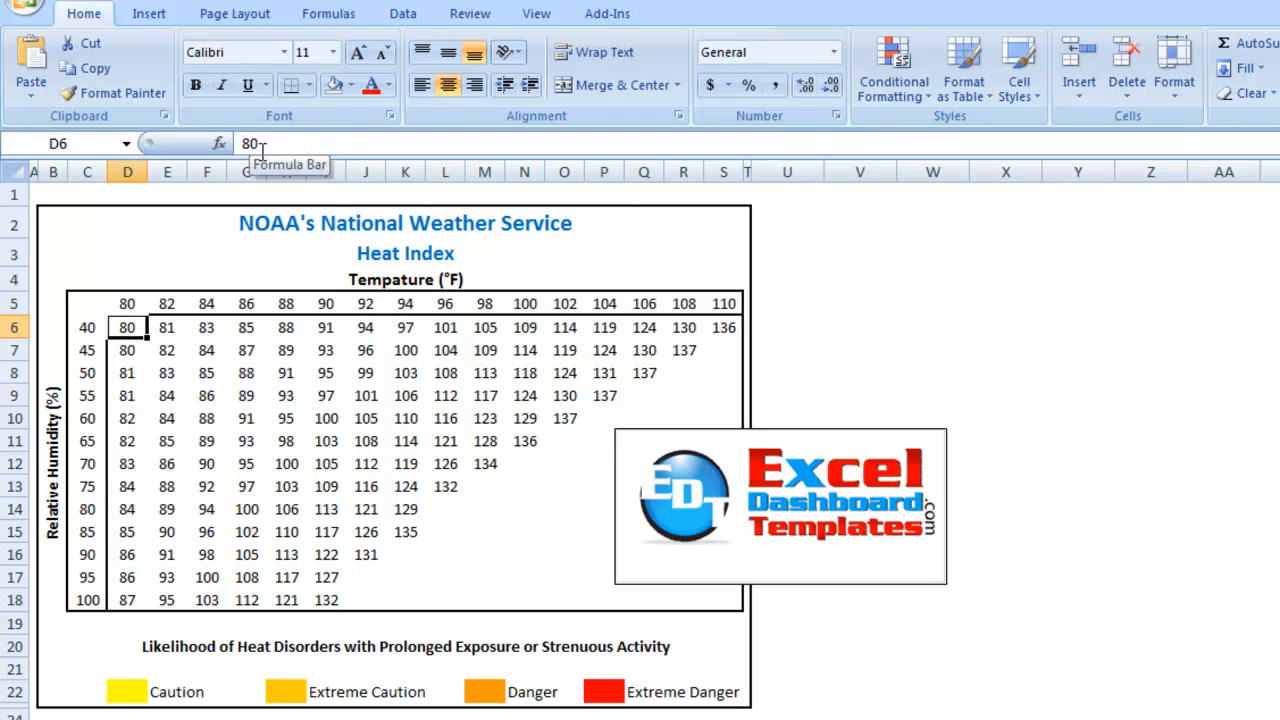
click(168, 328)
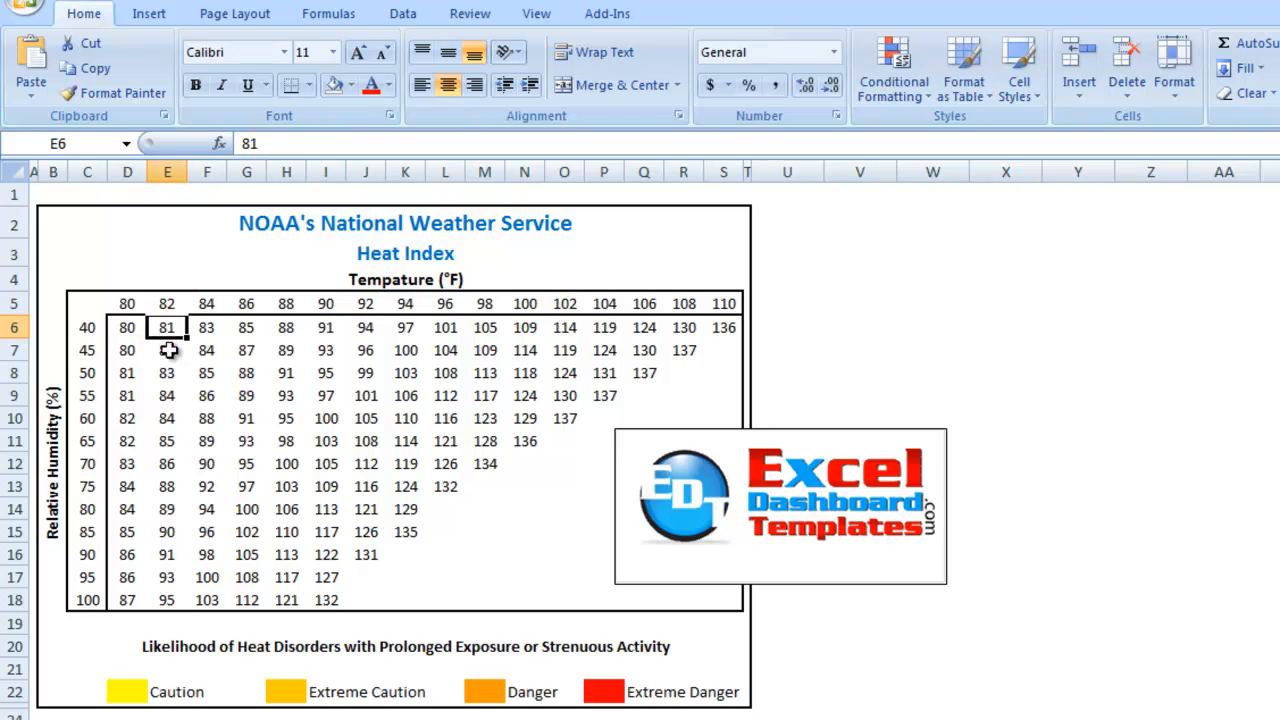
click(168, 350)
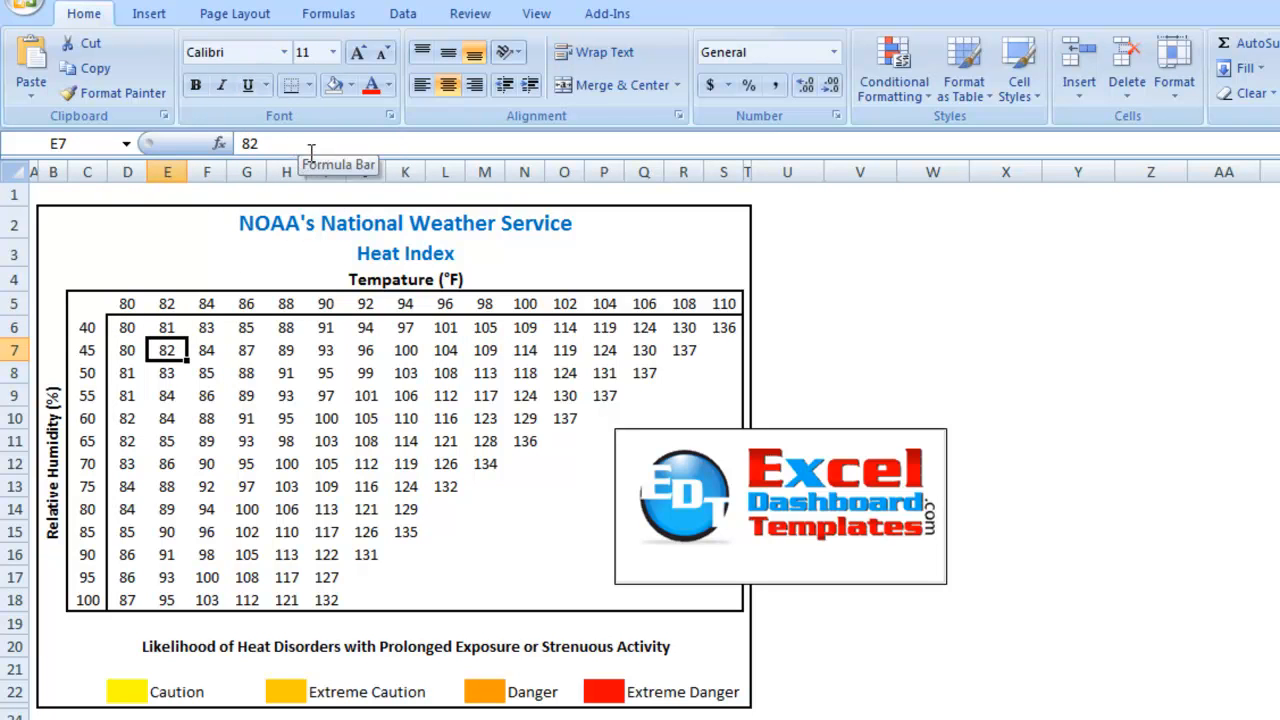
mouse_move(228, 356)
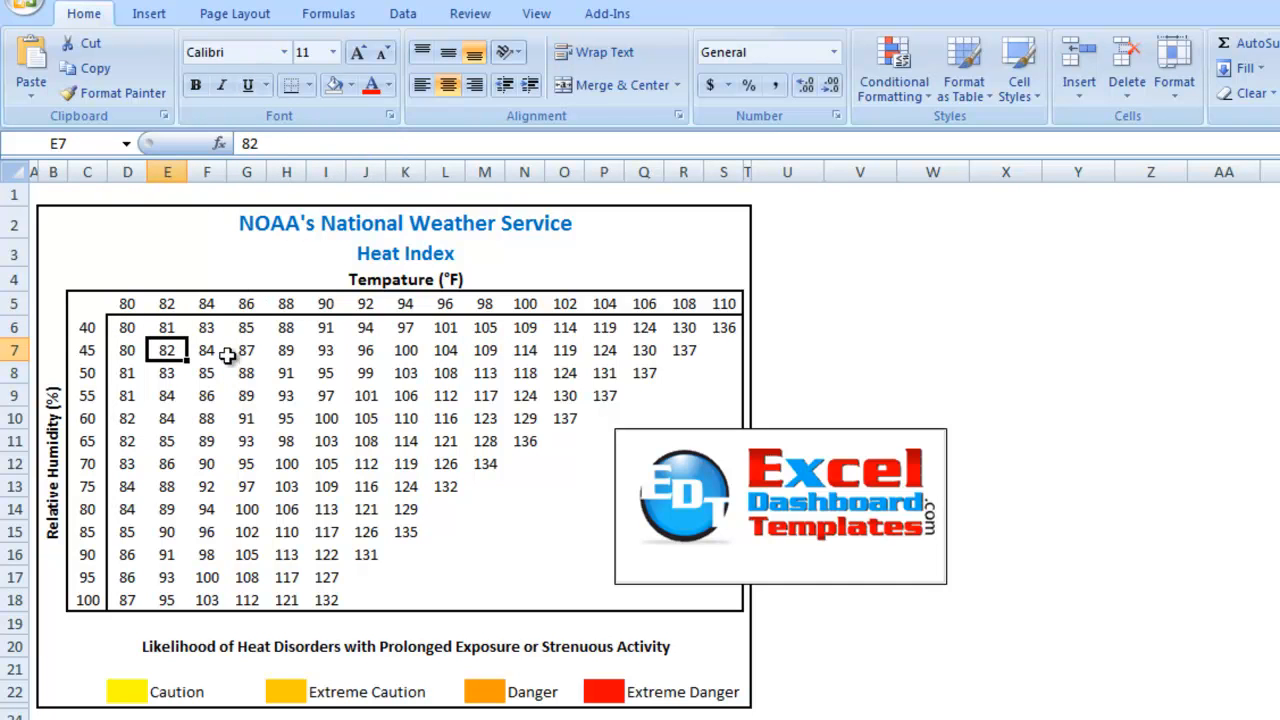
mouse_move(370, 442)
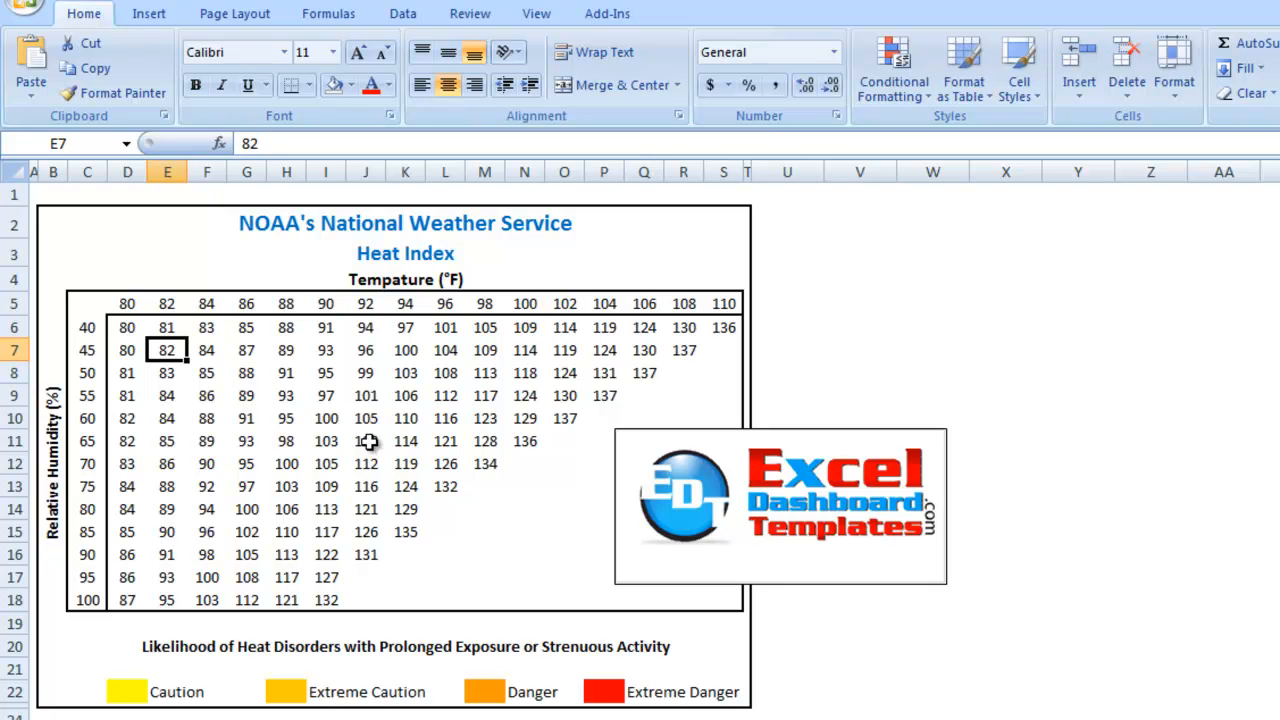
mouse_move(130, 320)
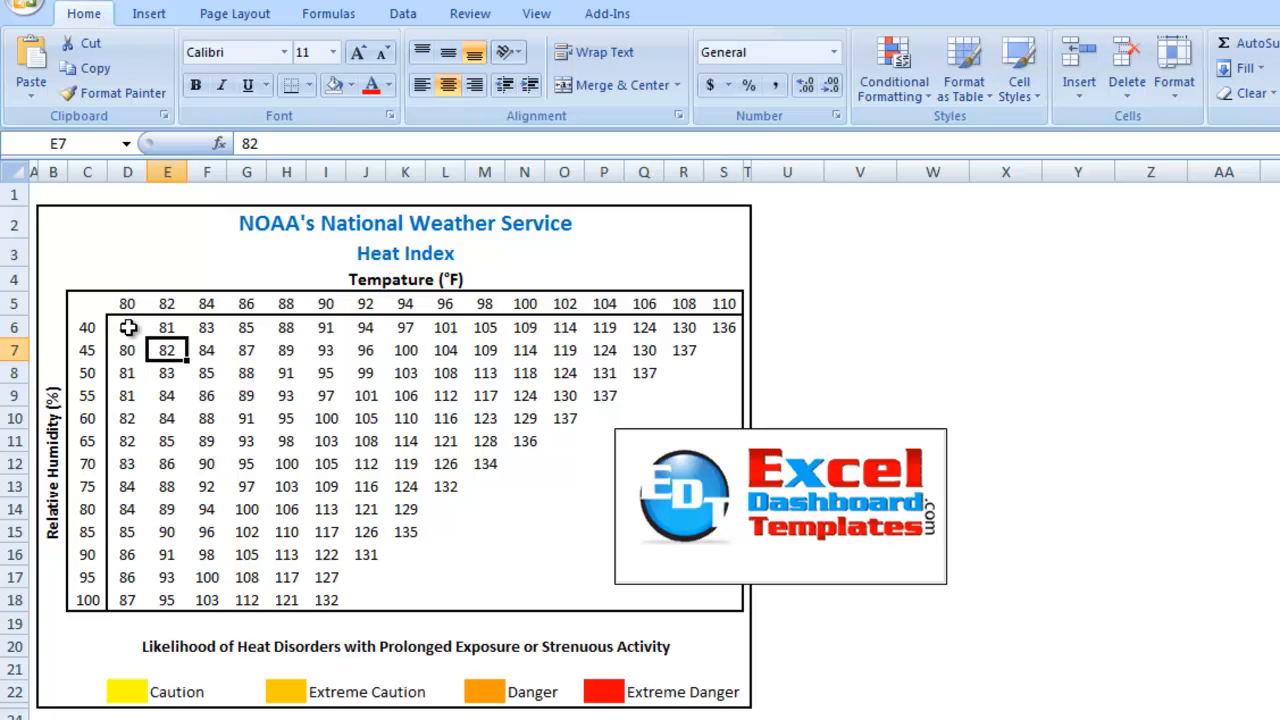
mouse_move(128, 328)
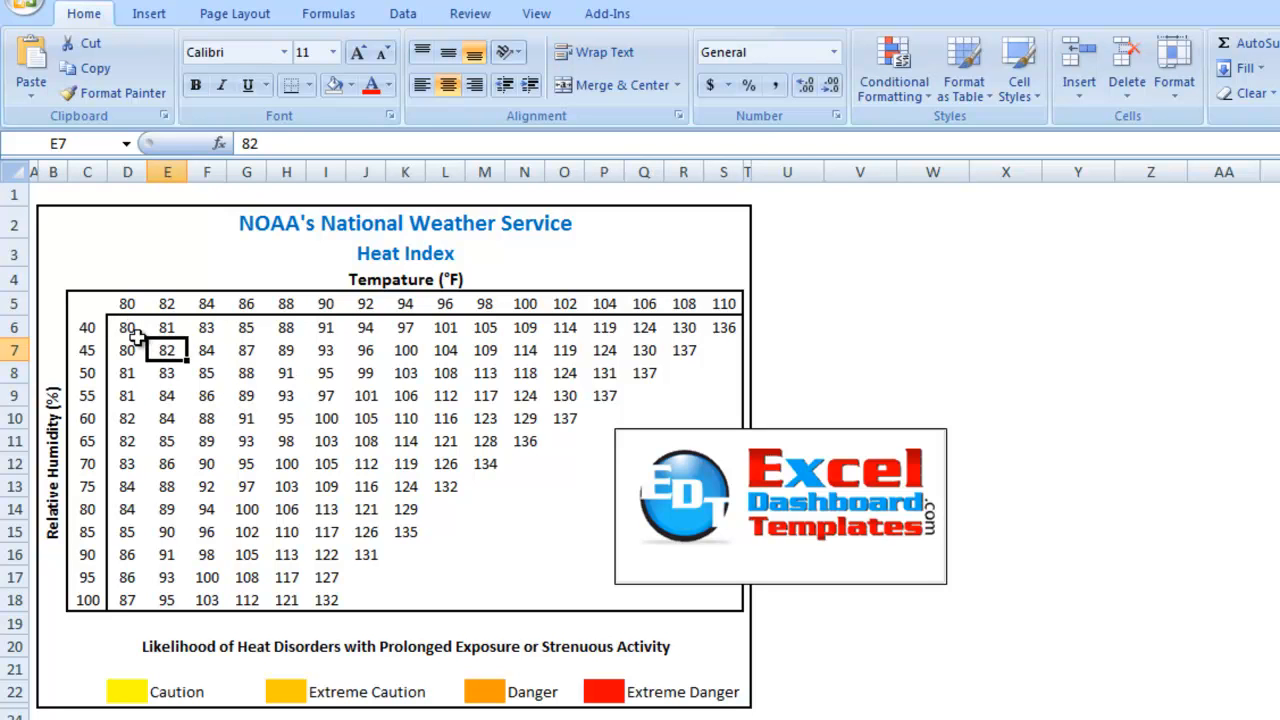
click(128, 328)
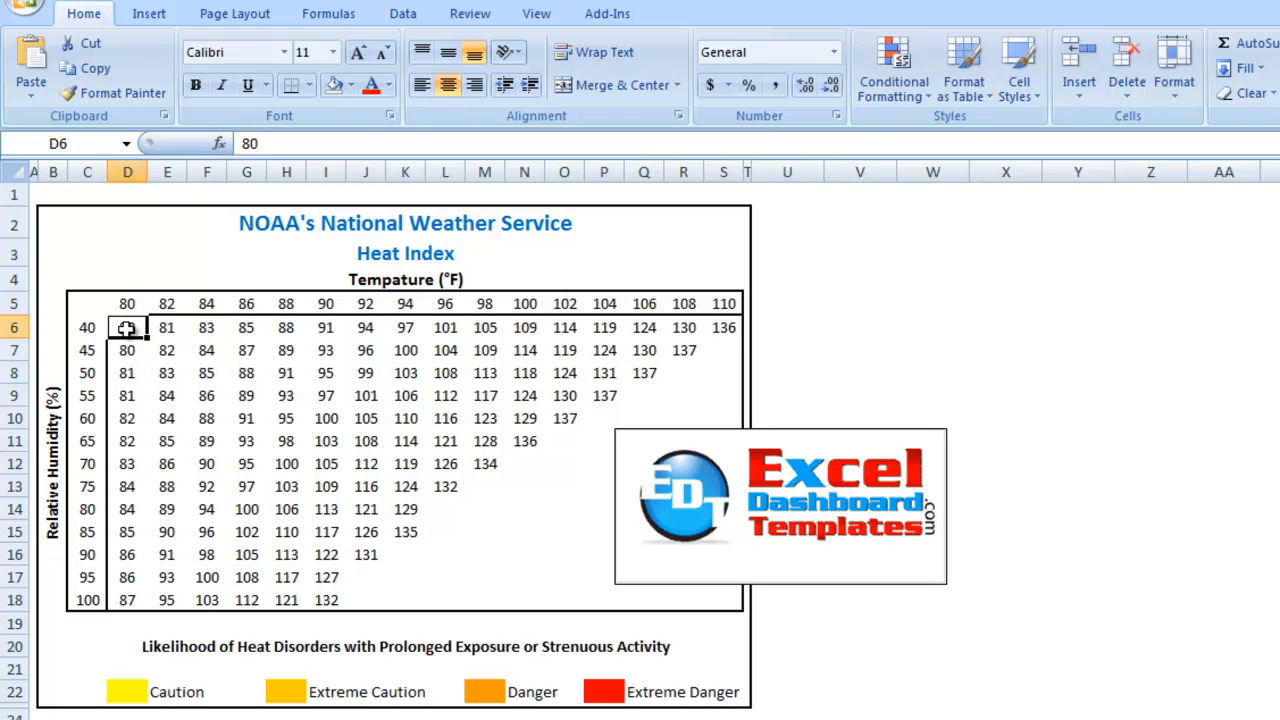
- Select the heat index values D6:S18 and bring up the Conditional Formatting menu
drag(128, 328, 712, 598)
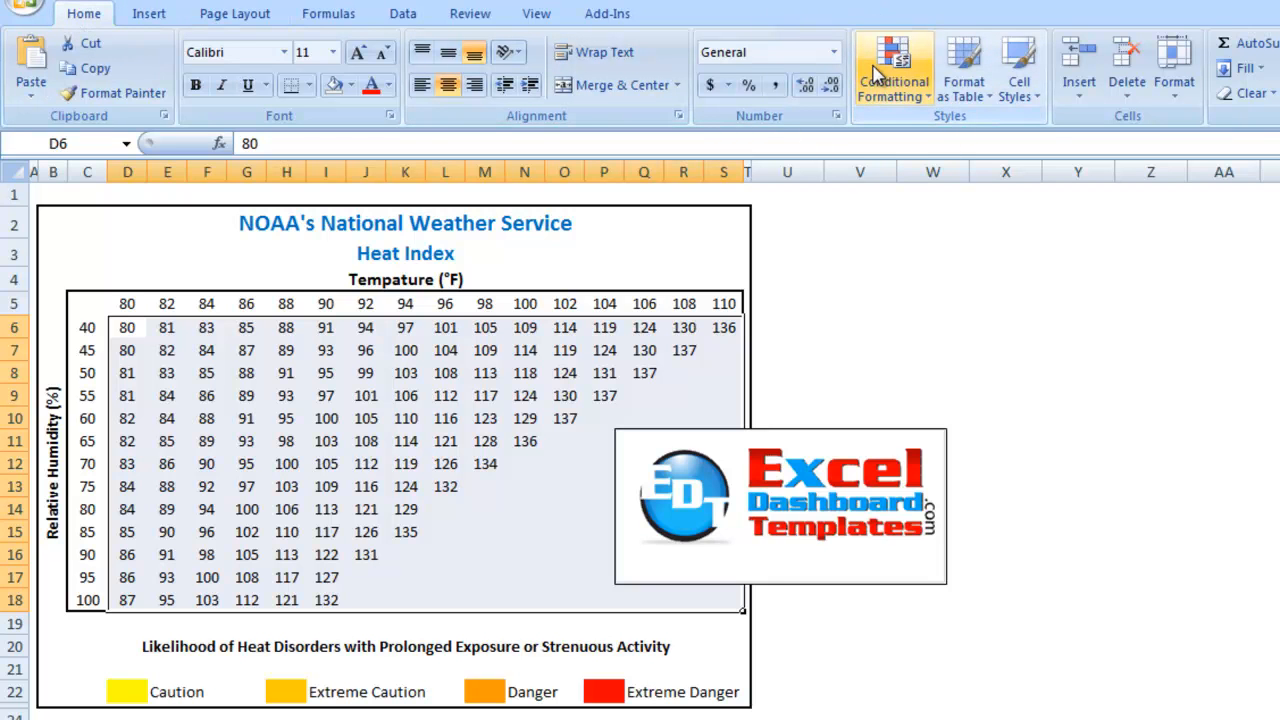
click(892, 68)
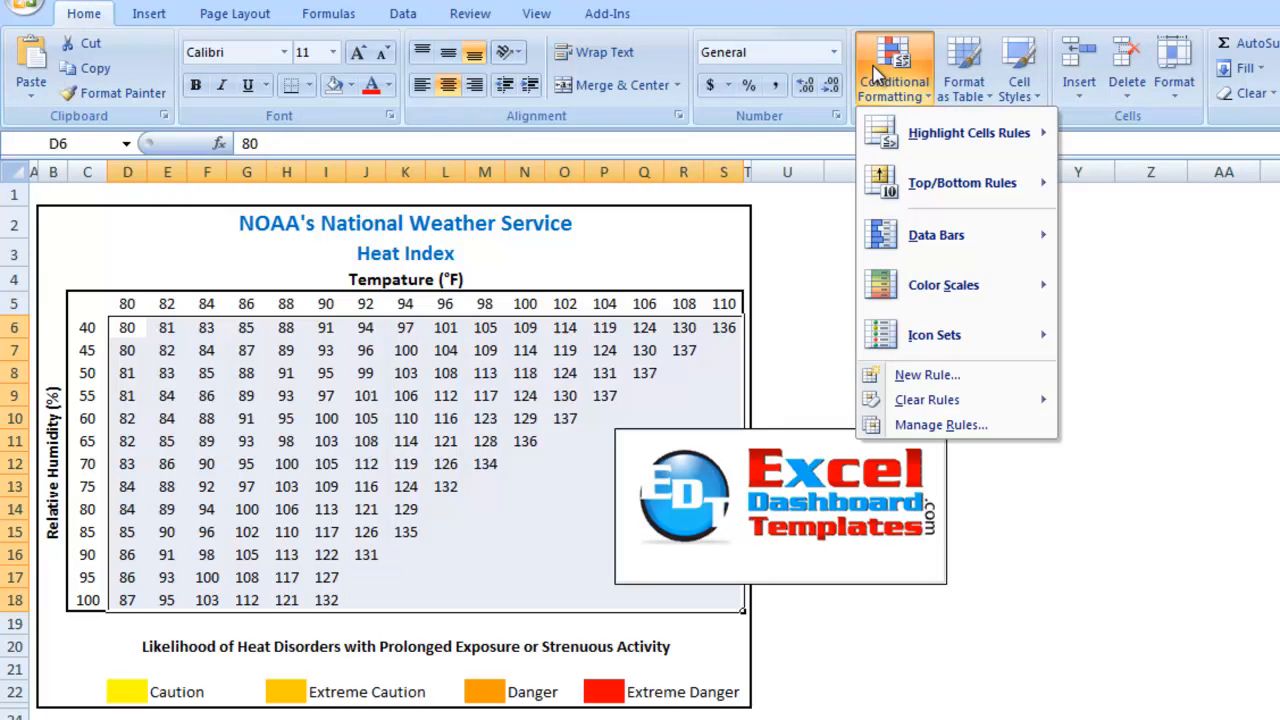
mouse_move(968, 132)
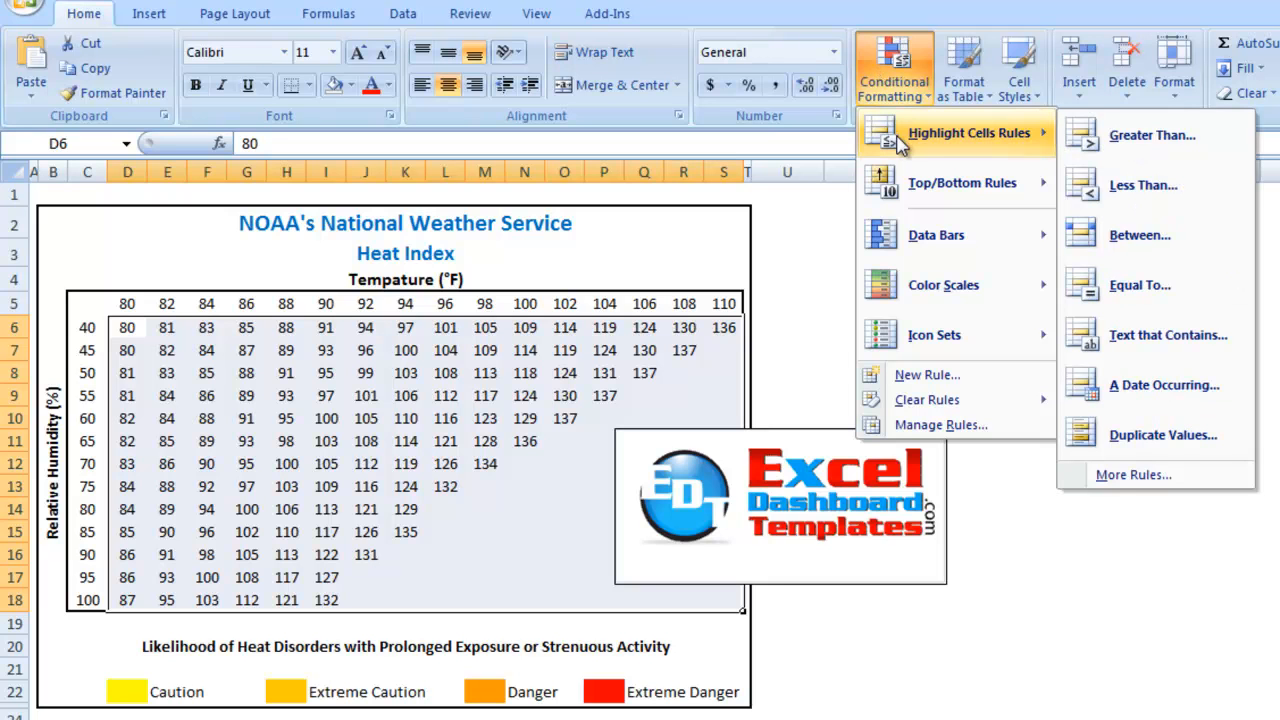
mouse_move(948, 146)
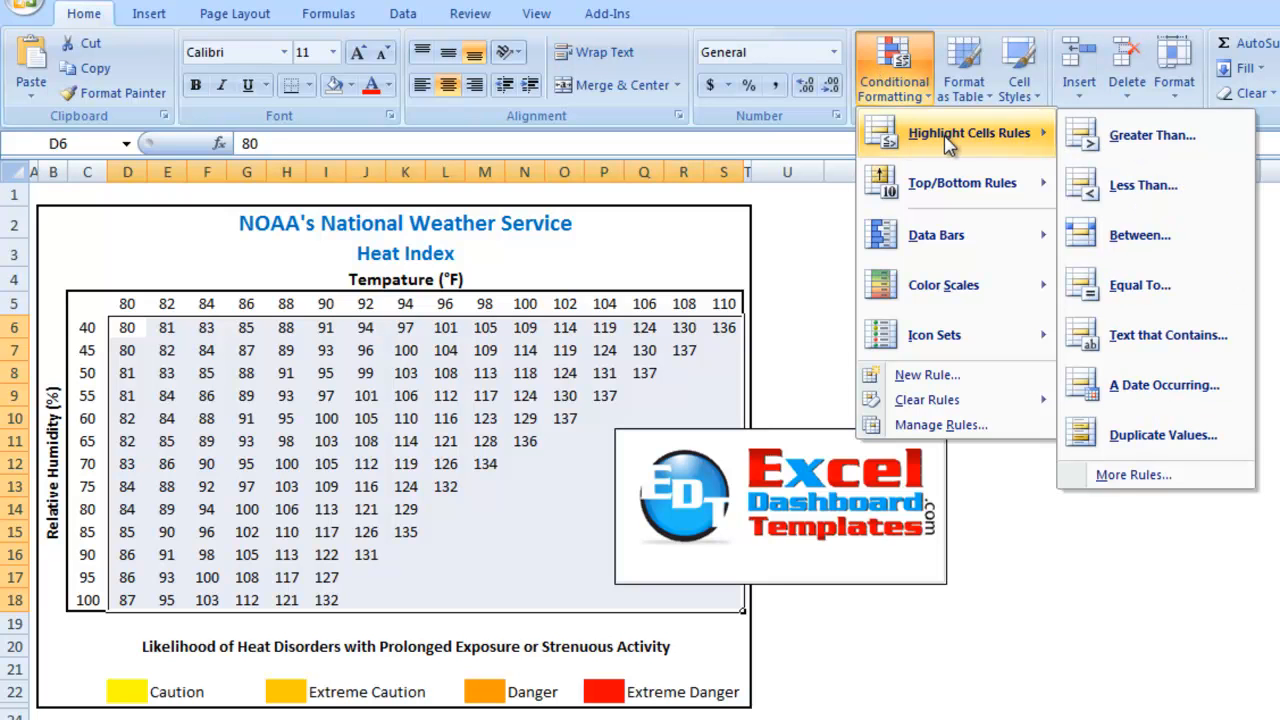
mouse_move(1152, 136)
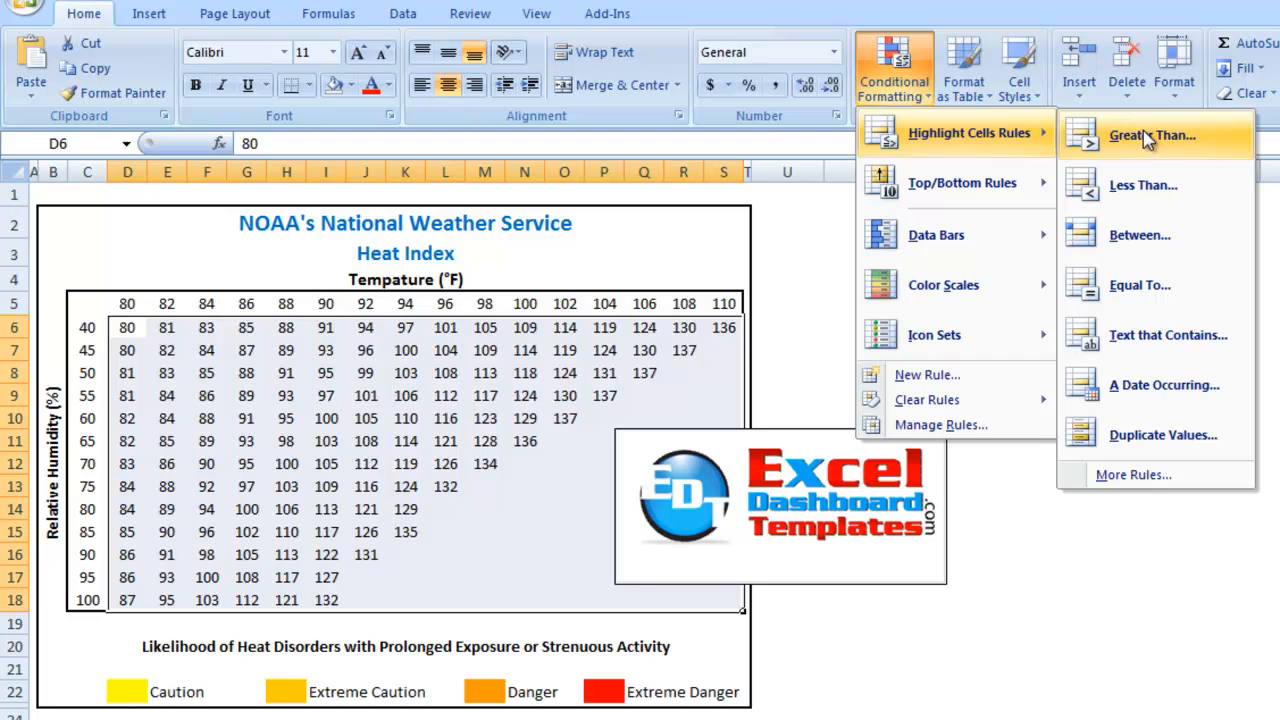
- Draft a Greater Than rule with threshold 79 and Custom Format chosen as its highlight
click(1152, 136)
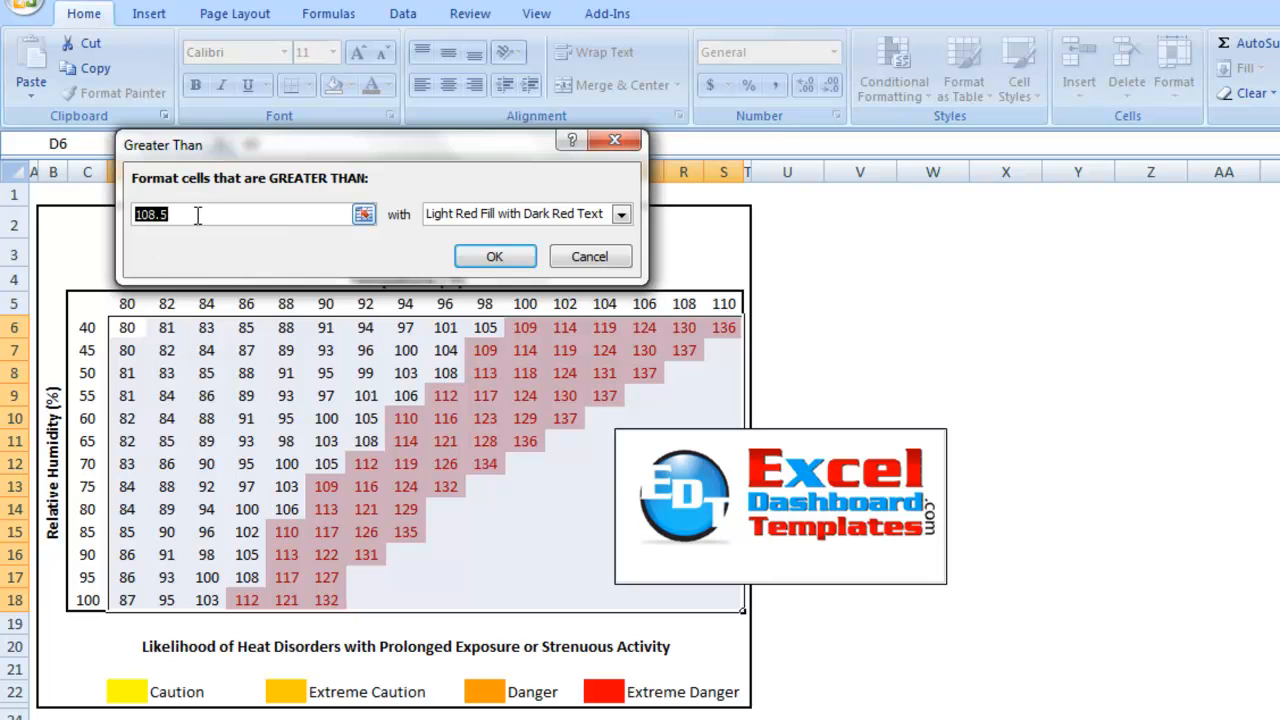
mouse_move(202, 326)
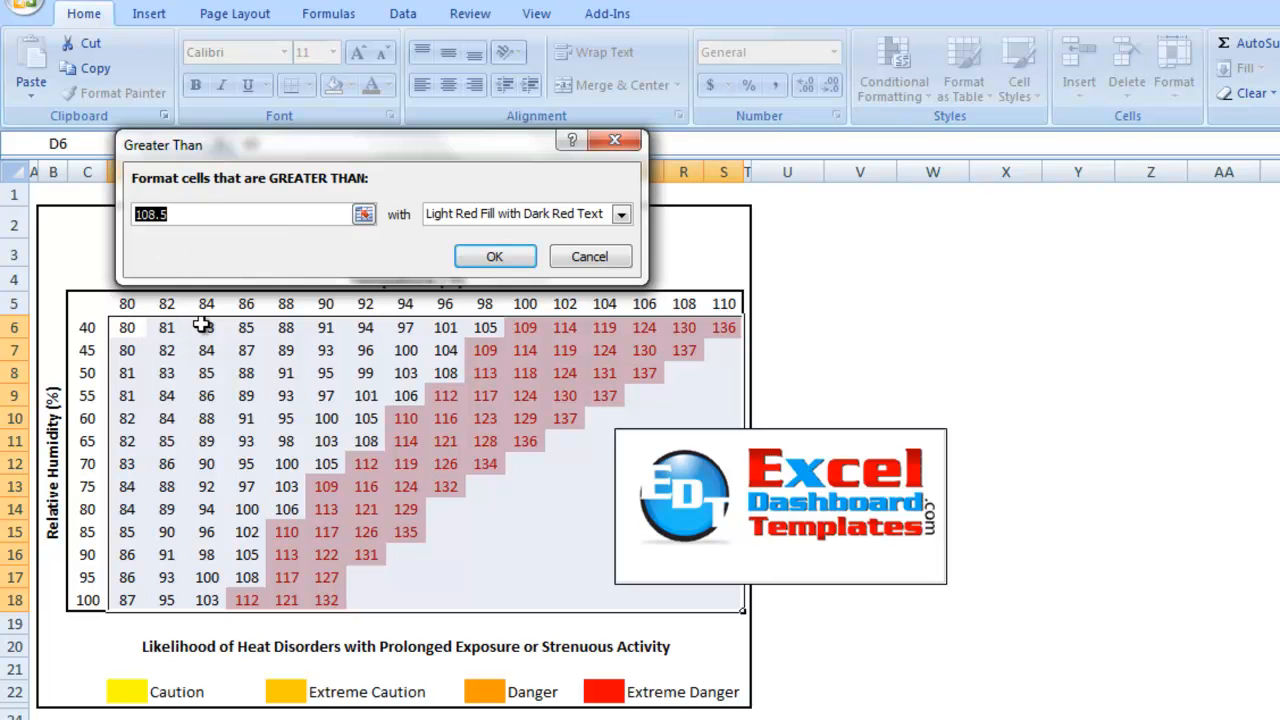
mouse_move(224, 288)
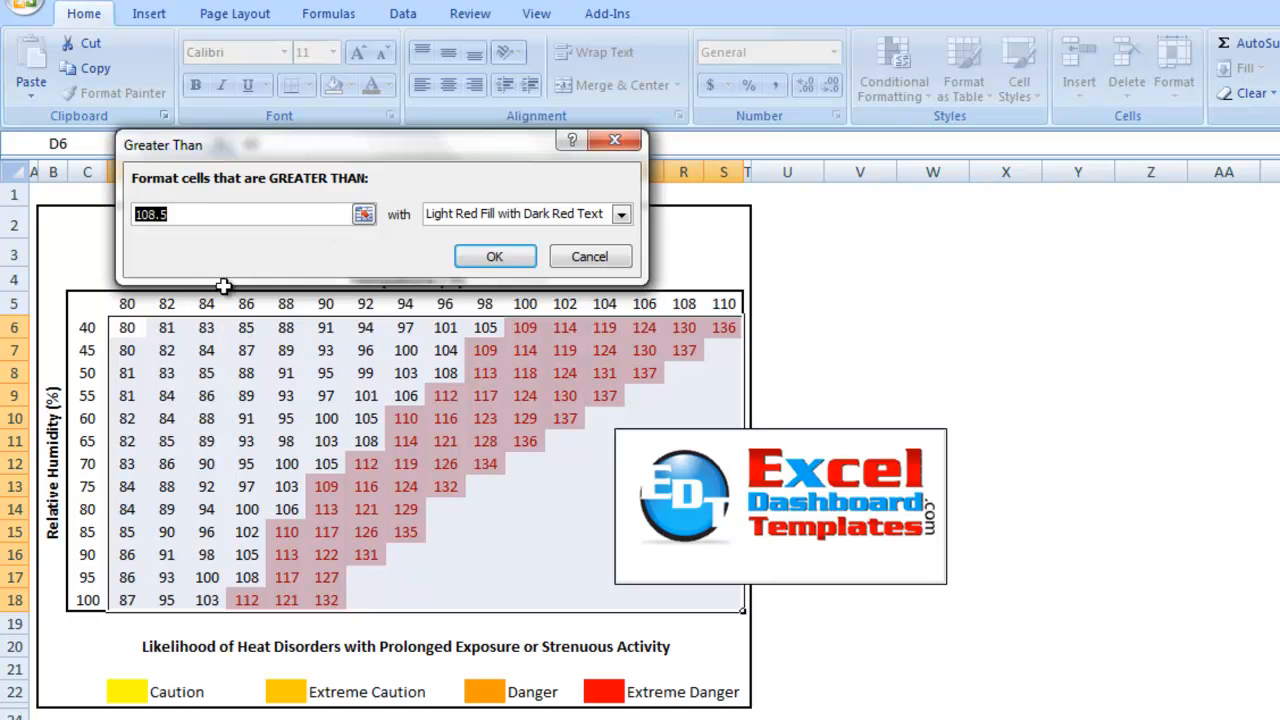
mouse_move(128, 326)
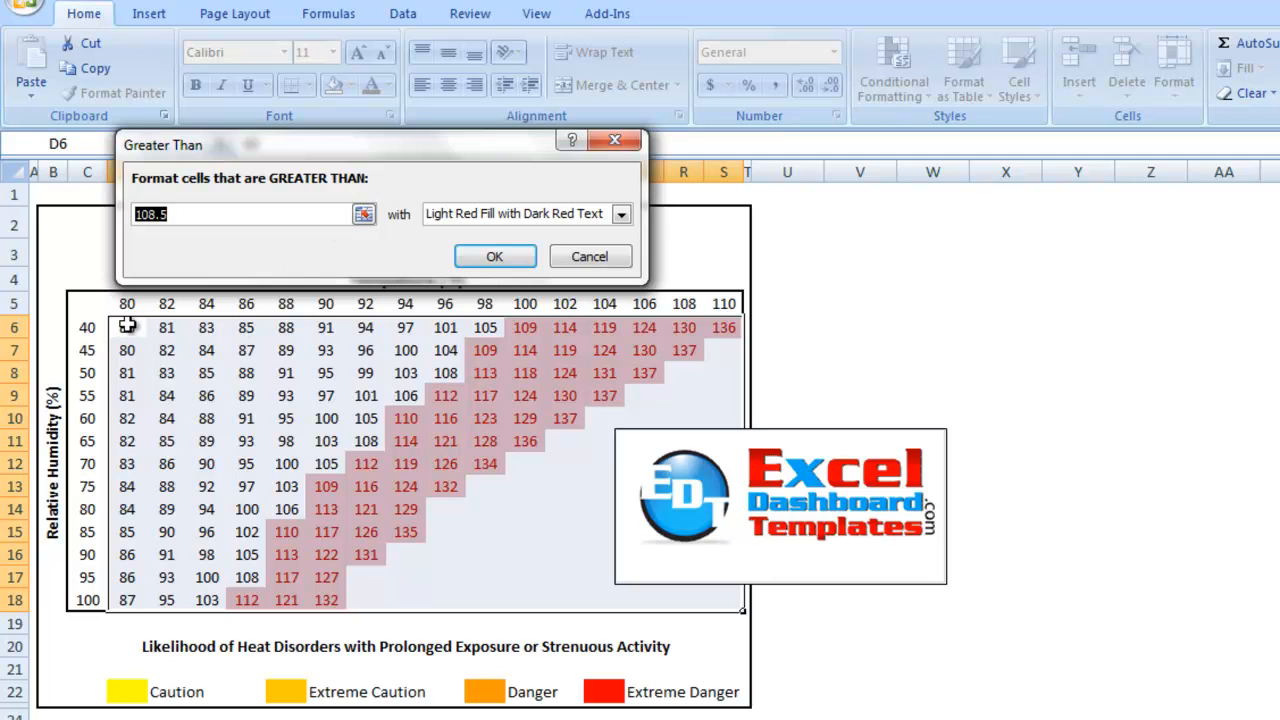
mouse_move(224, 364)
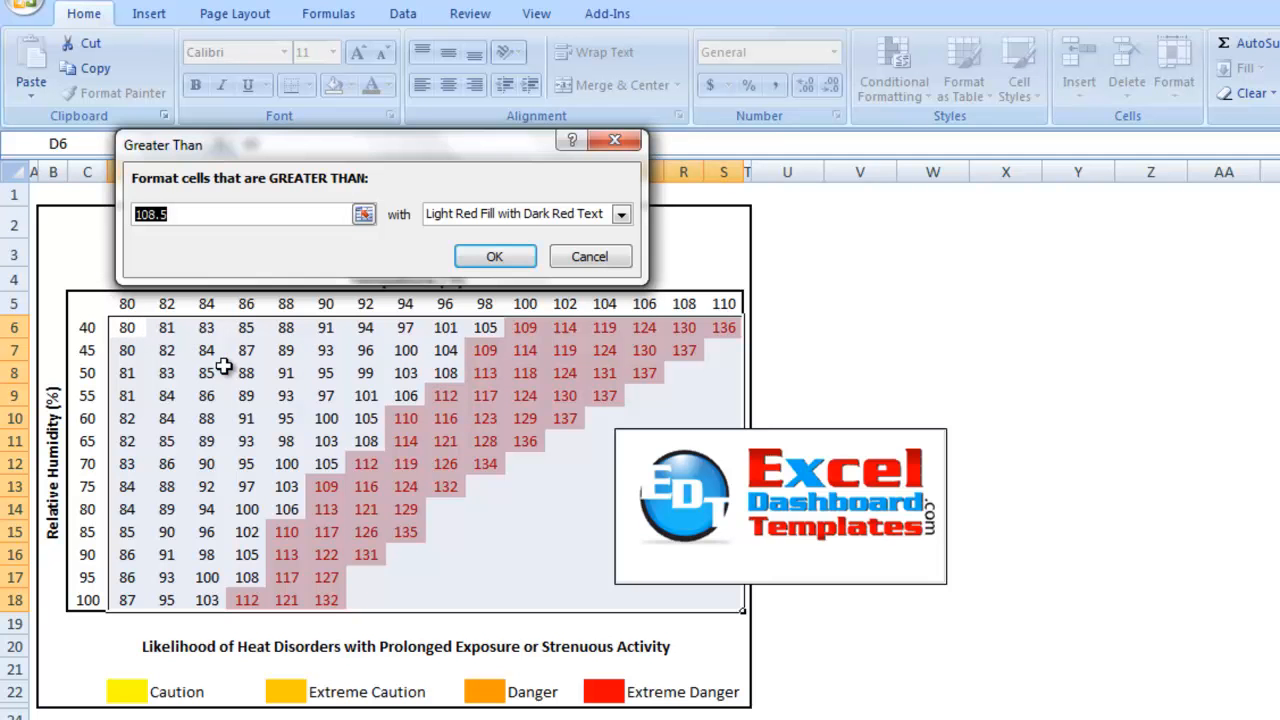
mouse_move(278, 248)
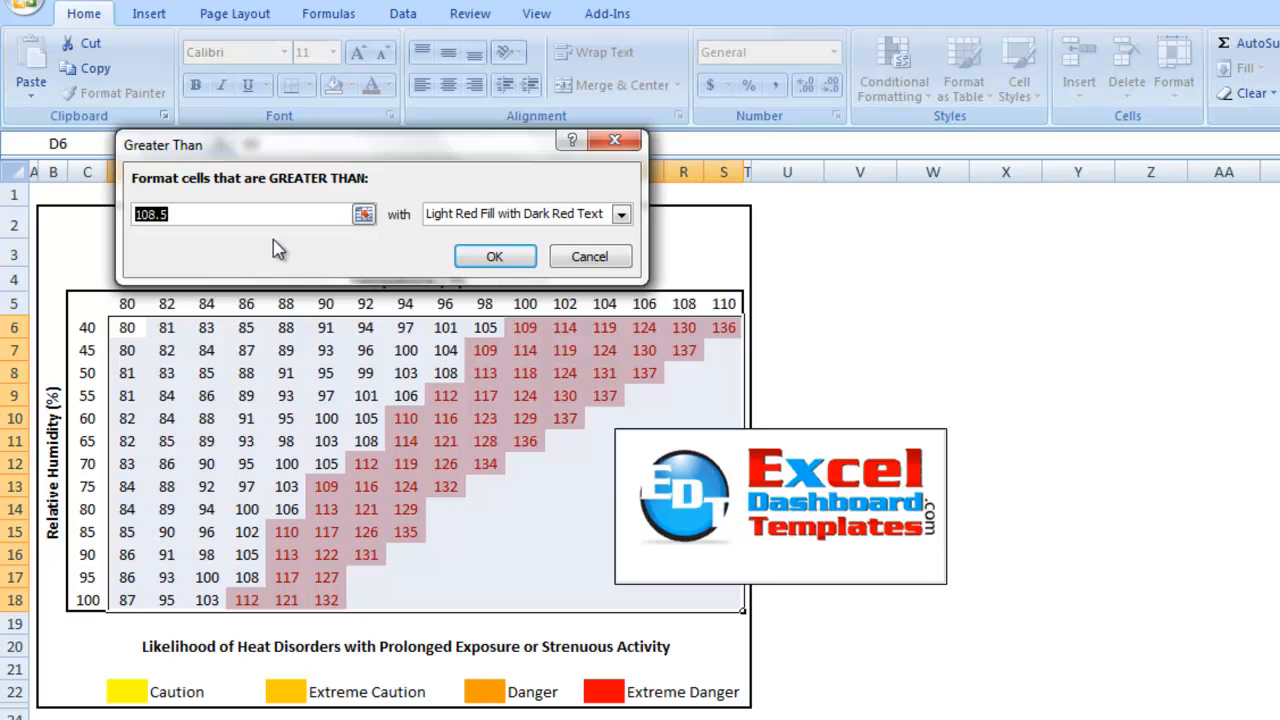
mouse_move(130, 336)
text(7)
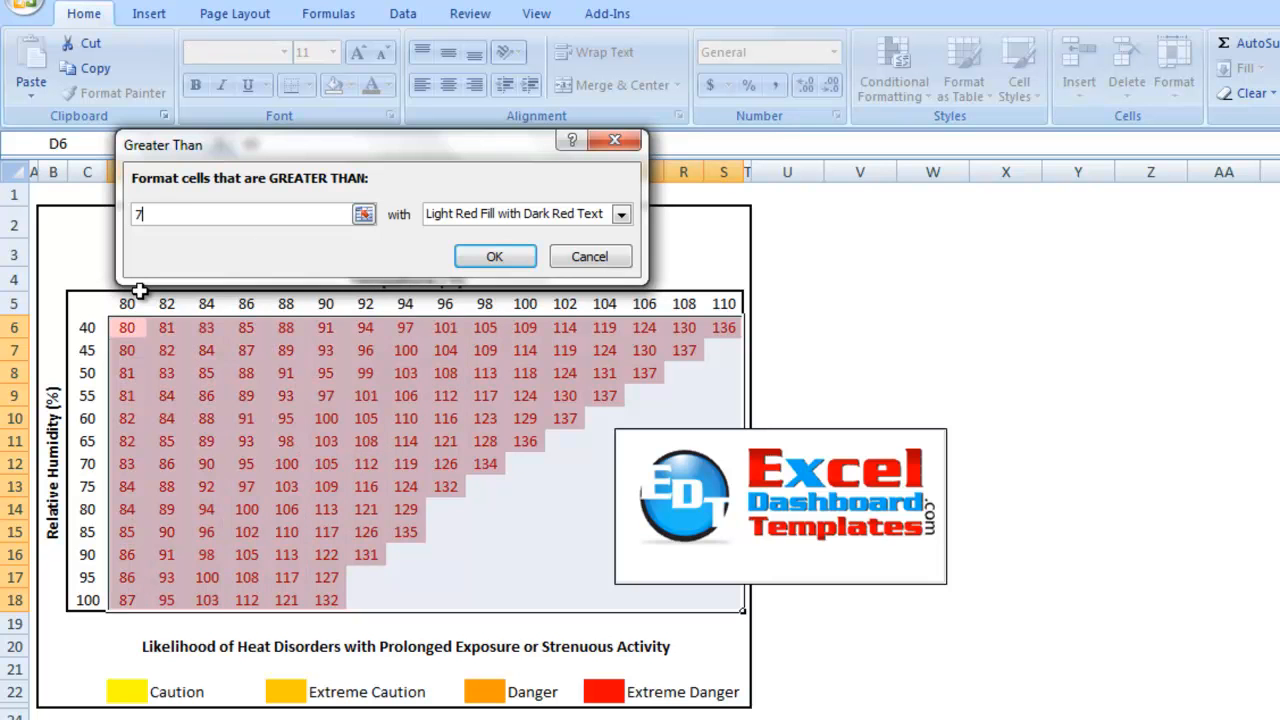
text(9)
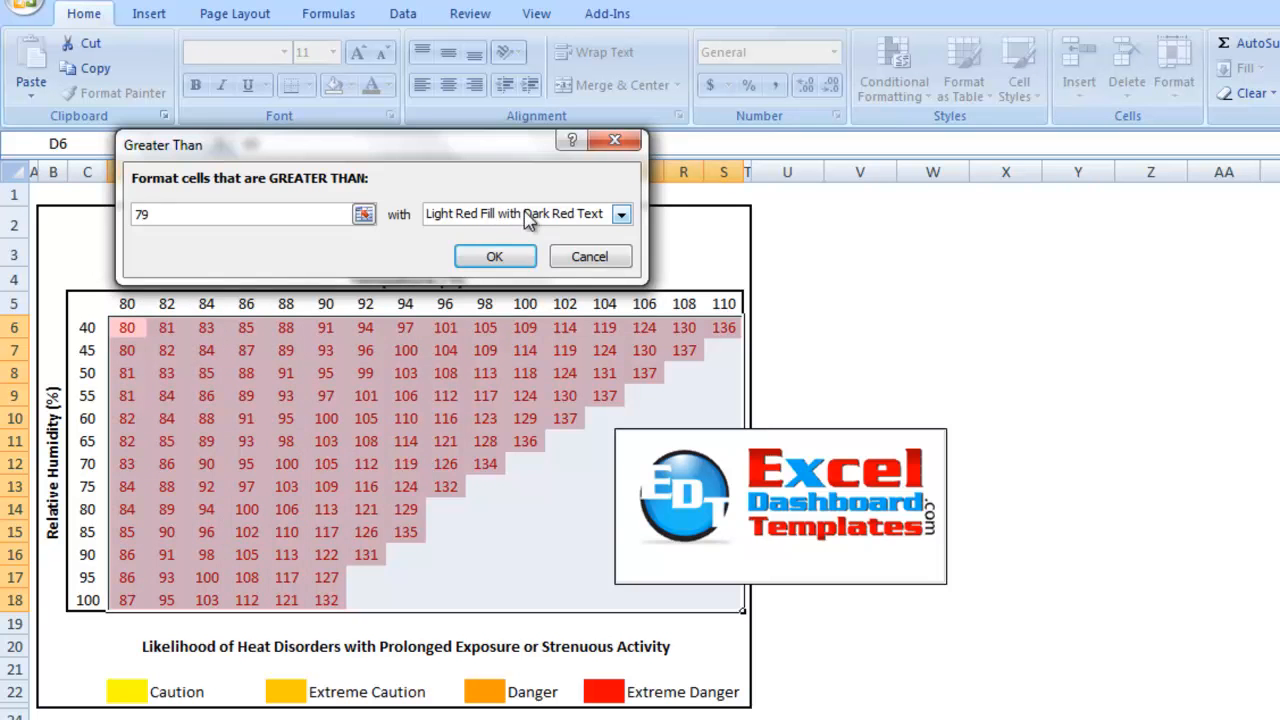
mouse_move(508, 226)
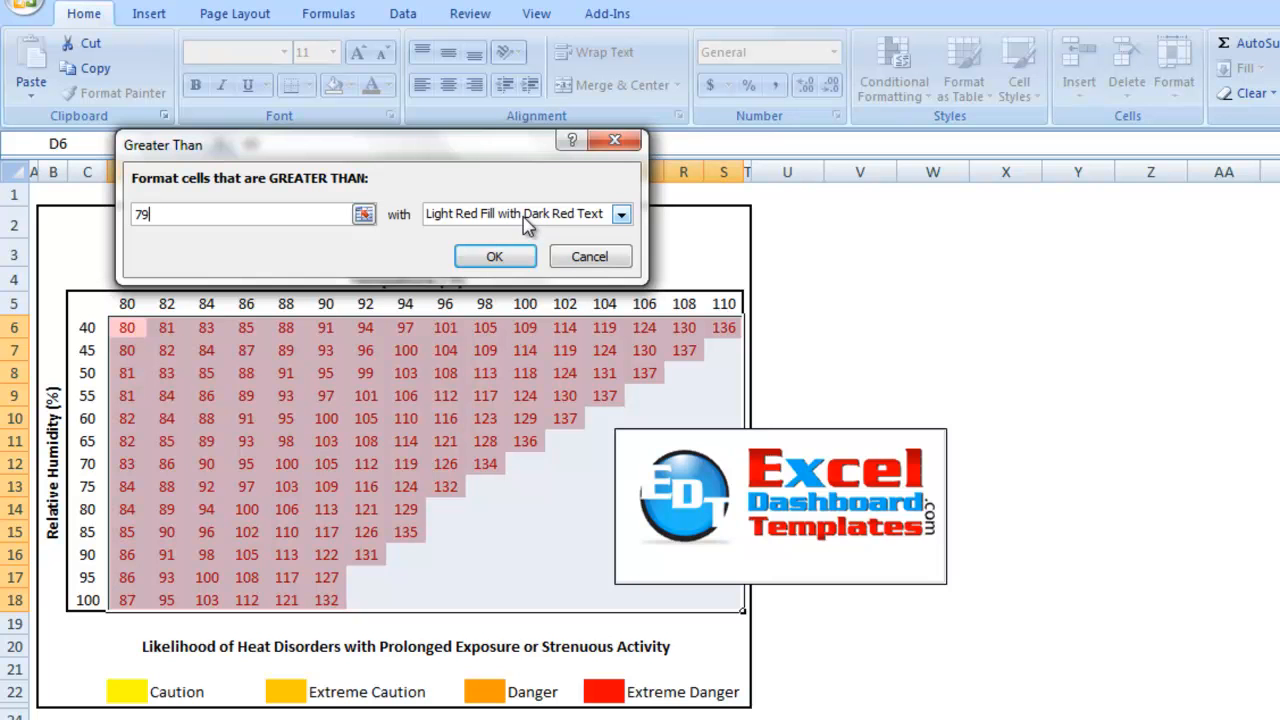
click(620, 214)
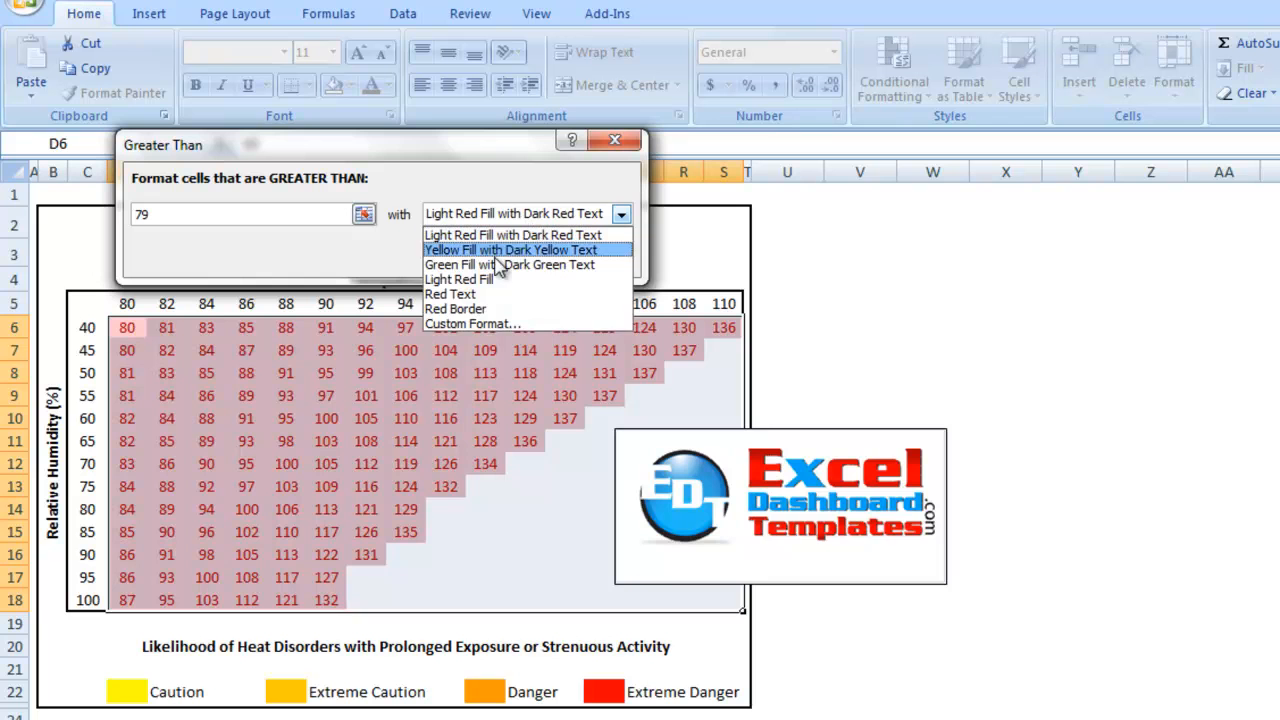
mouse_move(476, 324)
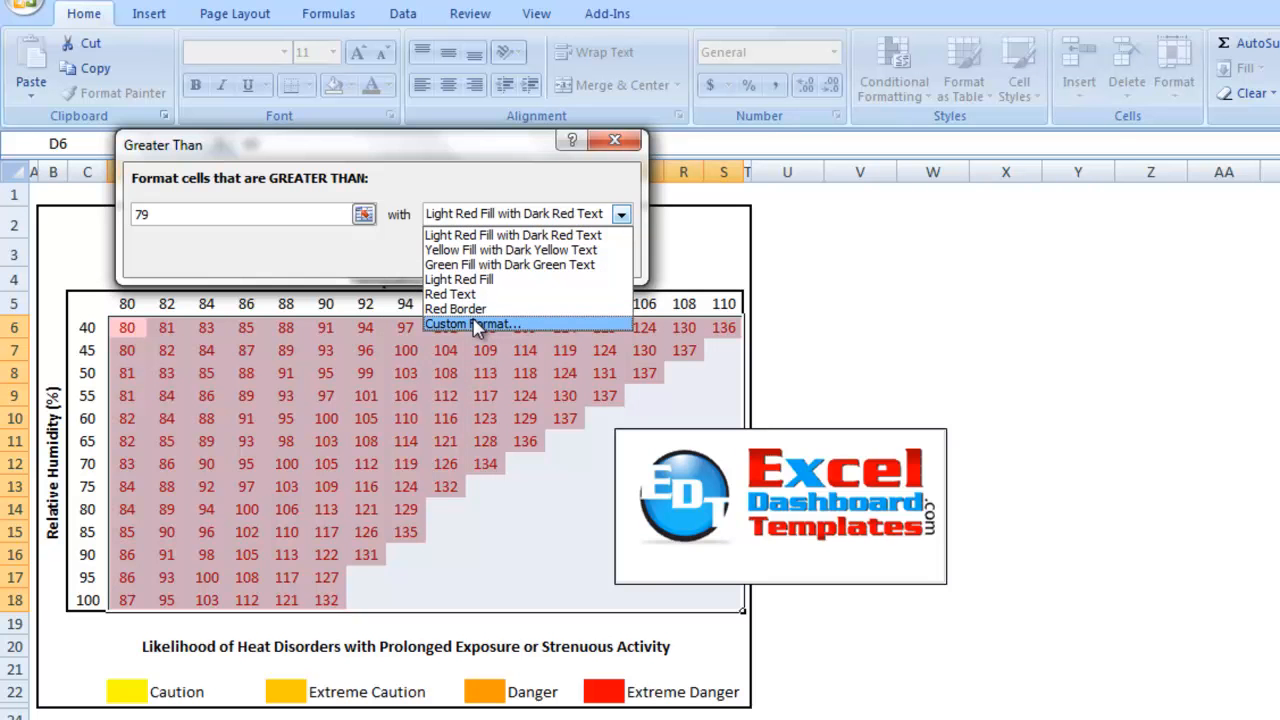
click(470, 324)
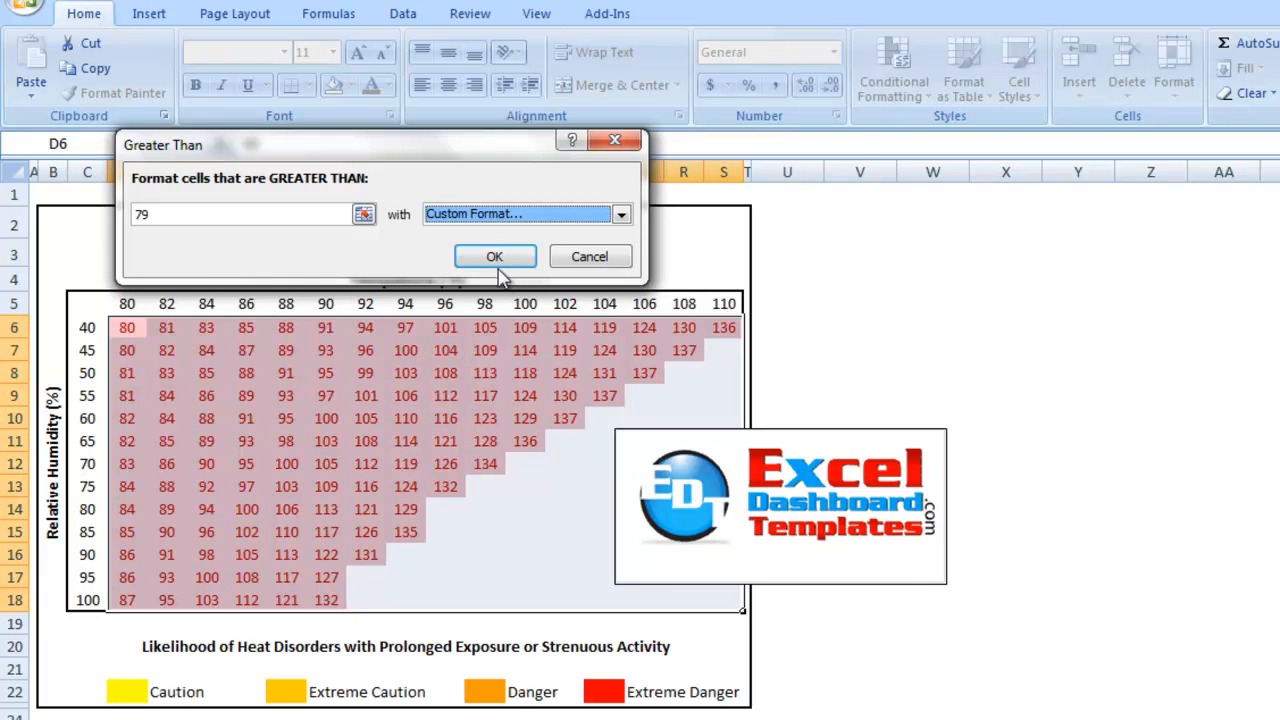
- Give the above-79 rule a yellow fill and apply it to the table
click(516, 212)
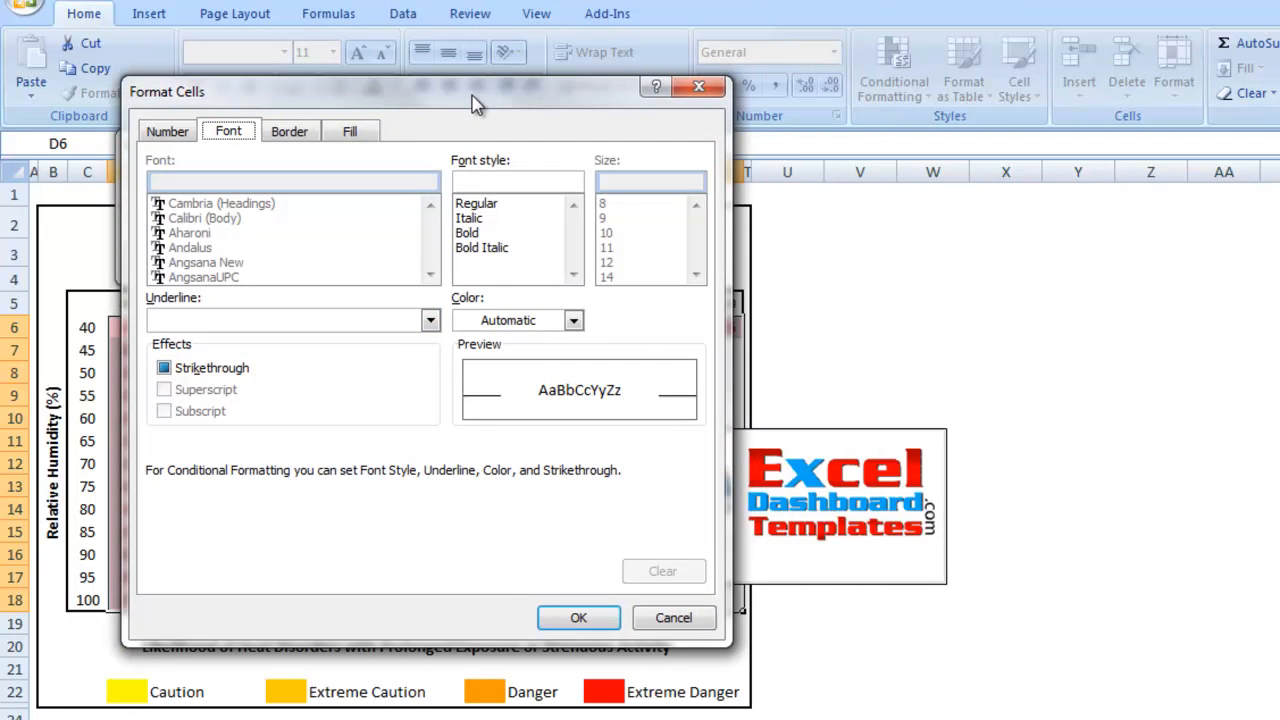
mouse_move(316, 114)
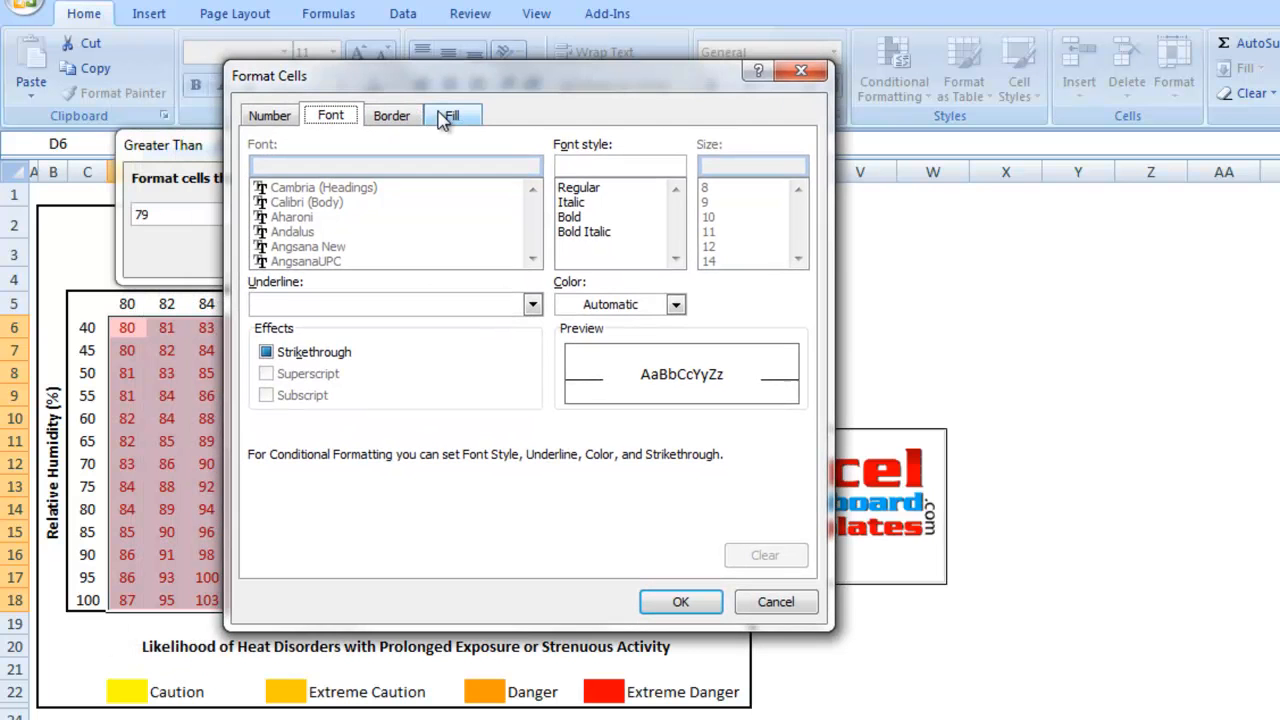
click(452, 114)
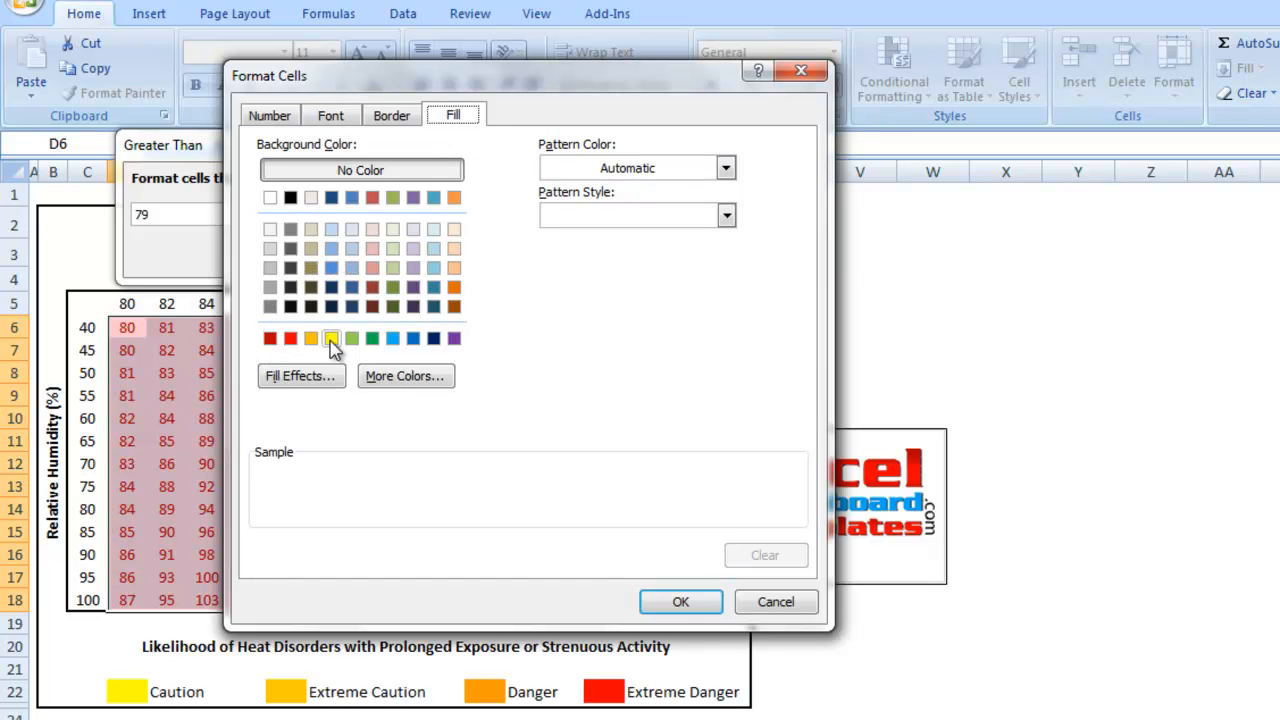
click(332, 338)
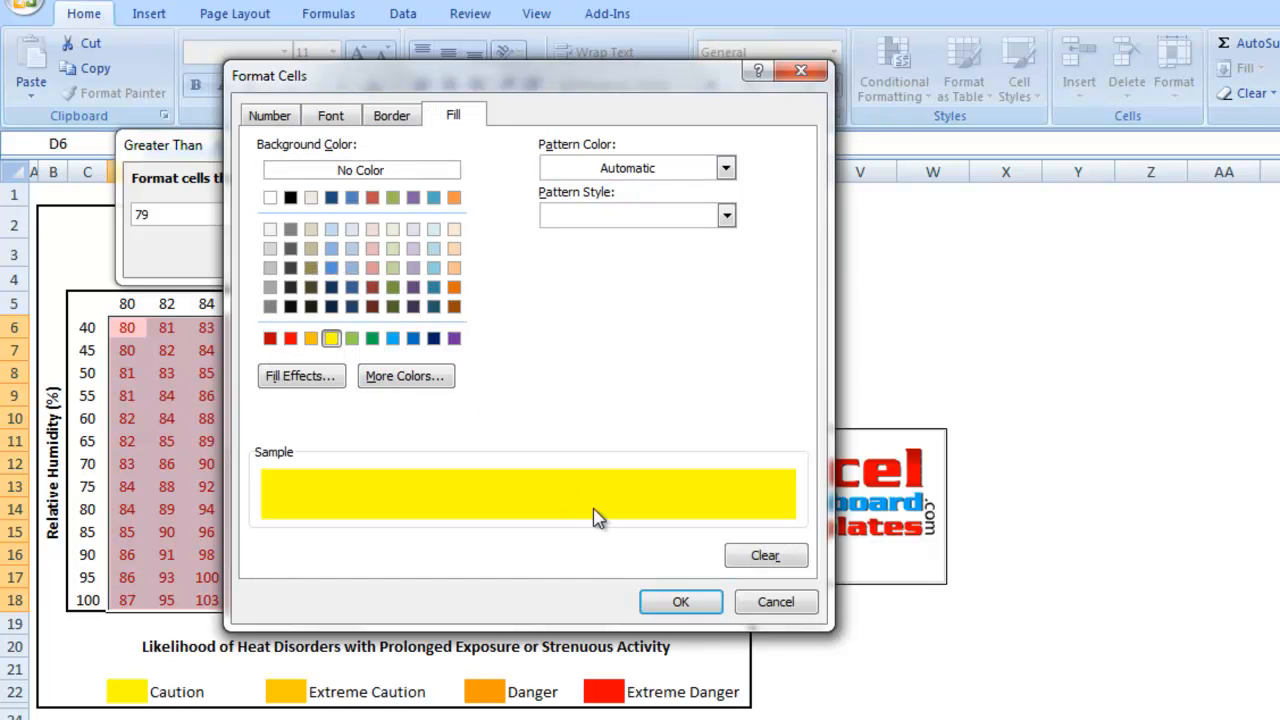
click(680, 600)
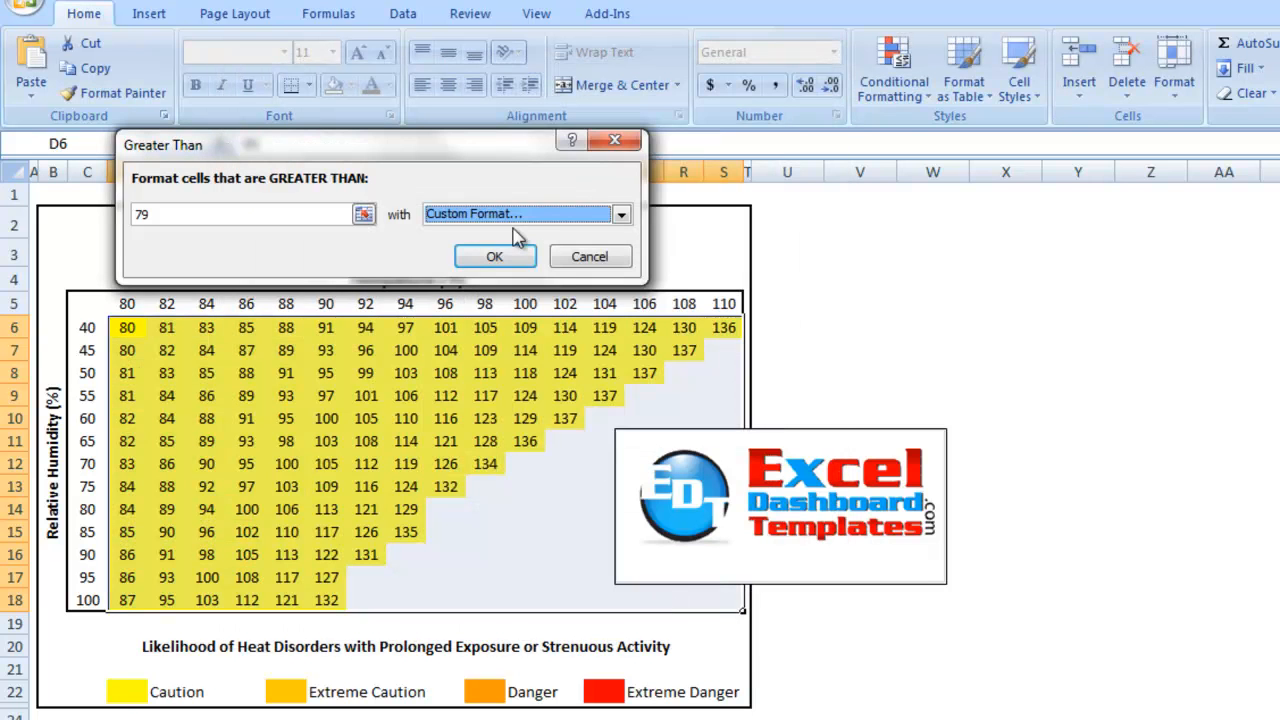
click(494, 256)
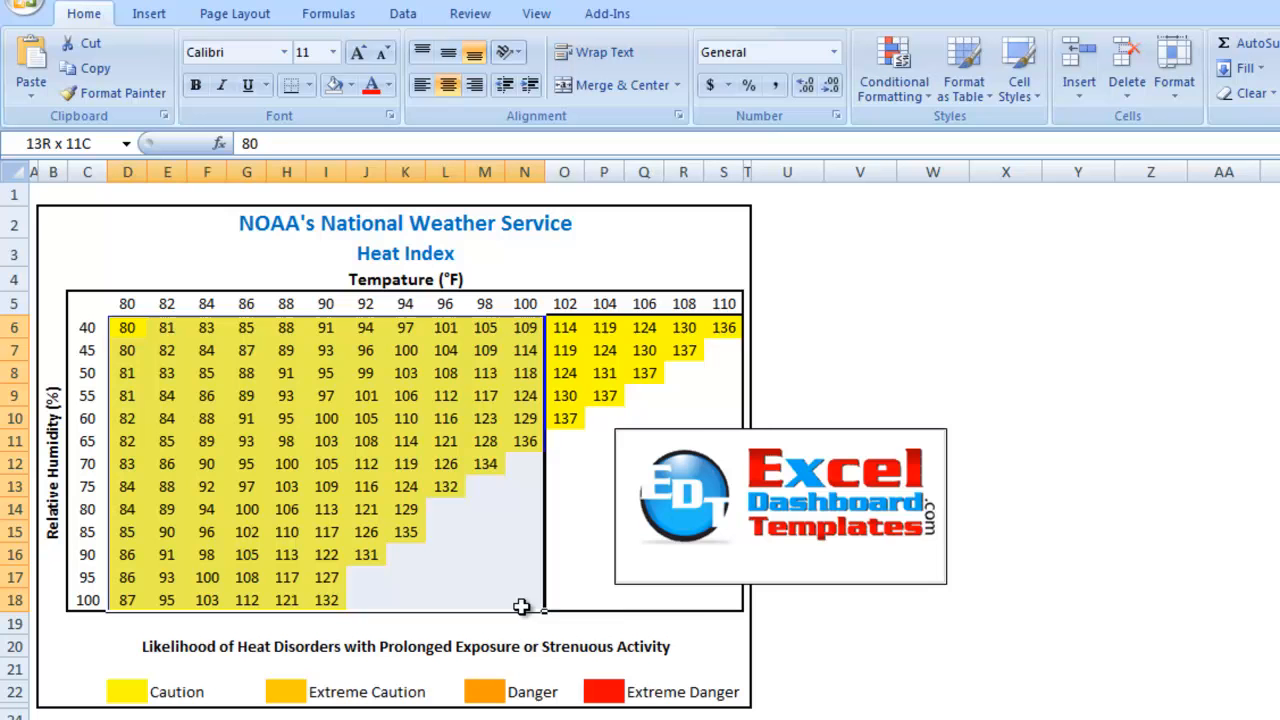
click(444, 464)
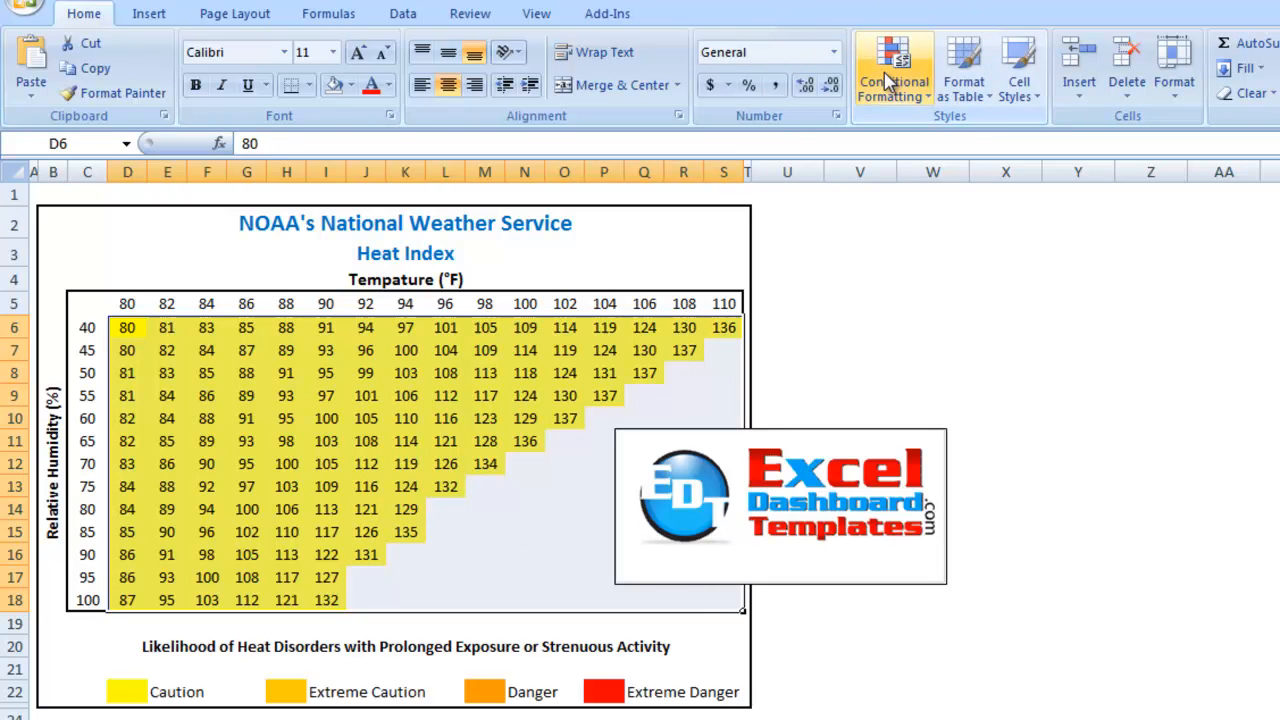
click(892, 70)
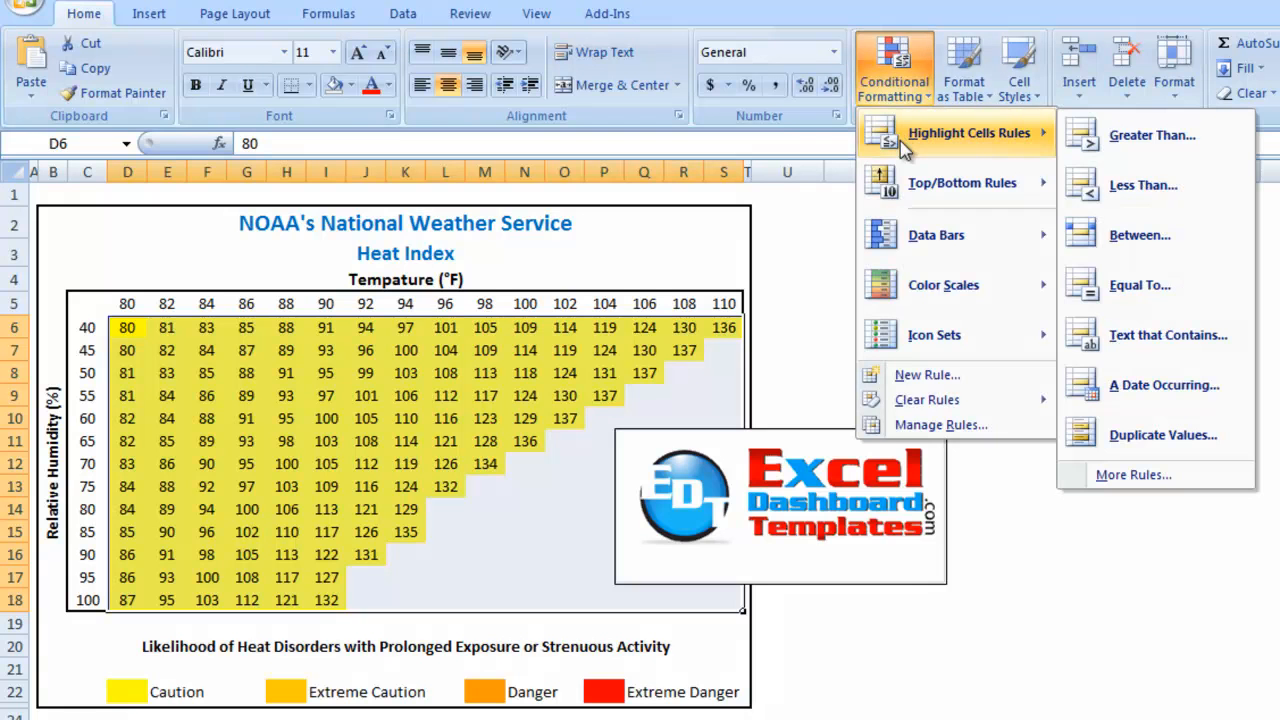
mouse_move(1150, 136)
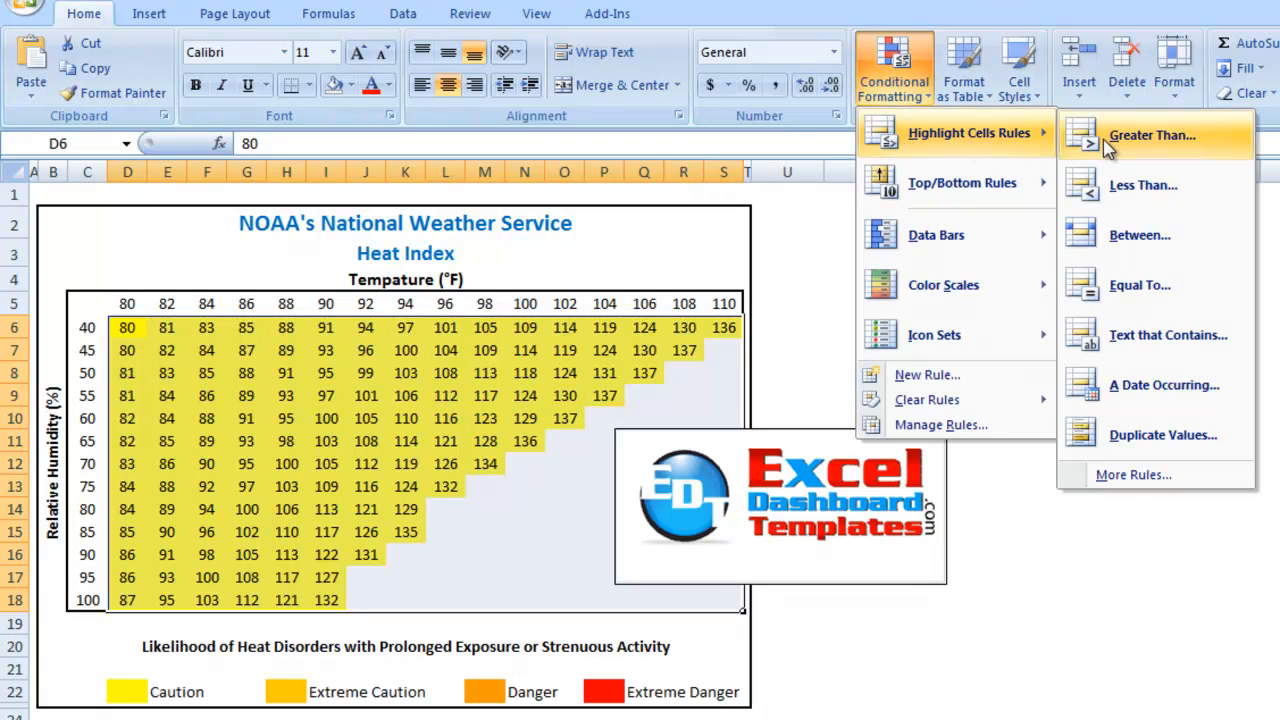
click(1152, 136)
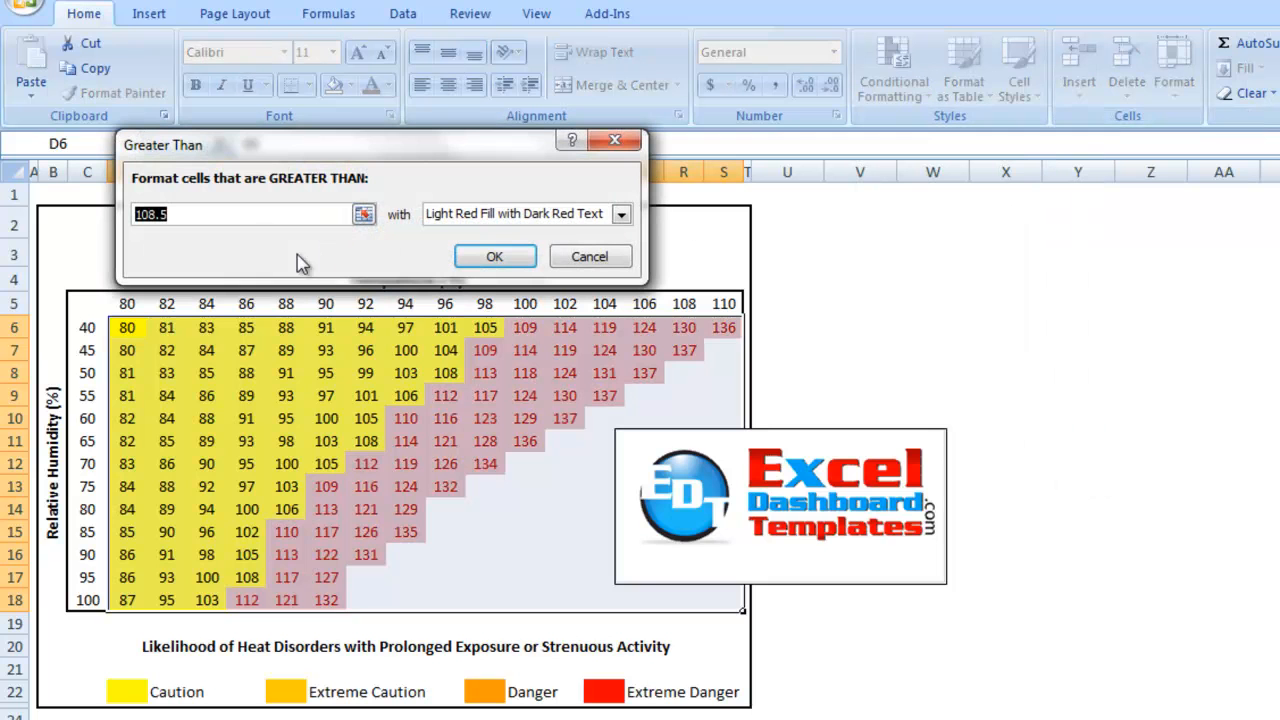
mouse_move(232, 384)
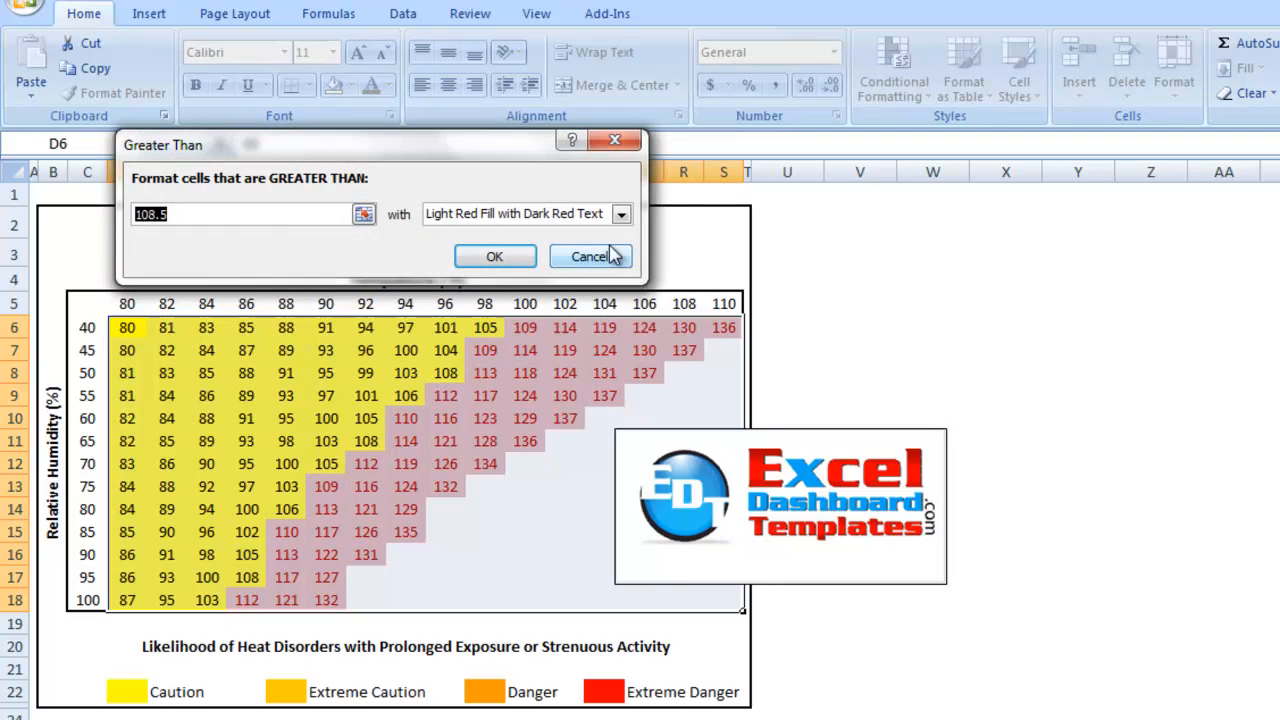
click(590, 256)
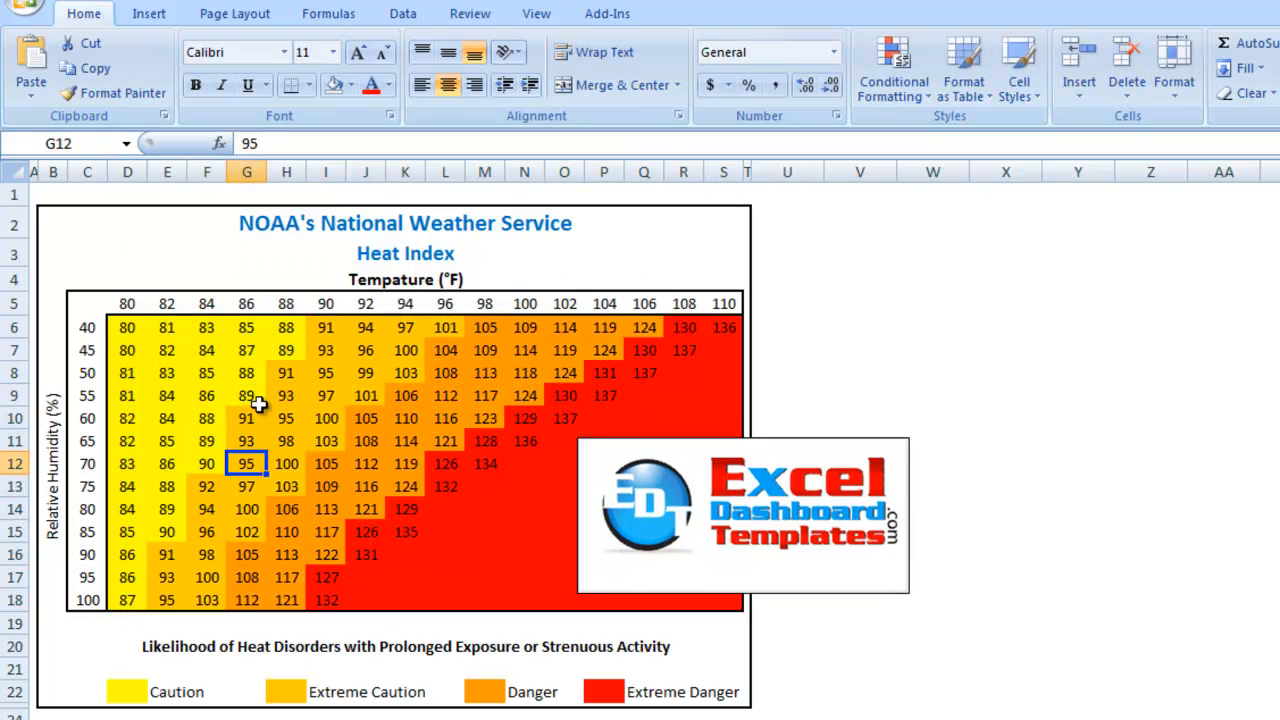
click(246, 396)
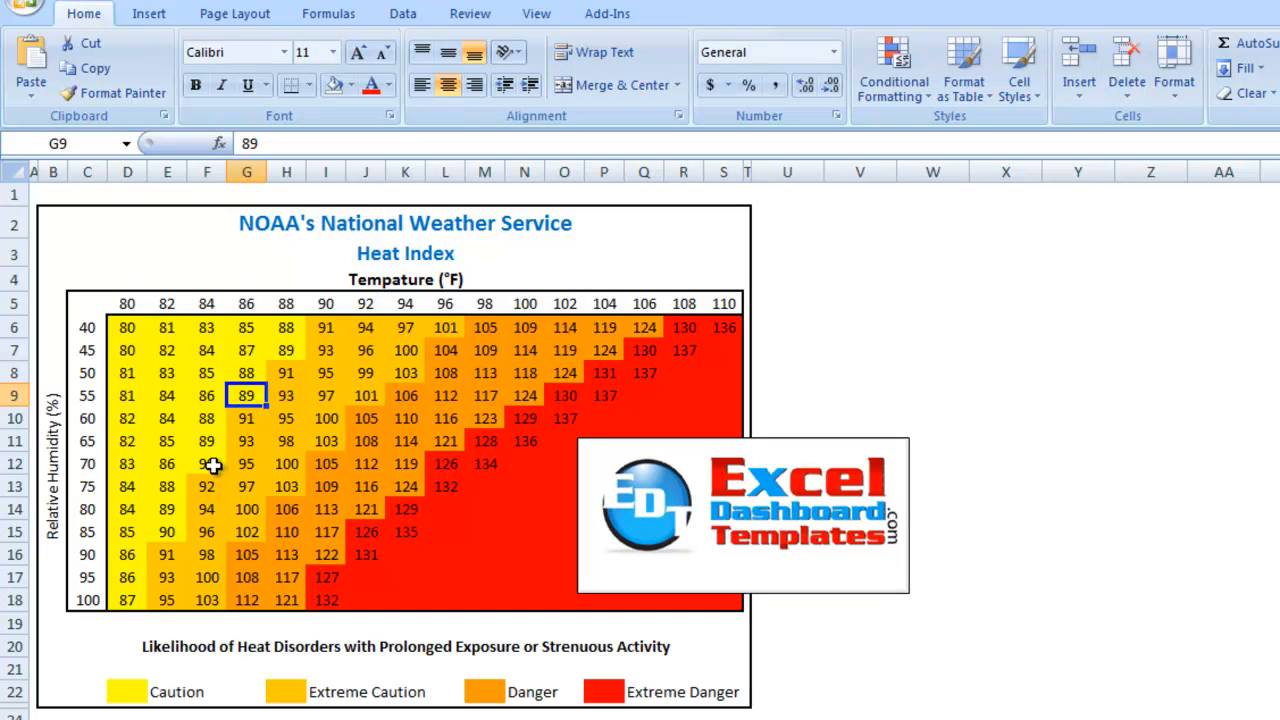
click(128, 600)
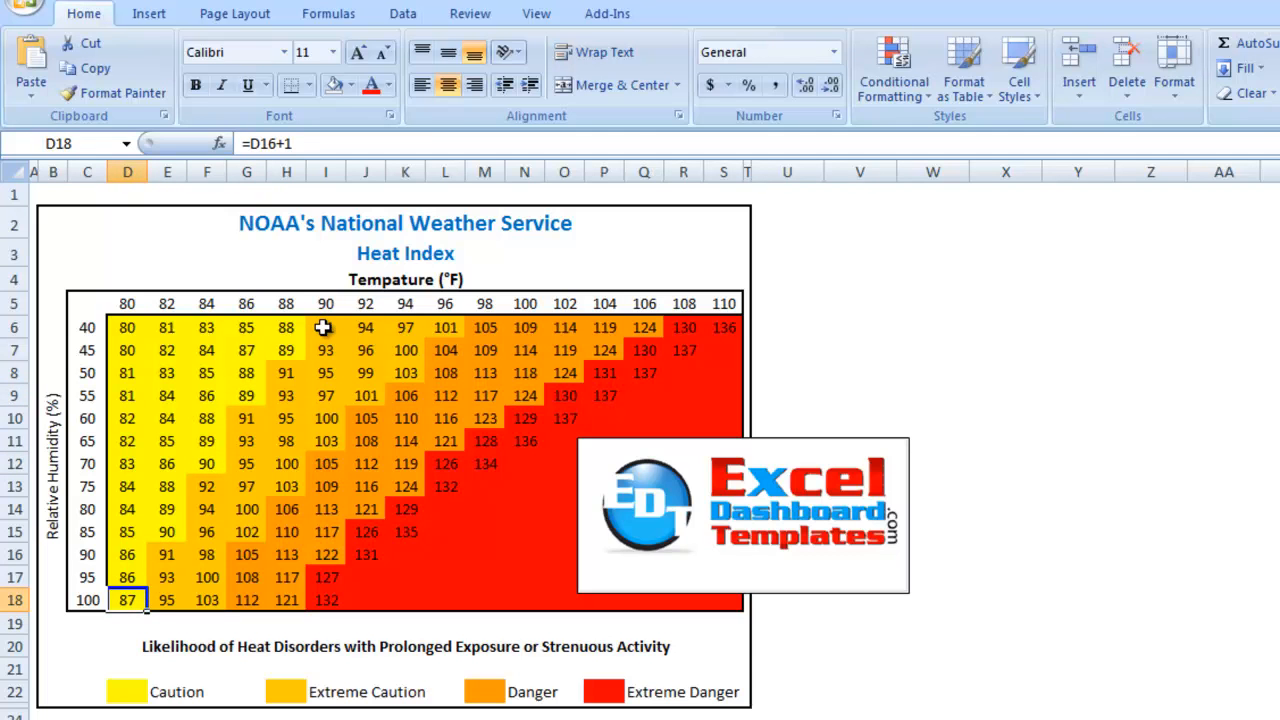
click(324, 304)
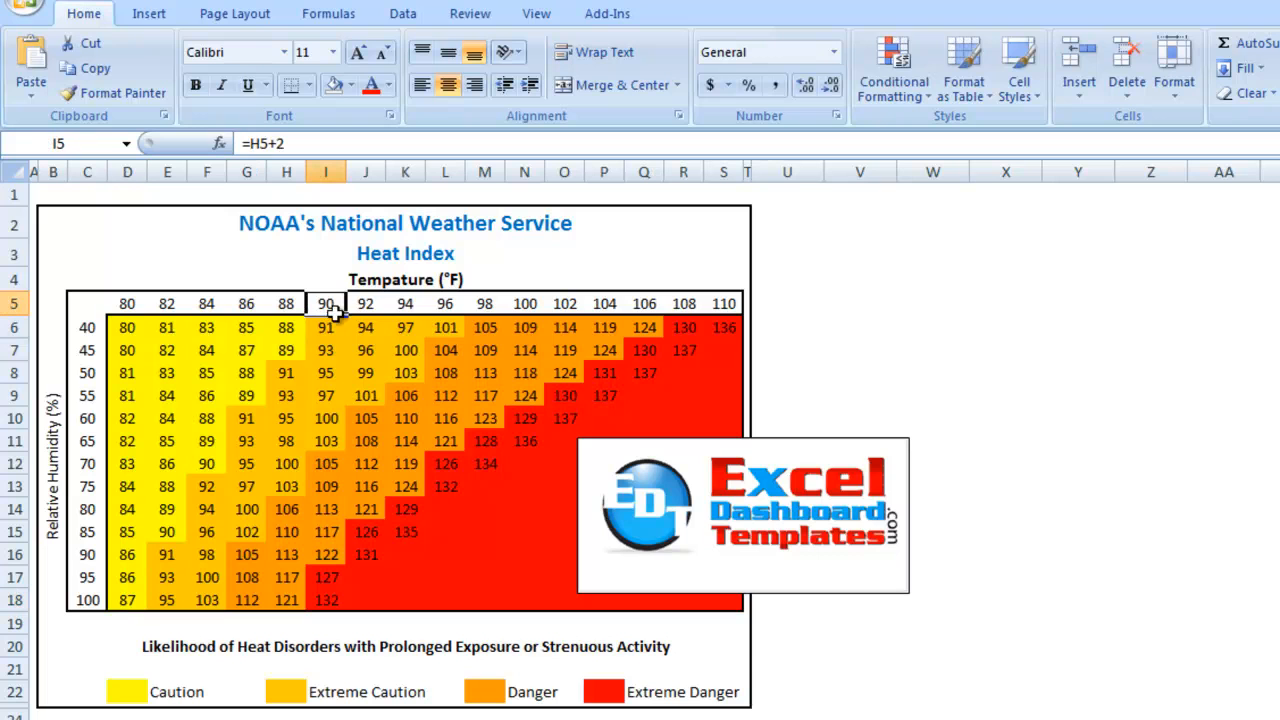
click(206, 488)
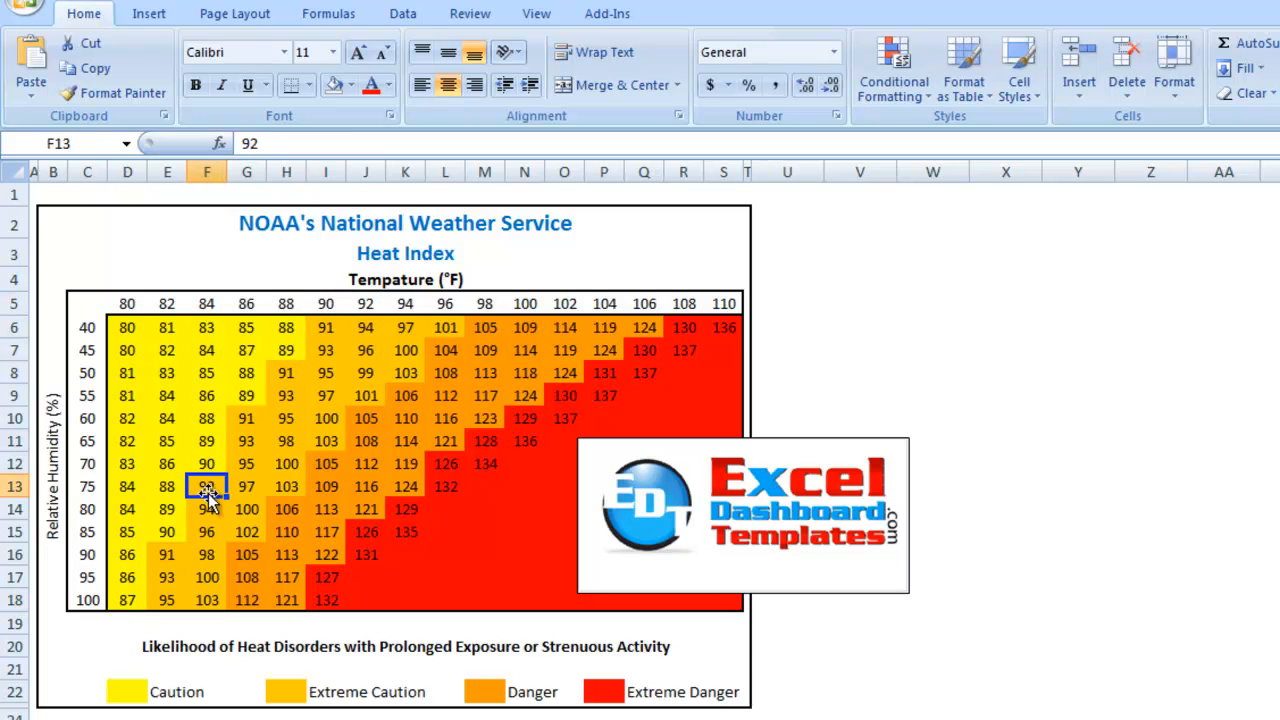
click(168, 554)
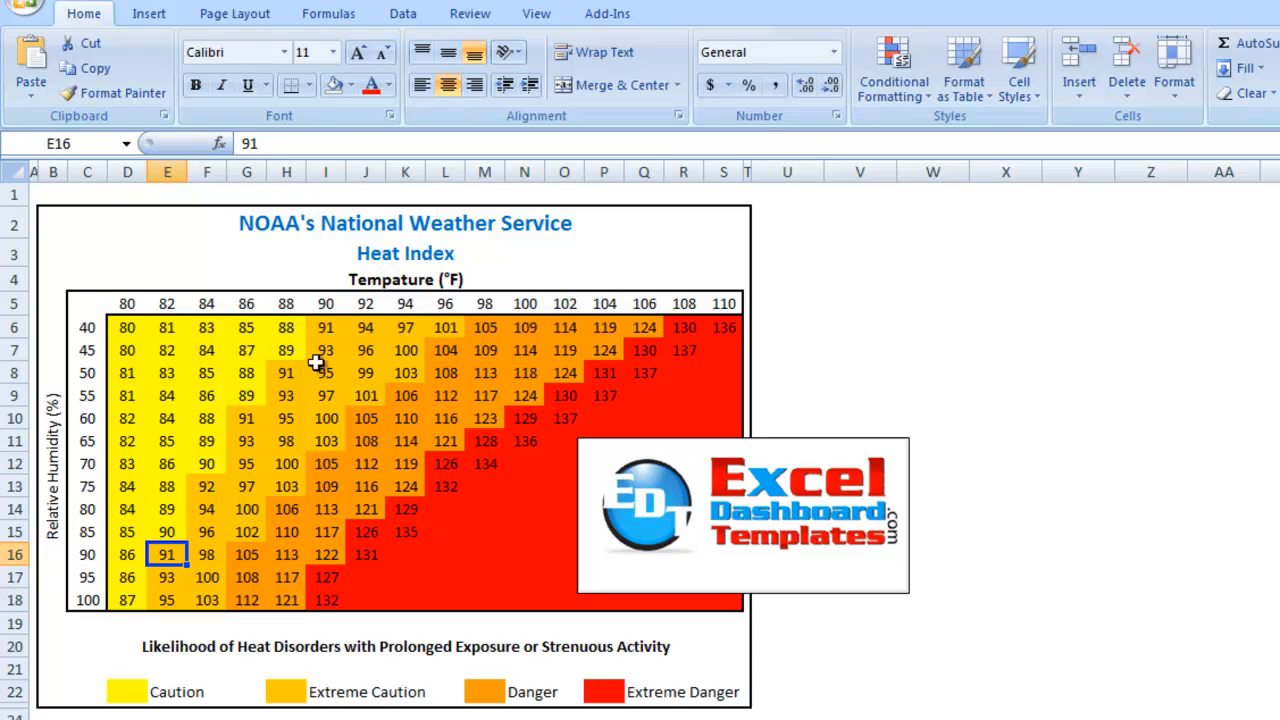
mouse_move(330, 388)
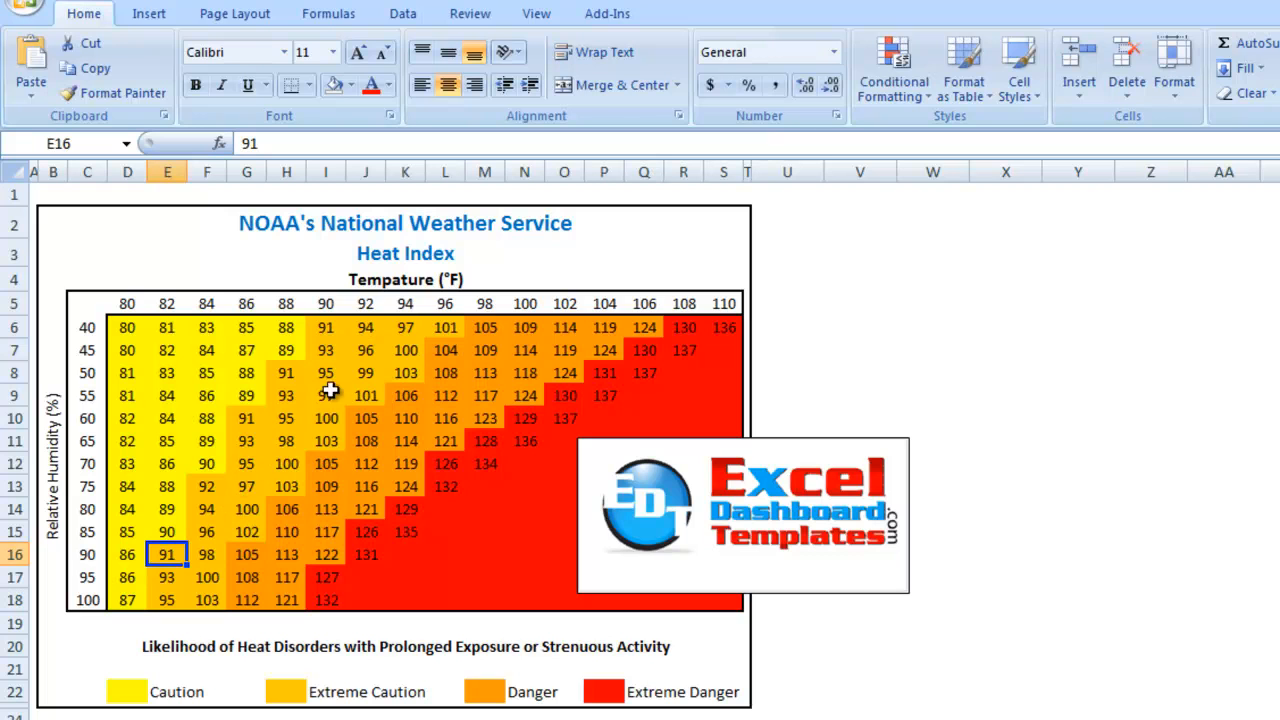
mouse_move(268, 608)
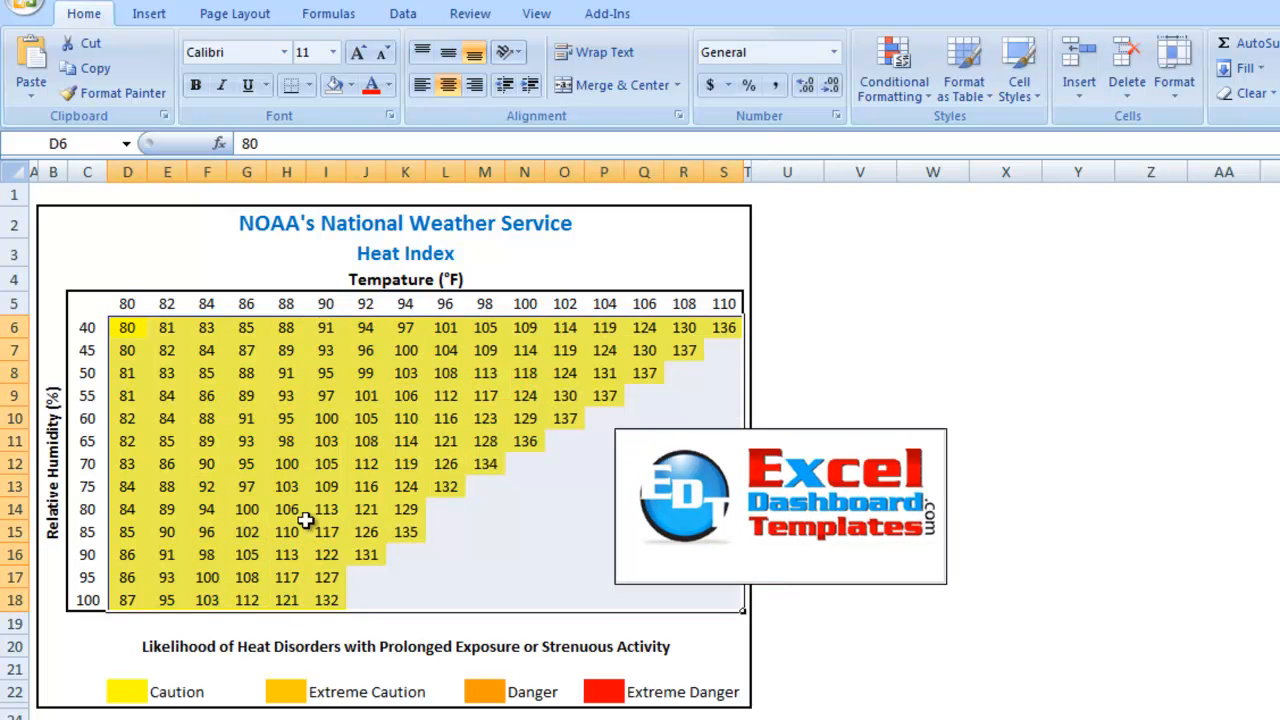
- Start a Greater Than rule with threshold 90 and Custom Format as its highlight
click(892, 68)
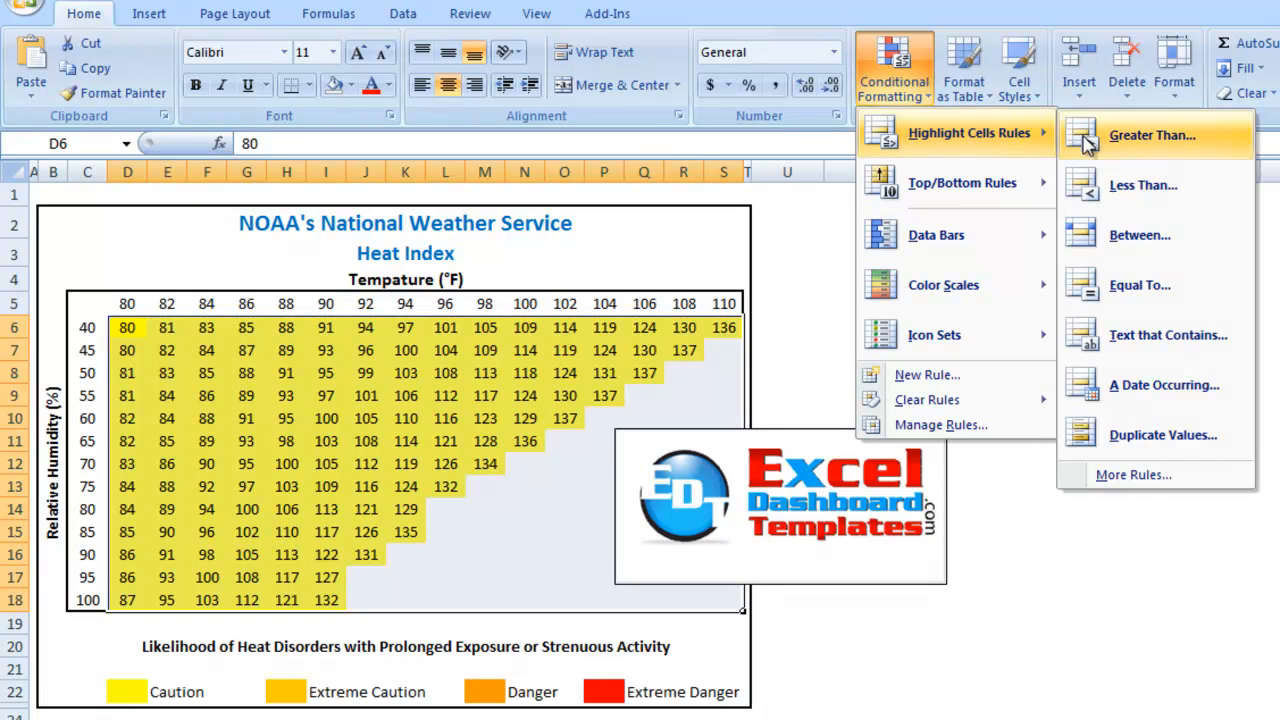
click(1152, 136)
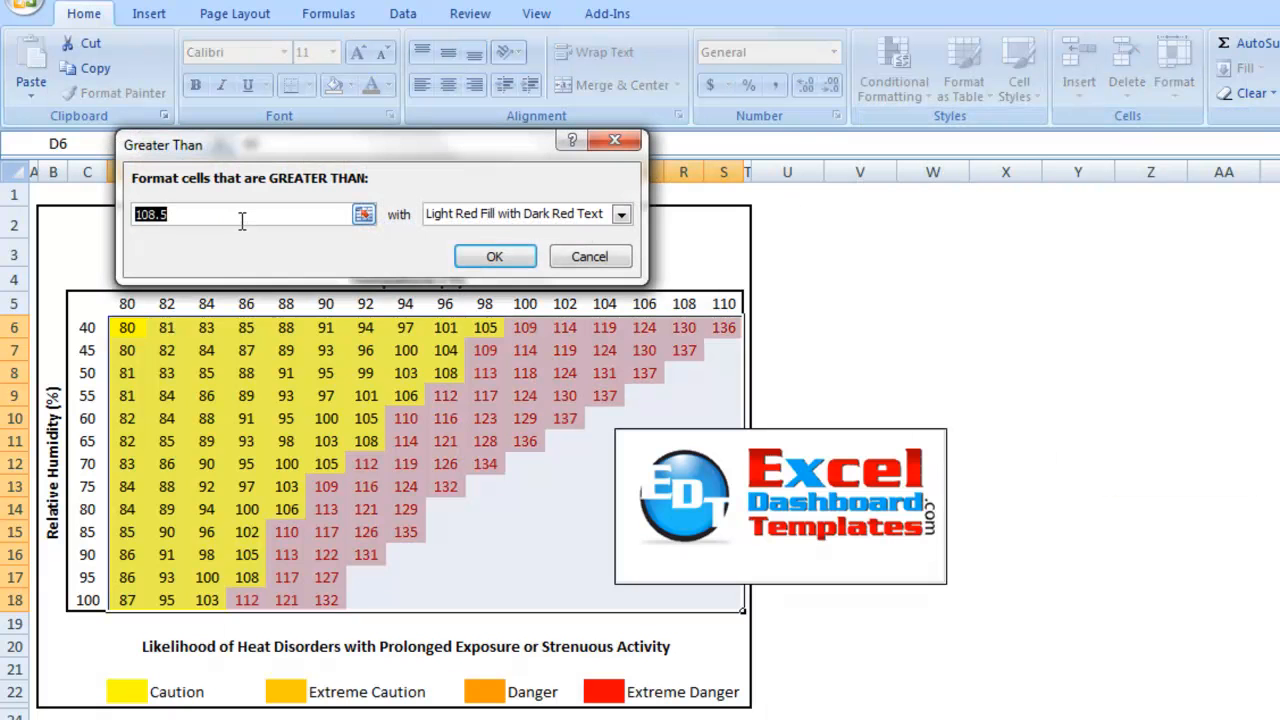
text(90)
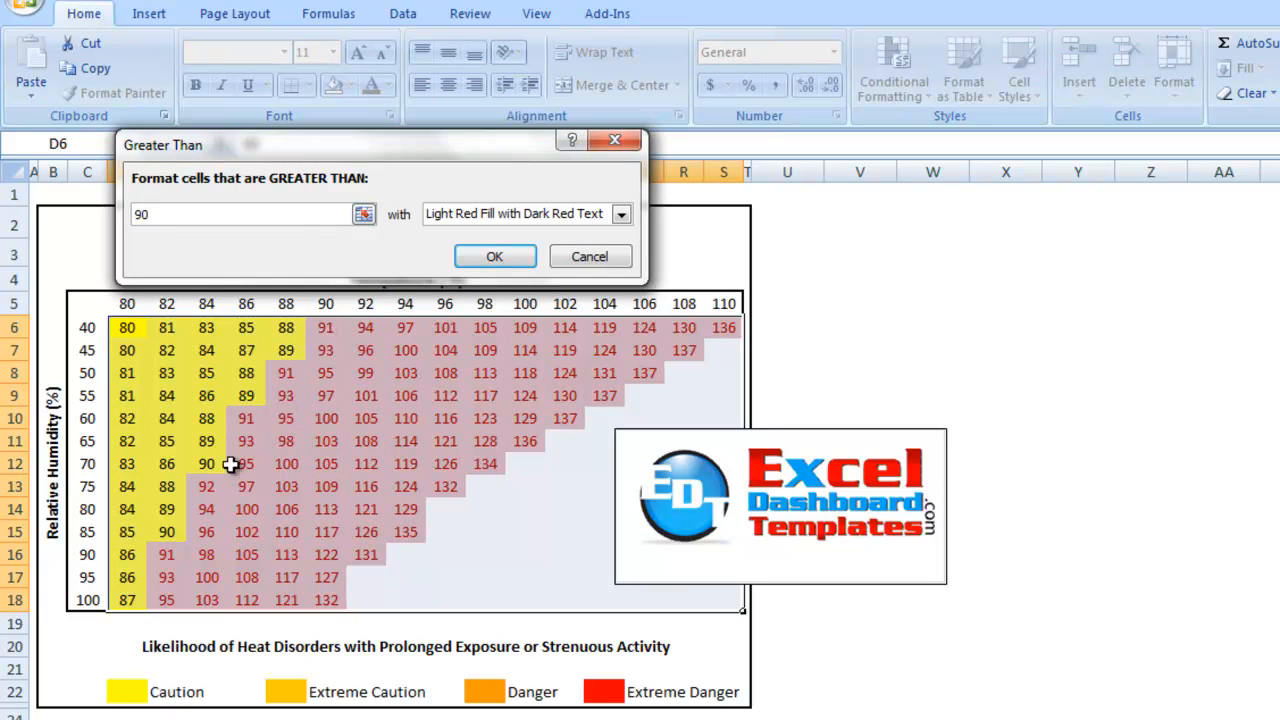
mouse_move(424, 388)
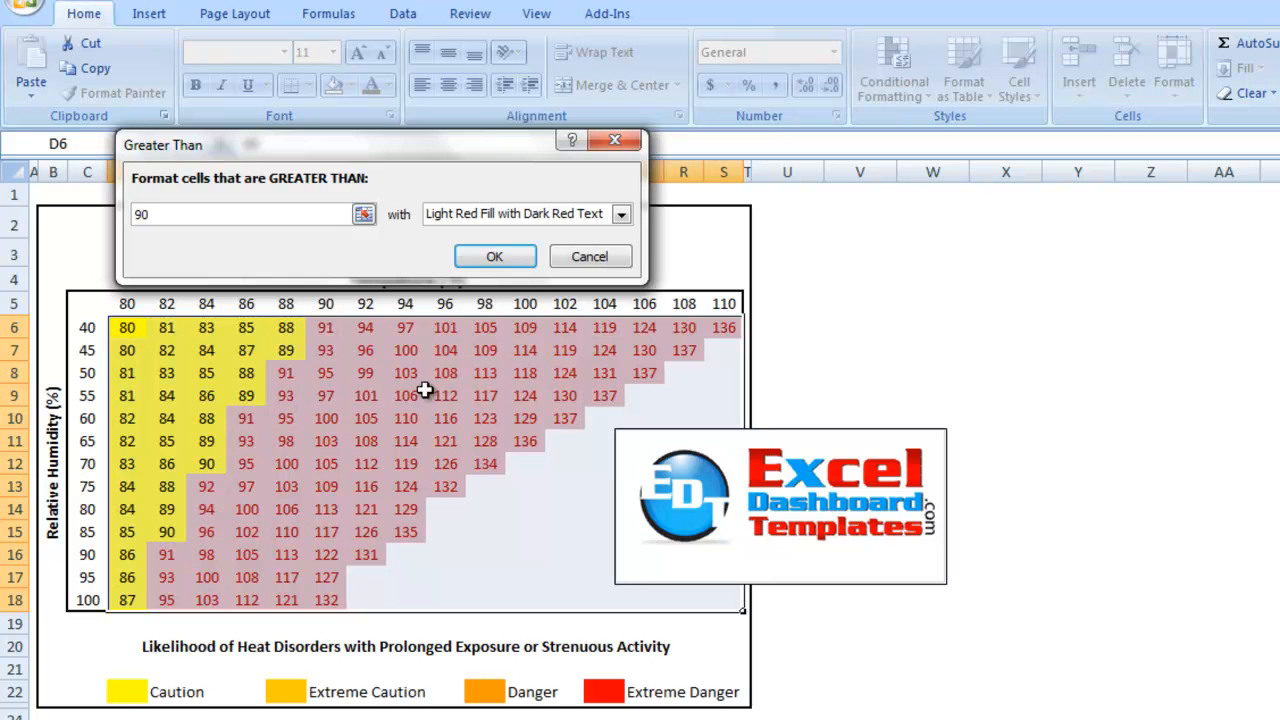
click(620, 212)
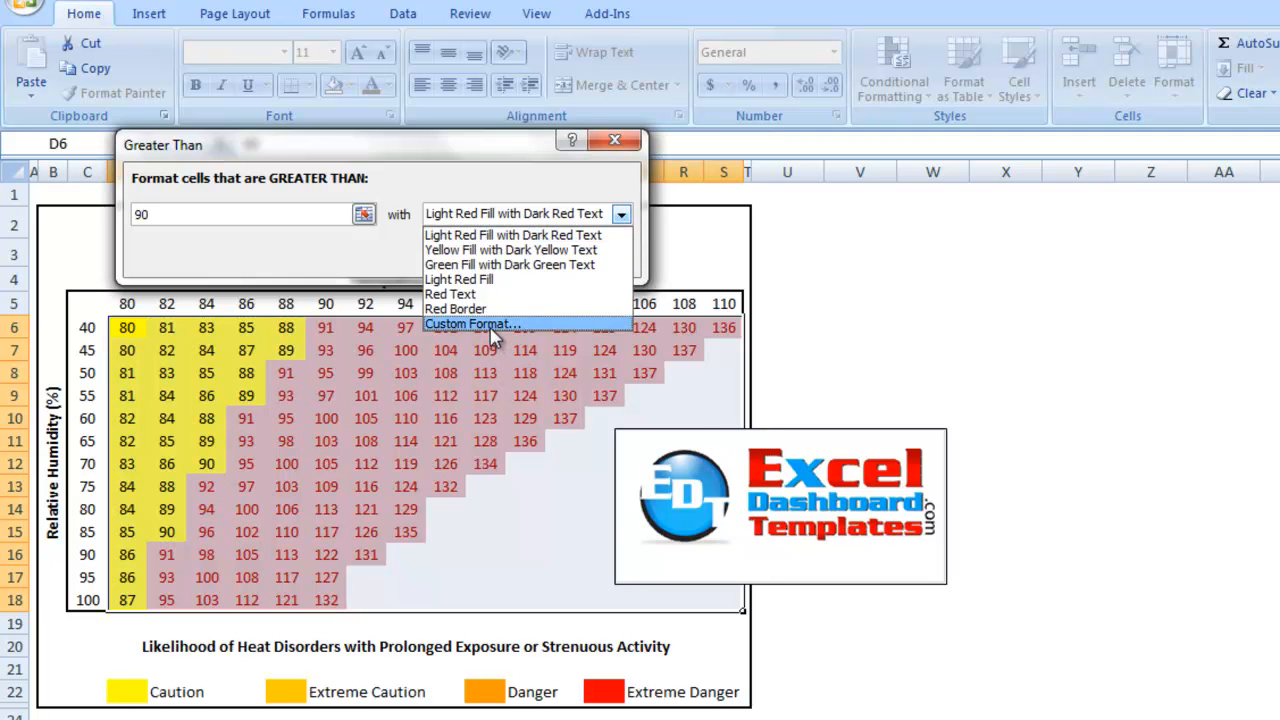
click(472, 324)
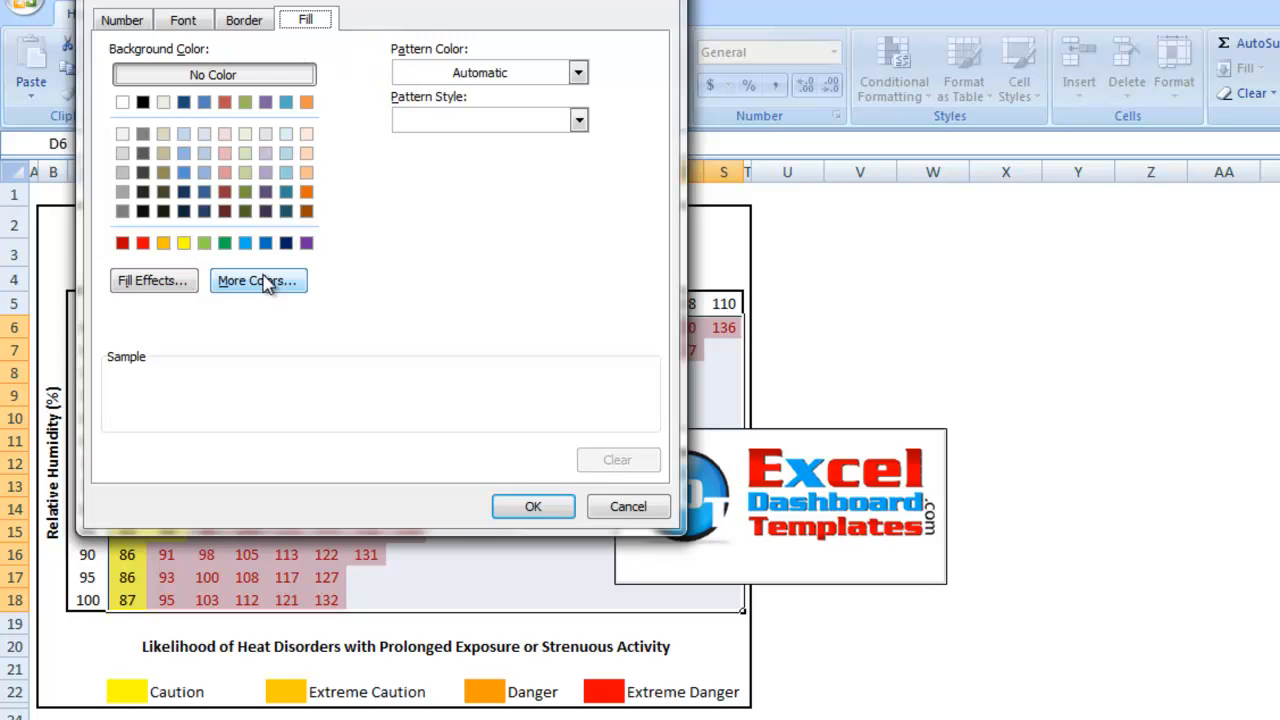
- Choose a darker golden yellow fill from More Colors and apply the above-90 rule
click(256, 280)
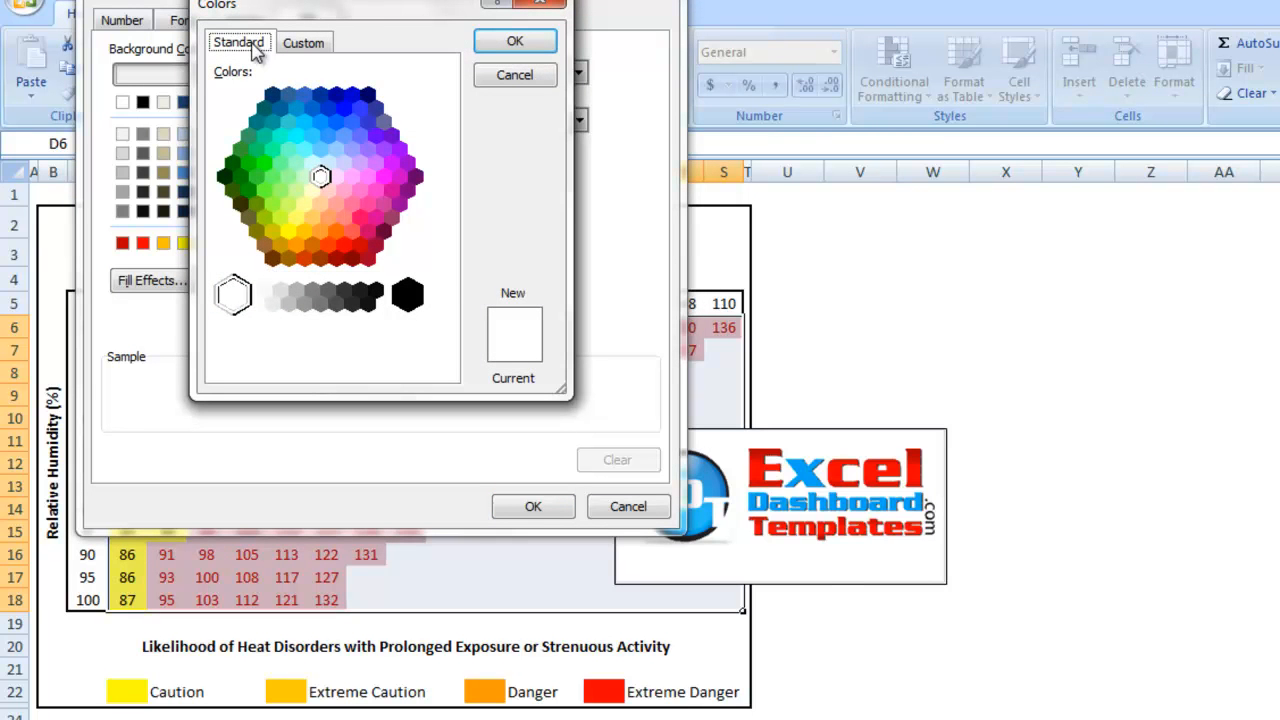
click(304, 42)
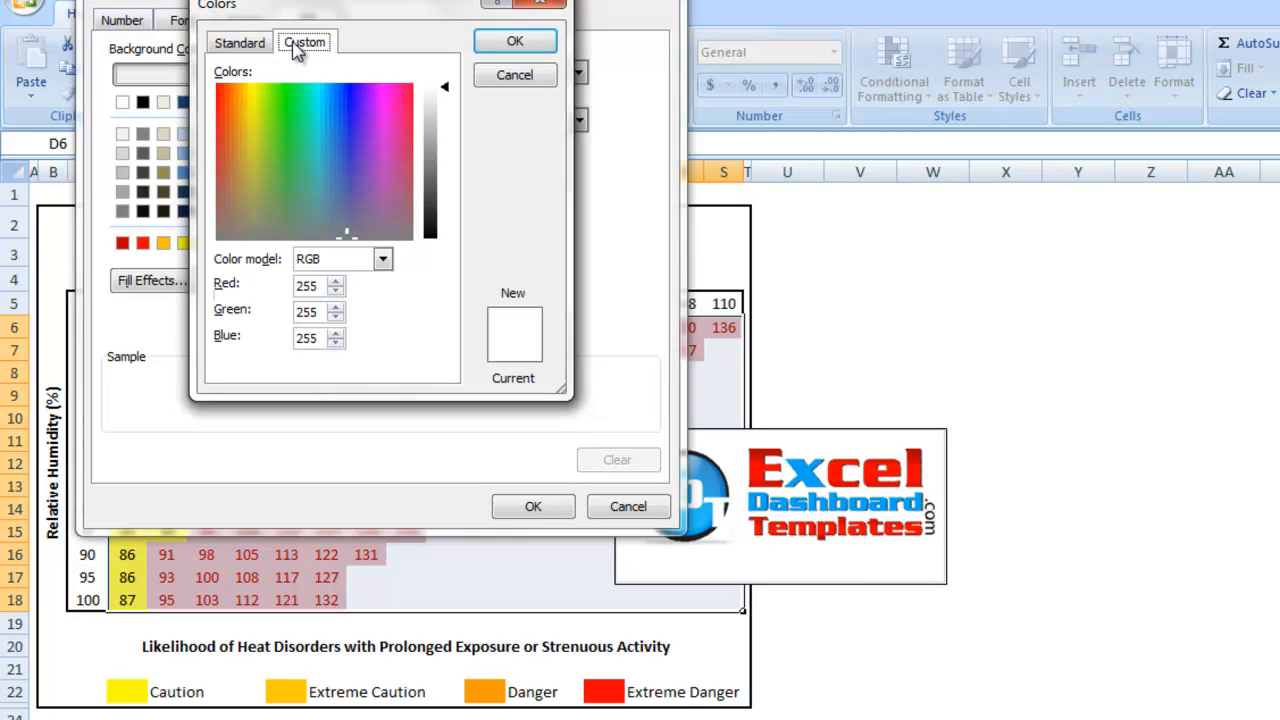
click(240, 42)
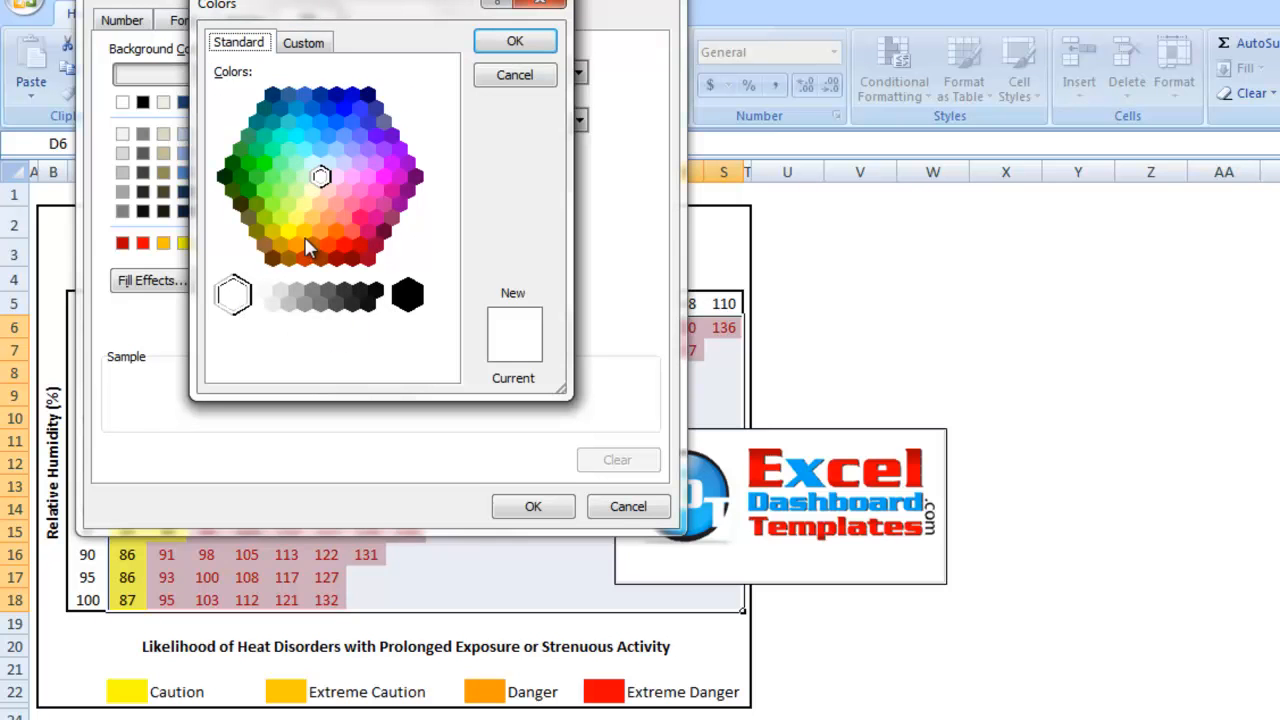
mouse_move(292, 244)
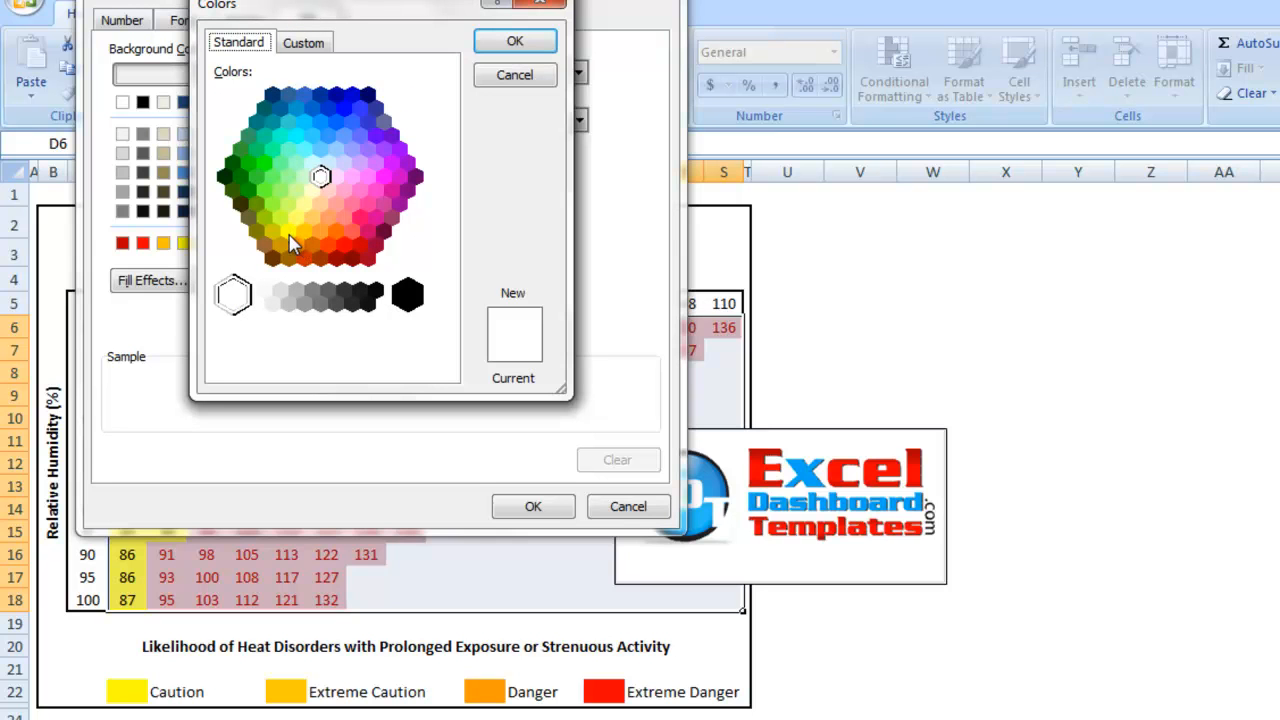
click(288, 232)
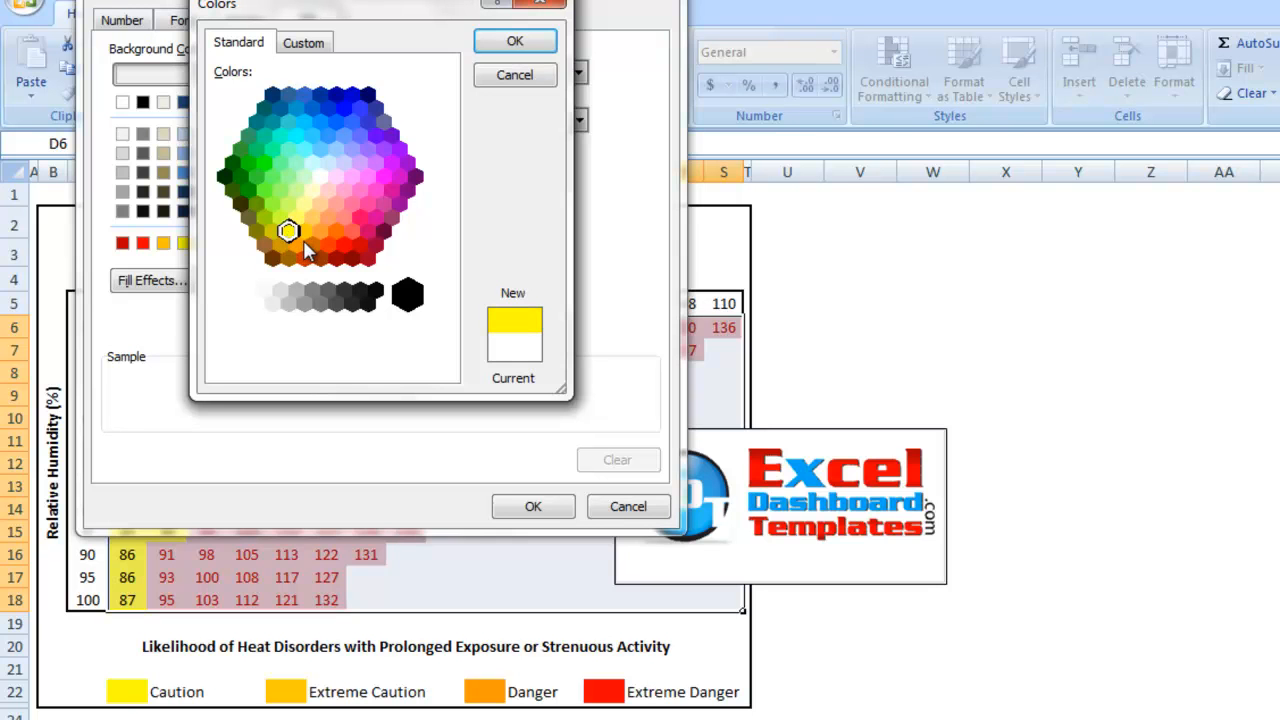
click(514, 40)
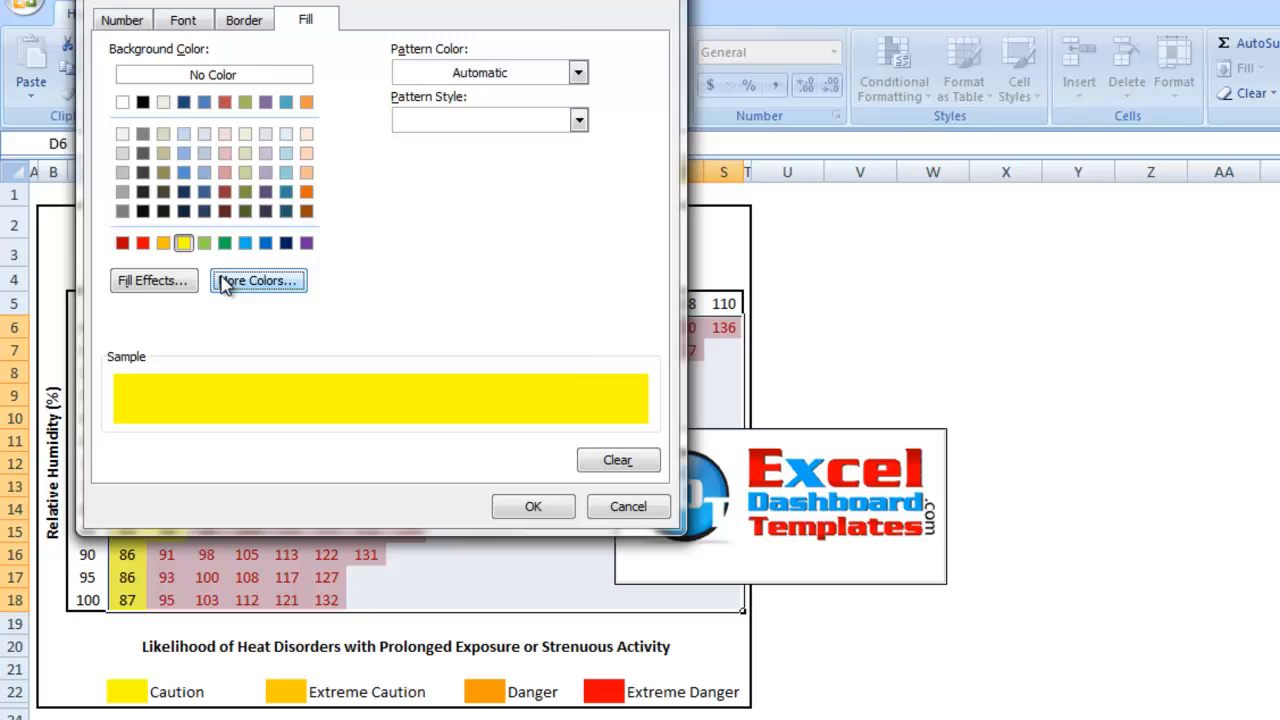
click(256, 280)
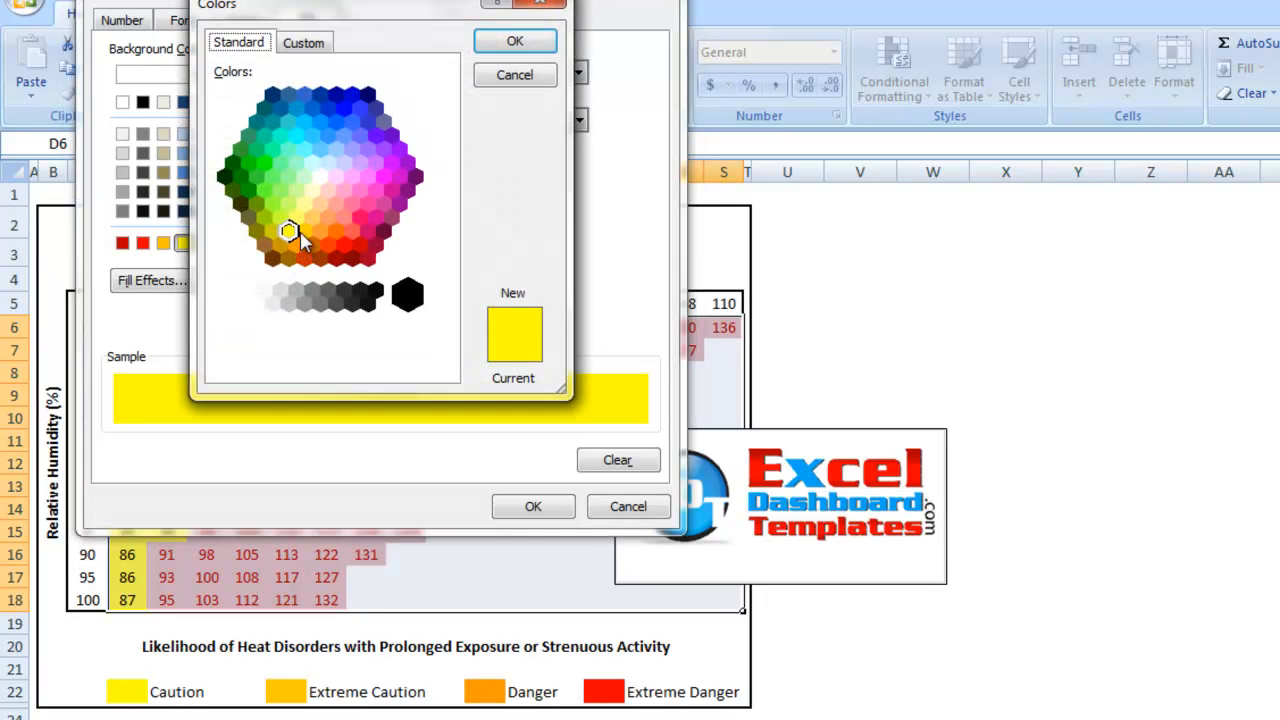
click(304, 234)
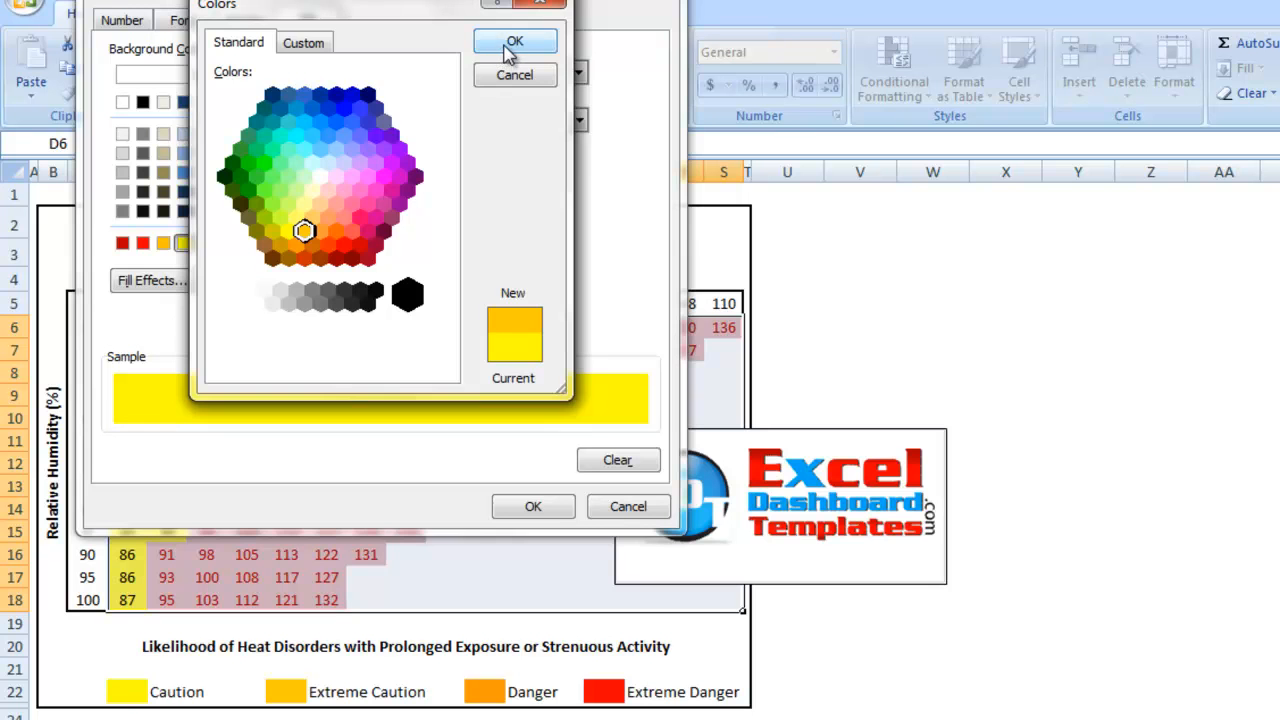
click(514, 40)
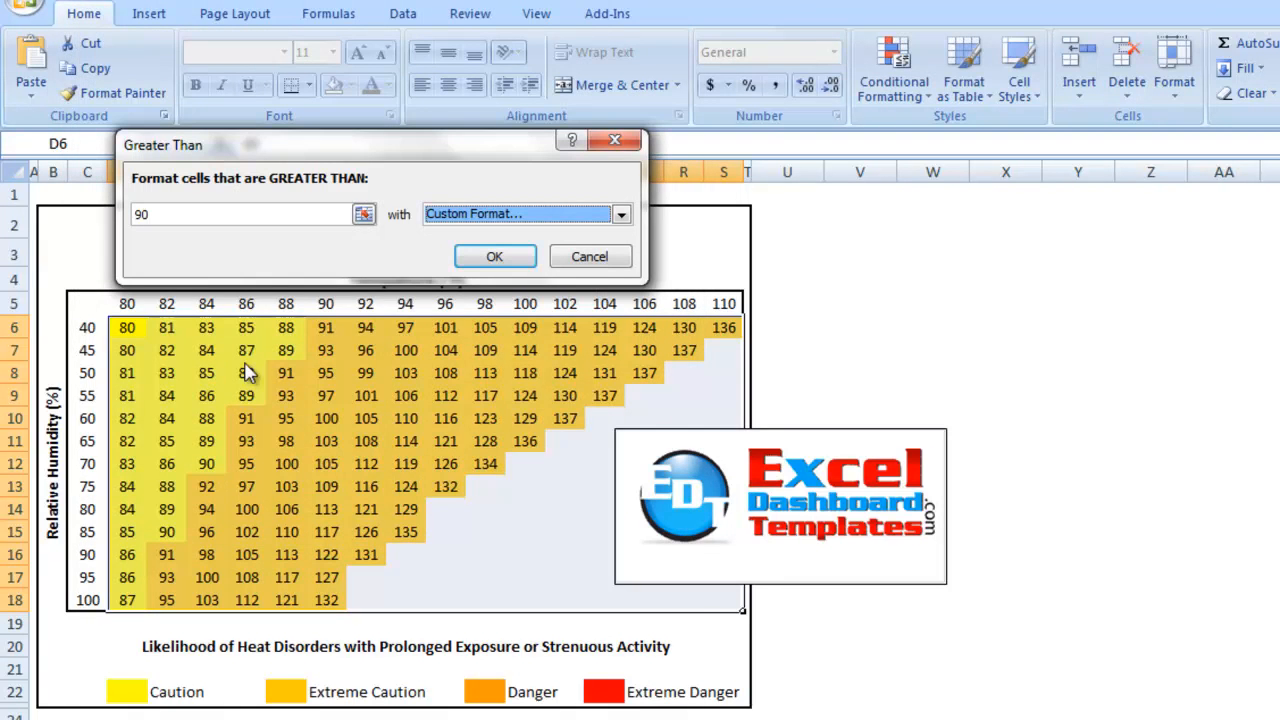
click(494, 256)
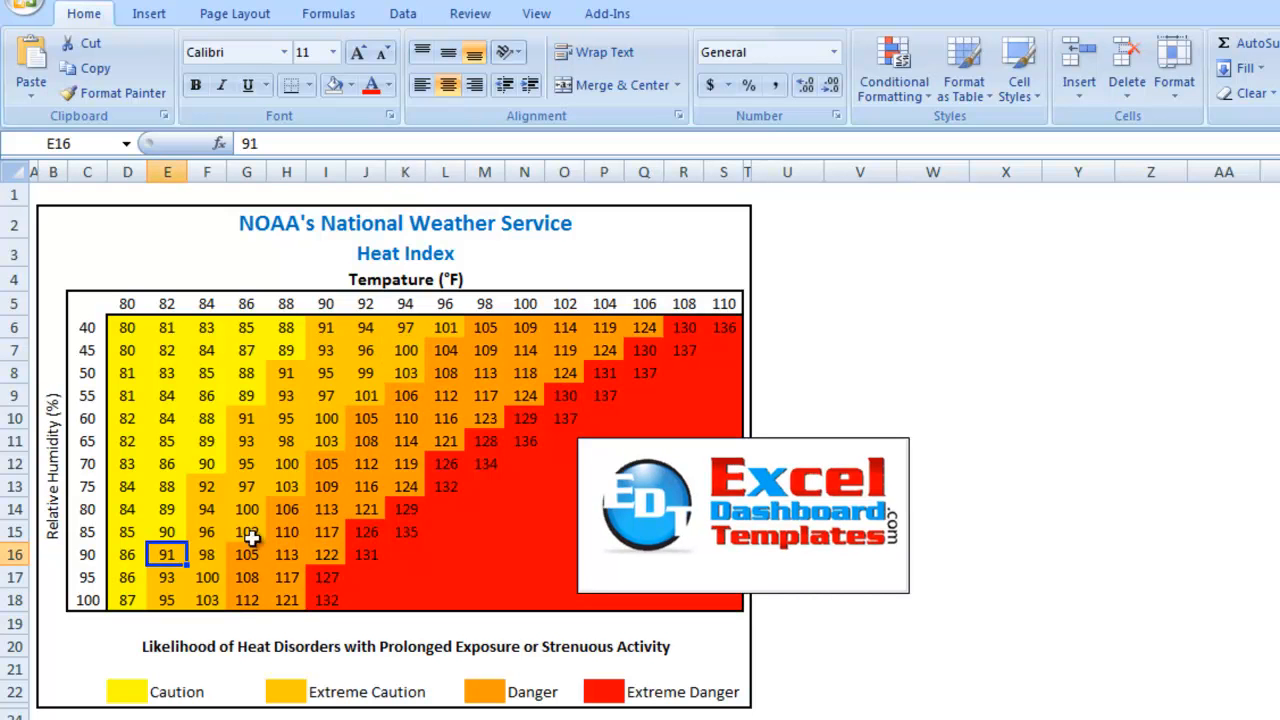
mouse_move(304, 494)
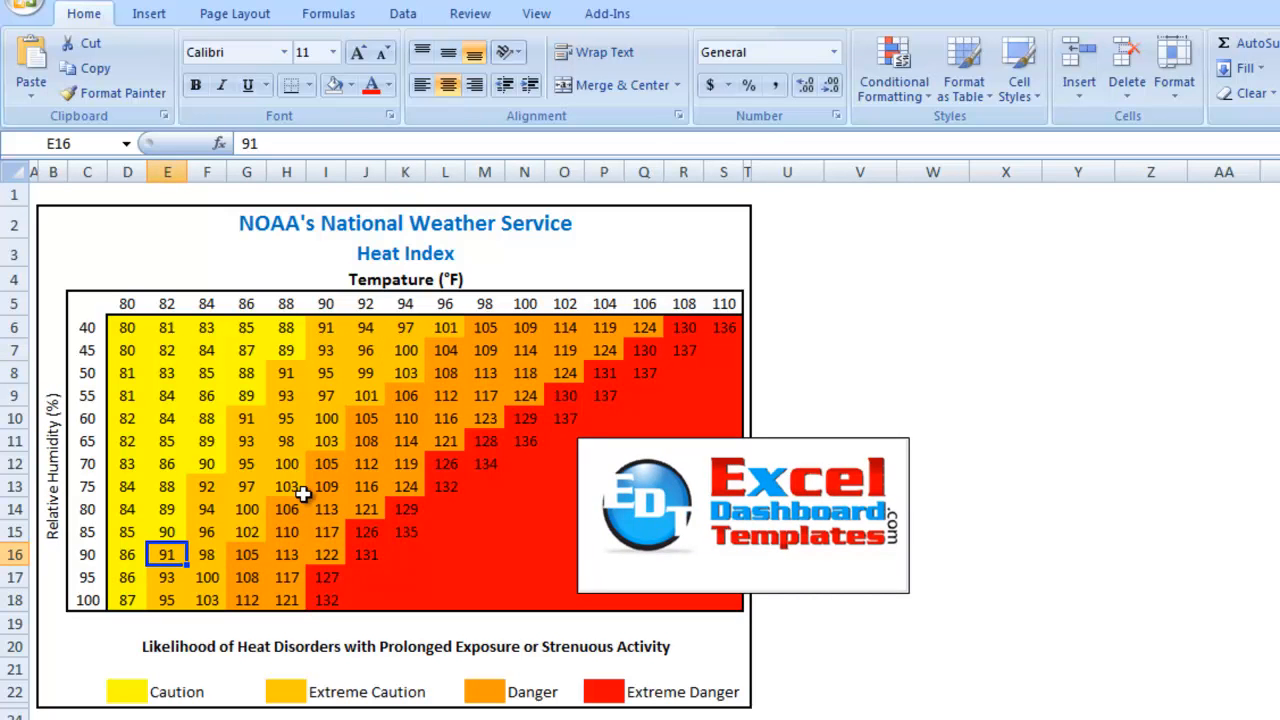
click(444, 350)
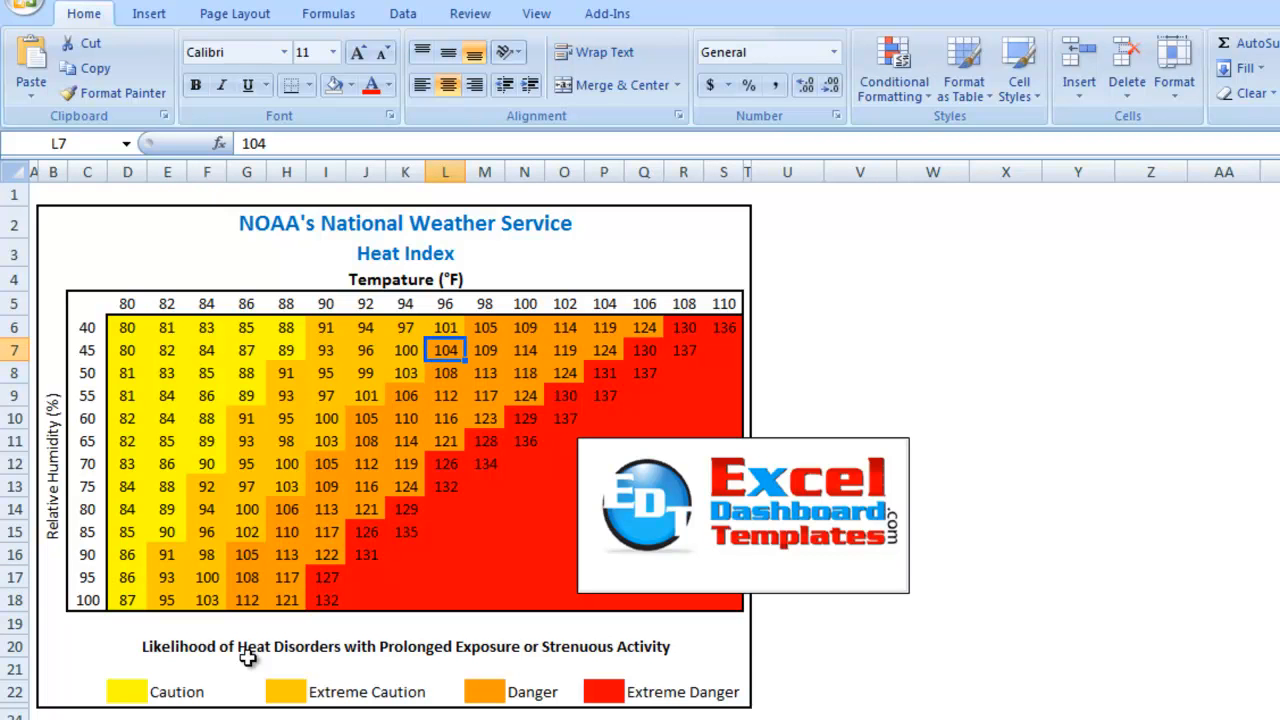
click(404, 350)
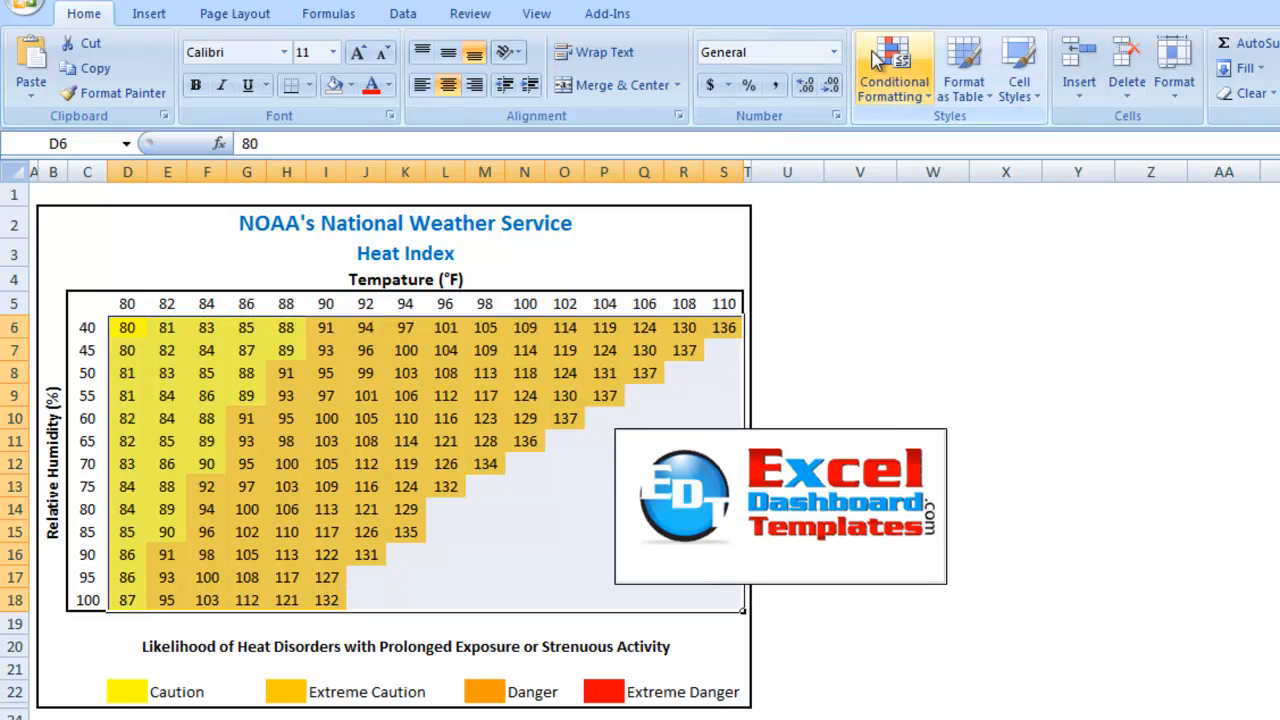
- Start a Greater Than rule with threshold 103 and Custom Format as its highlight
click(892, 68)
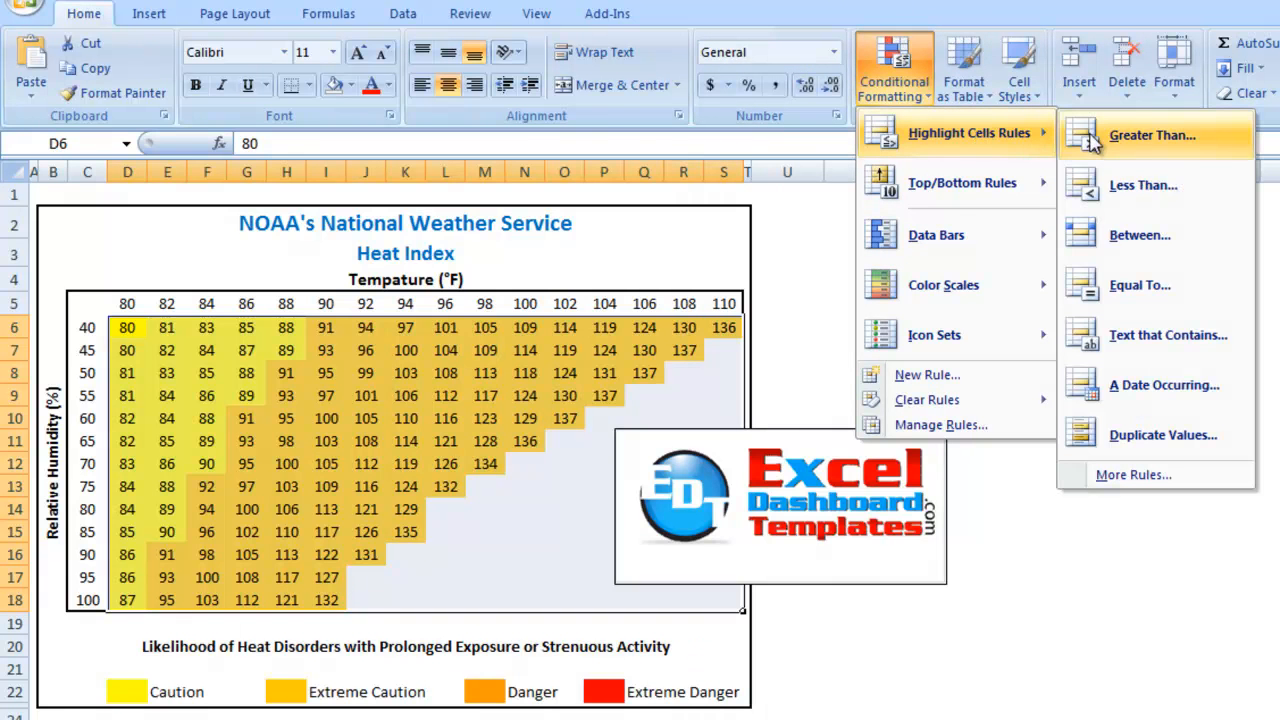
click(1152, 136)
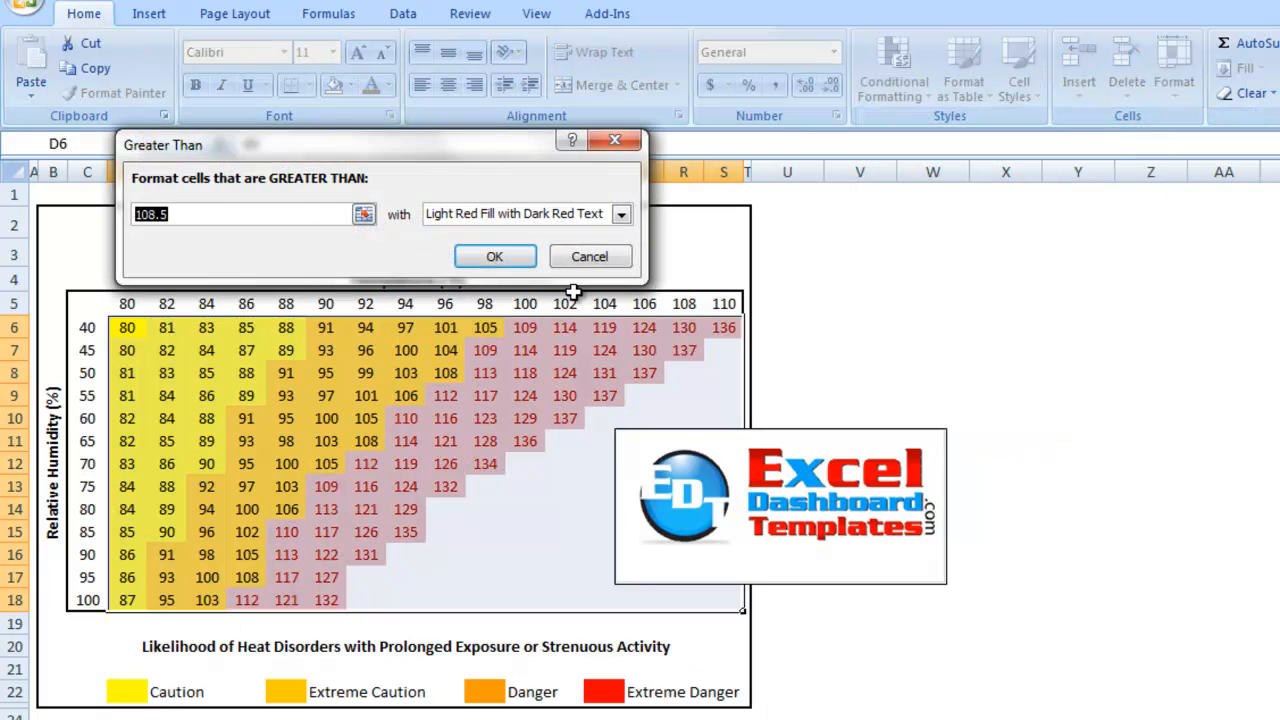
text(103)
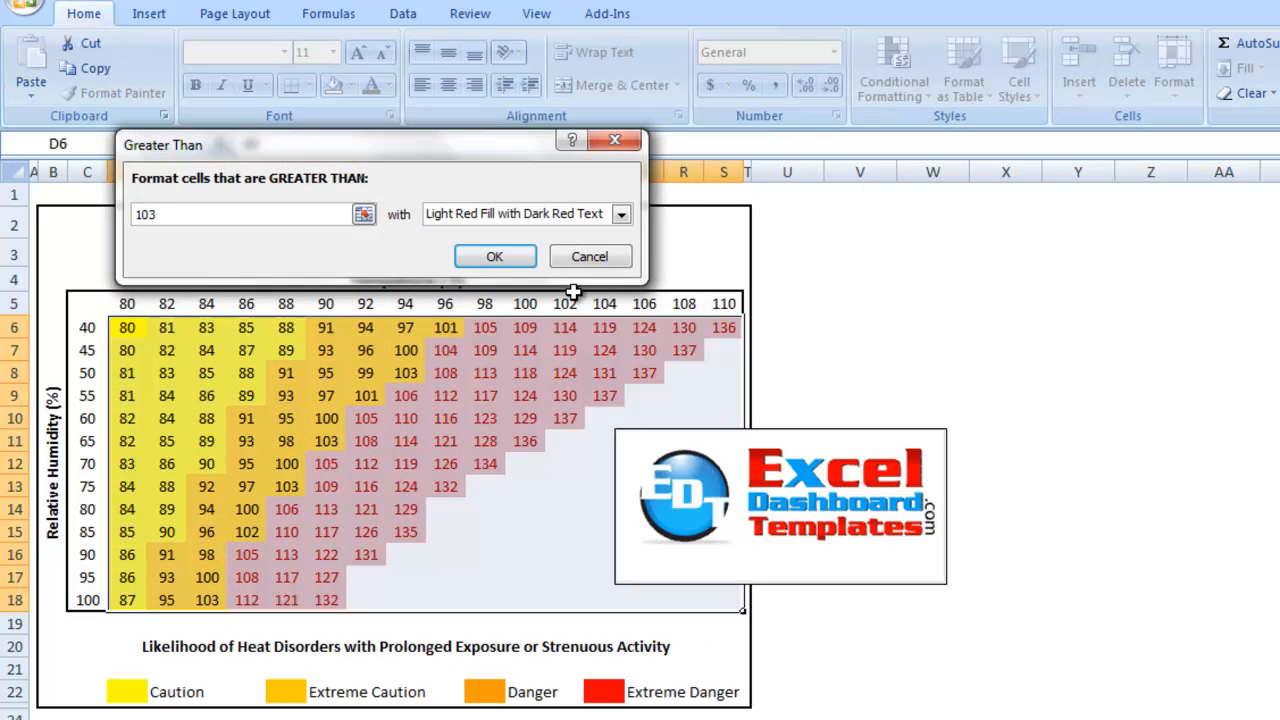
click(620, 214)
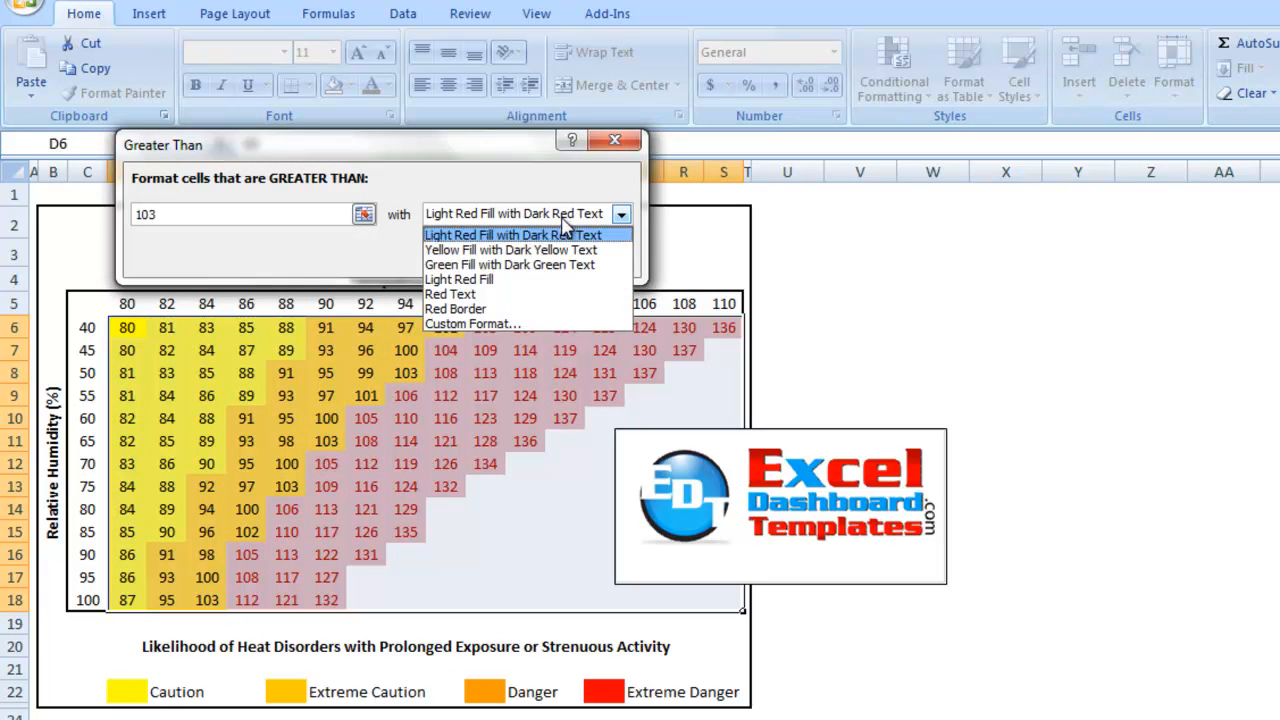
click(472, 324)
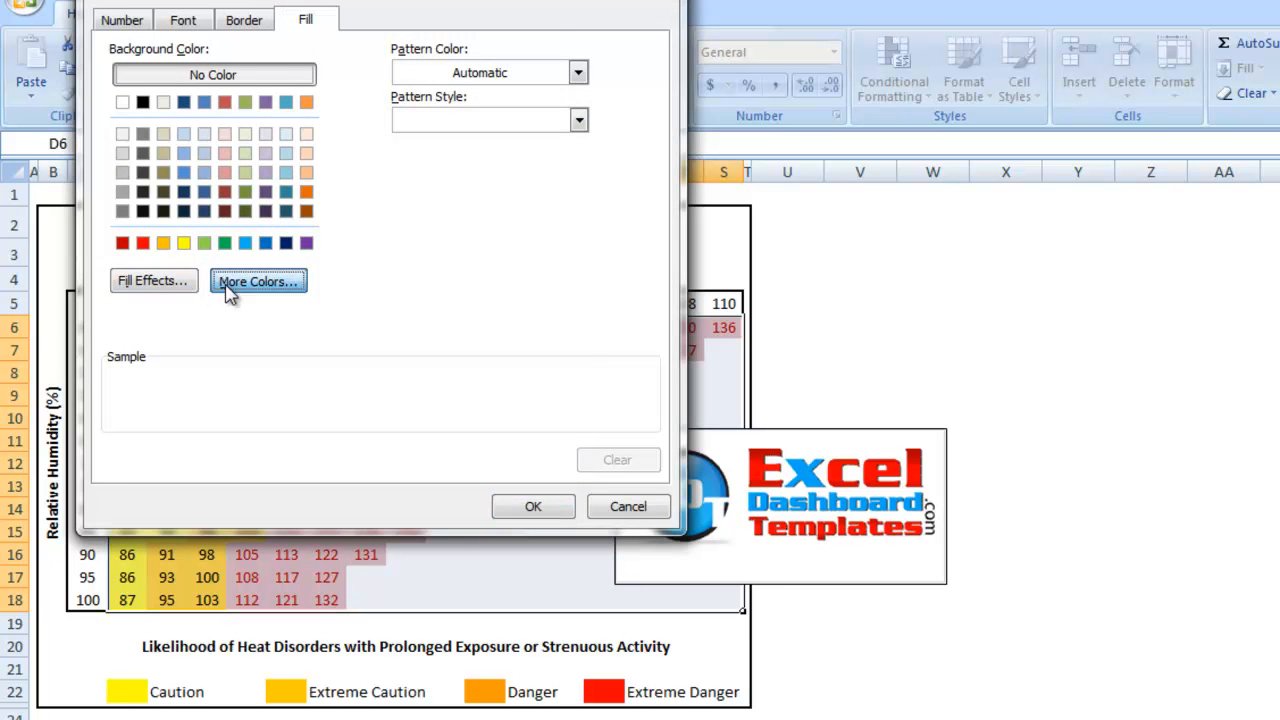
- Choose an orange fill from More Colors and apply the above-103 rule
click(258, 280)
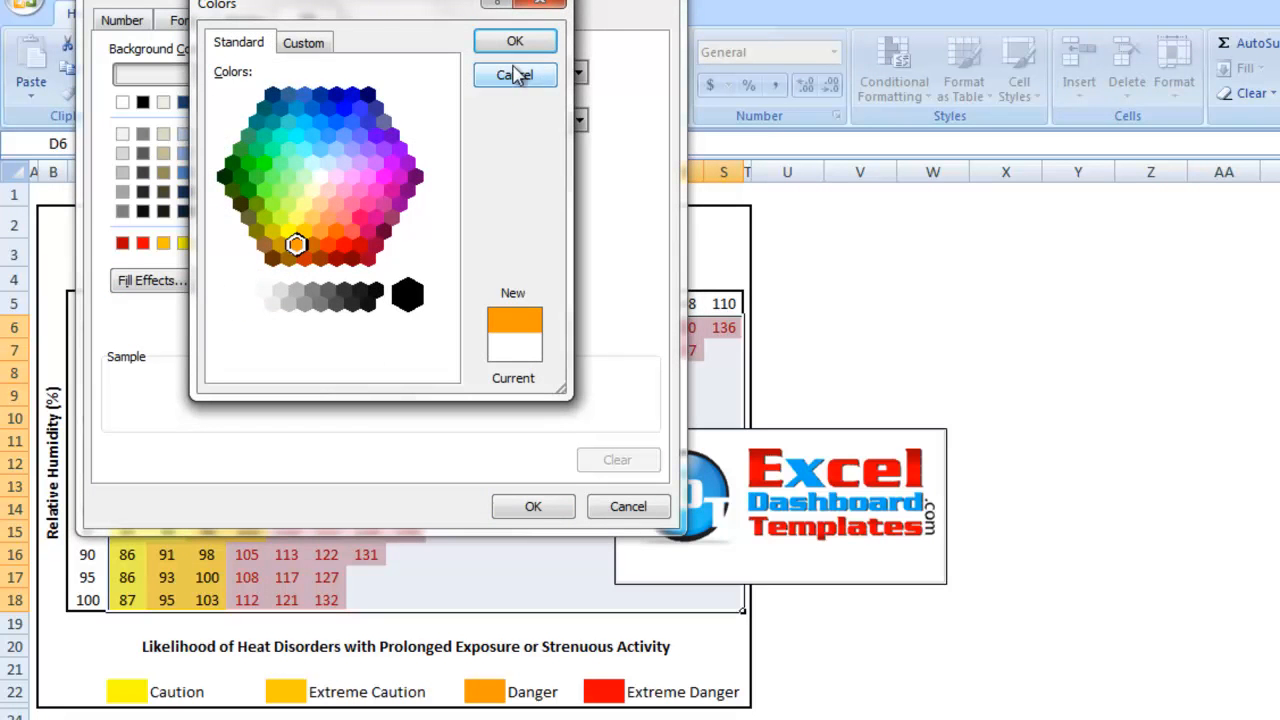
click(516, 76)
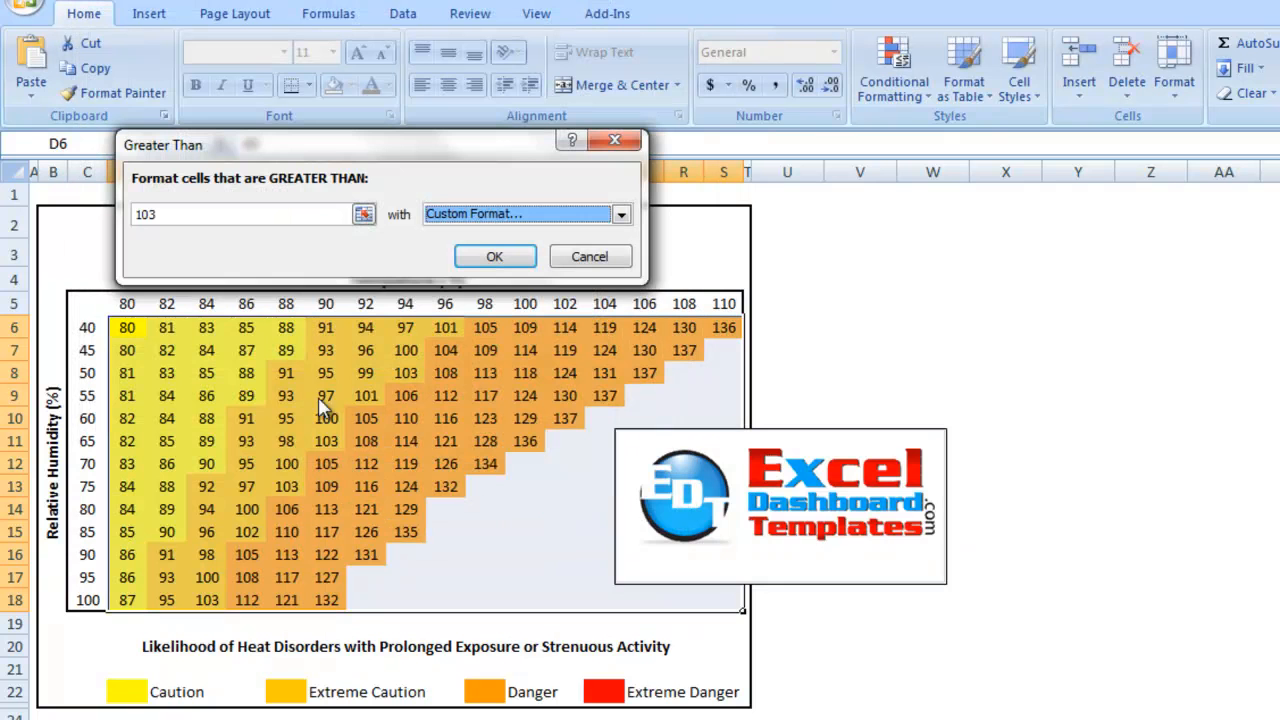
mouse_move(296, 402)
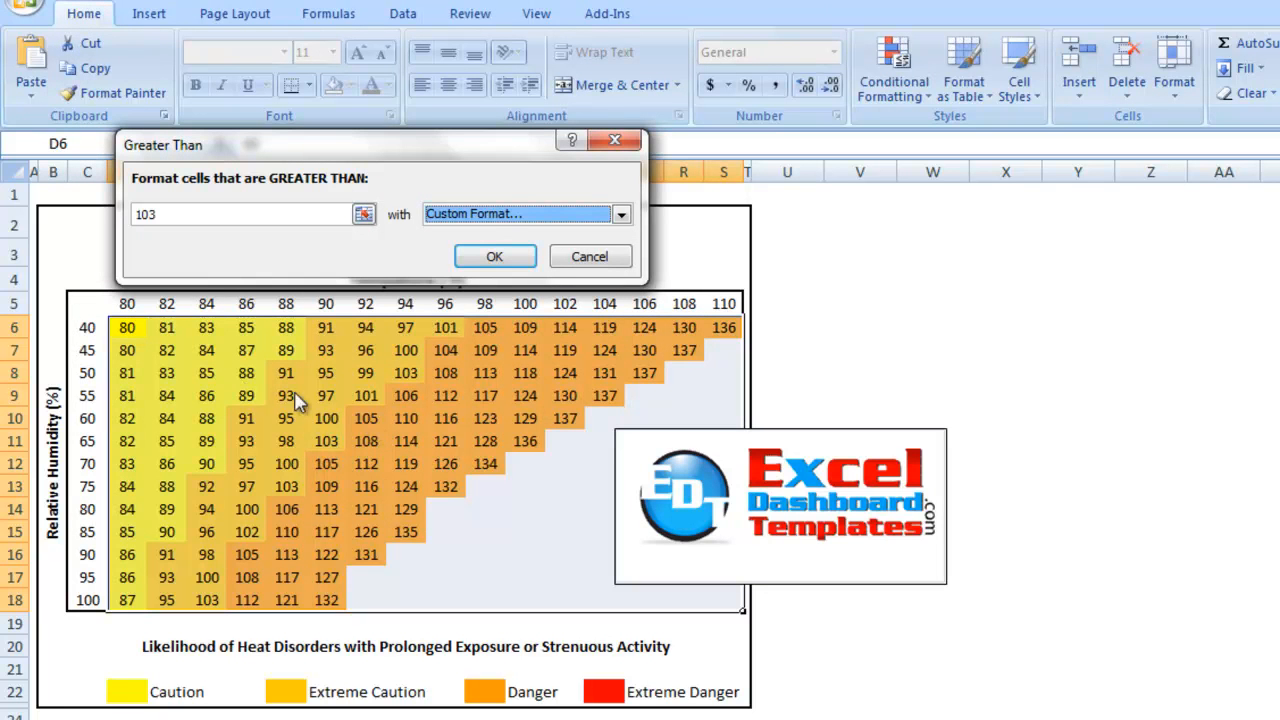
mouse_move(404, 420)
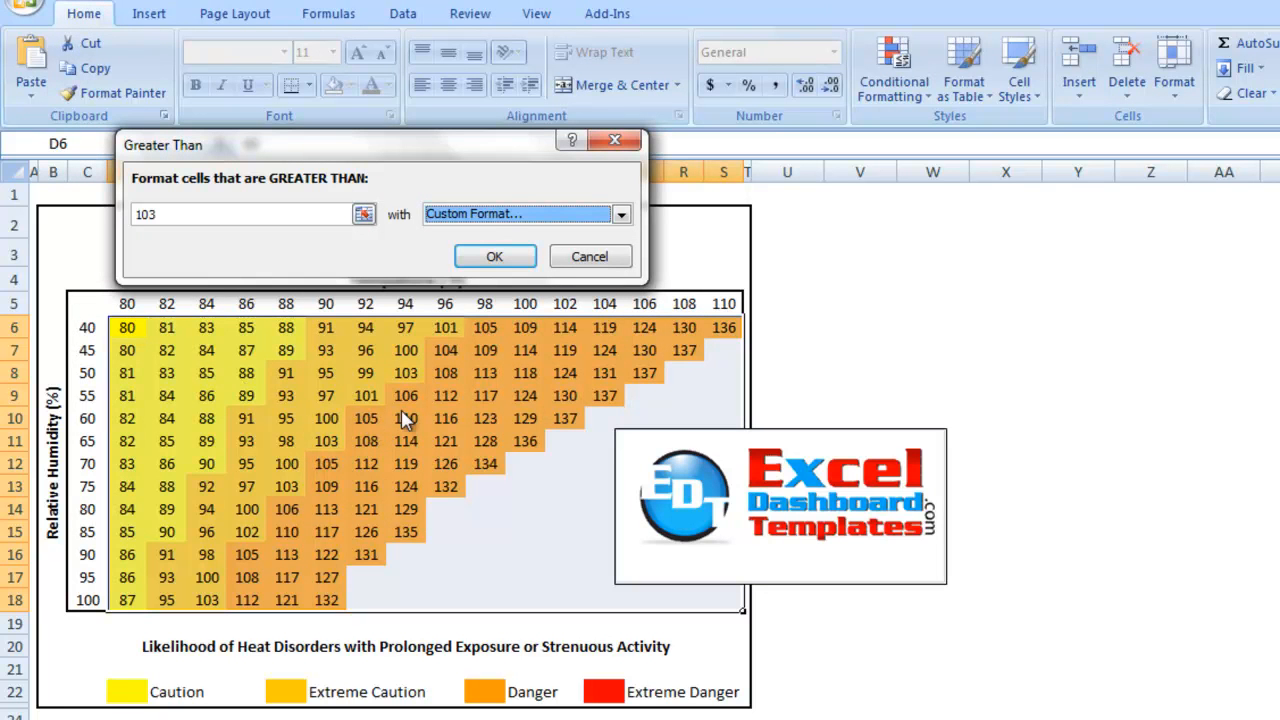
click(494, 256)
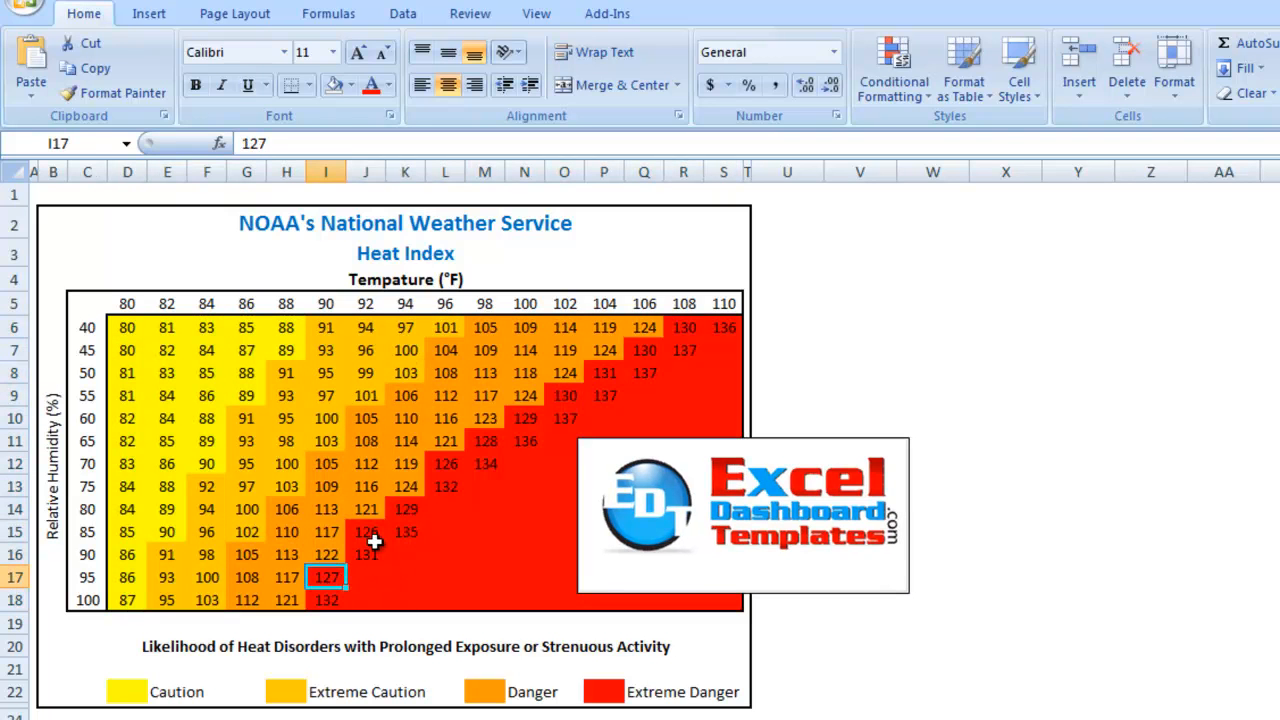
click(364, 532)
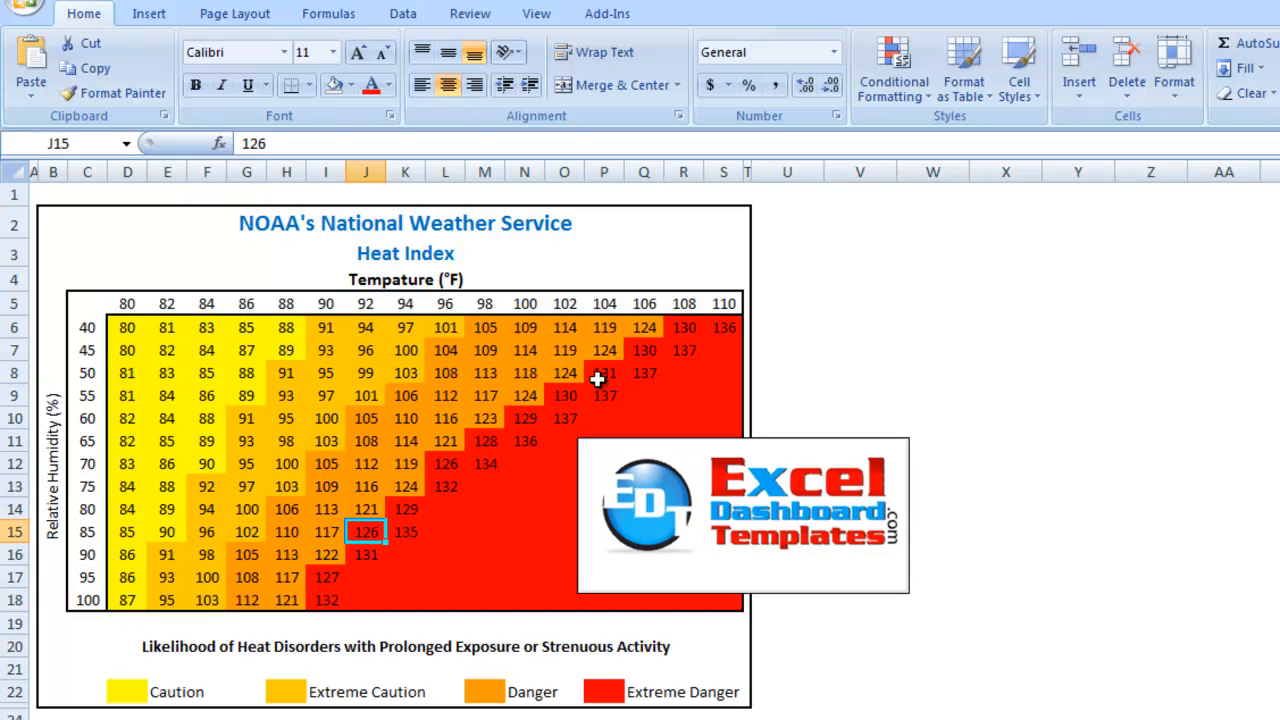
click(444, 464)
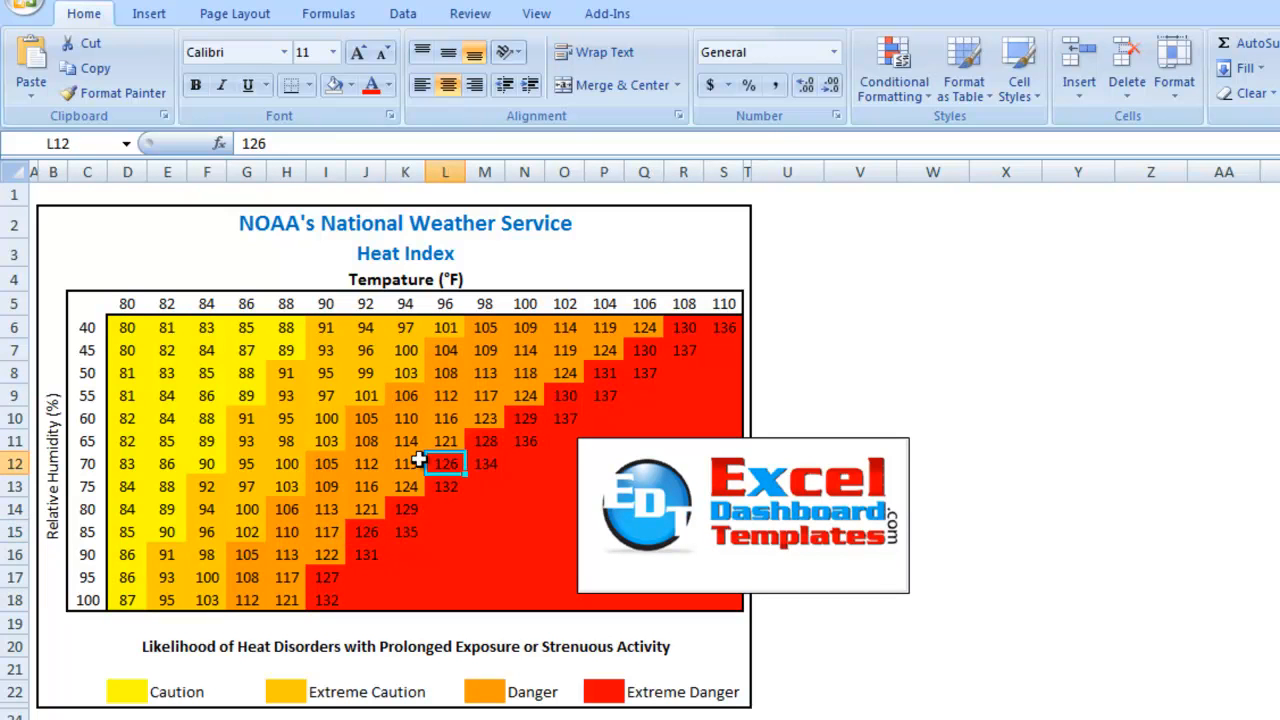
mouse_move(416, 486)
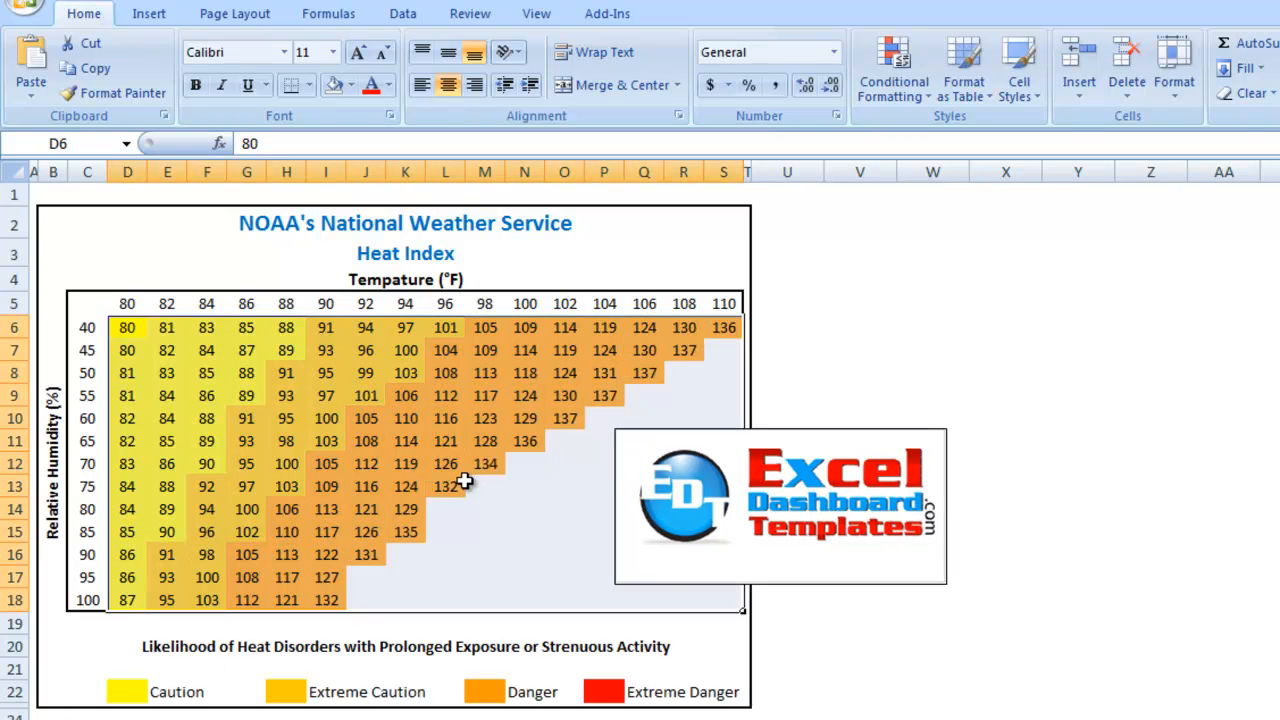
- Add a Greater Than 125 rule with Light Red Fill with Dark Red Text, then reselect the table
click(892, 68)
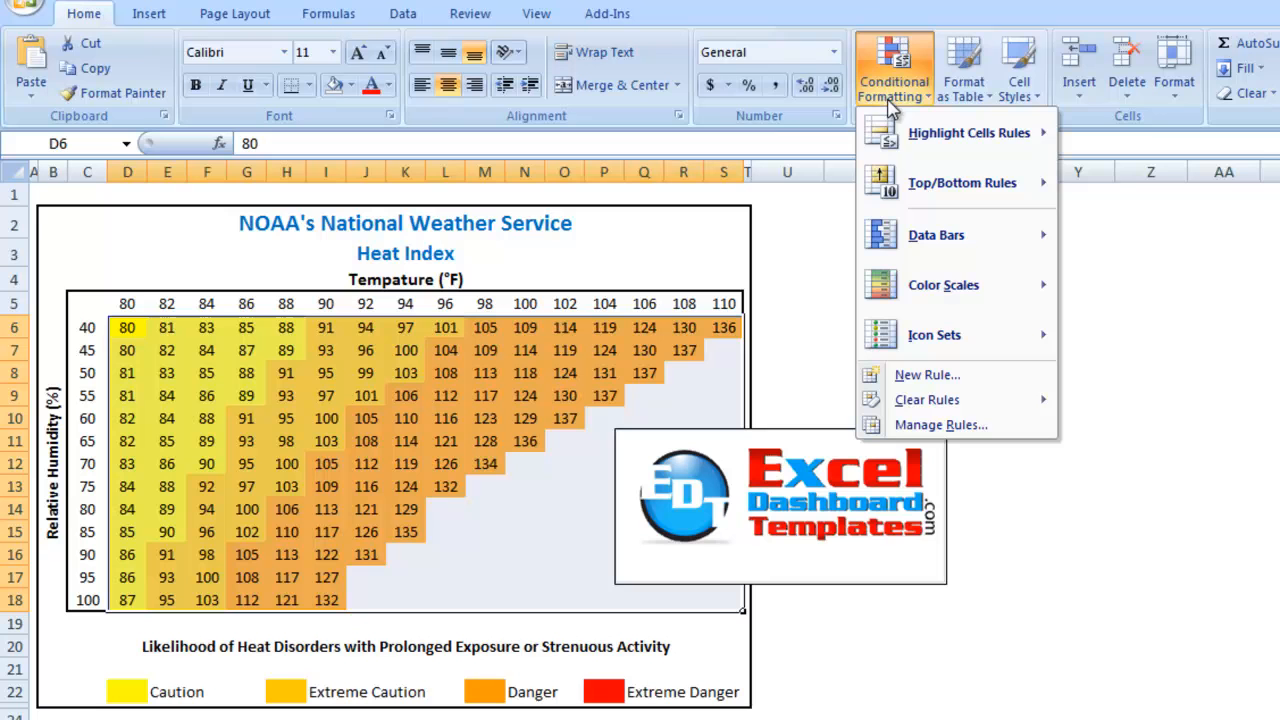
click(968, 132)
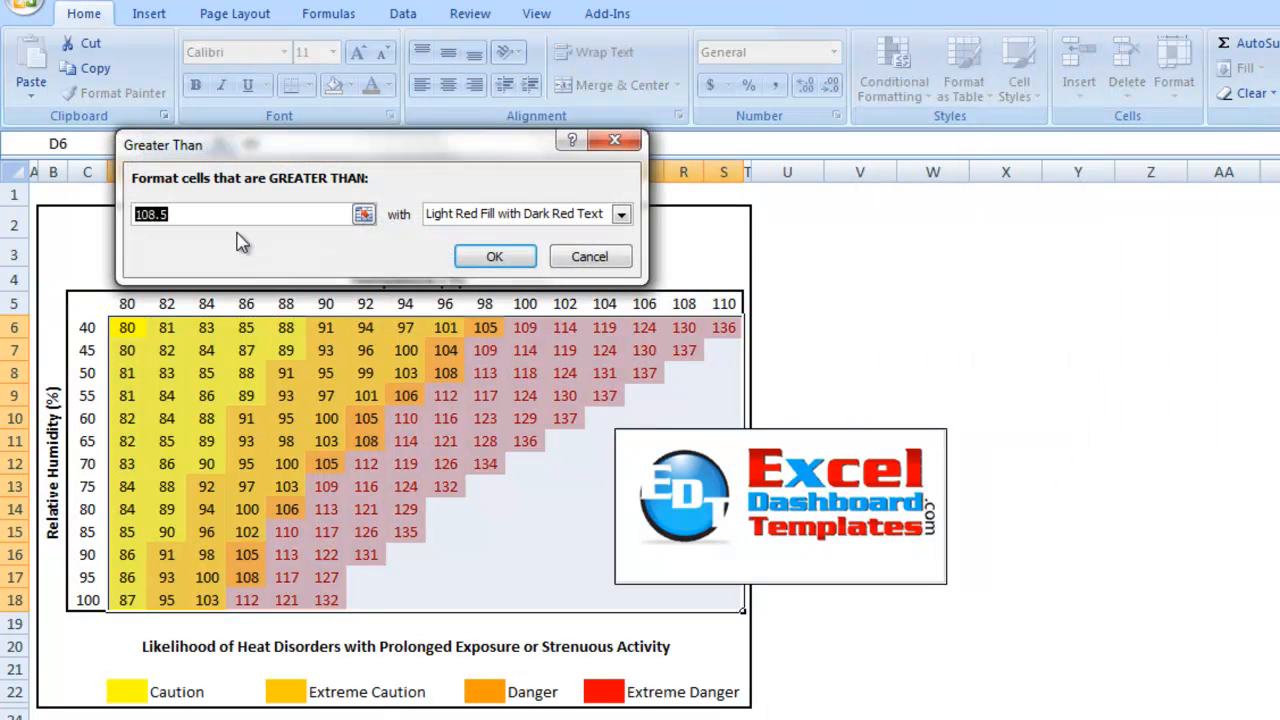
text(1)
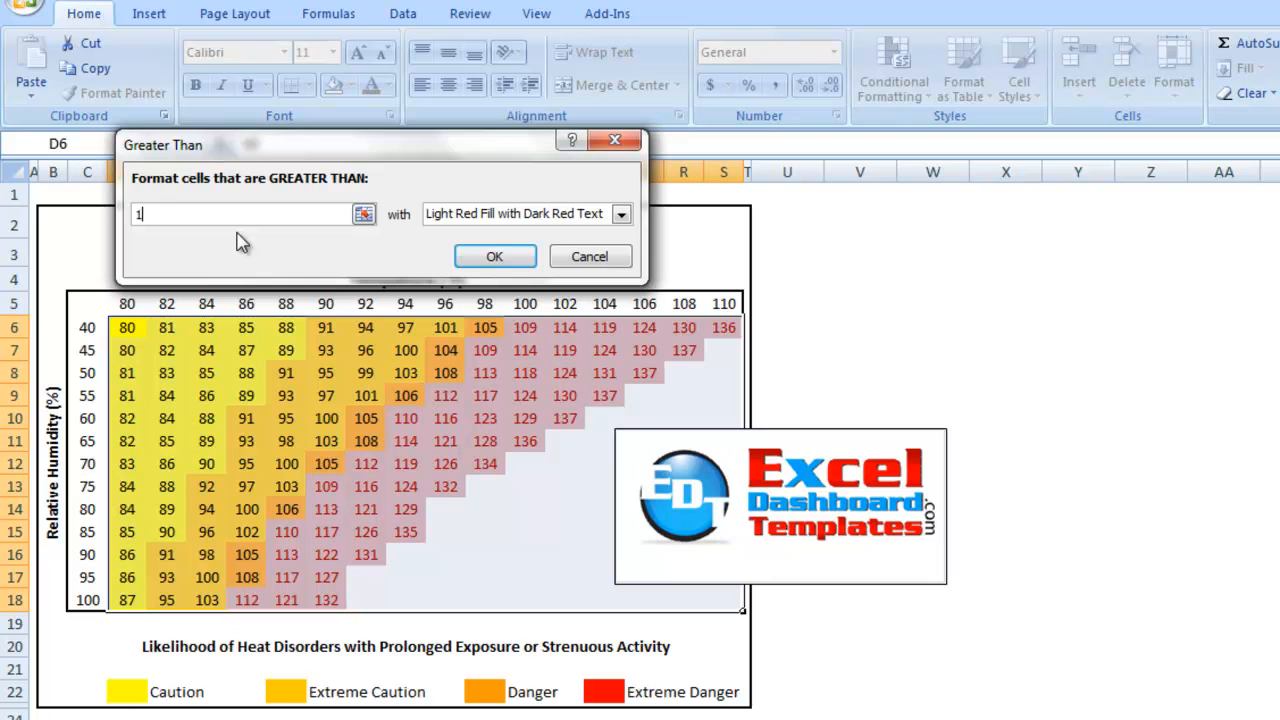
text(25)
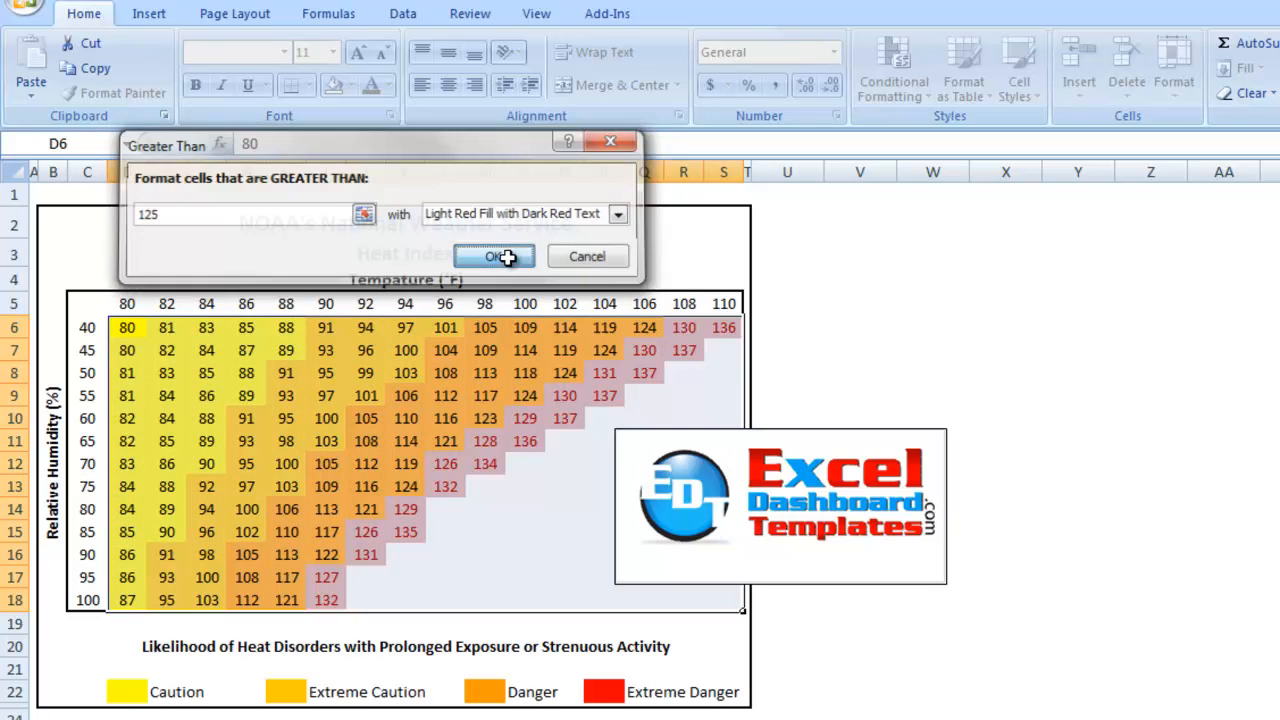
click(494, 256)
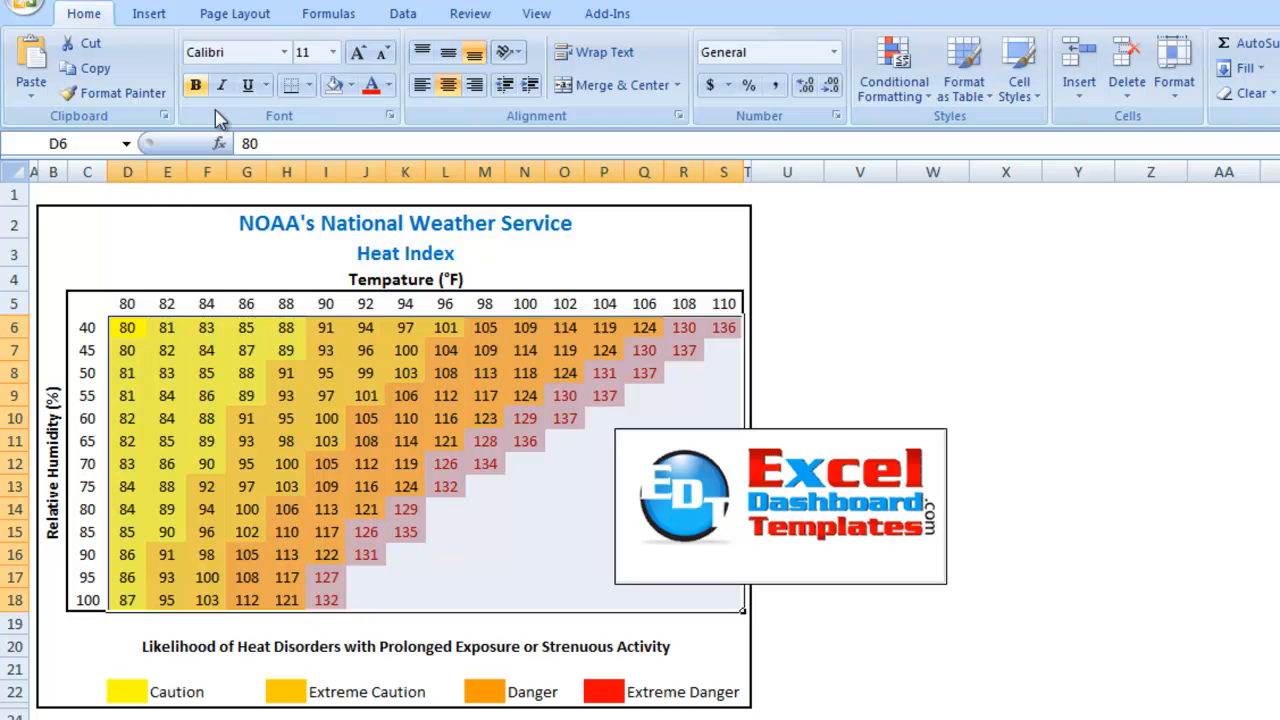
click(892, 68)
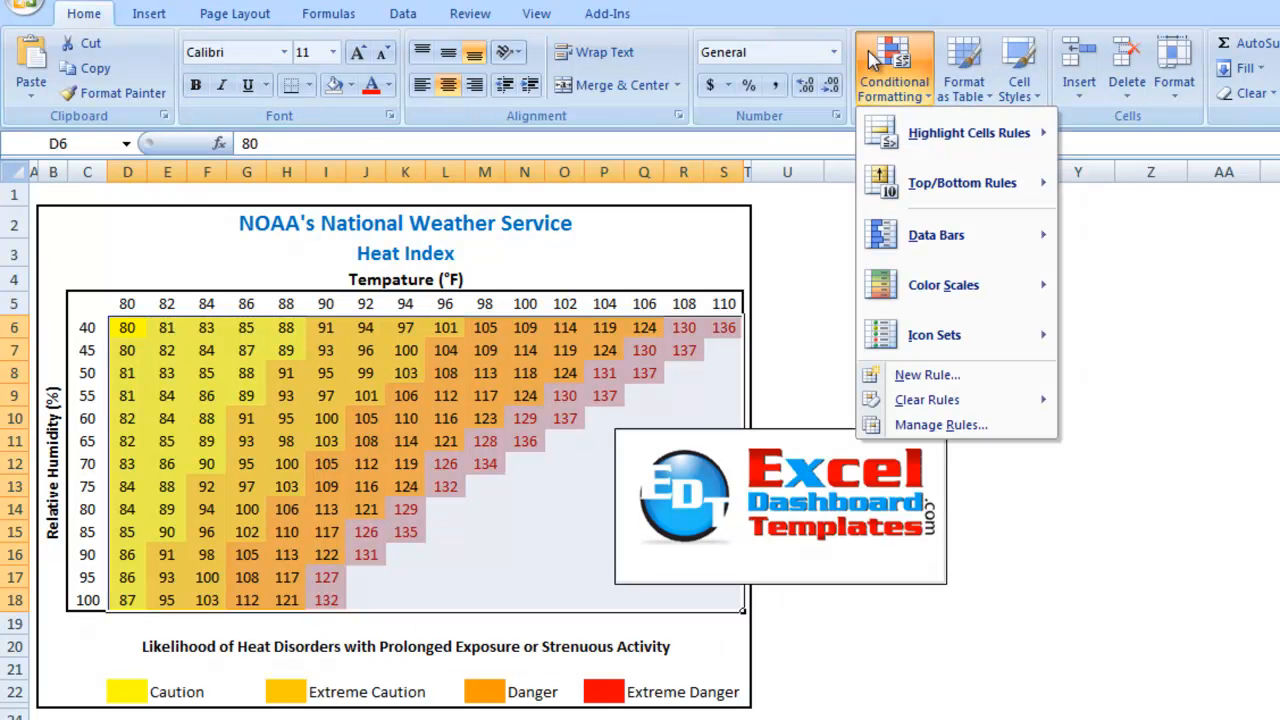
mouse_move(670, 240)
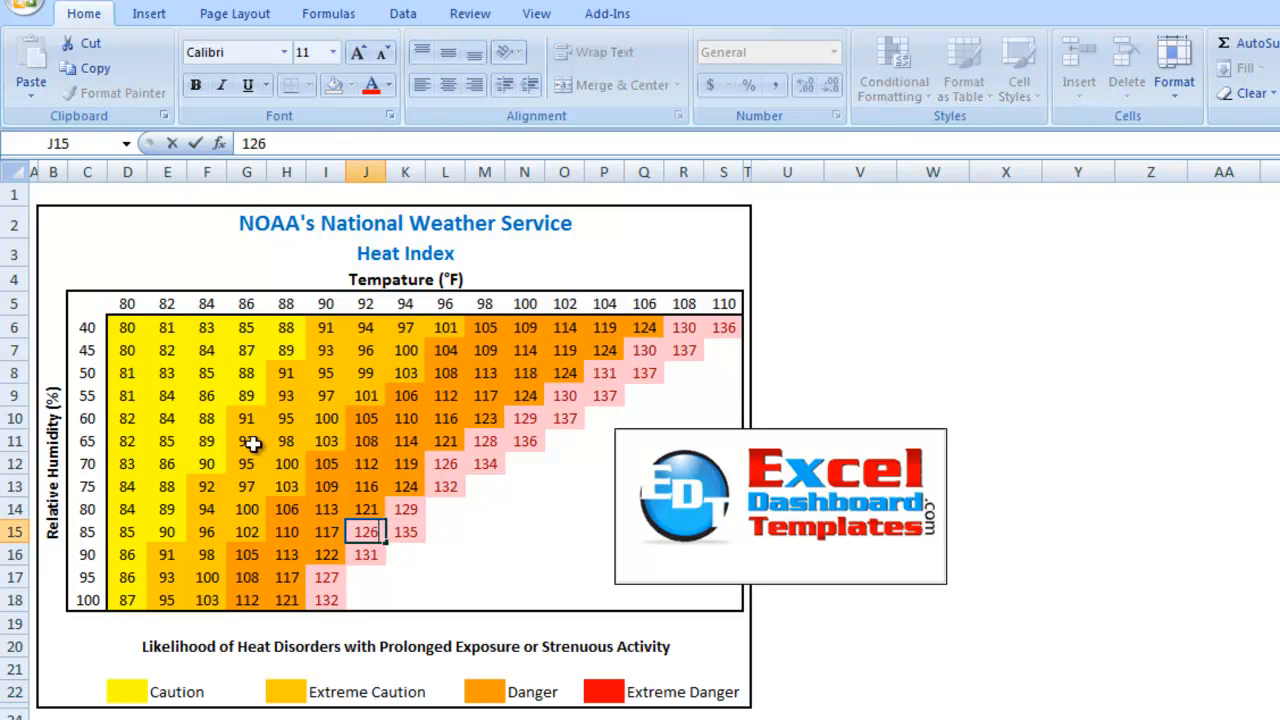
drag(128, 328, 700, 600)
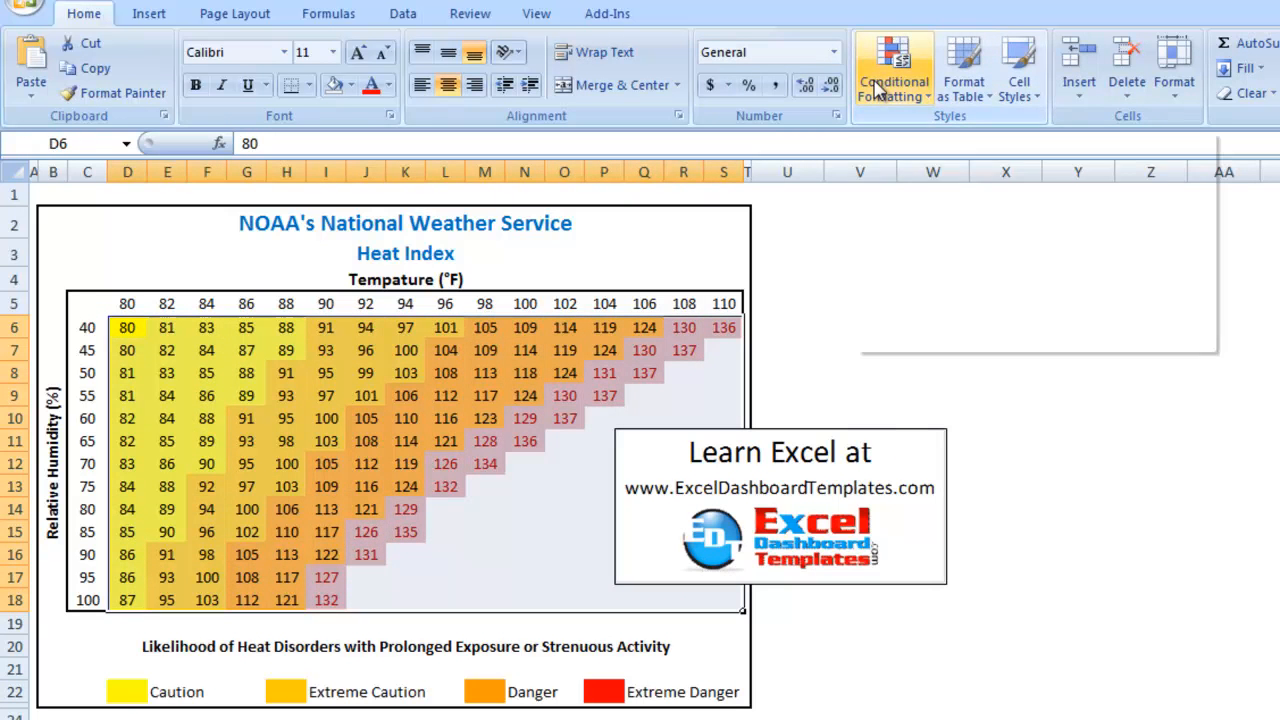
- In the Rules Manager, edit the Cell Value > 125 rule's format to a solid red fill
click(892, 68)
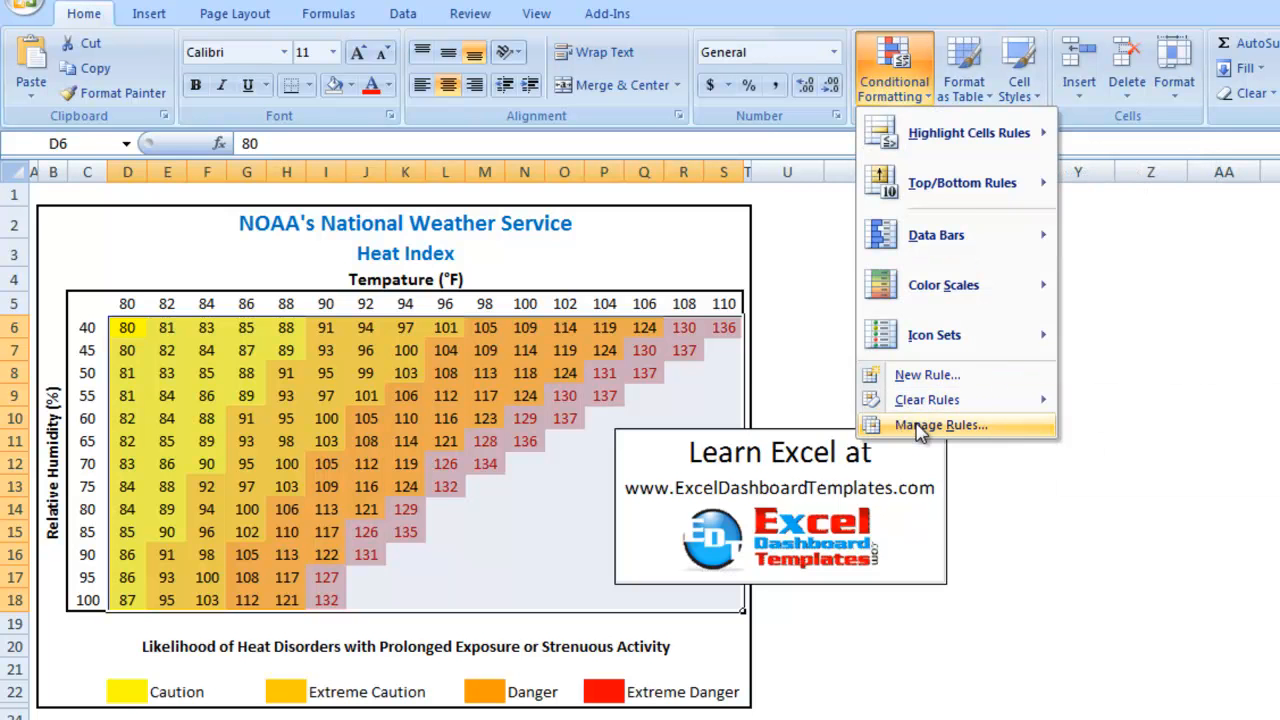
click(940, 424)
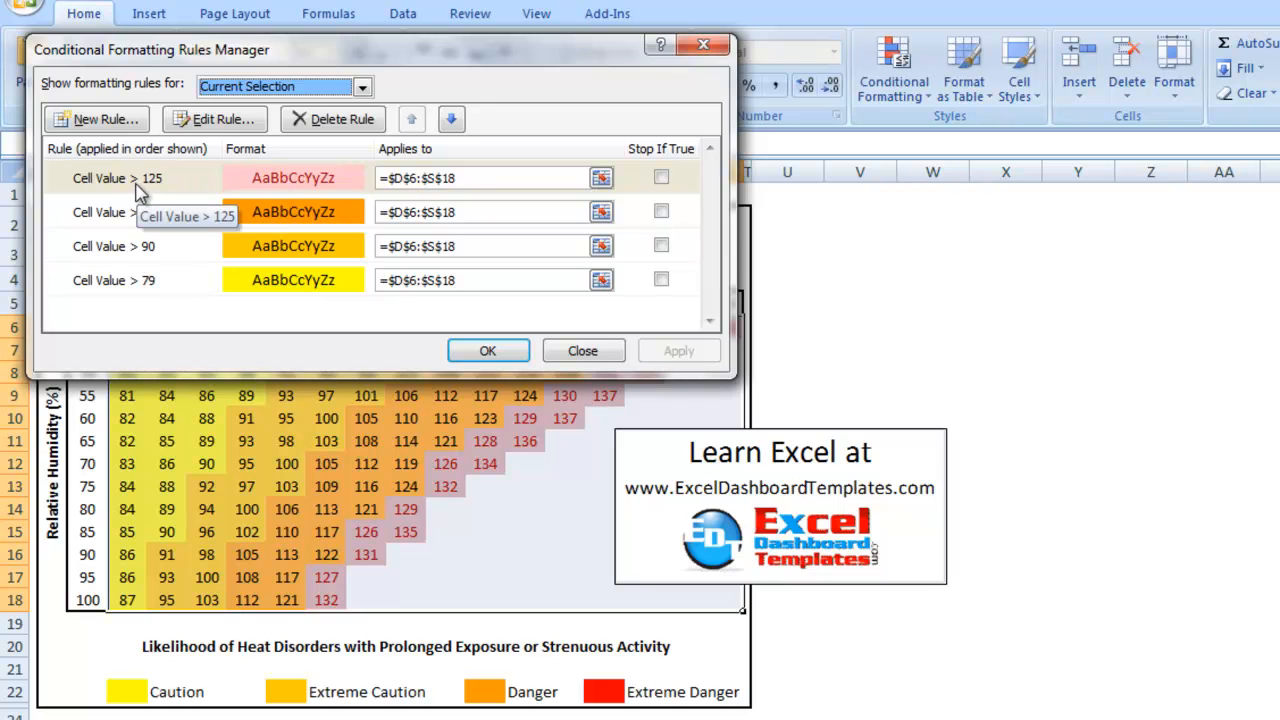
click(112, 176)
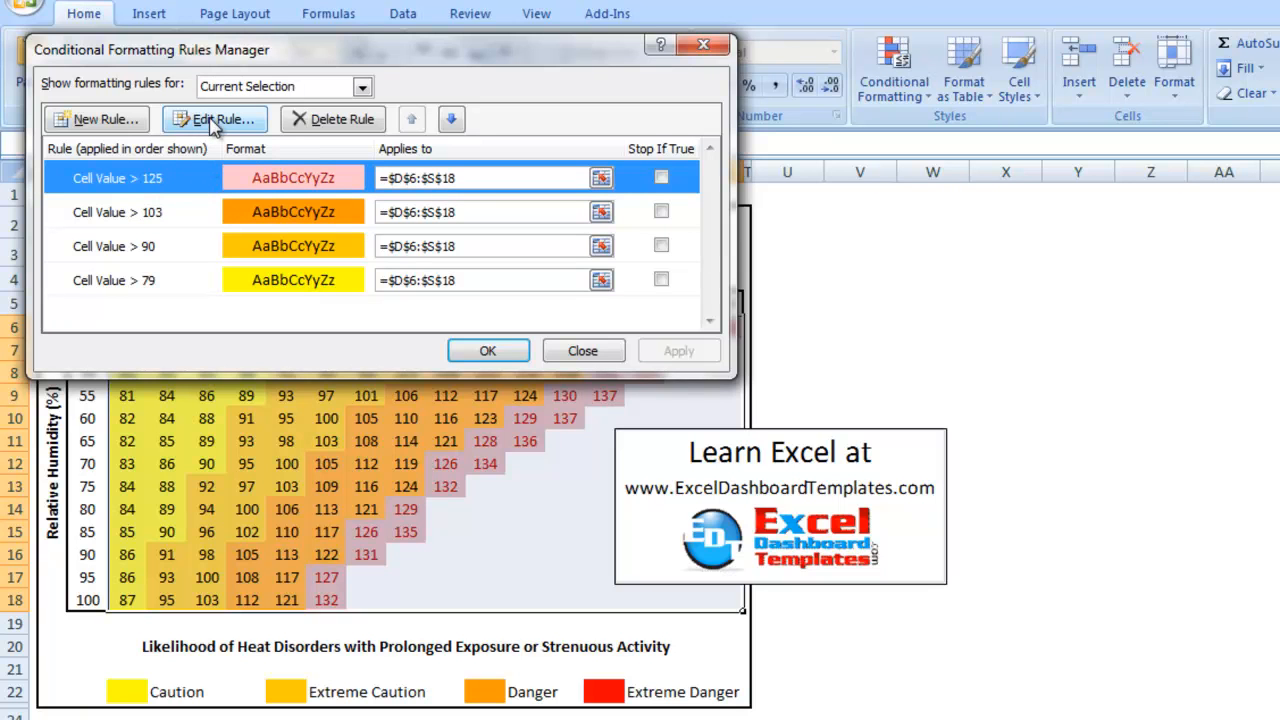
click(212, 120)
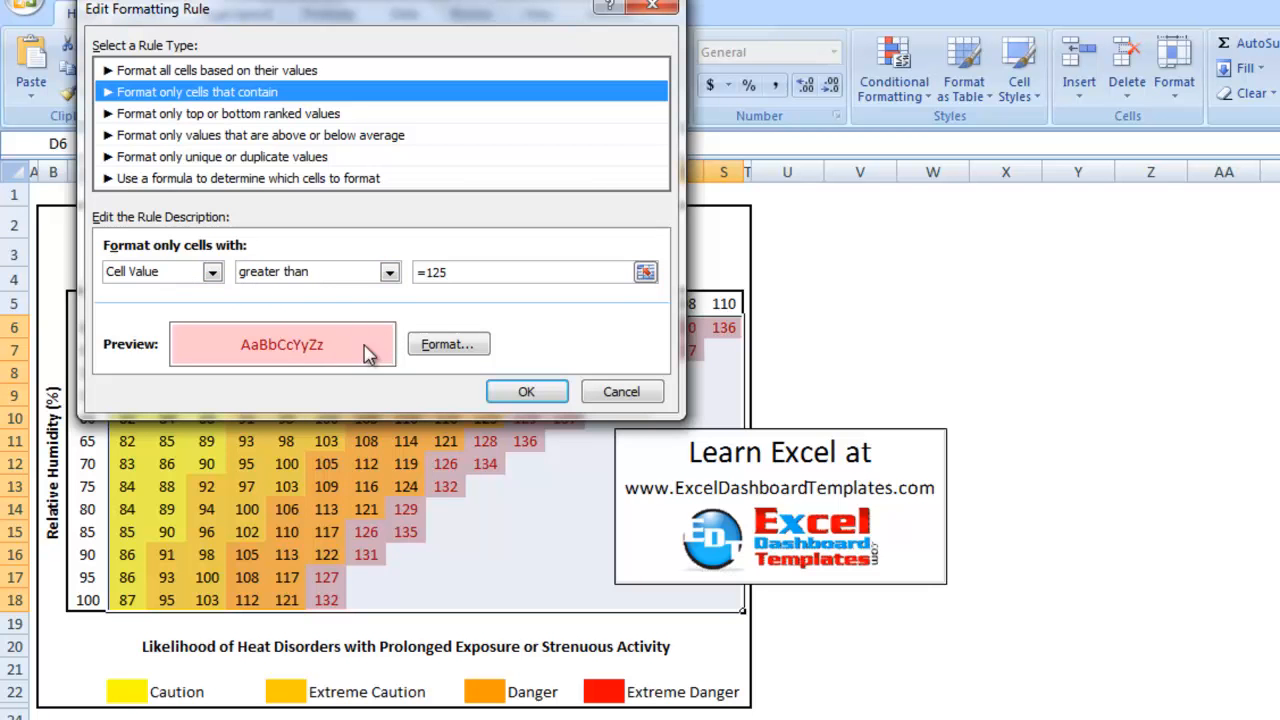
click(448, 344)
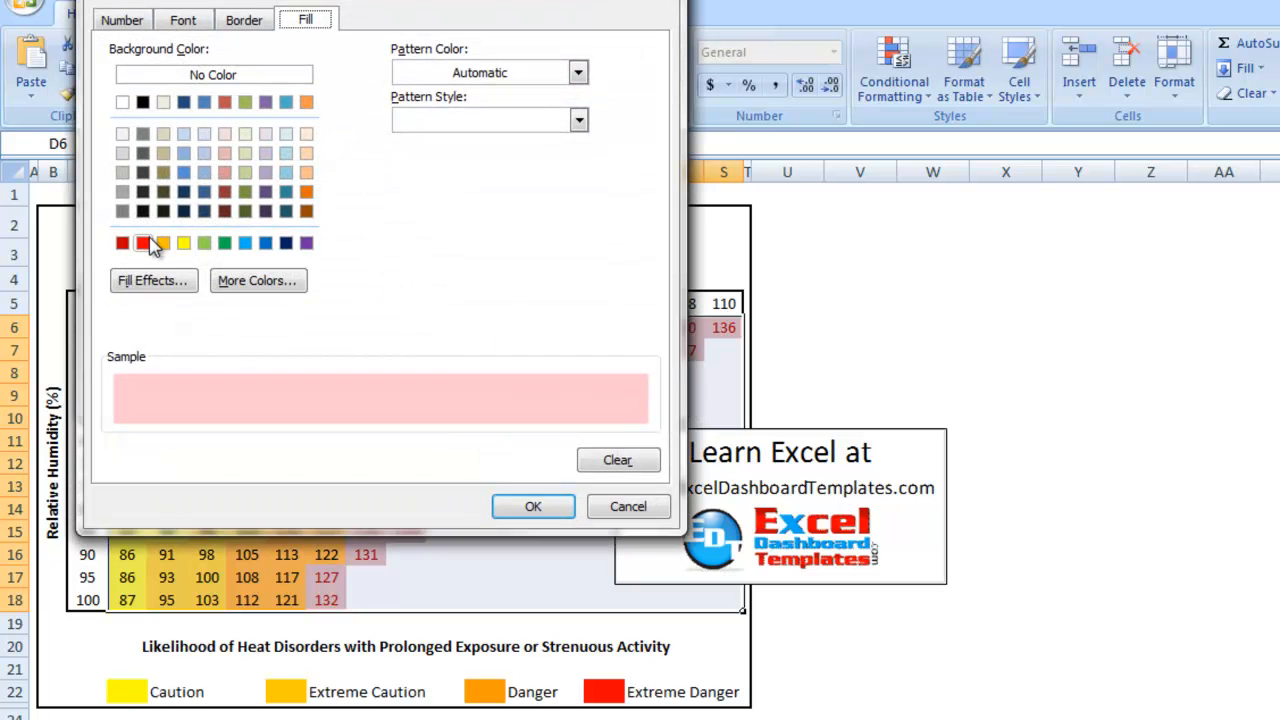
click(144, 244)
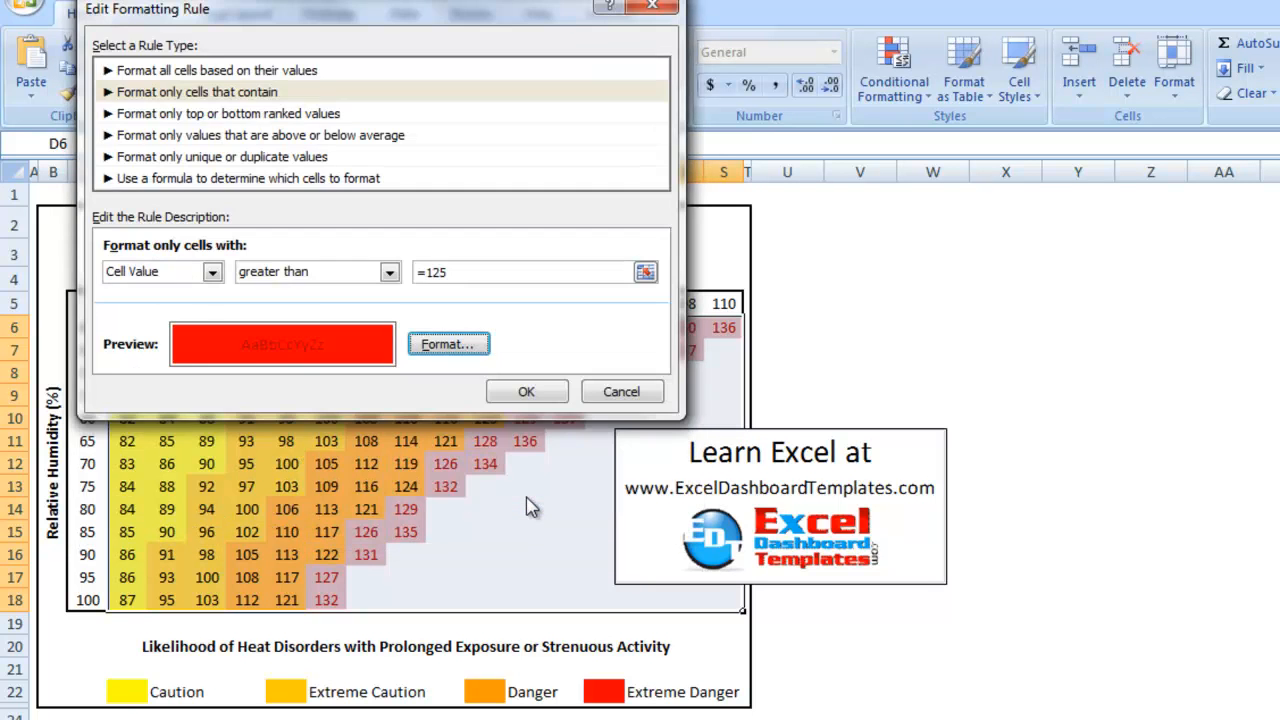
- Confirm and apply the red fill, then check the values in several red cells
click(528, 390)
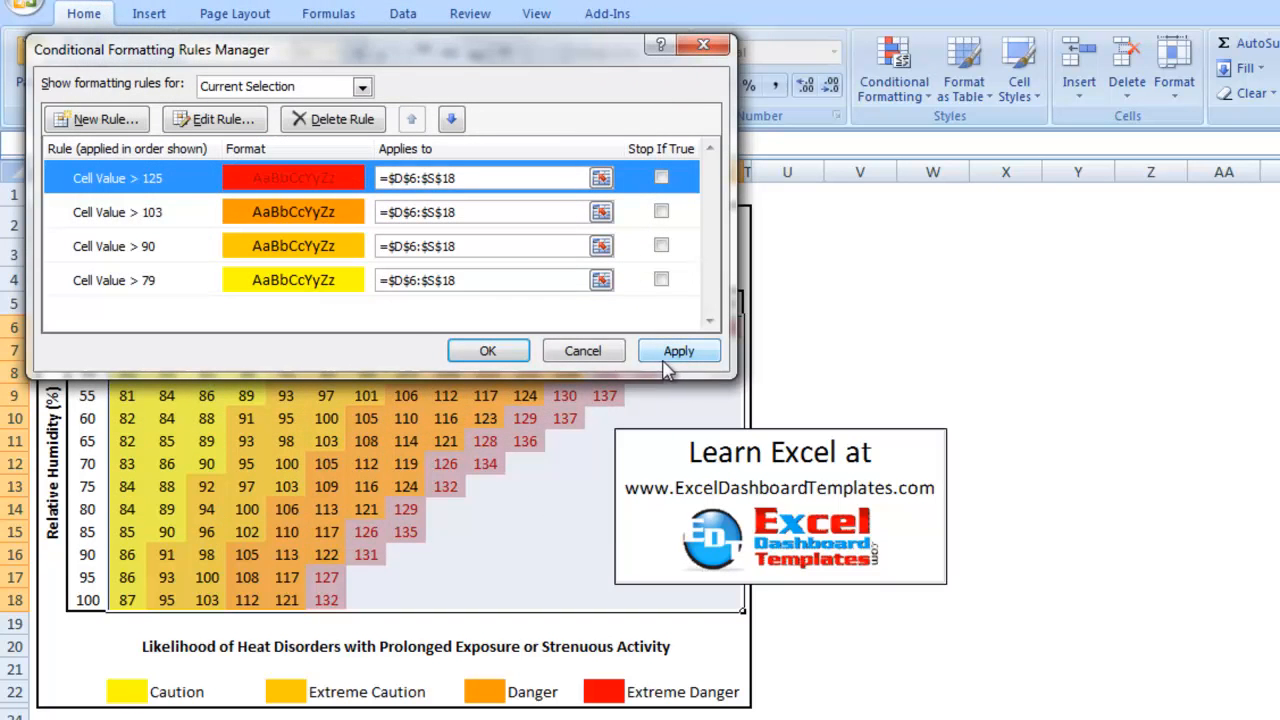
mouse_move(632, 356)
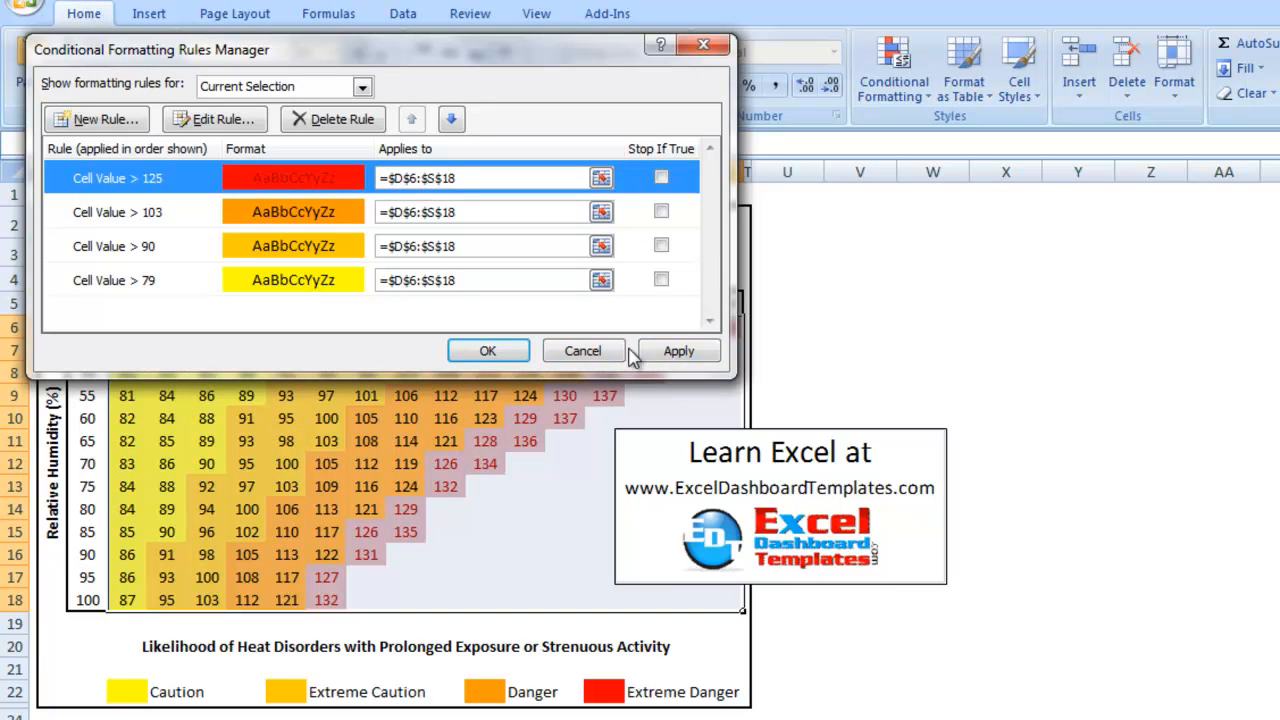
click(678, 352)
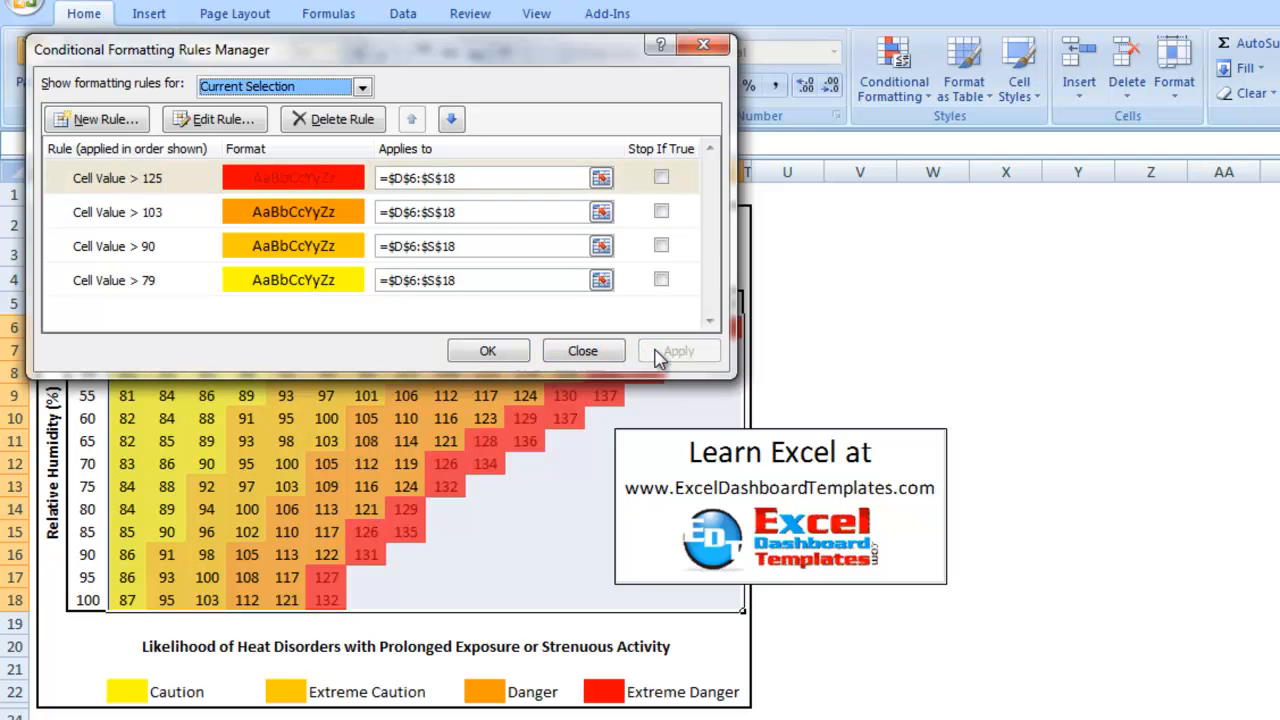
click(584, 350)
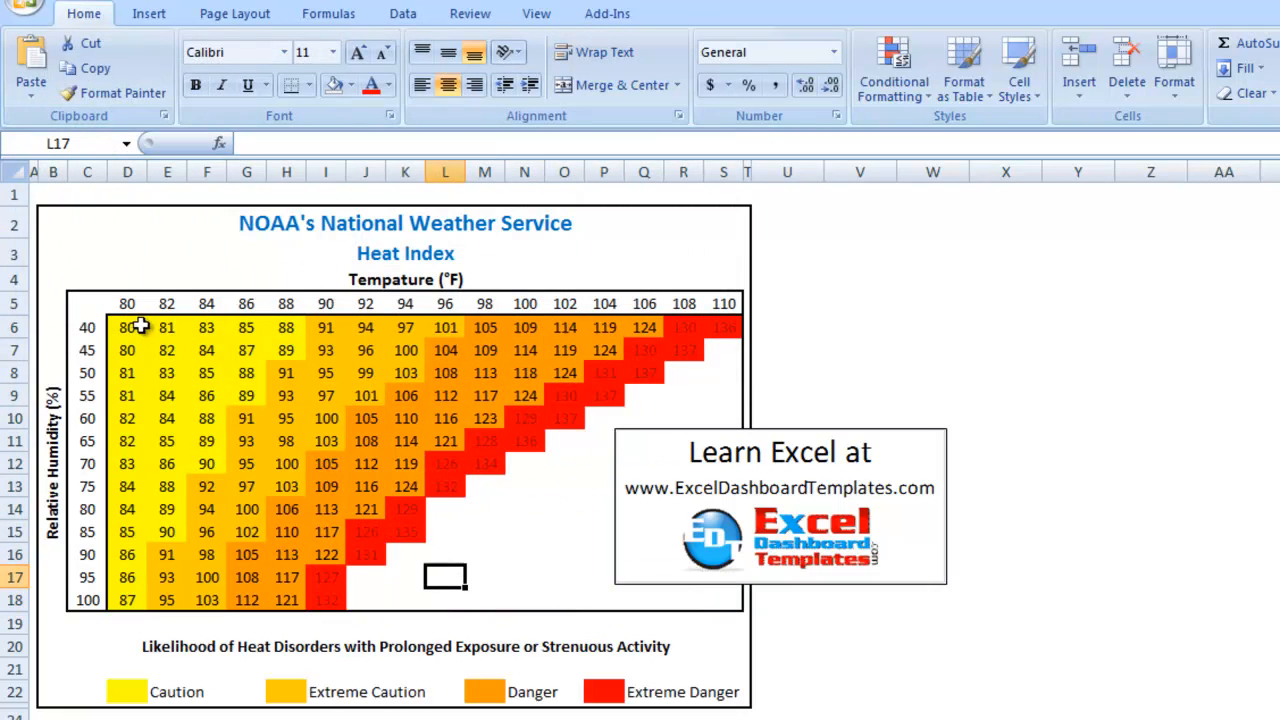
click(564, 396)
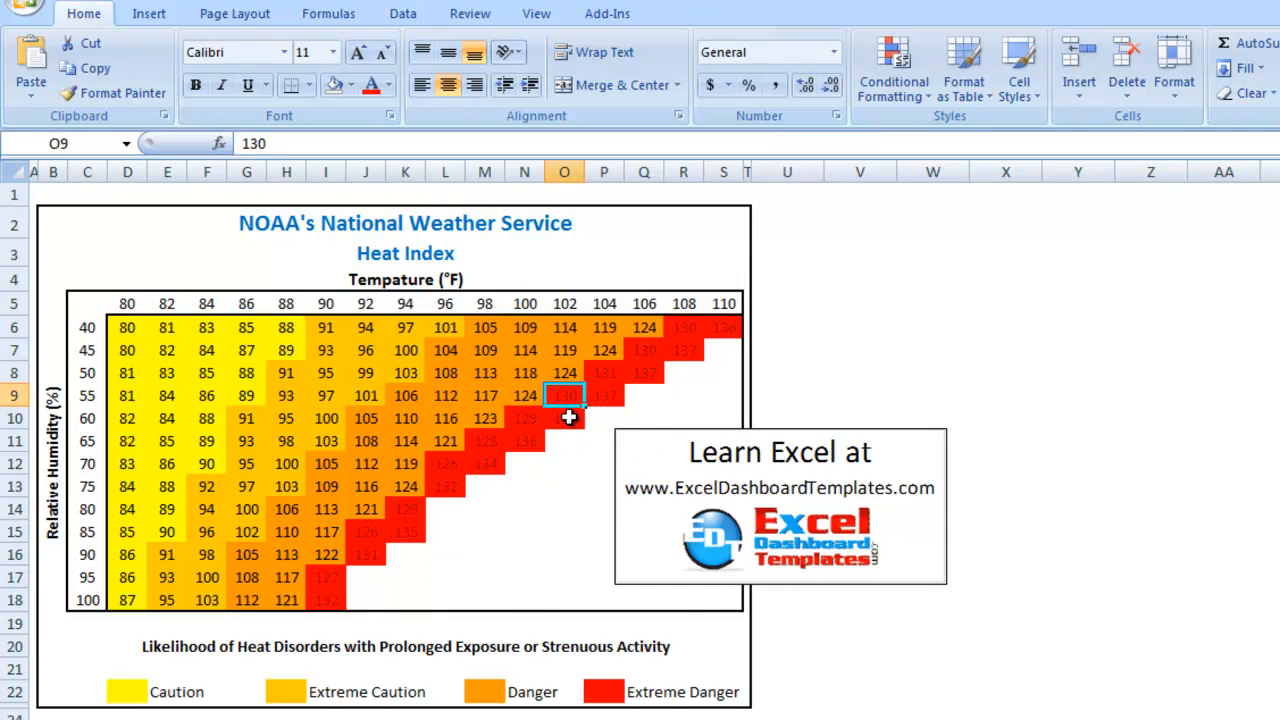
click(524, 418)
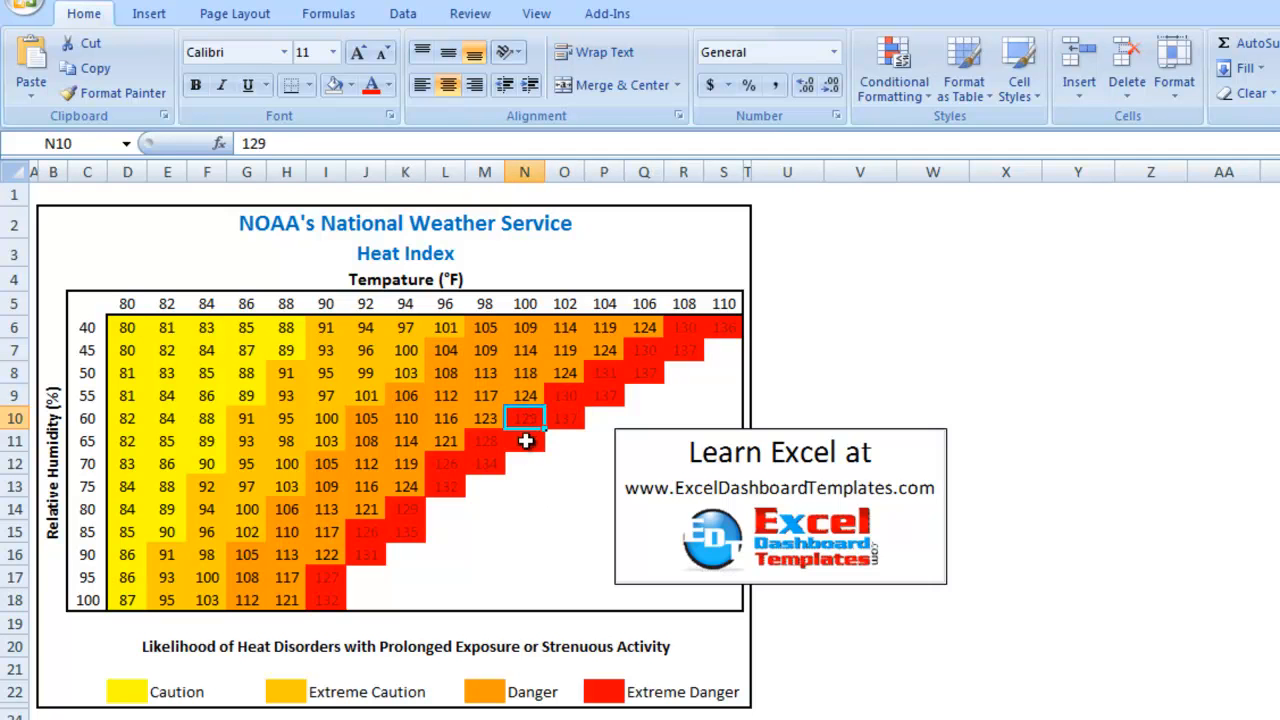
click(524, 442)
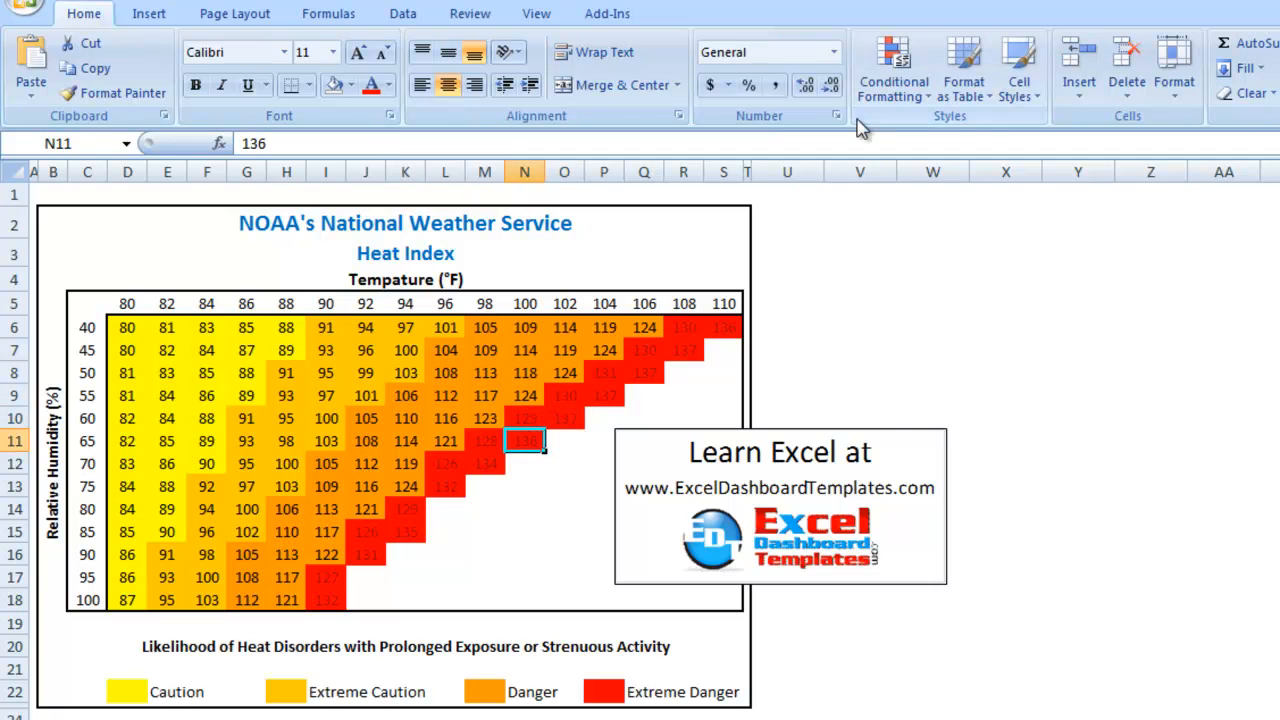
- Edit the above-125 rule's font so its numbers show in dark text, and apply the four rules to $D$6:$S$18
click(892, 68)
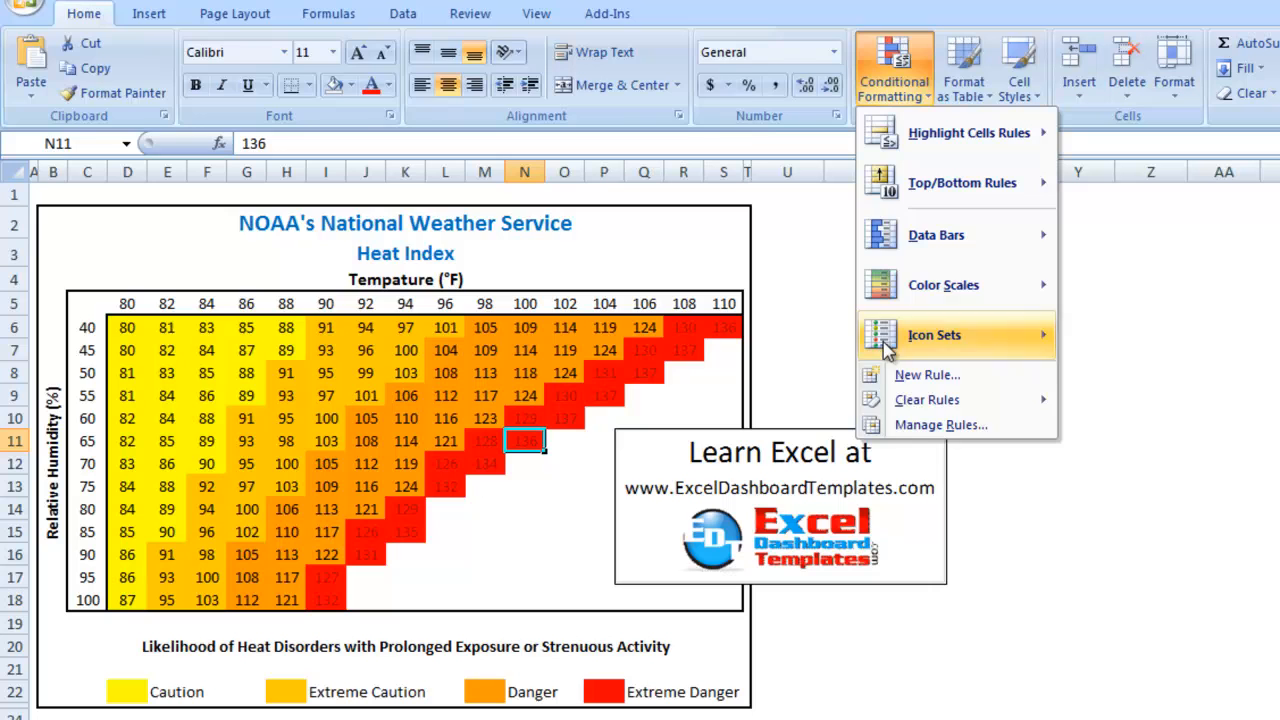
click(940, 424)
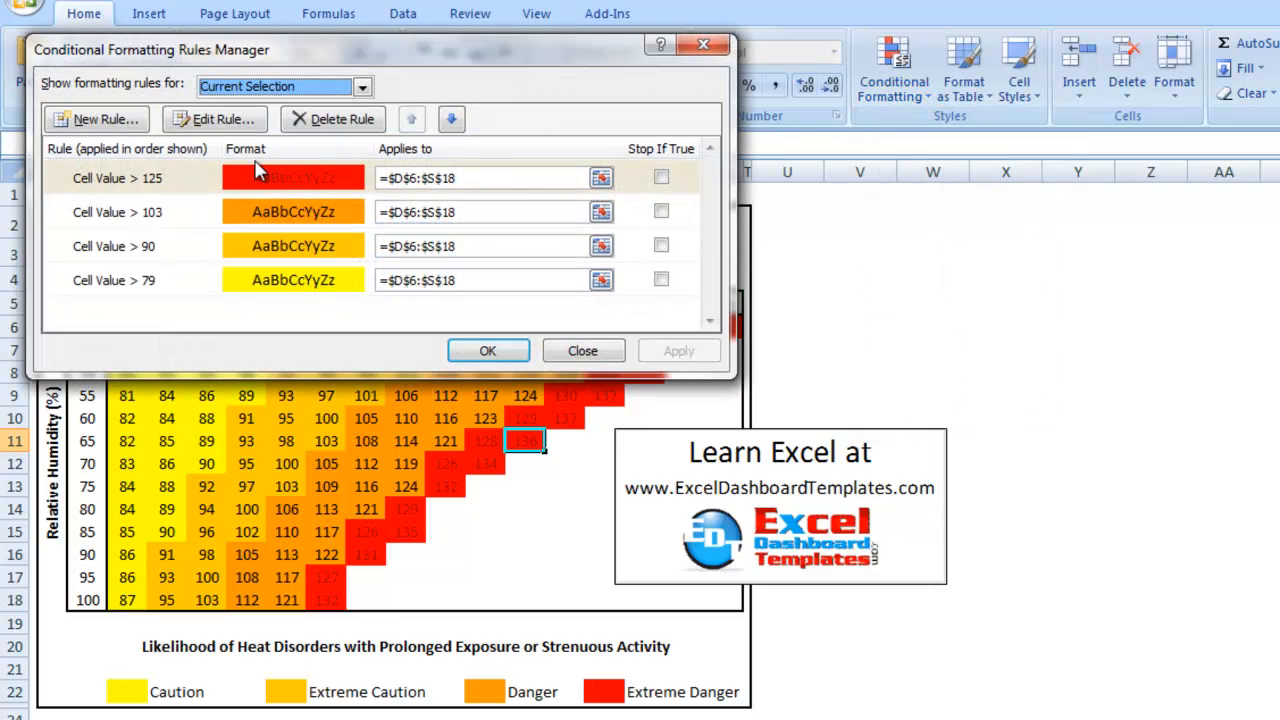
mouse_move(194, 184)
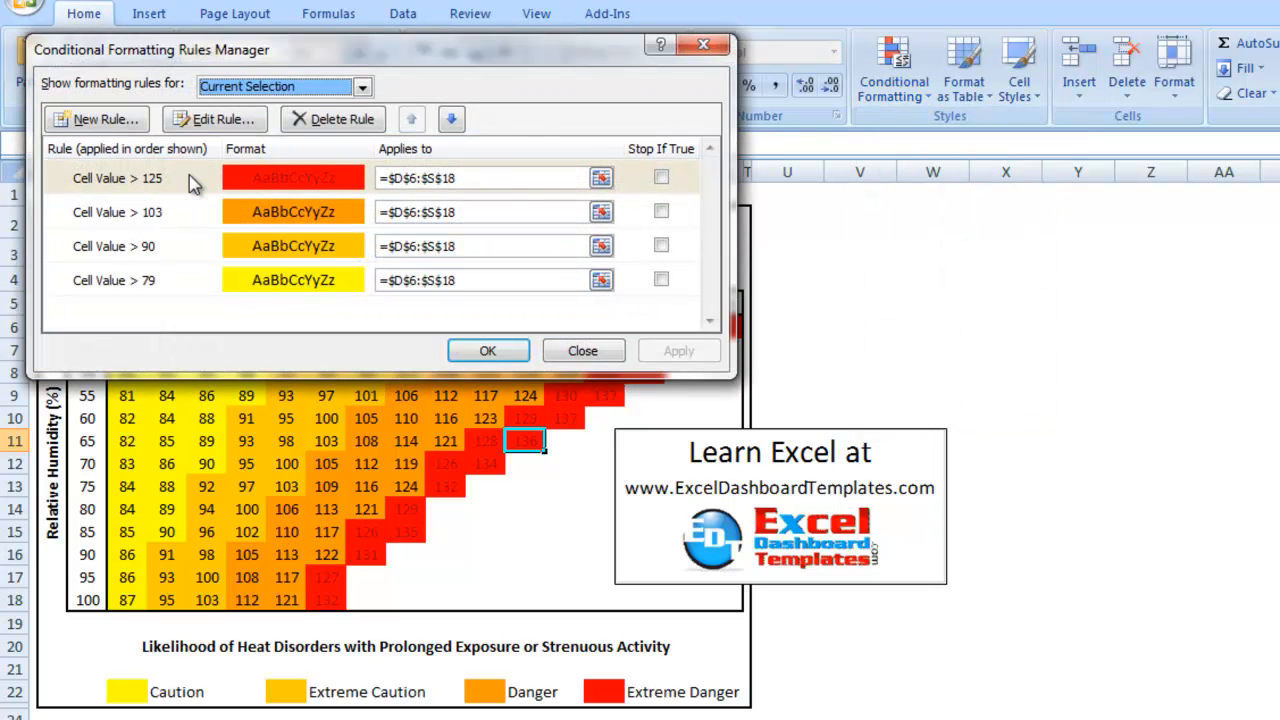
click(118, 178)
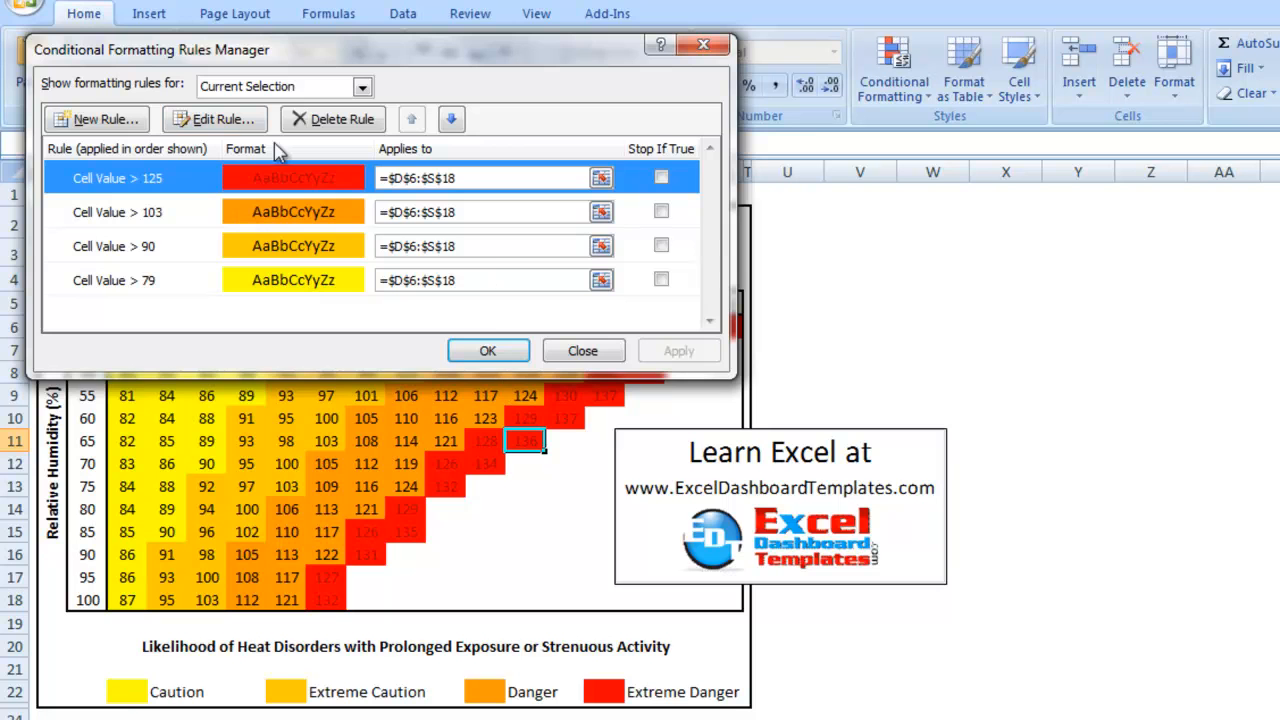
click(214, 120)
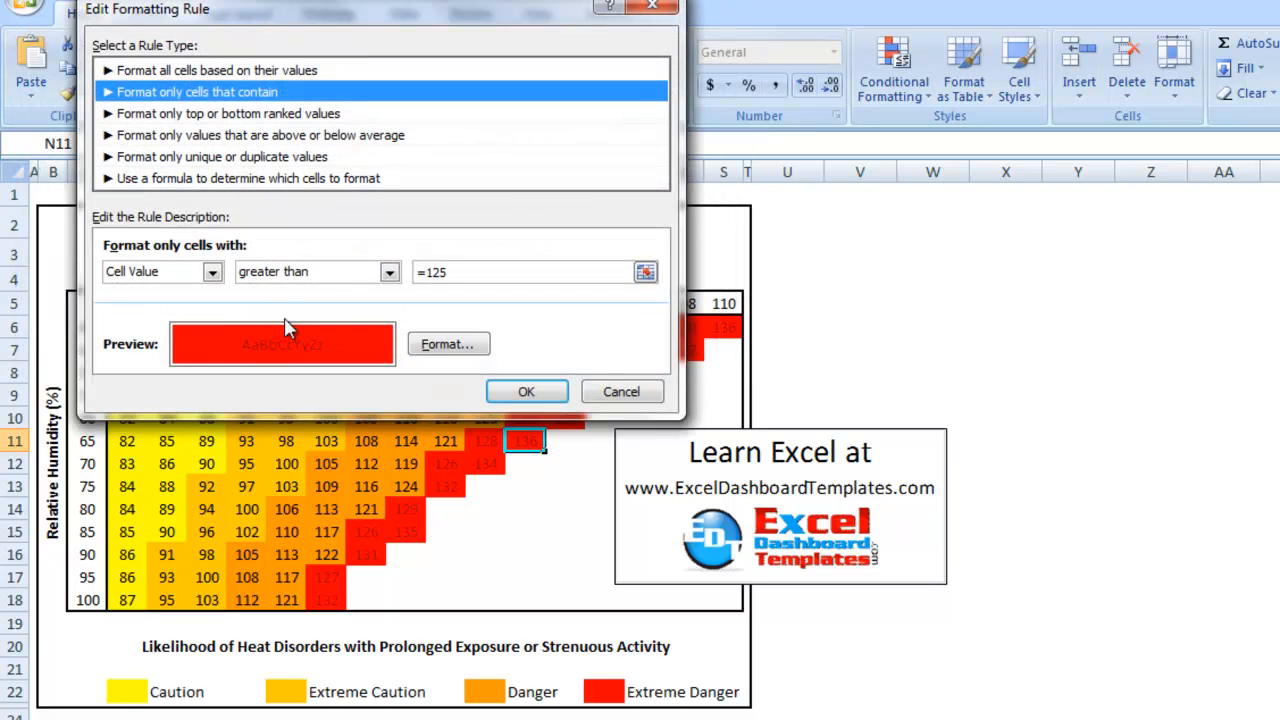
click(448, 344)
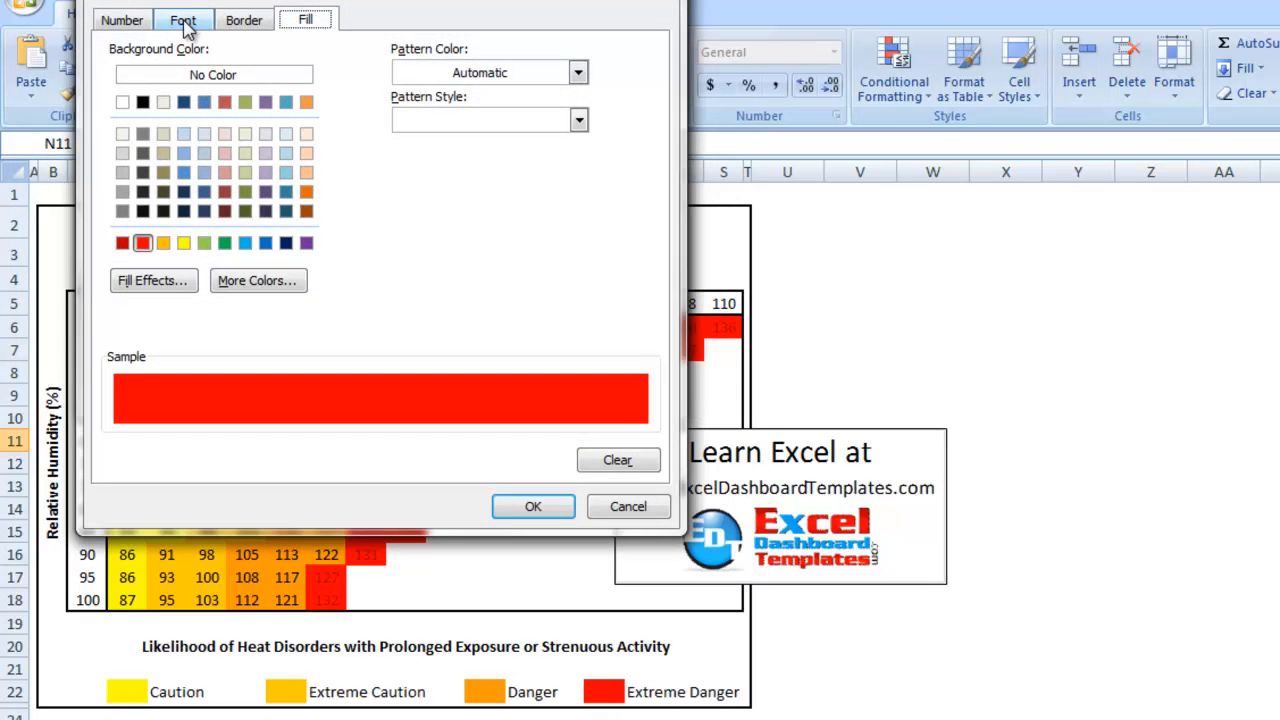
click(184, 20)
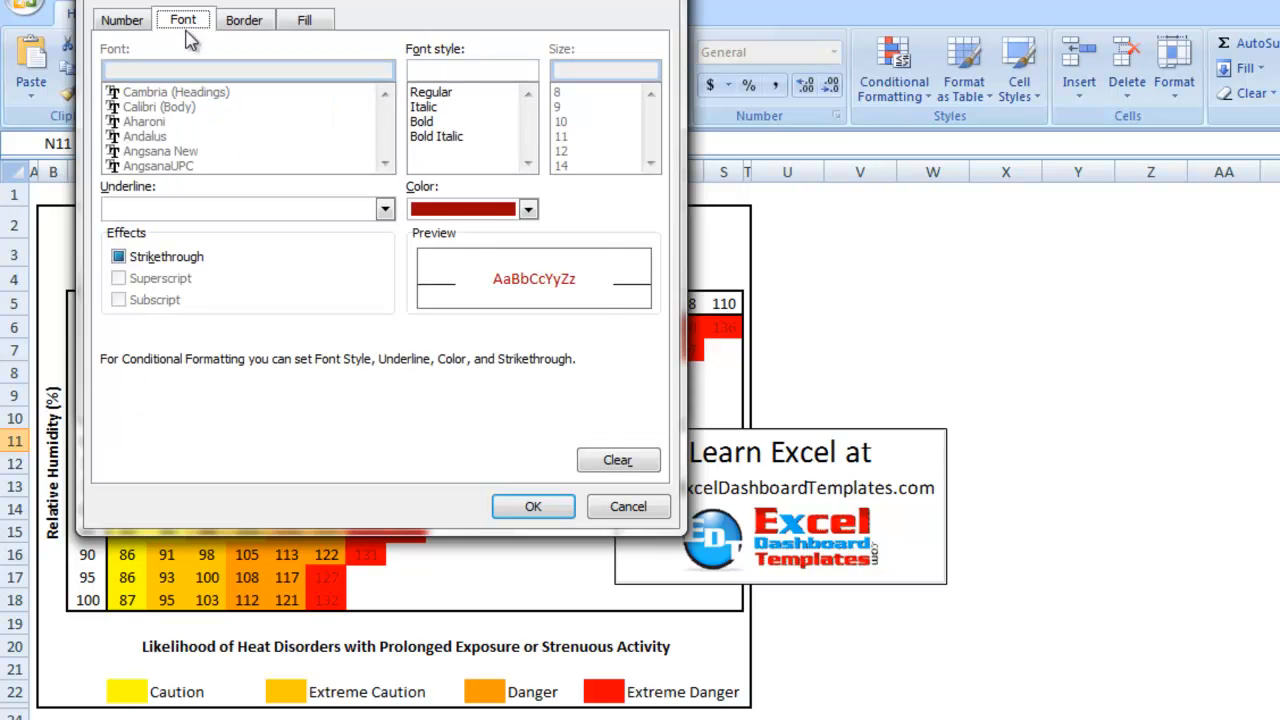
click(528, 210)
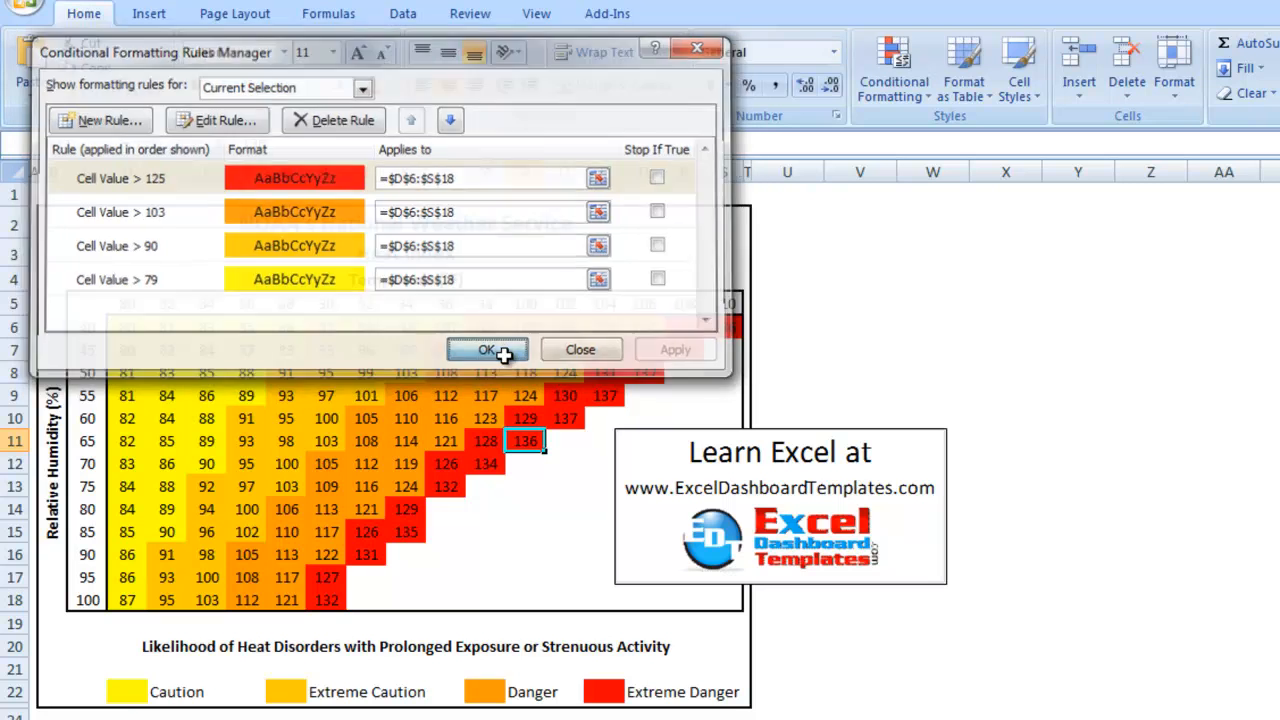
click(488, 348)
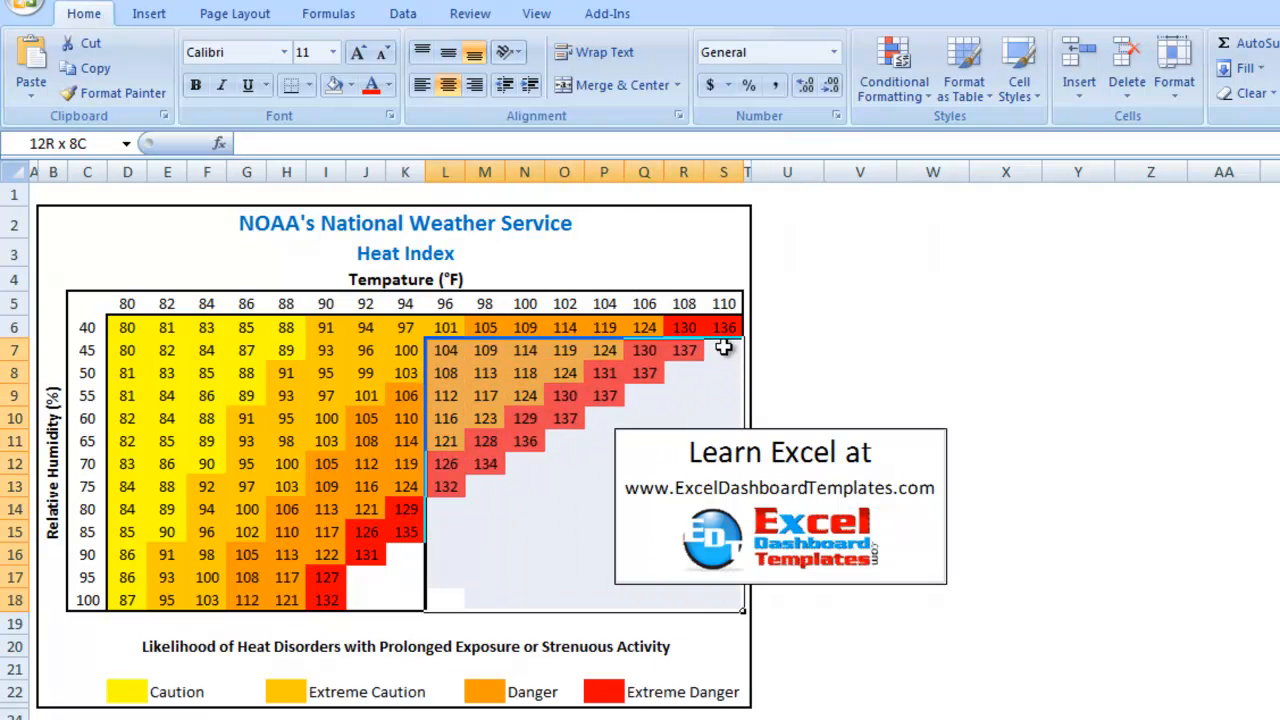
- Reselect the full table D6:S18 including empty cells and bring up Conditional Formatting
click(524, 486)
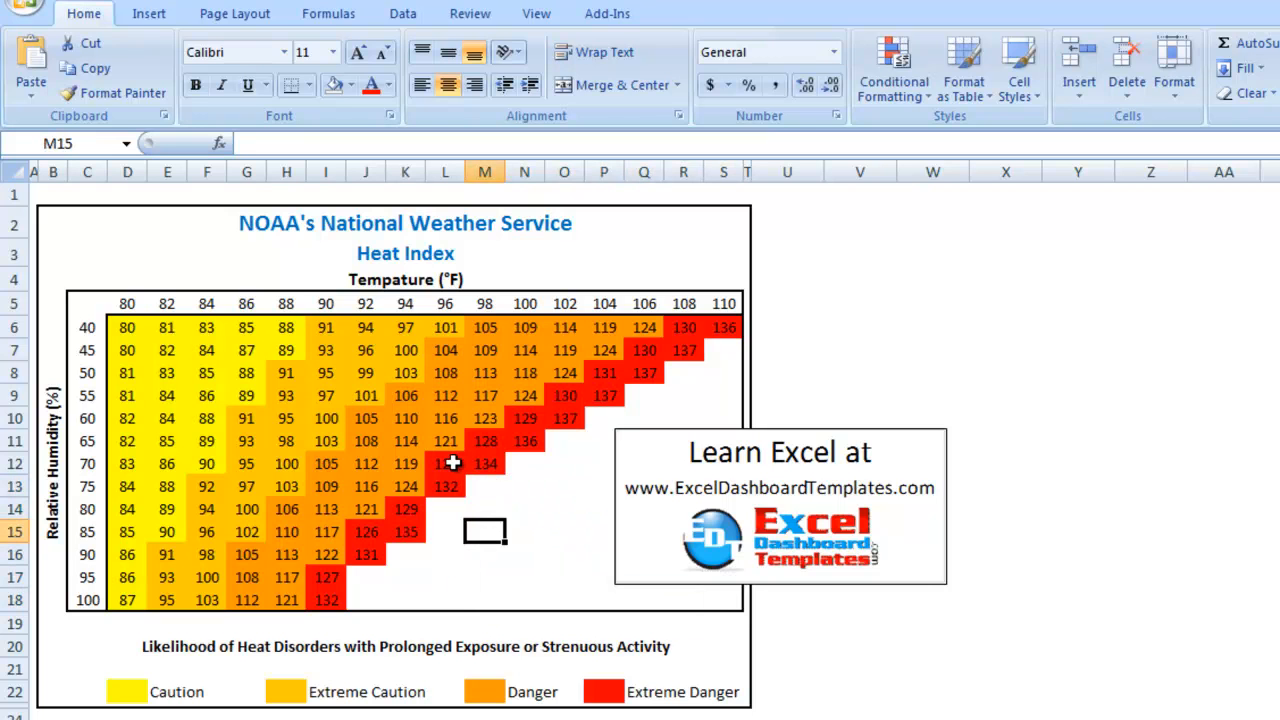
drag(484, 532, 656, 596)
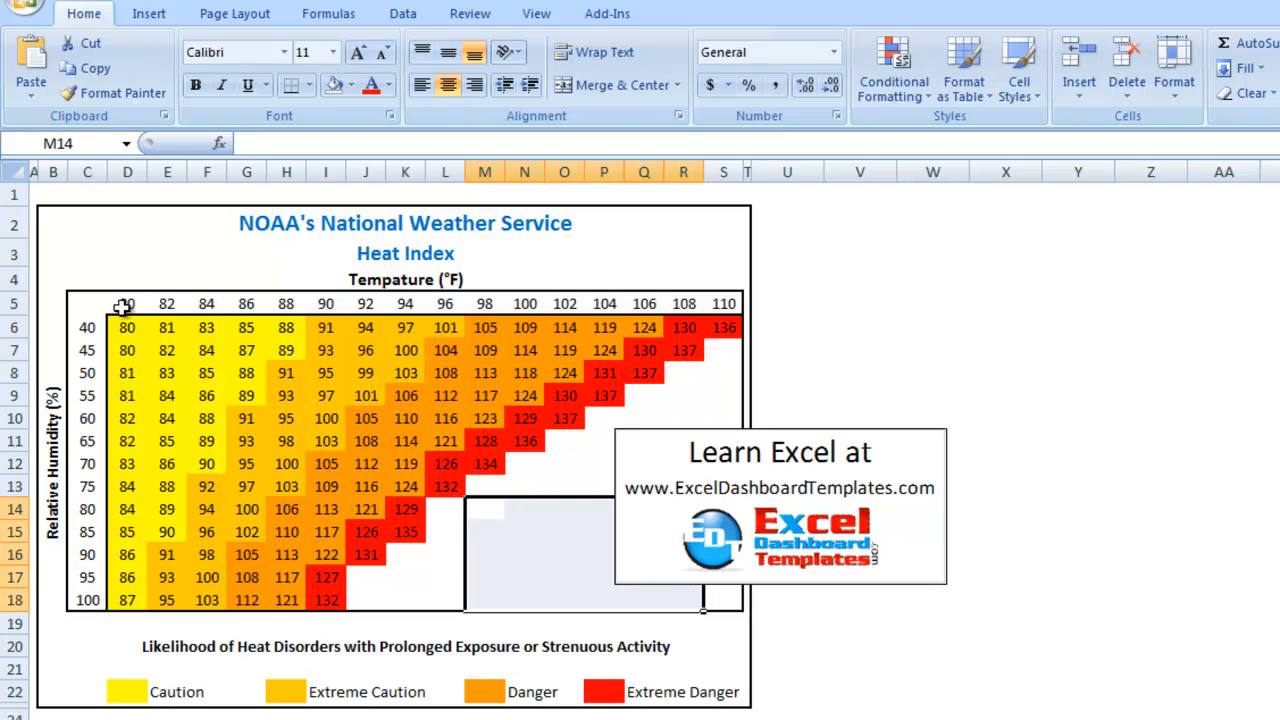
click(128, 328)
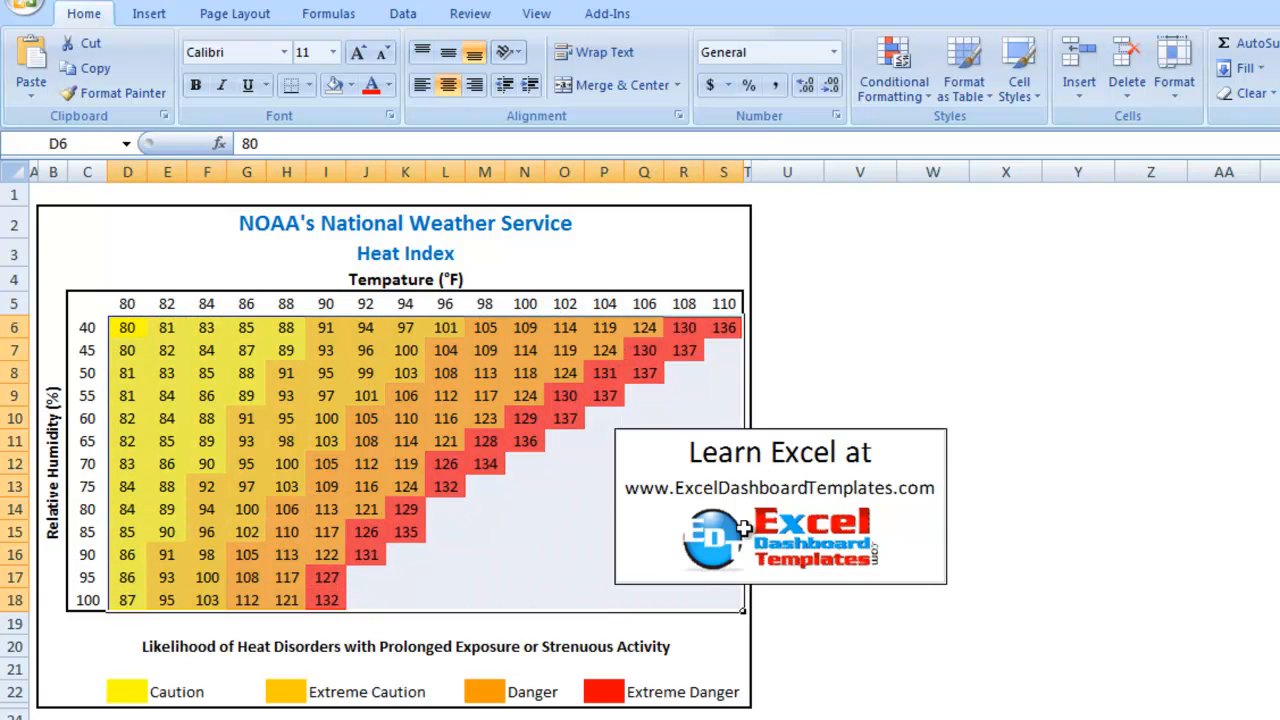
click(892, 70)
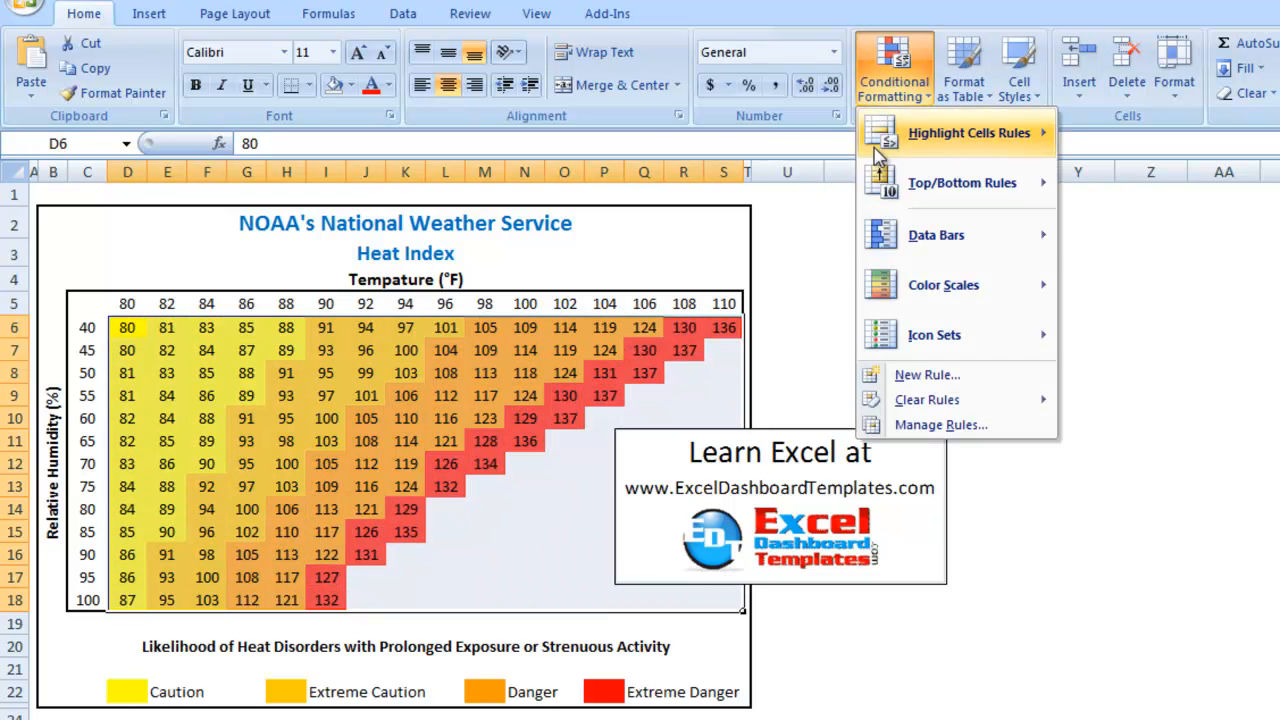
mouse_move(896, 384)
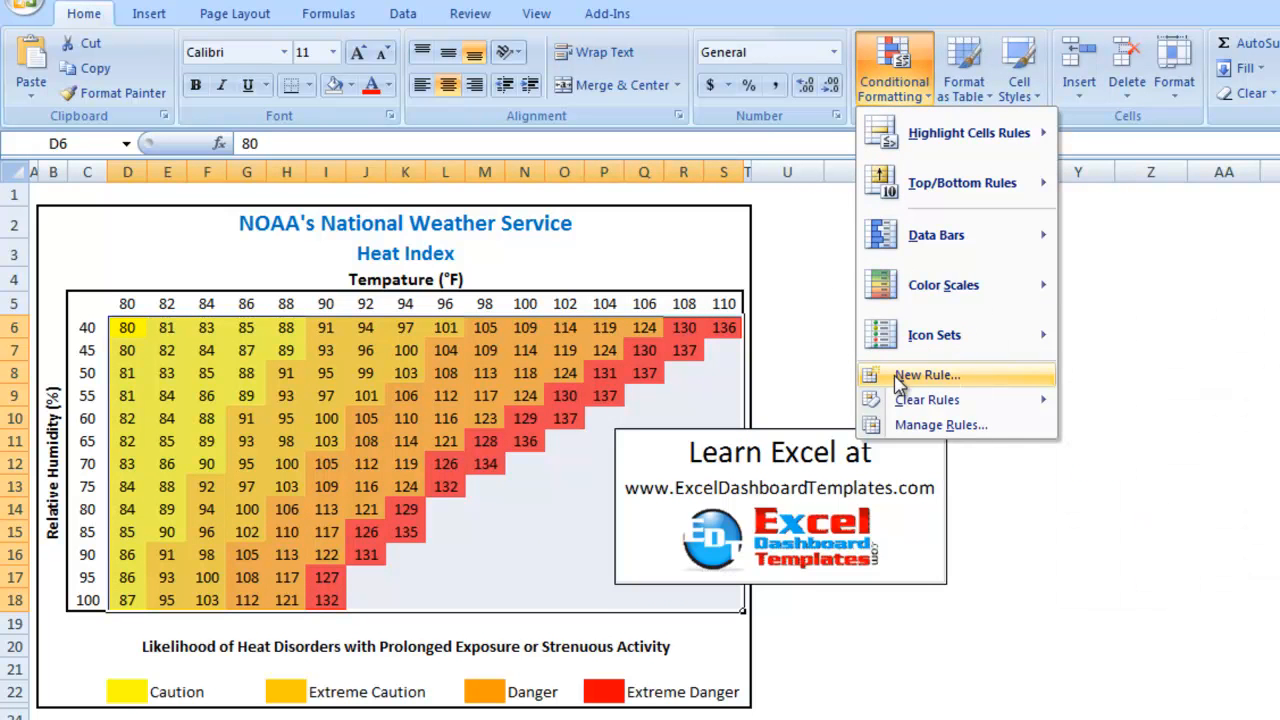
mouse_move(934, 336)
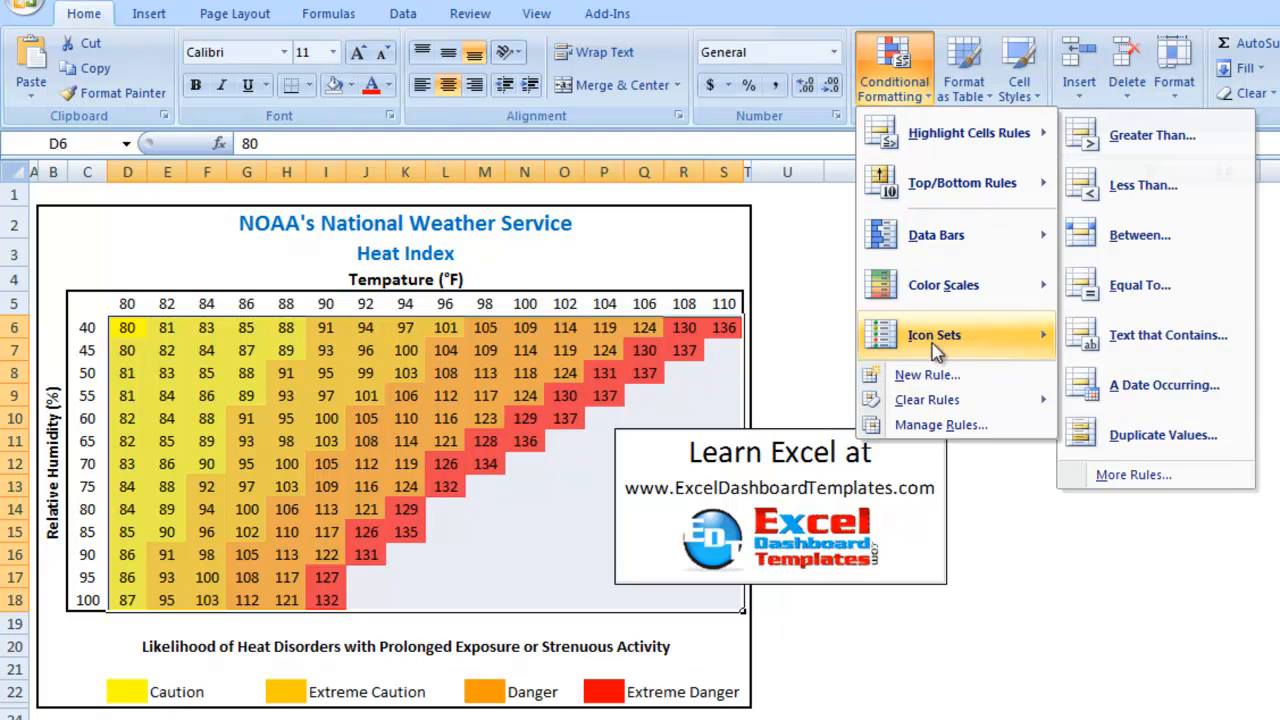
mouse_move(926, 376)
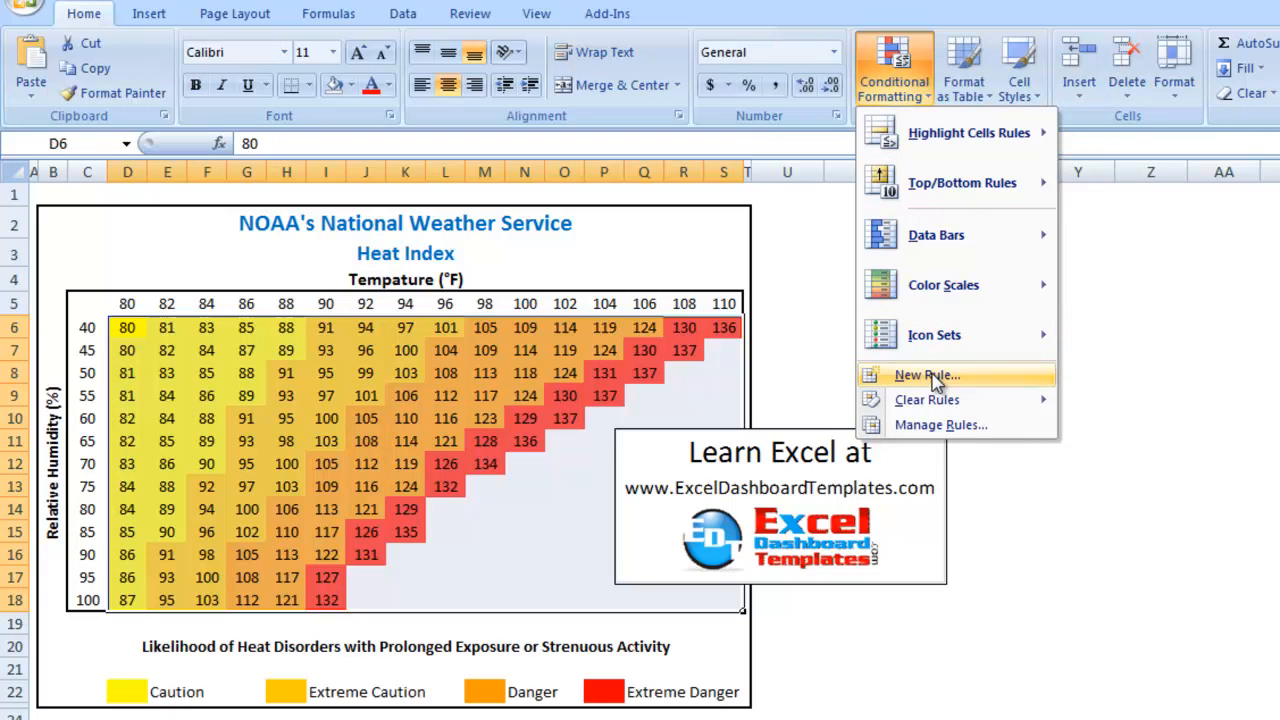
- Create a formula rule =ISBLANK(D6) to target the table's empty cells
click(924, 376)
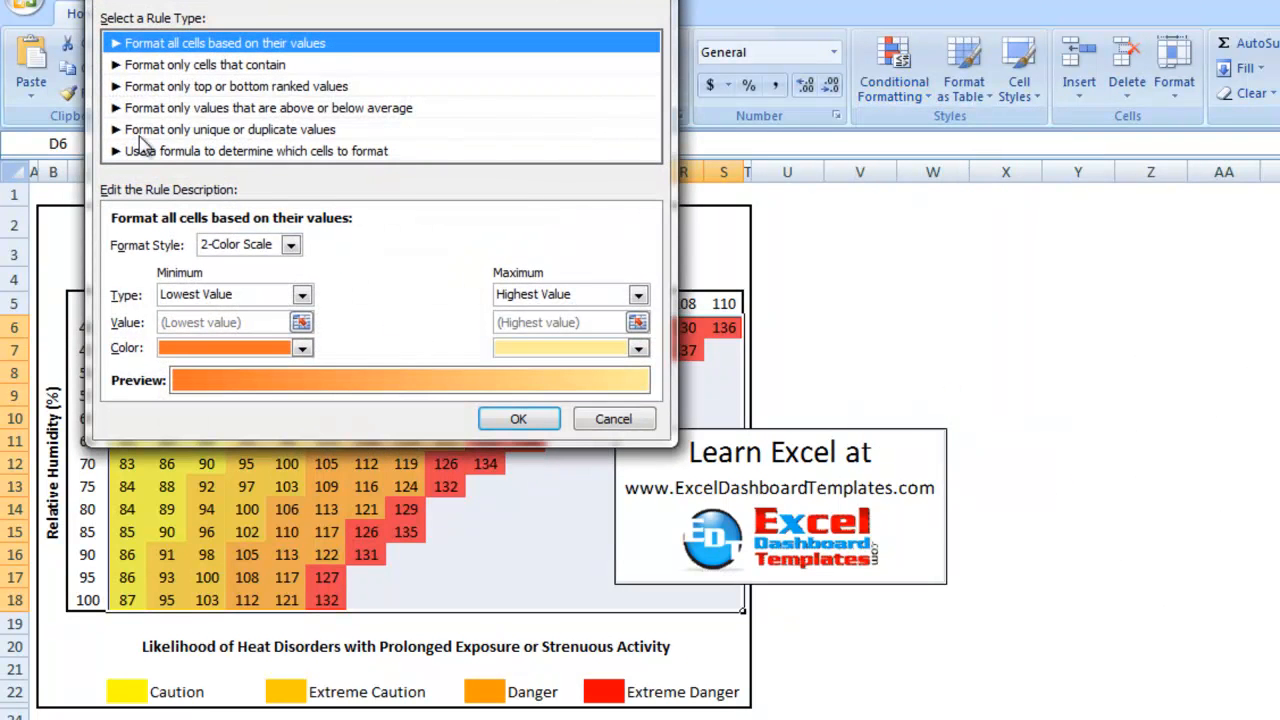
mouse_move(160, 156)
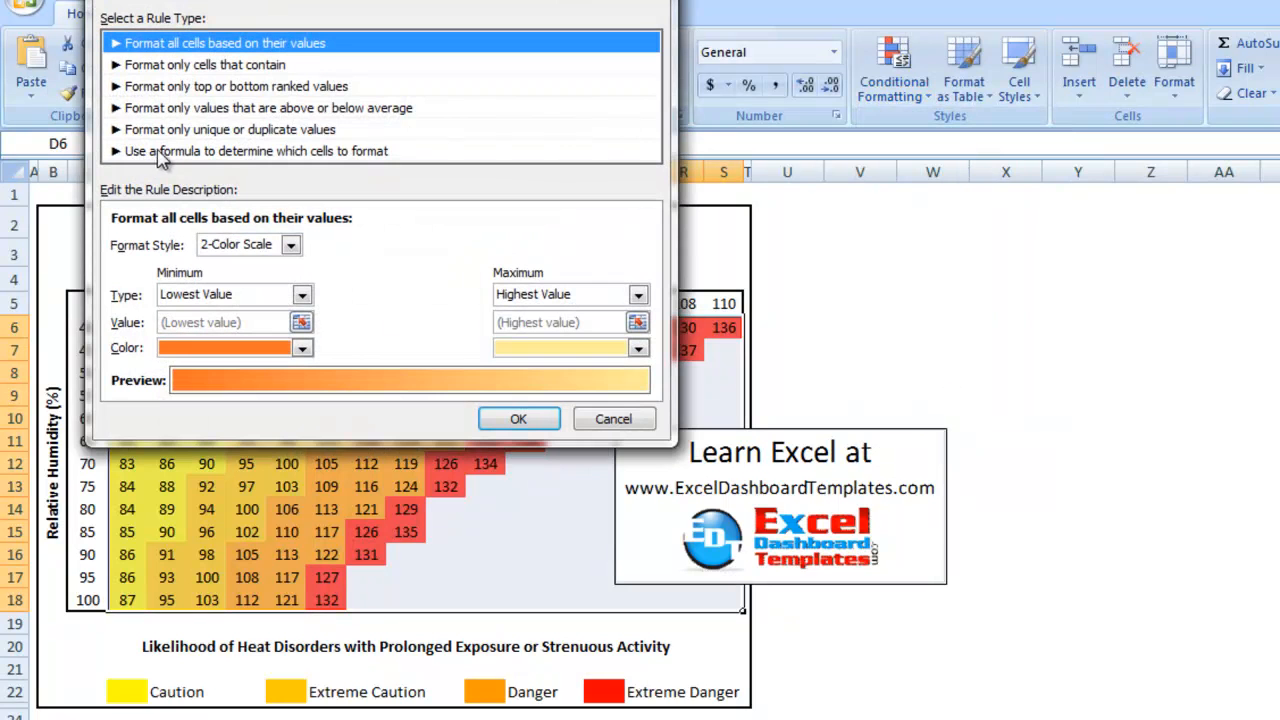
mouse_move(268, 160)
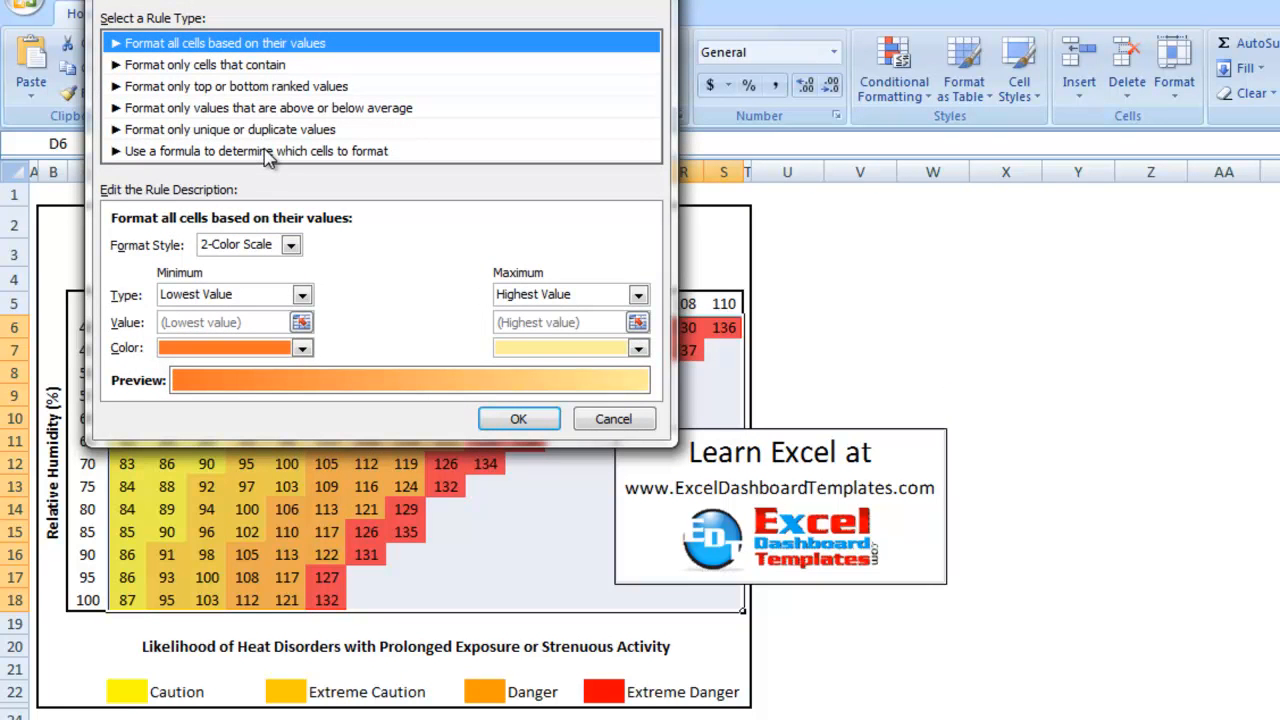
click(256, 152)
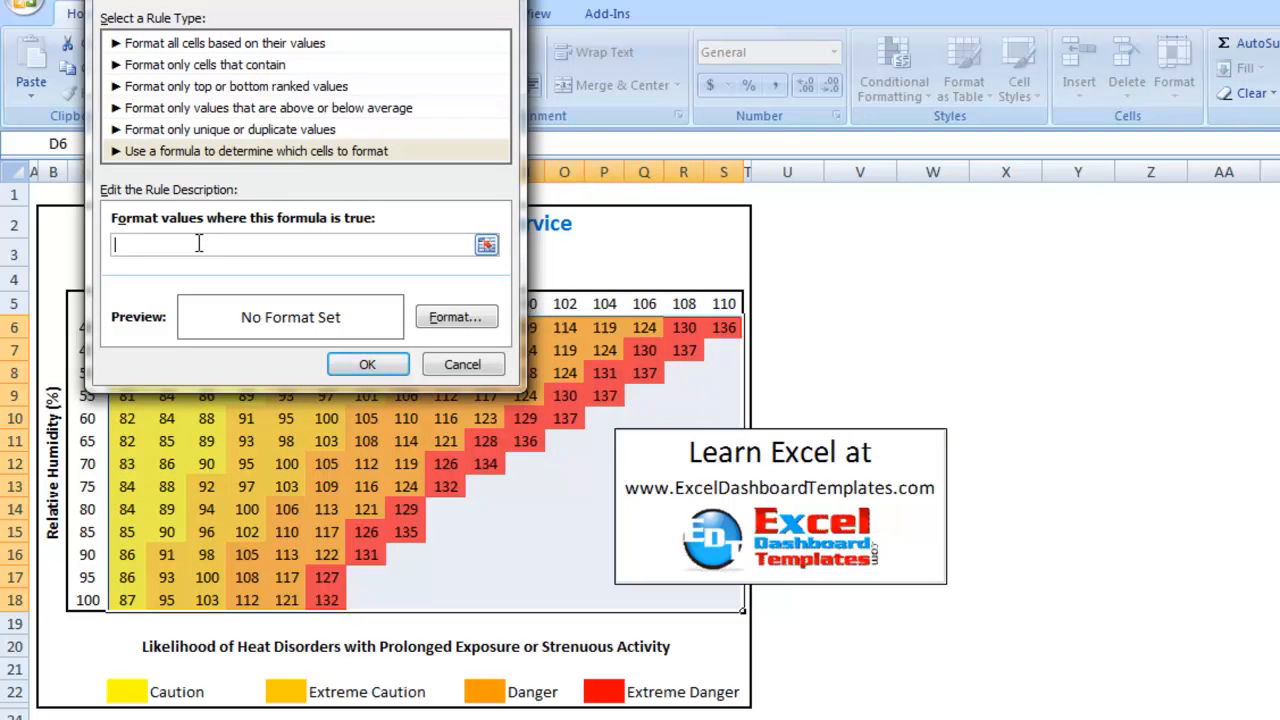
text(=)
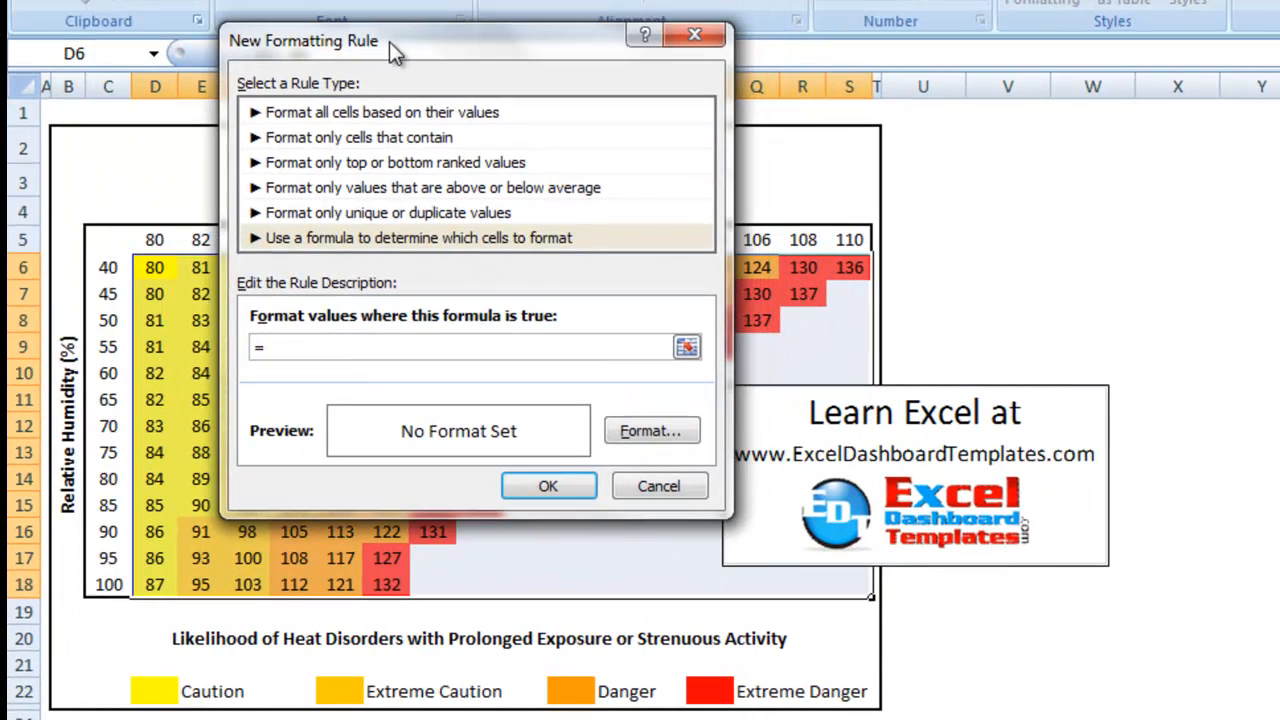
text(i)
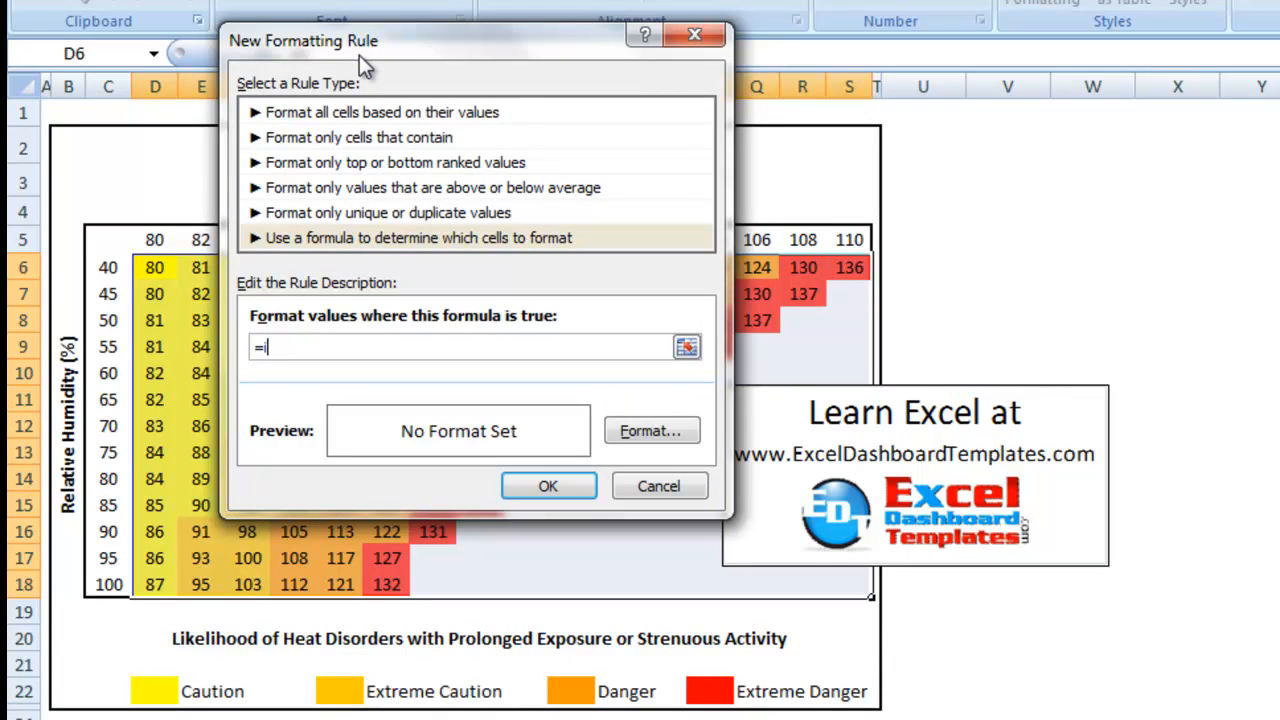
text(isblank()
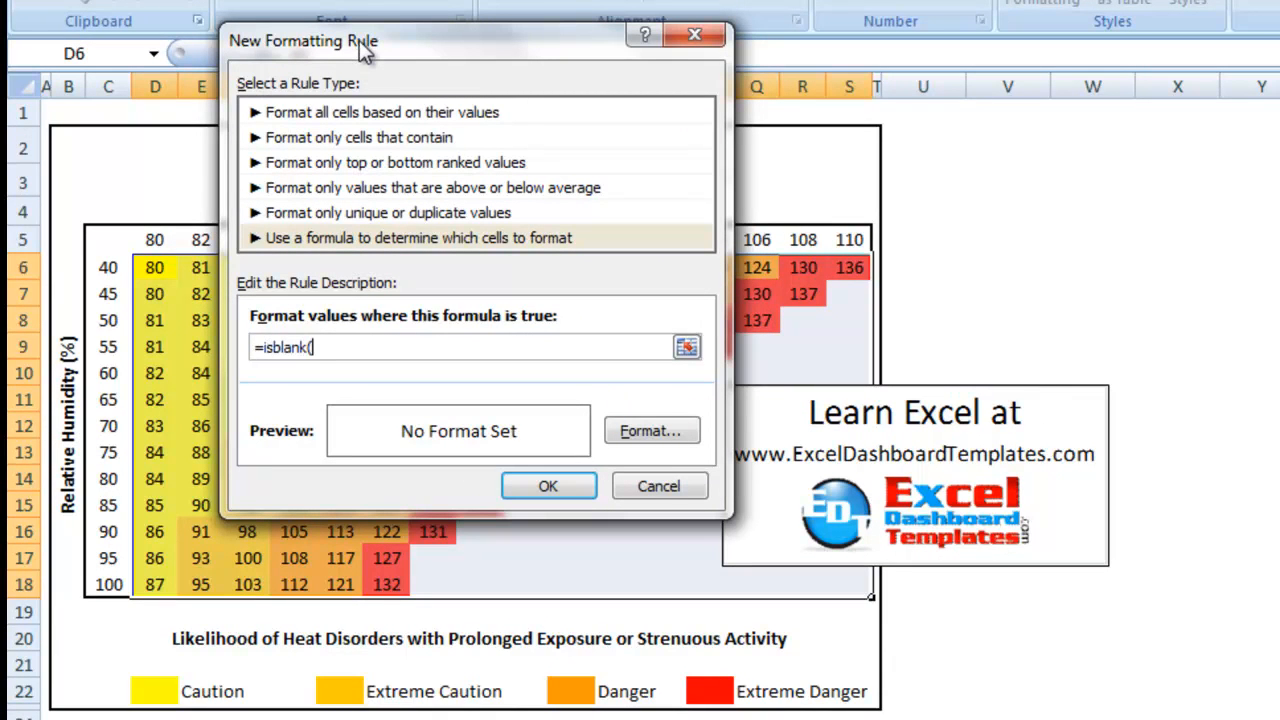
text(db)
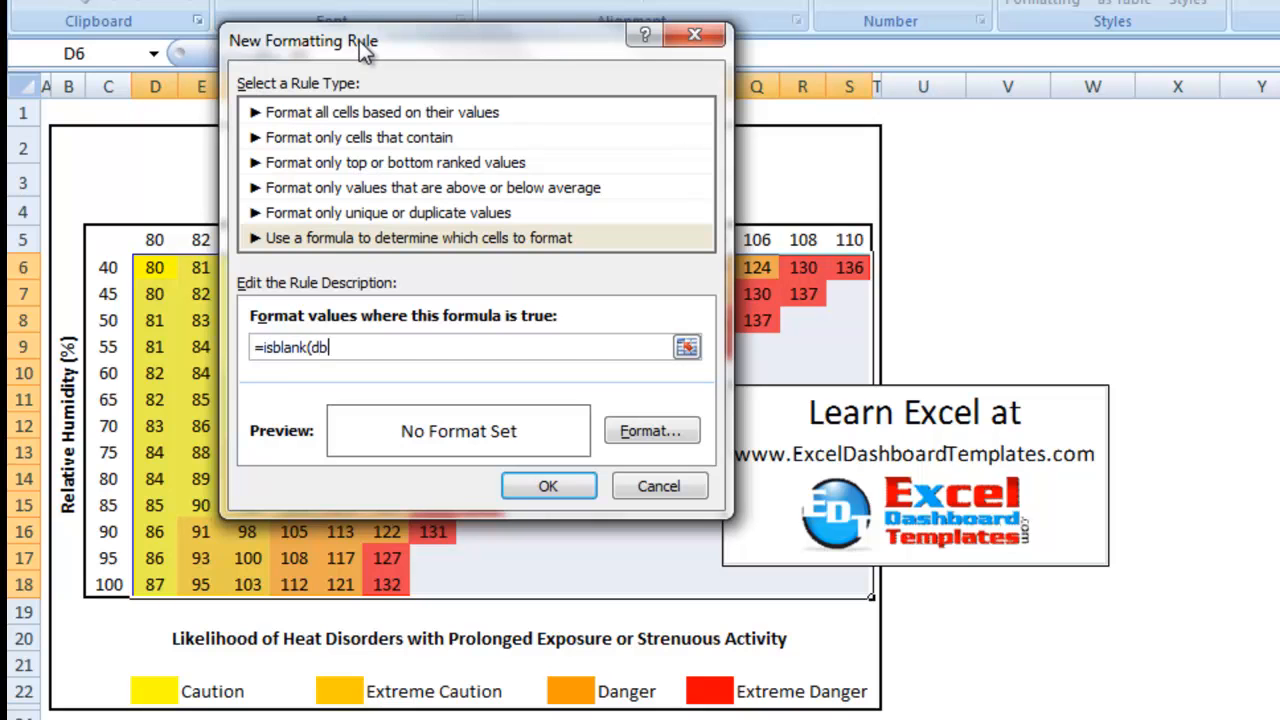
text(6))
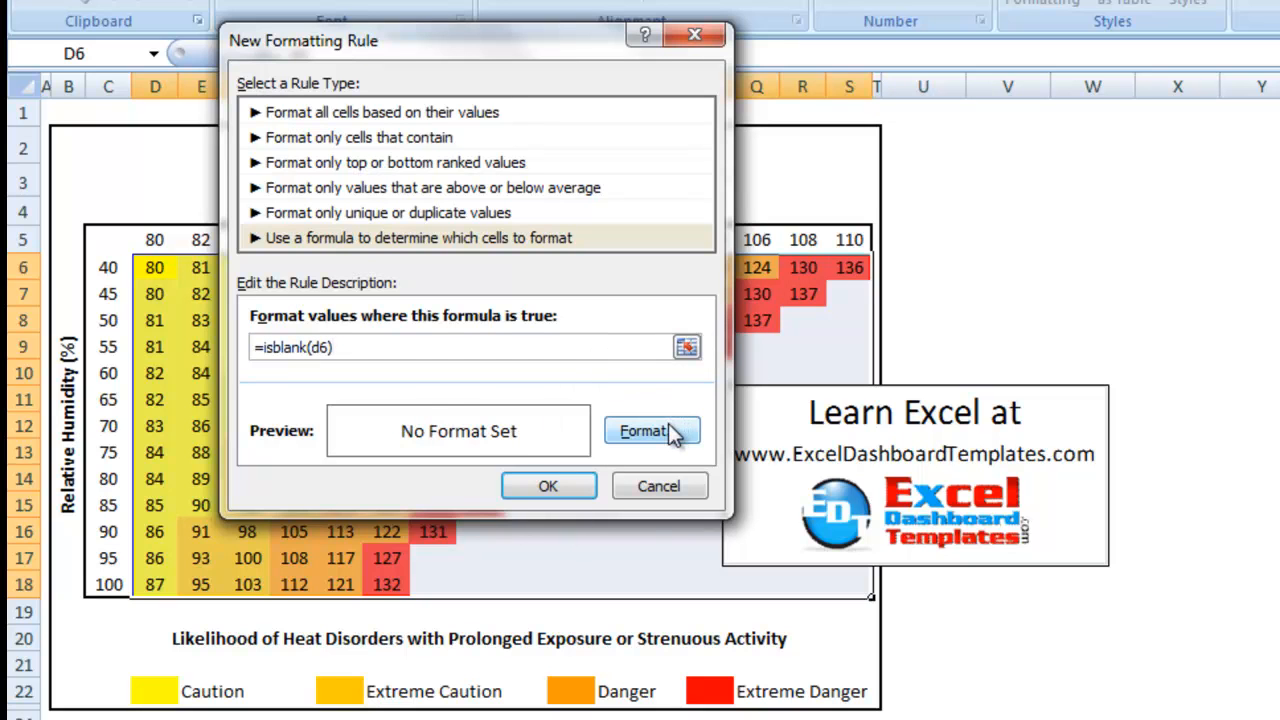
- Give the rule's matching cells a red fill colour
click(644, 430)
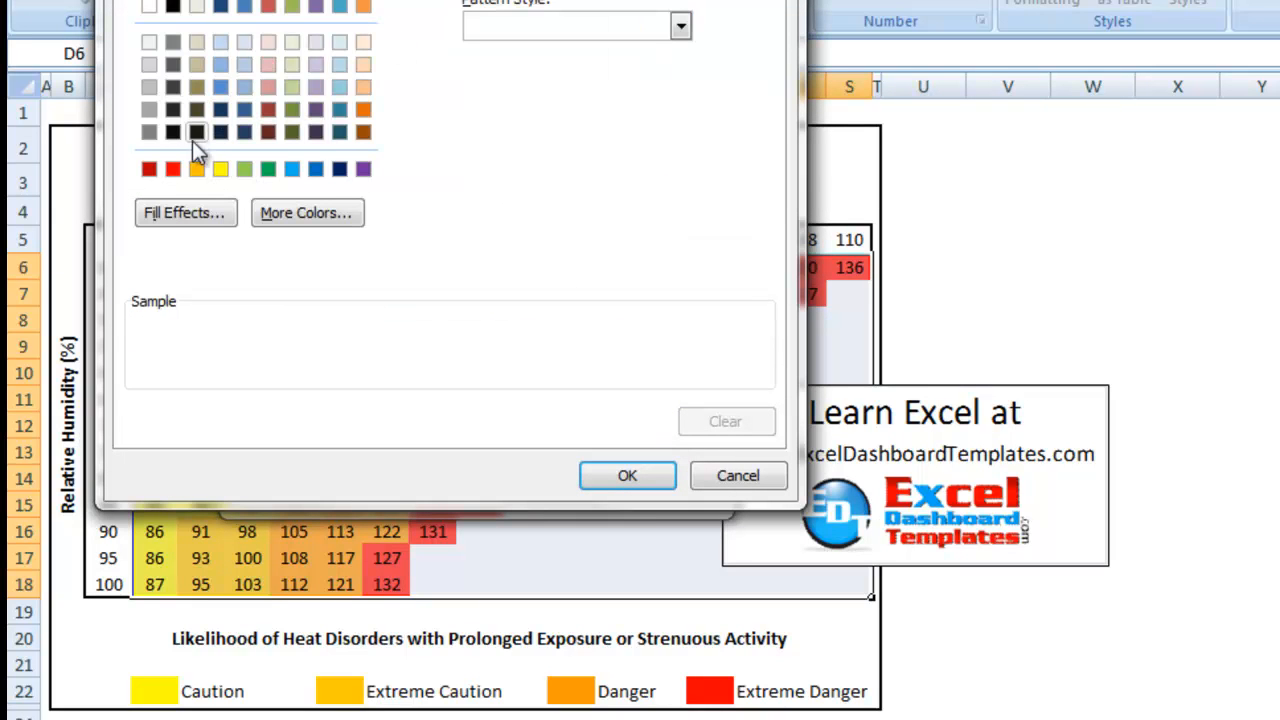
click(172, 168)
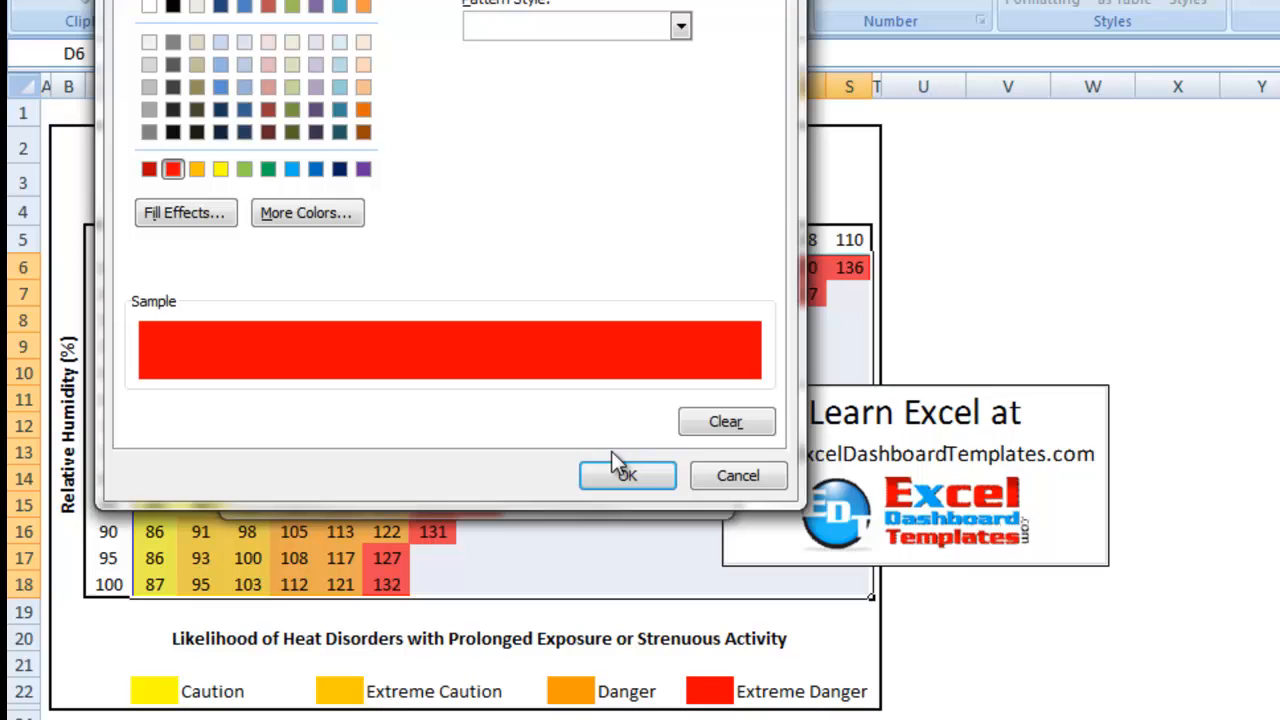
click(626, 476)
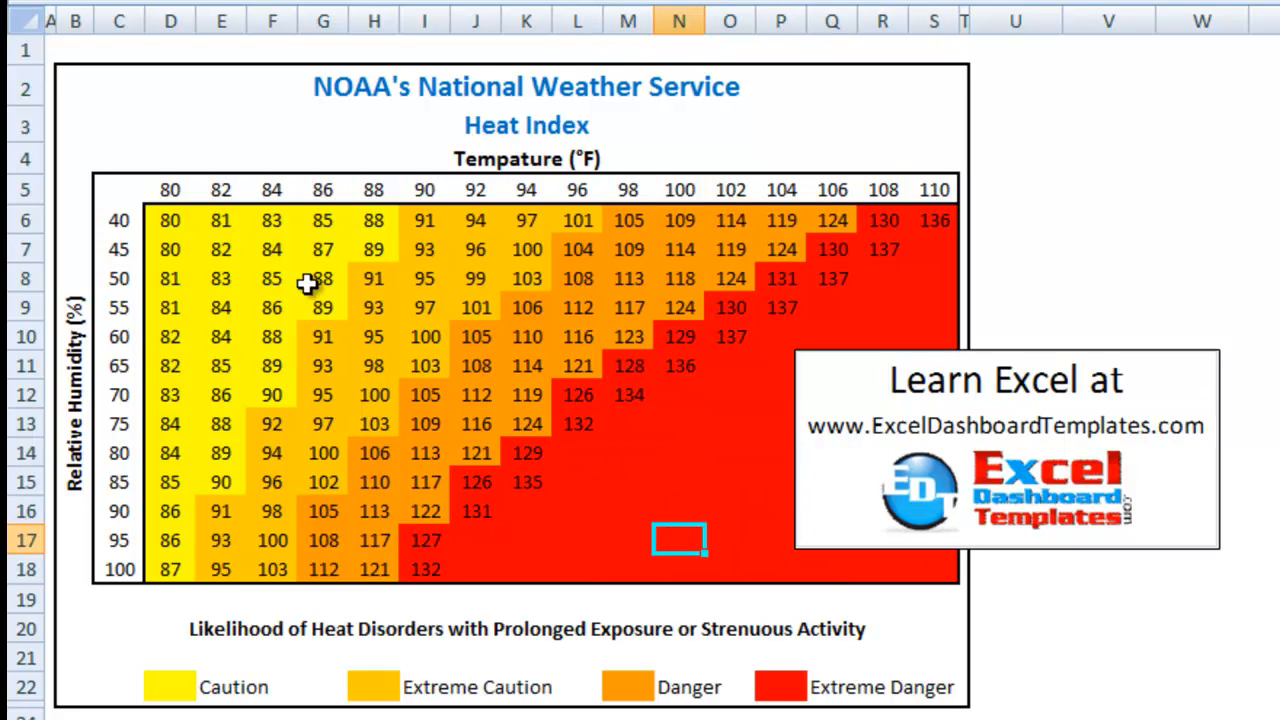
mouse_move(202, 222)
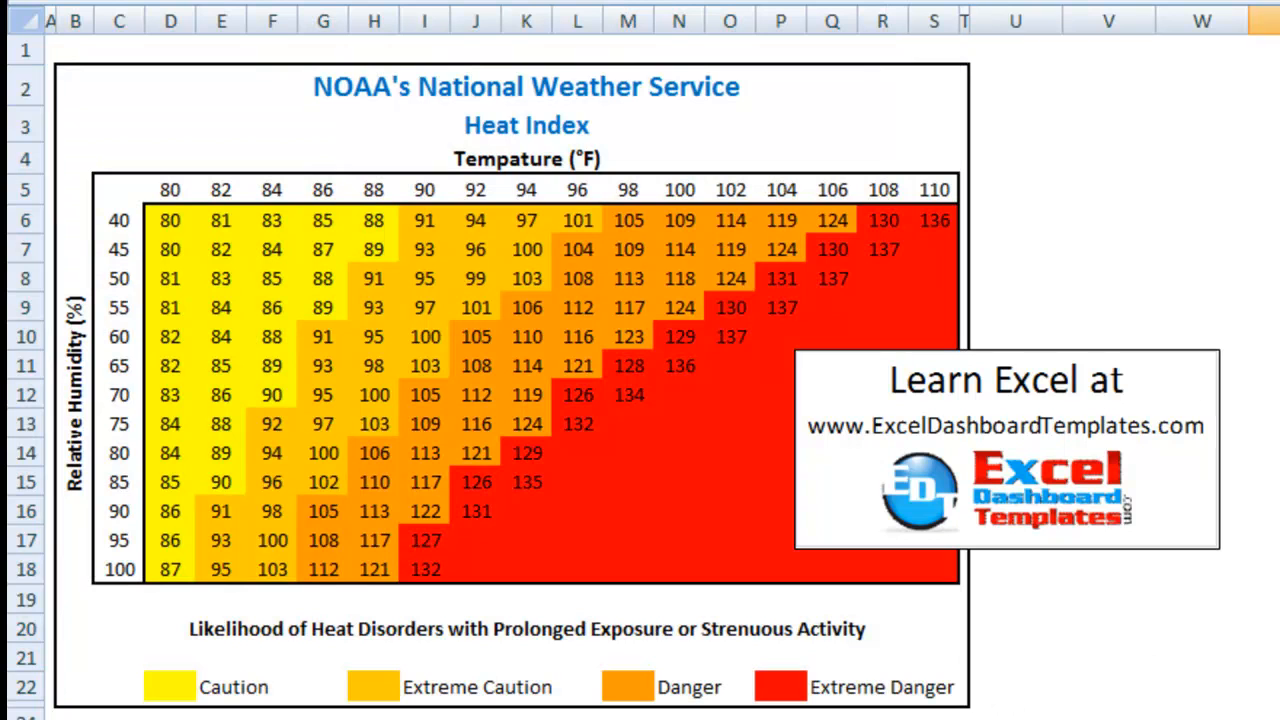
mouse_move(562, 124)
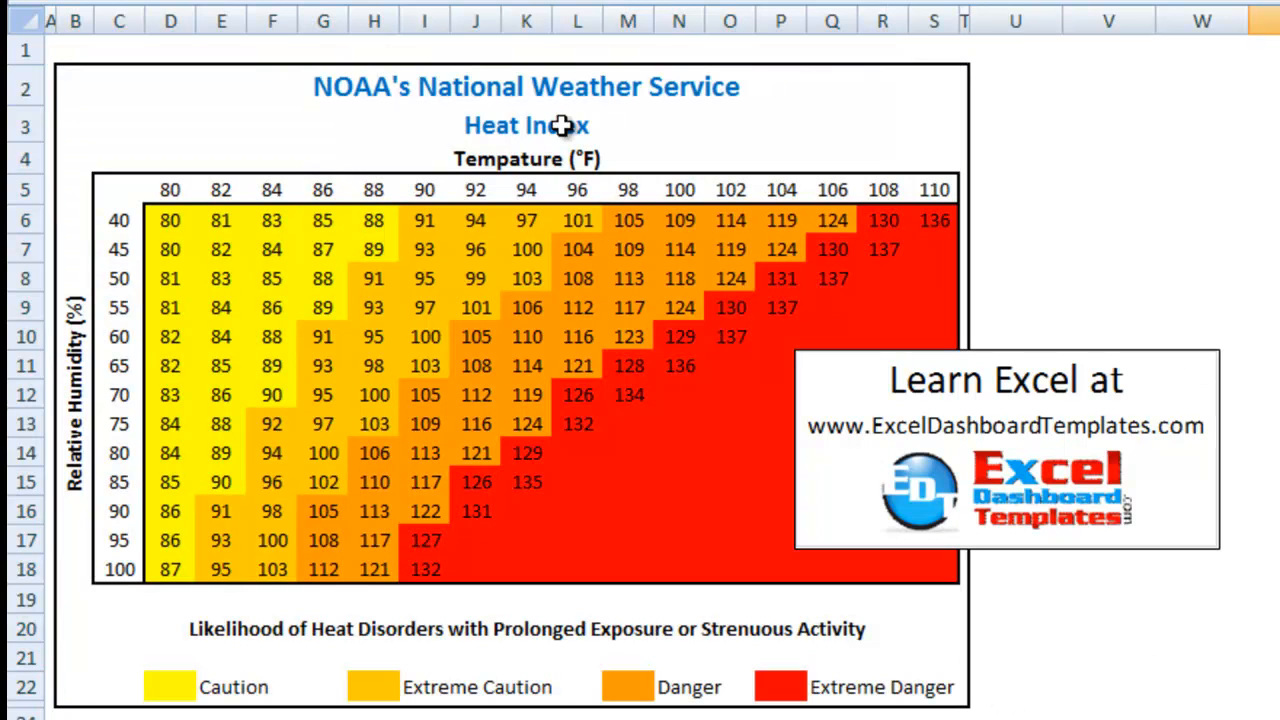
mouse_move(224, 206)
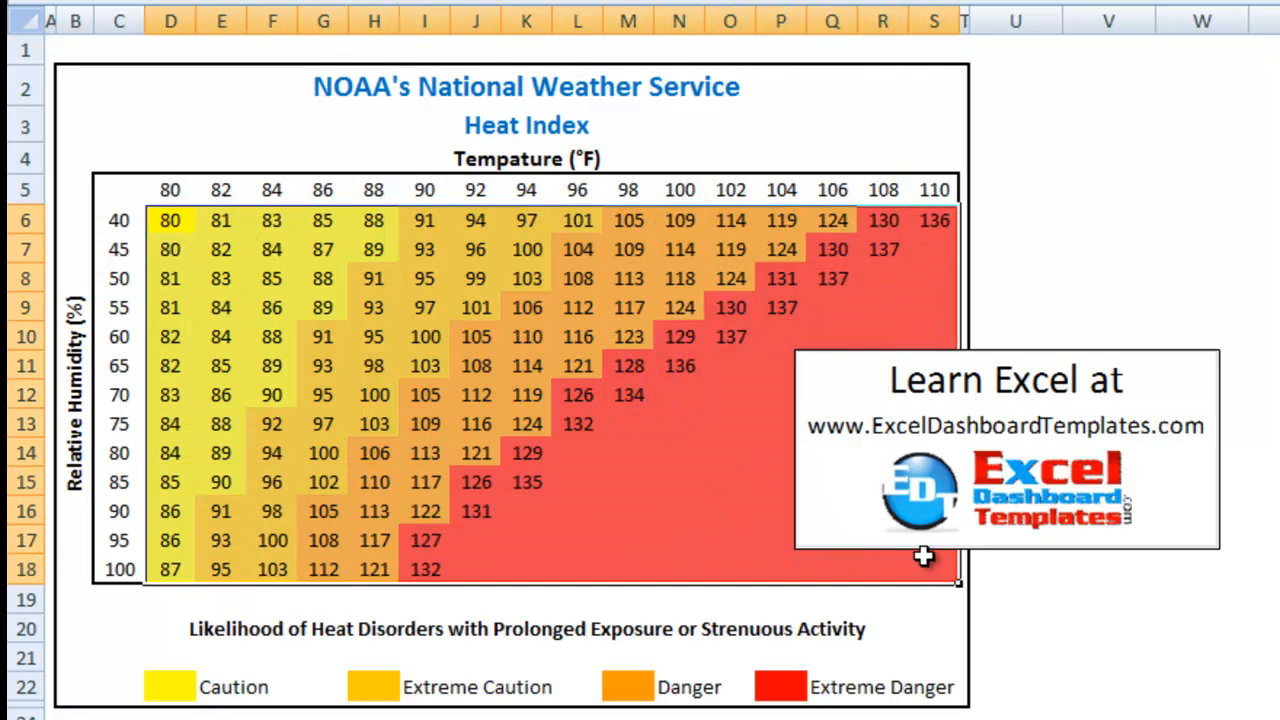
- Save the new rule and spot-check cells G10 and L10 in the finished heat map
click(526, 188)
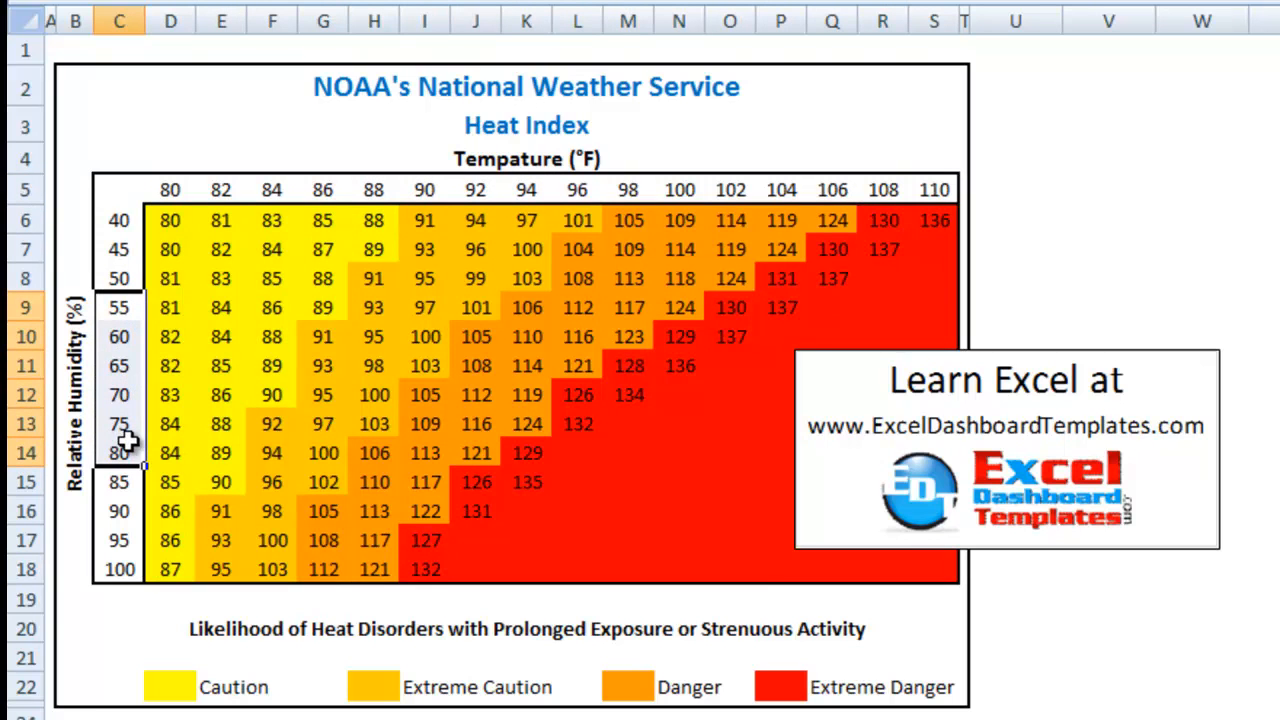
click(448, 308)
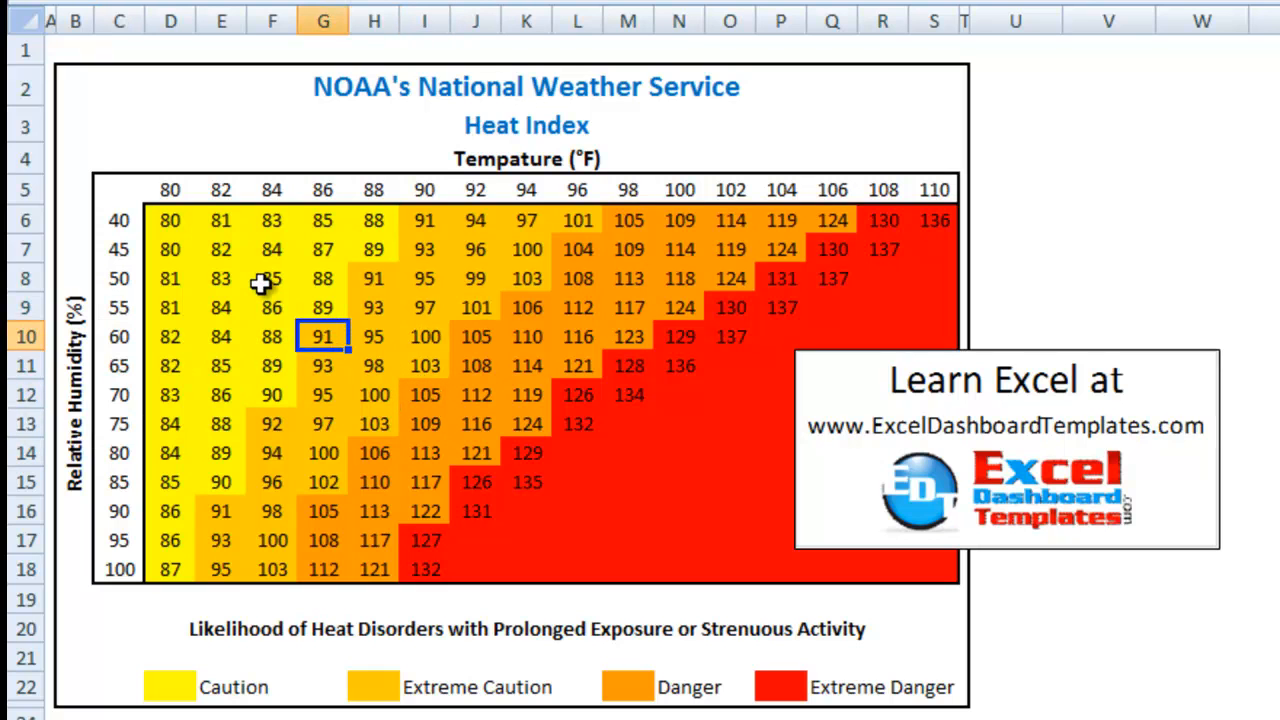
click(272, 278)
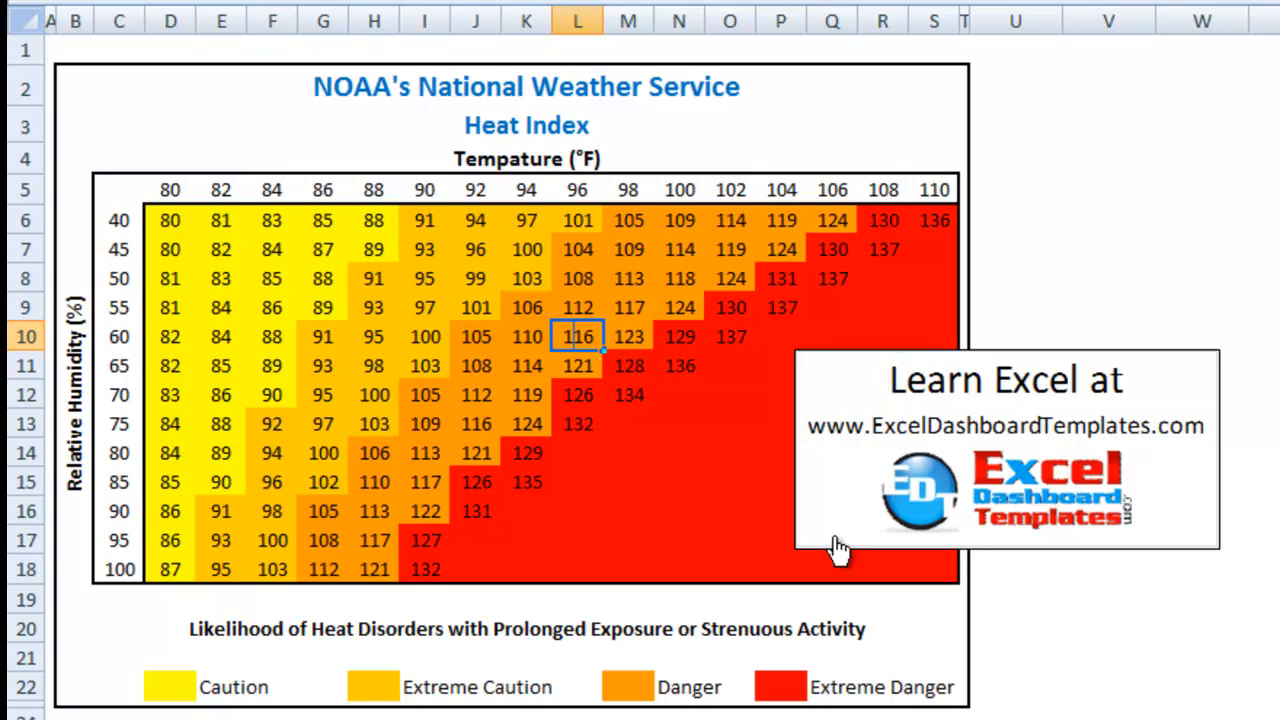
mouse_move(1010, 530)
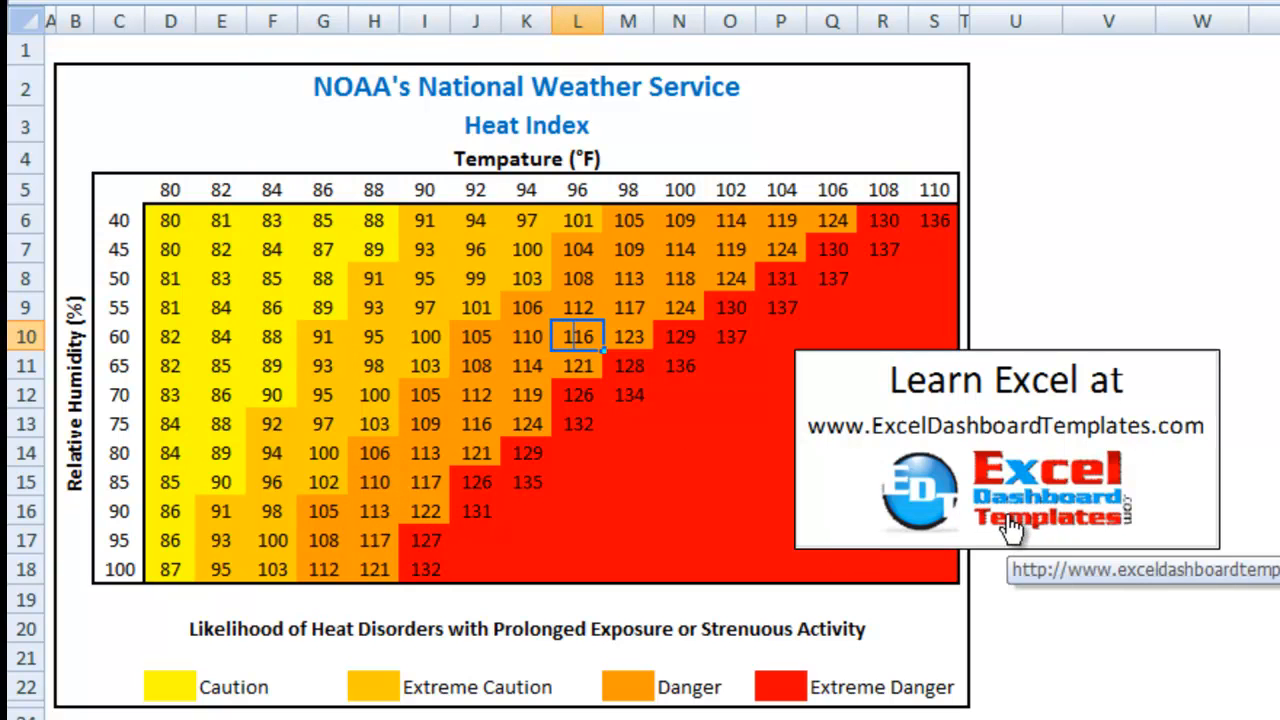